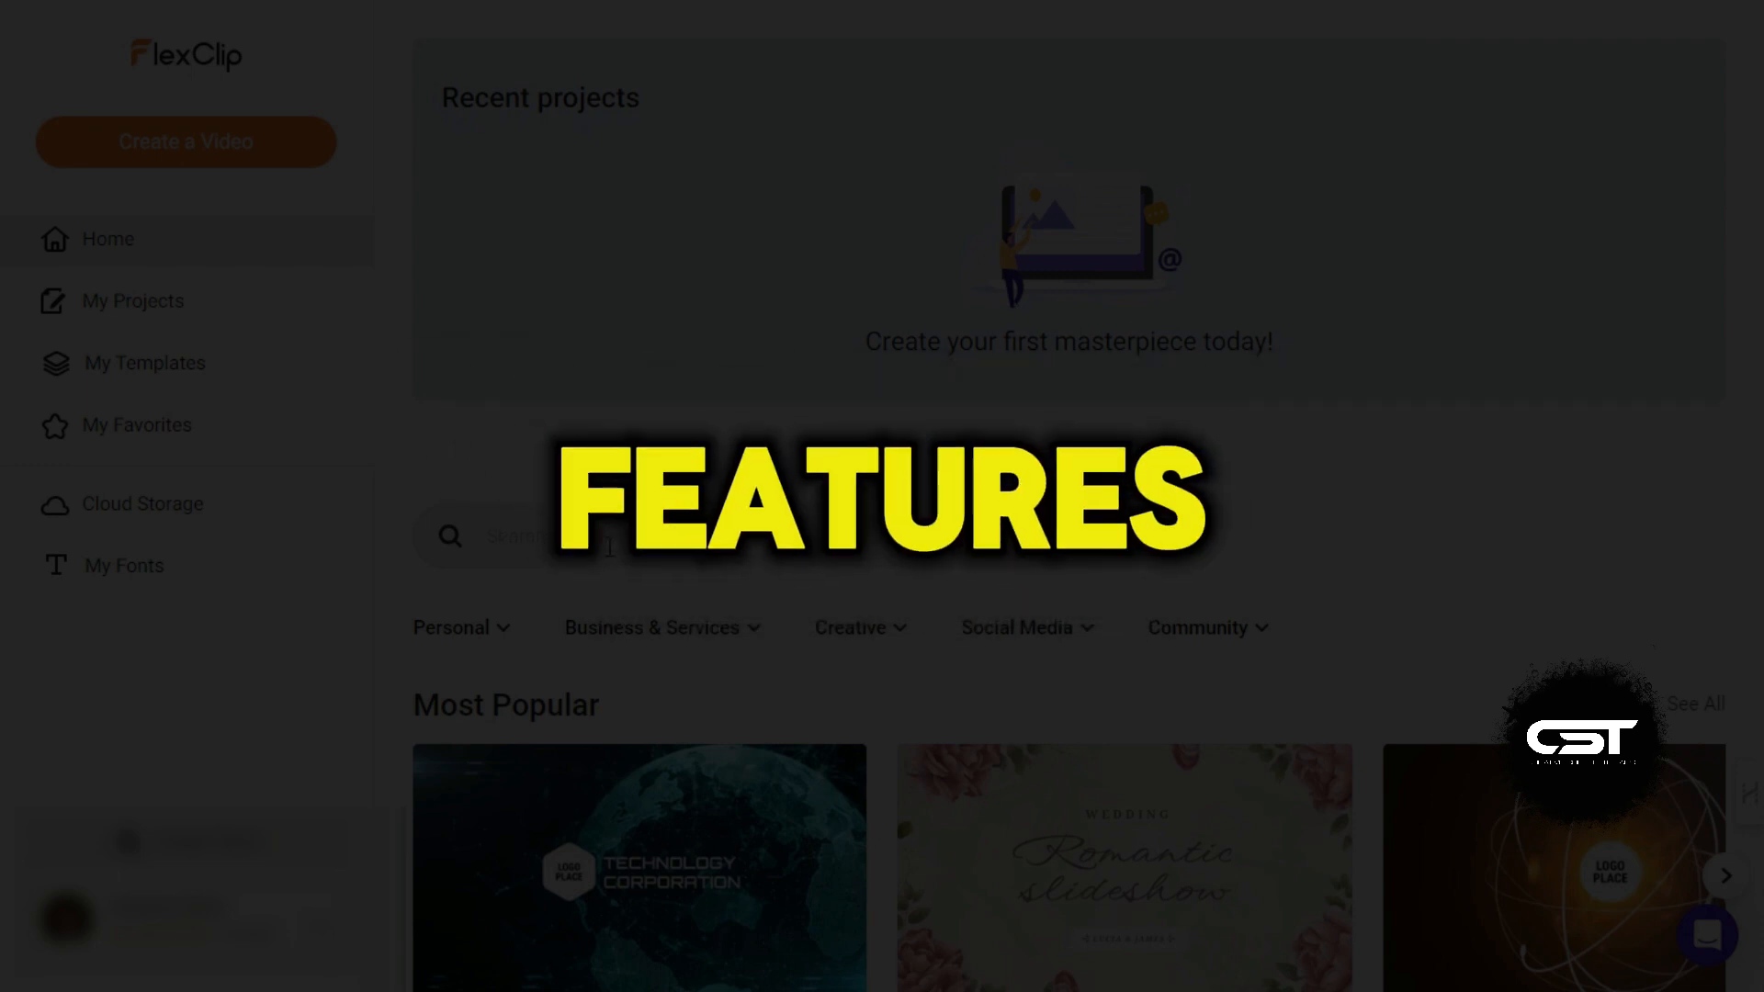
# Step: Browse further down the dashboard content before touring the sidebar sections
pyautogui.scroll(-3)
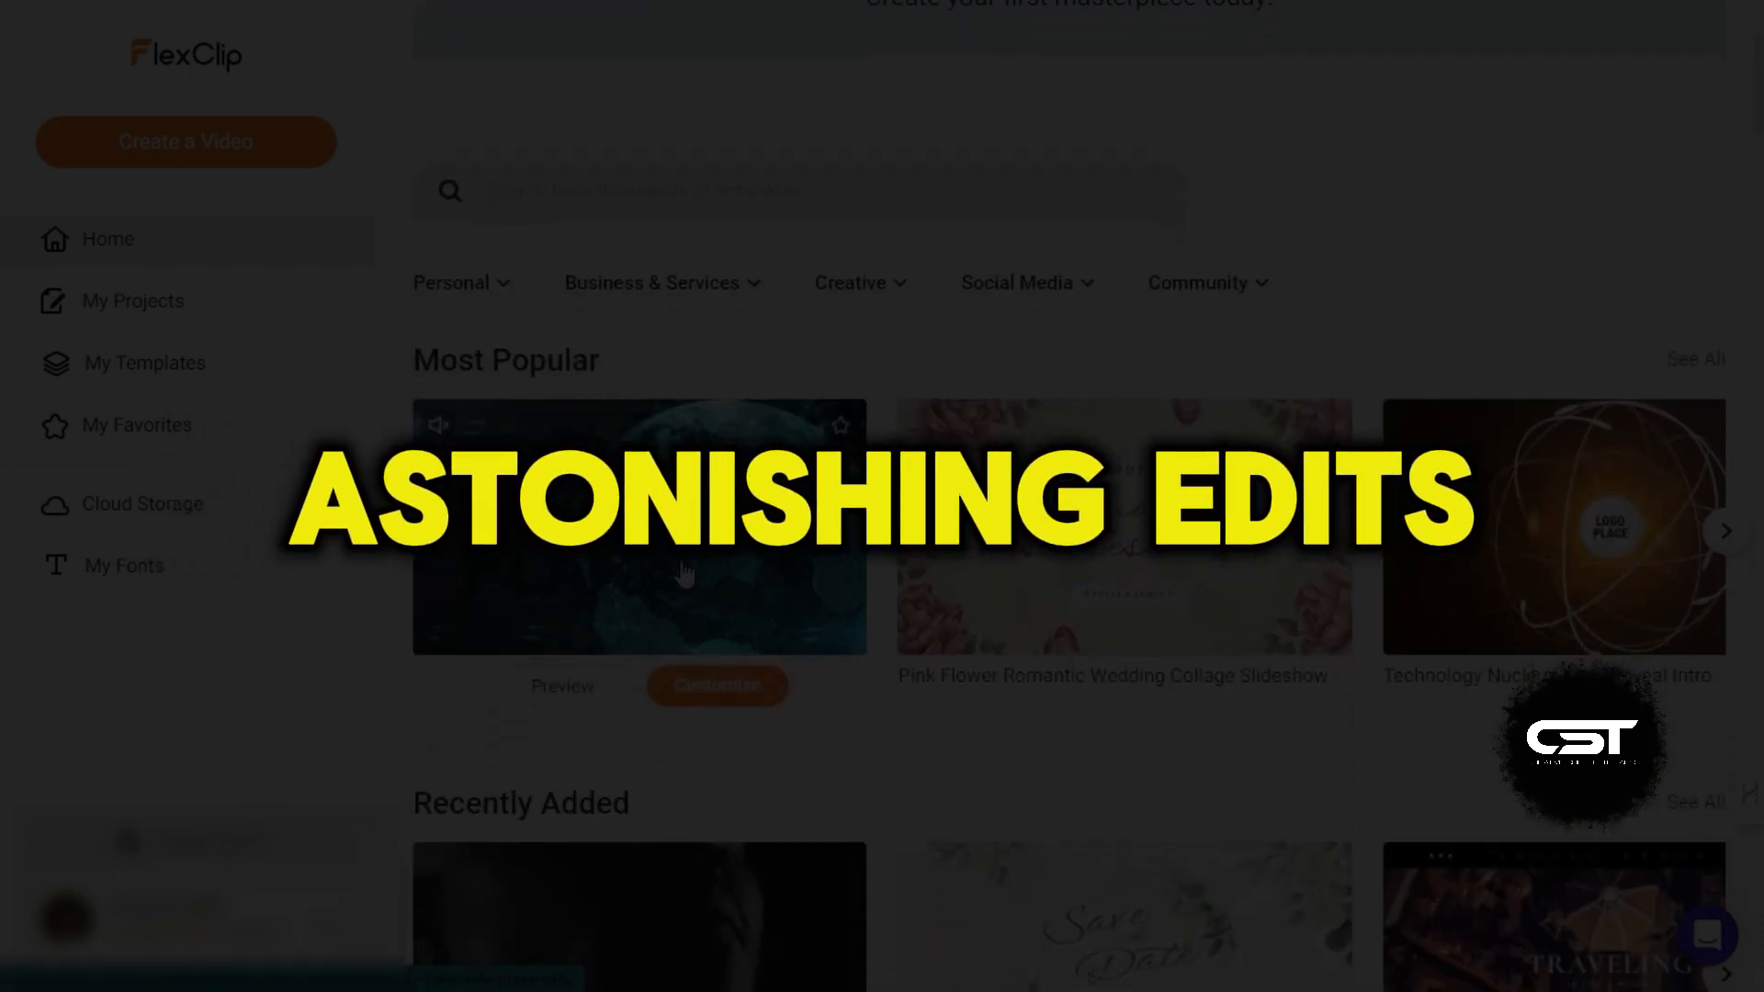
pyautogui.scroll(-3)
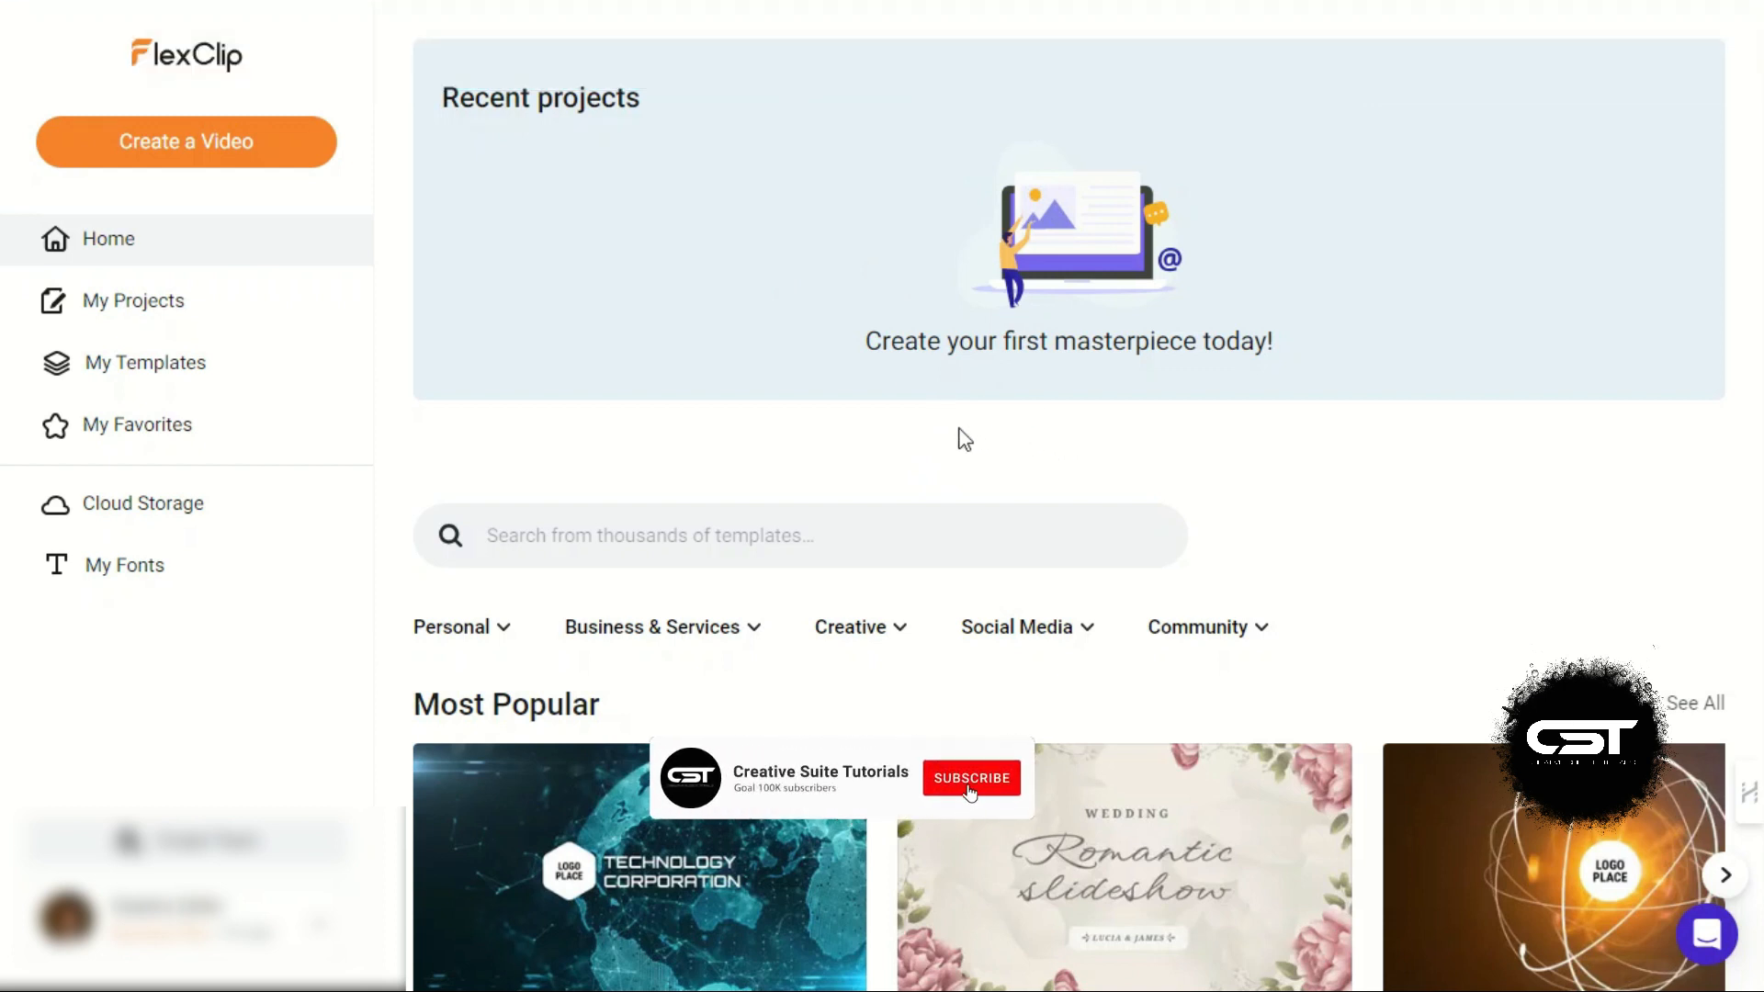
pyautogui.click(971, 778)
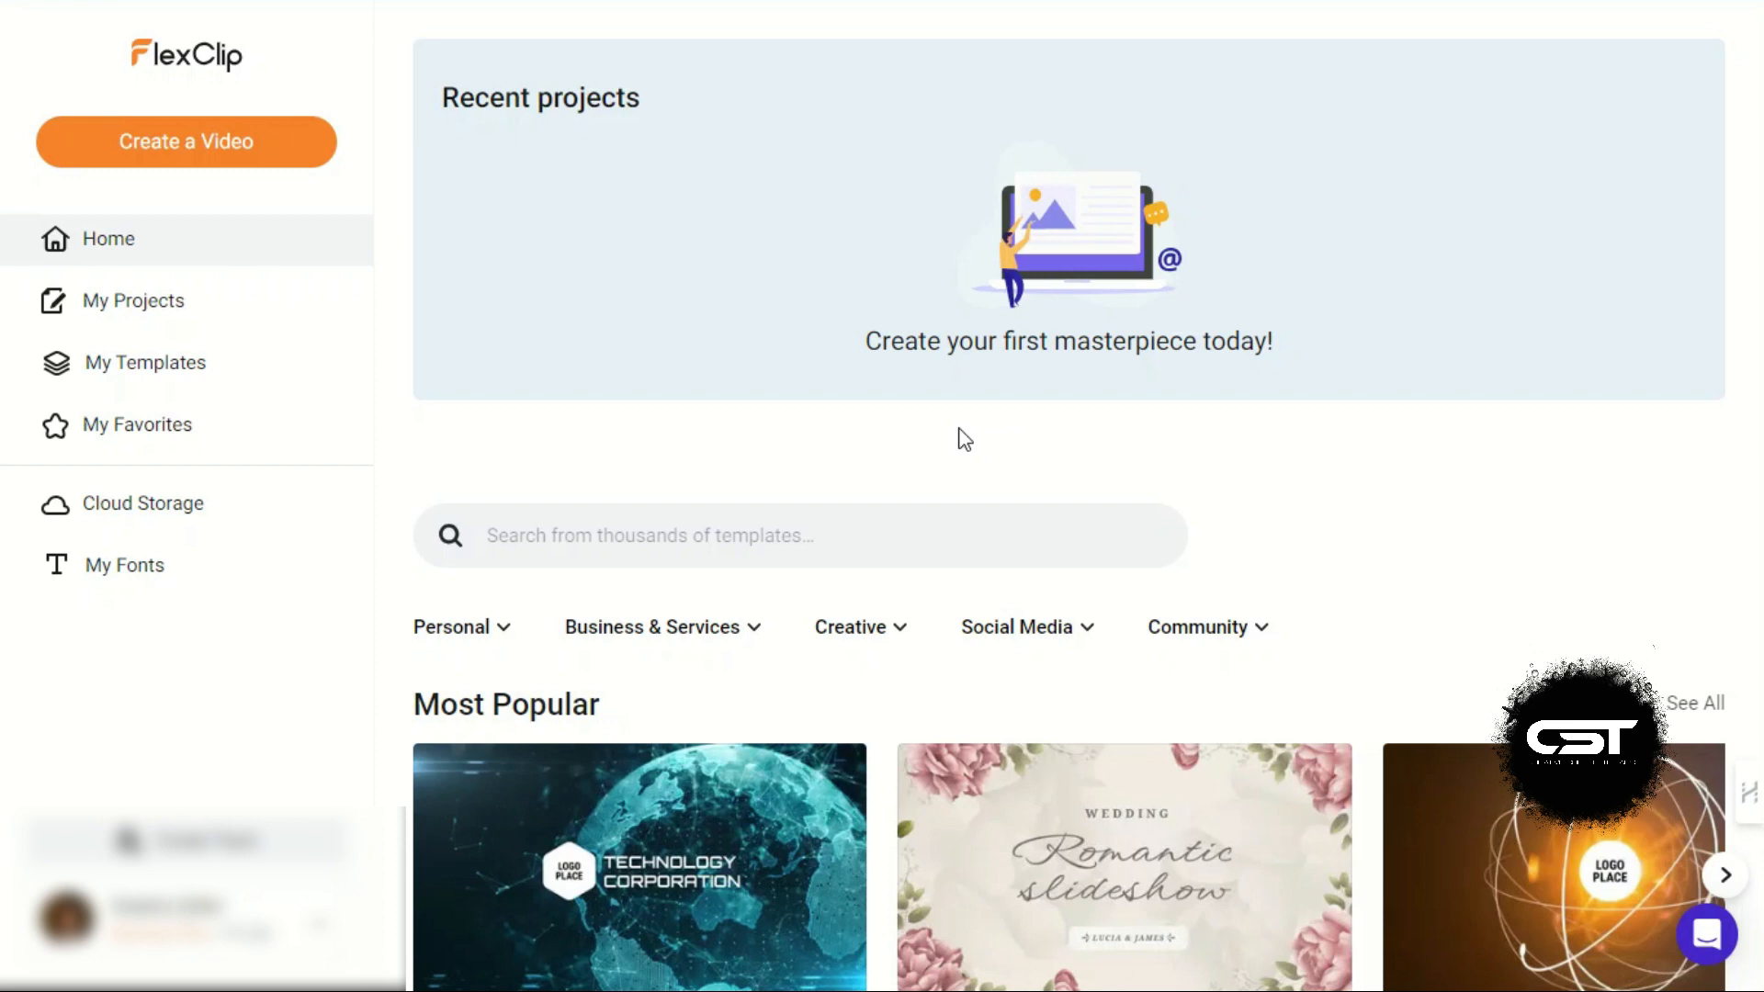
pyautogui.moveTo(1068, 359)
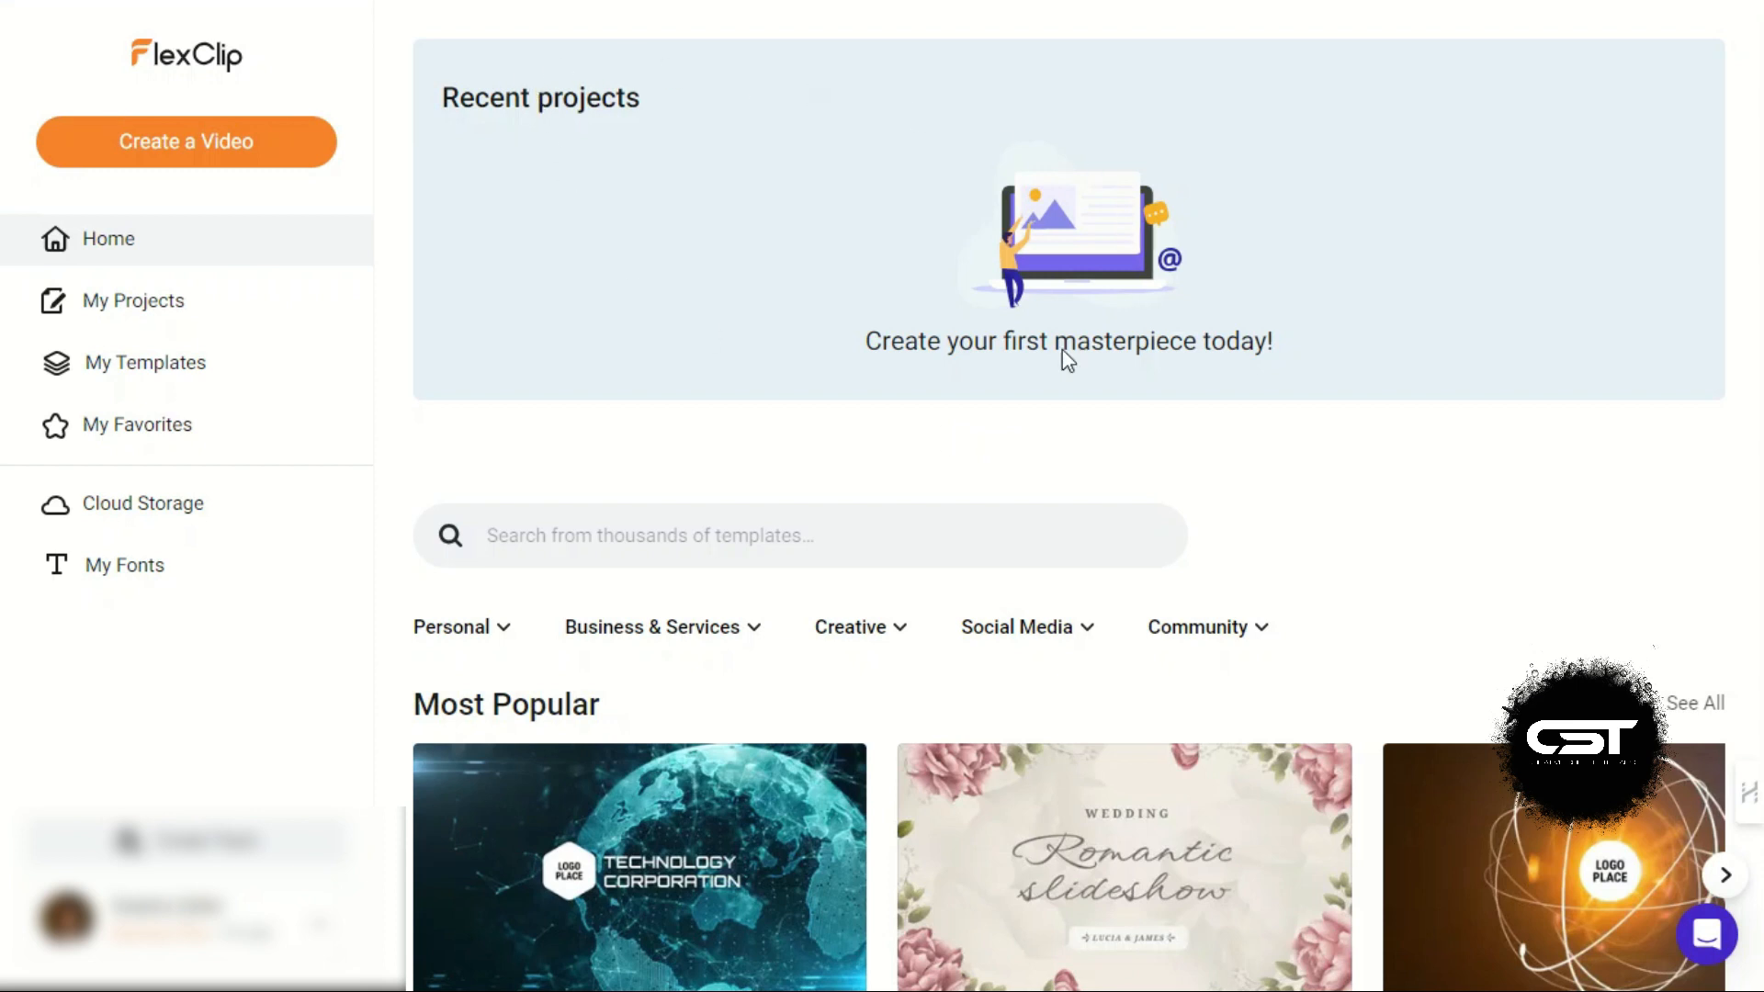
pyautogui.moveTo(1031, 367)
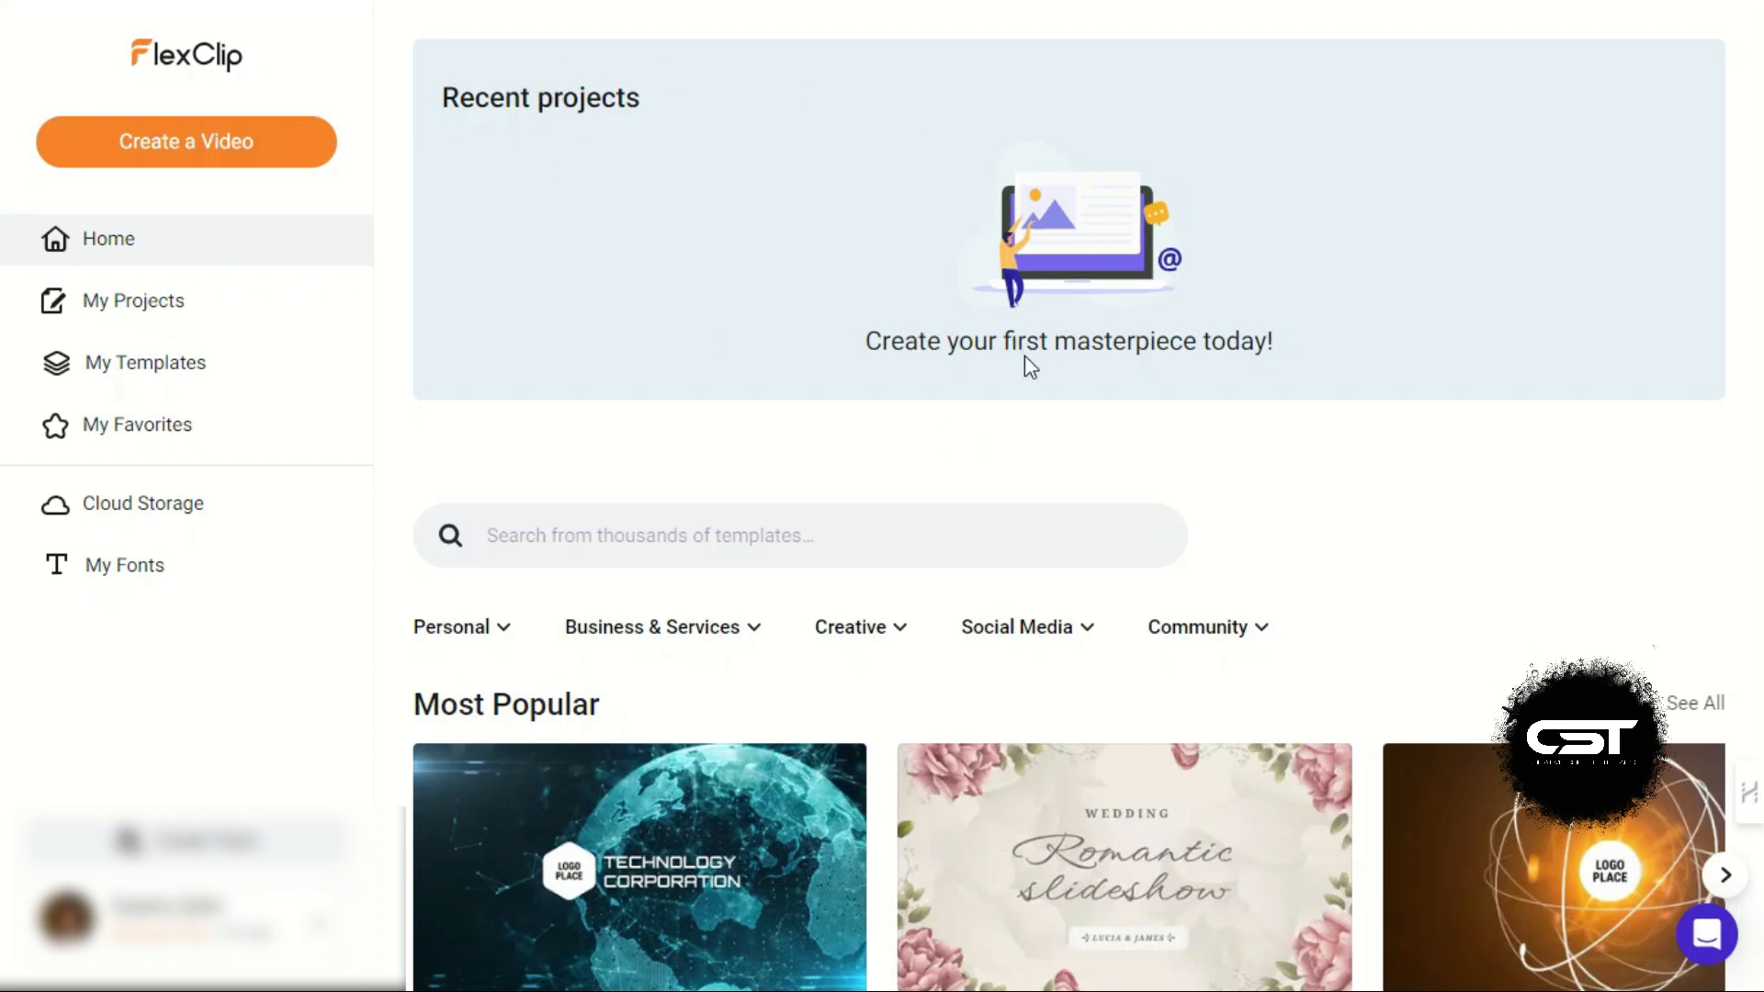
pyautogui.click(547, 536)
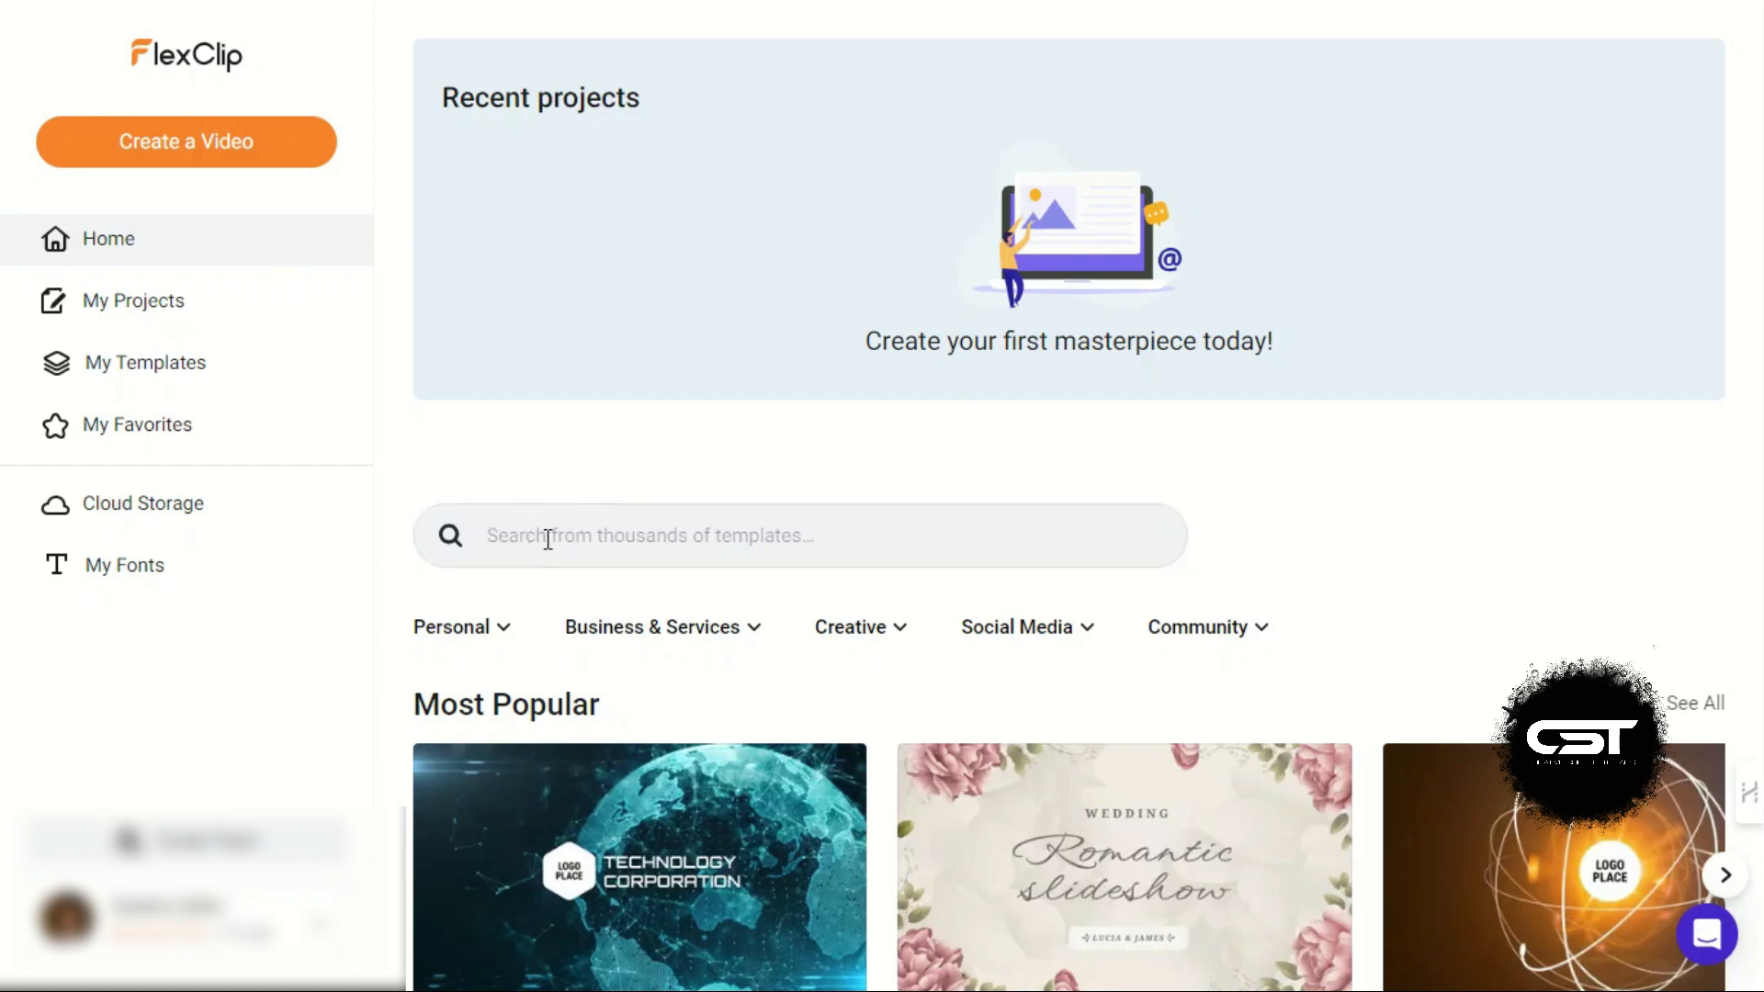
pyautogui.scroll(-3)
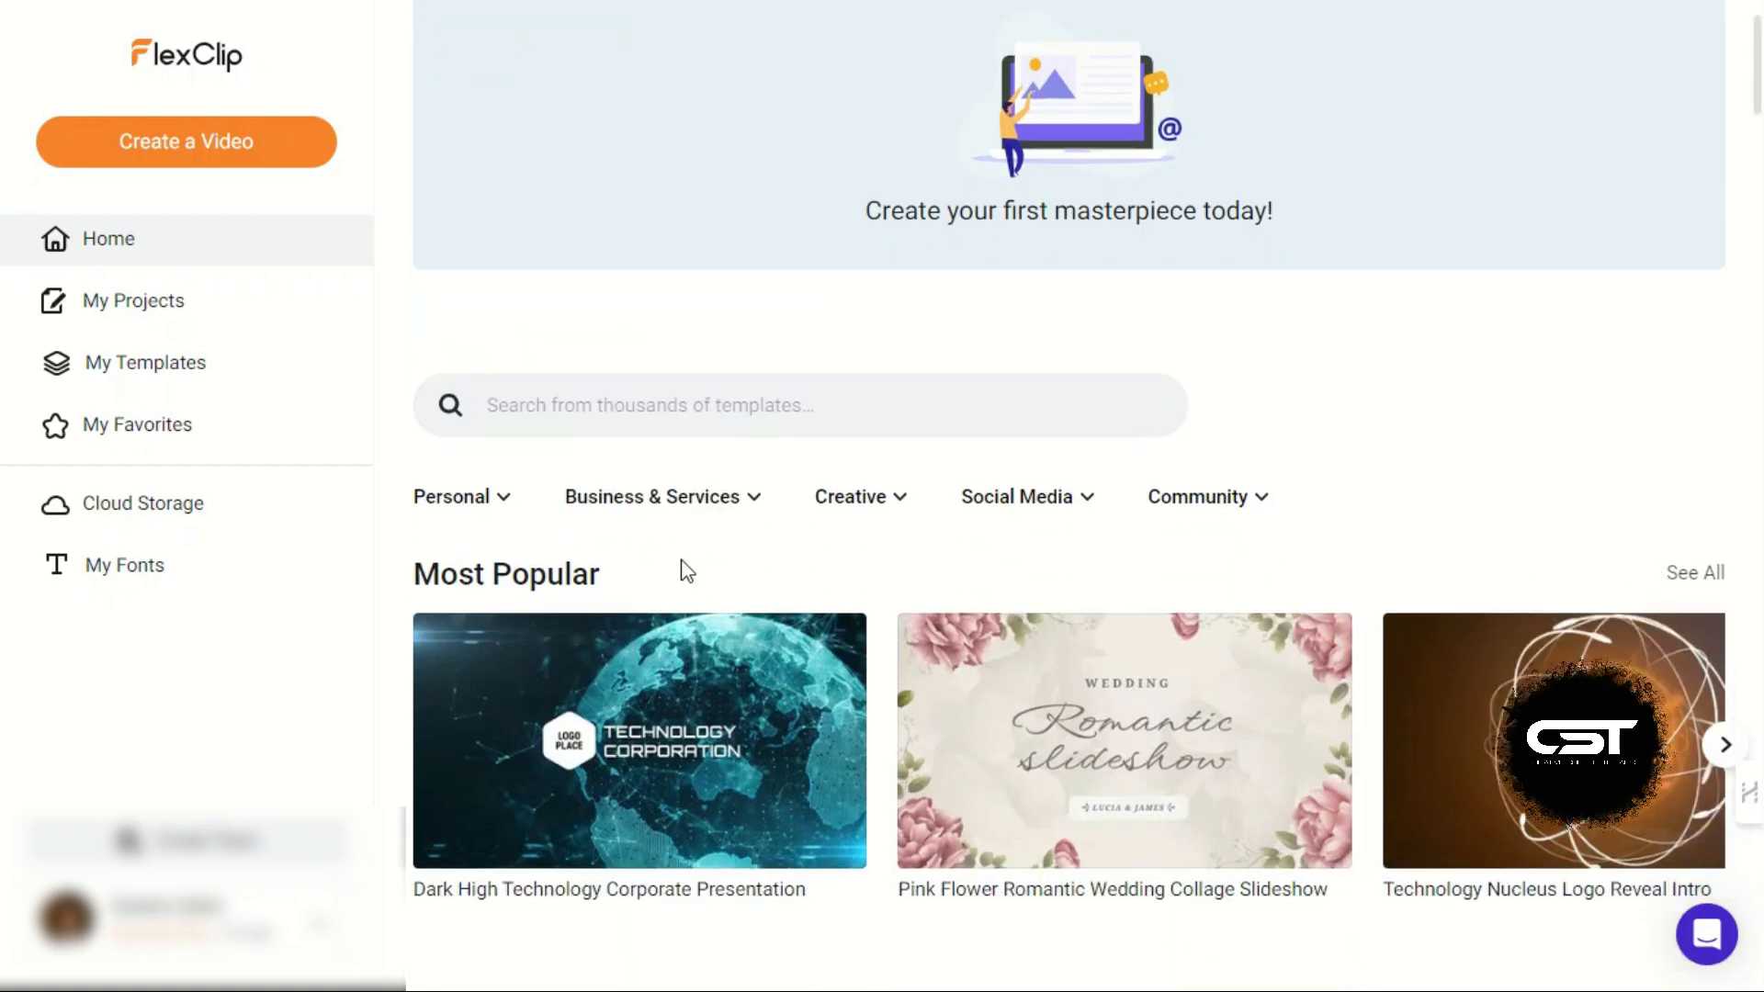
pyautogui.scroll(-3)
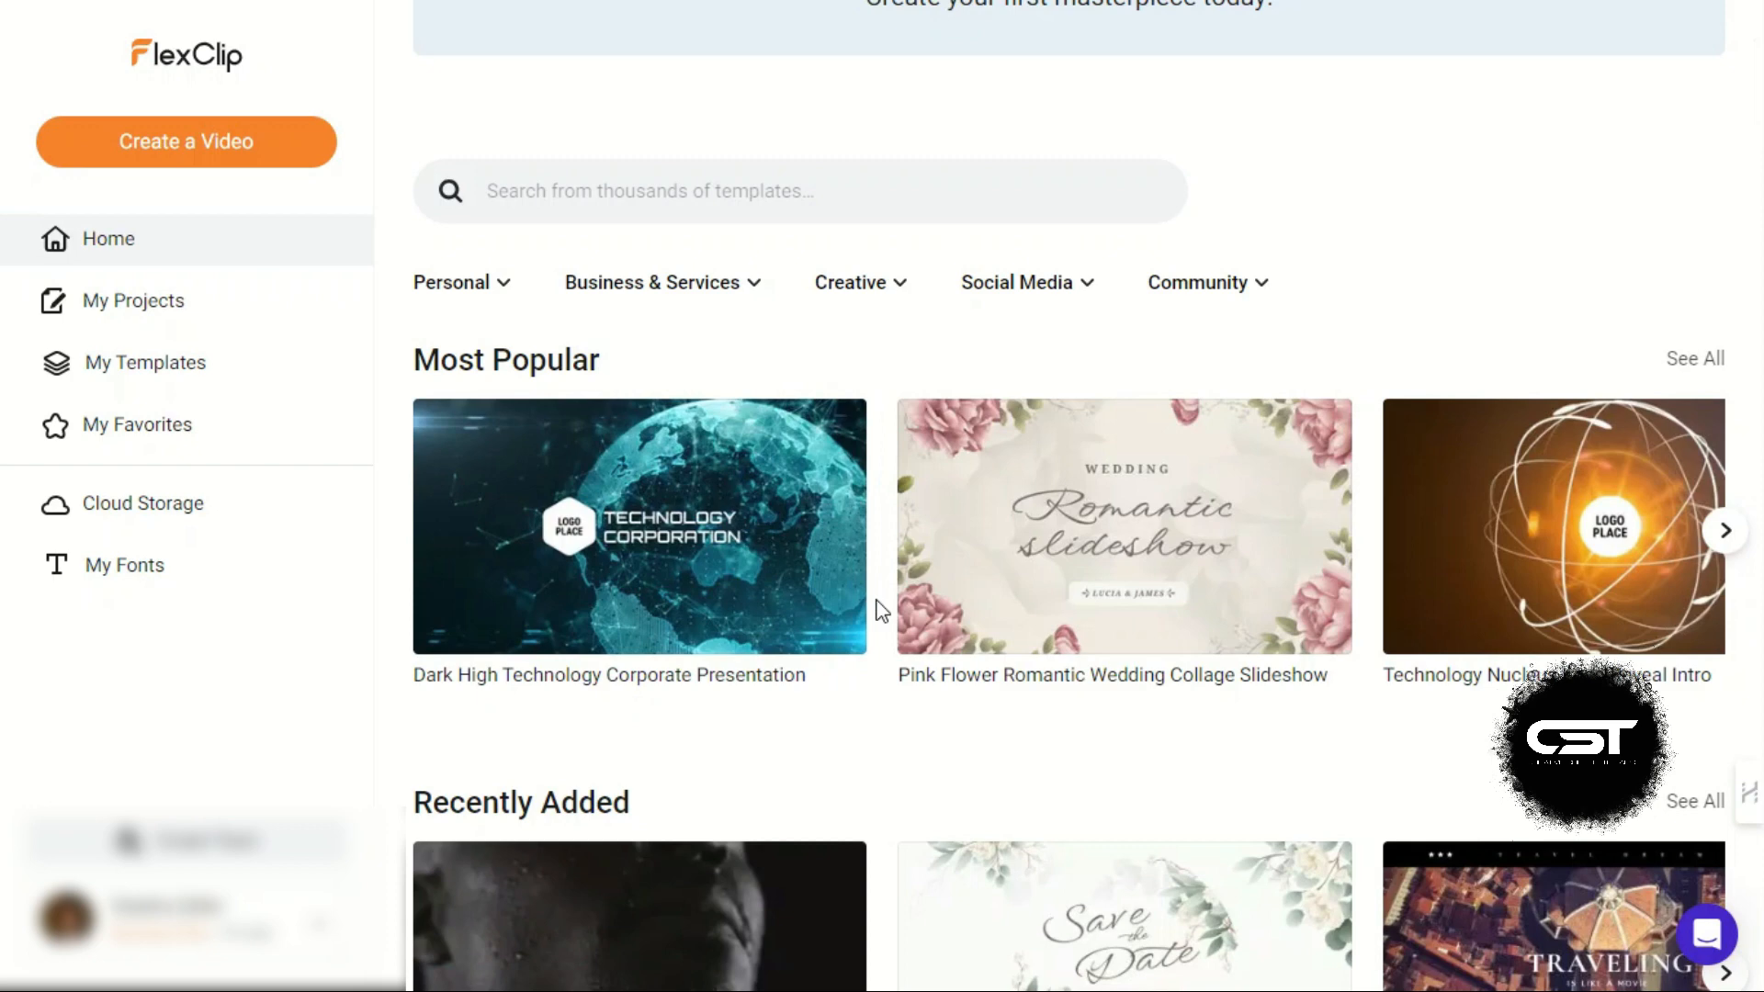
pyautogui.scroll(3)
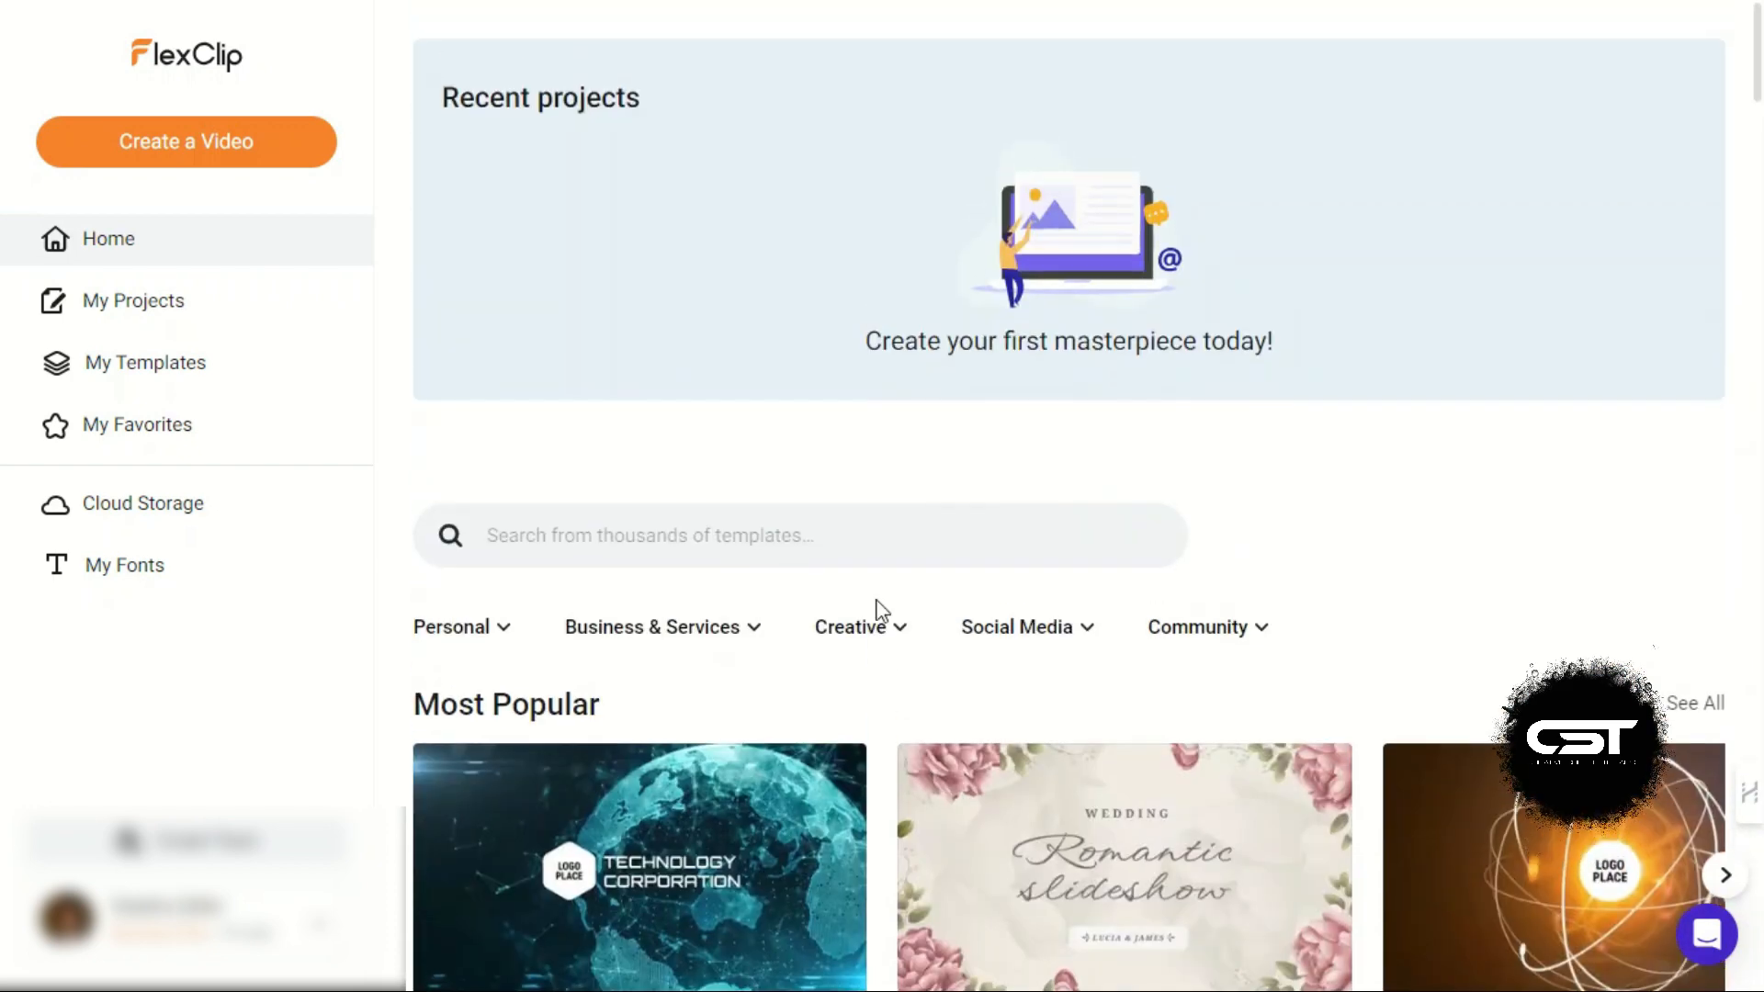
pyautogui.moveTo(1292, 635)
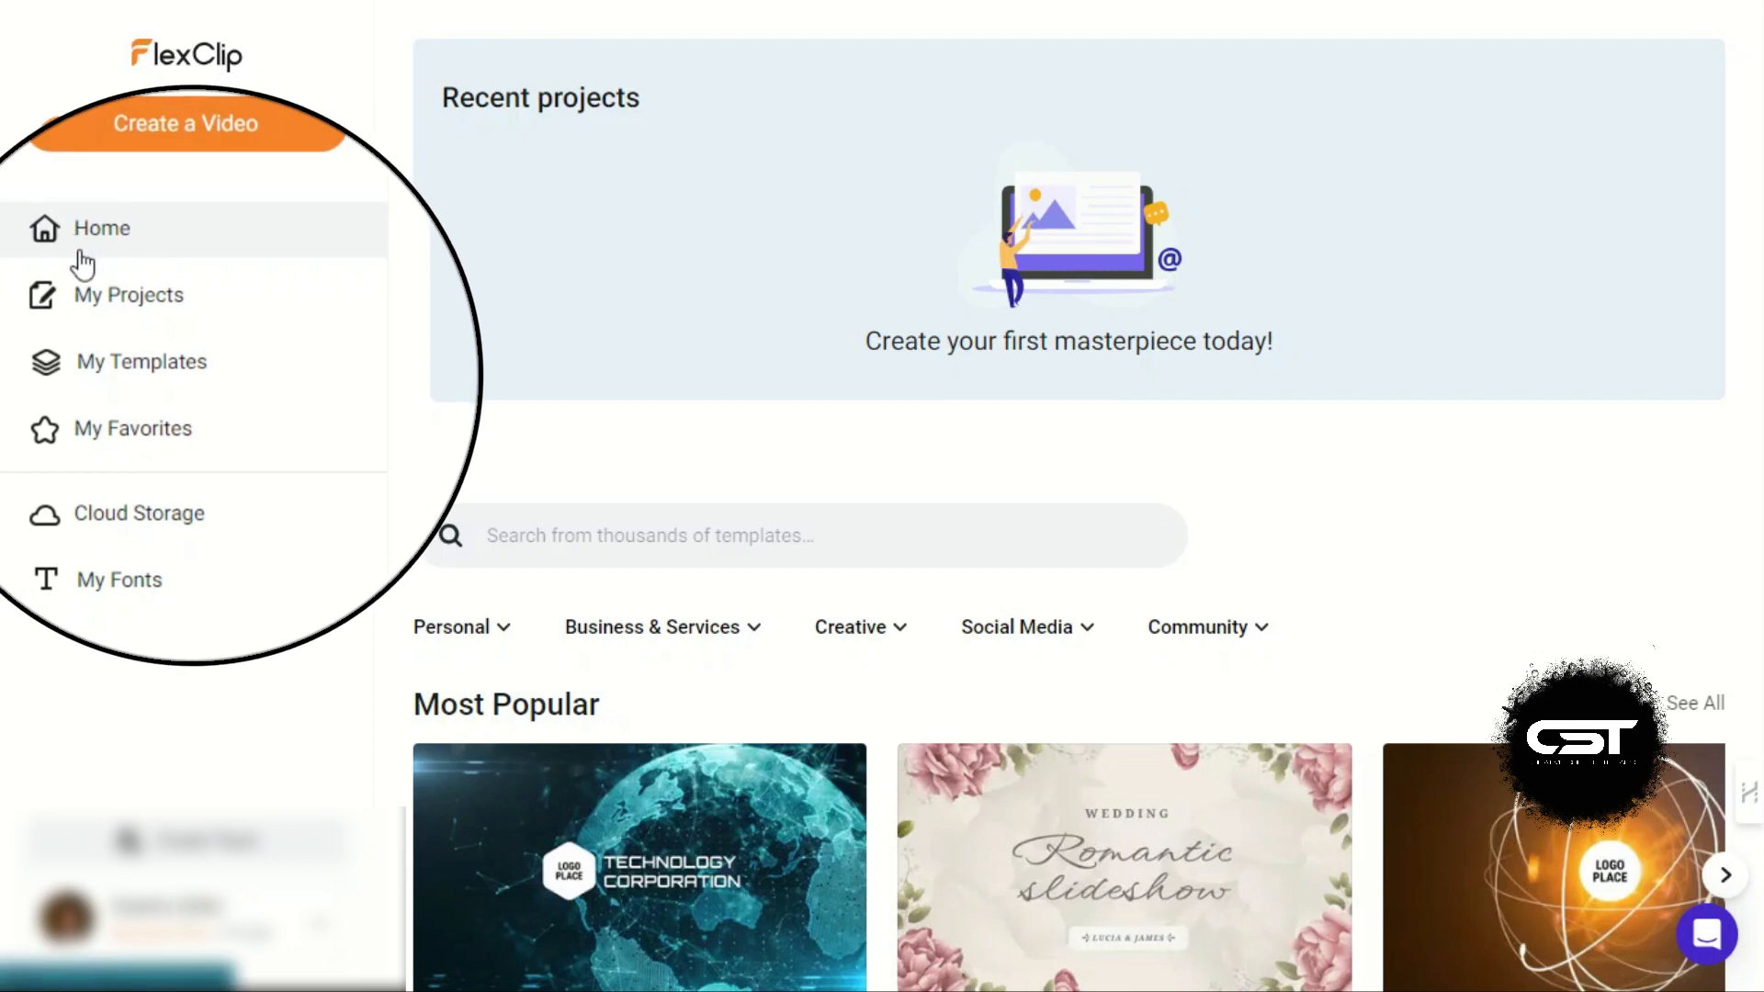
pyautogui.moveTo(151, 312)
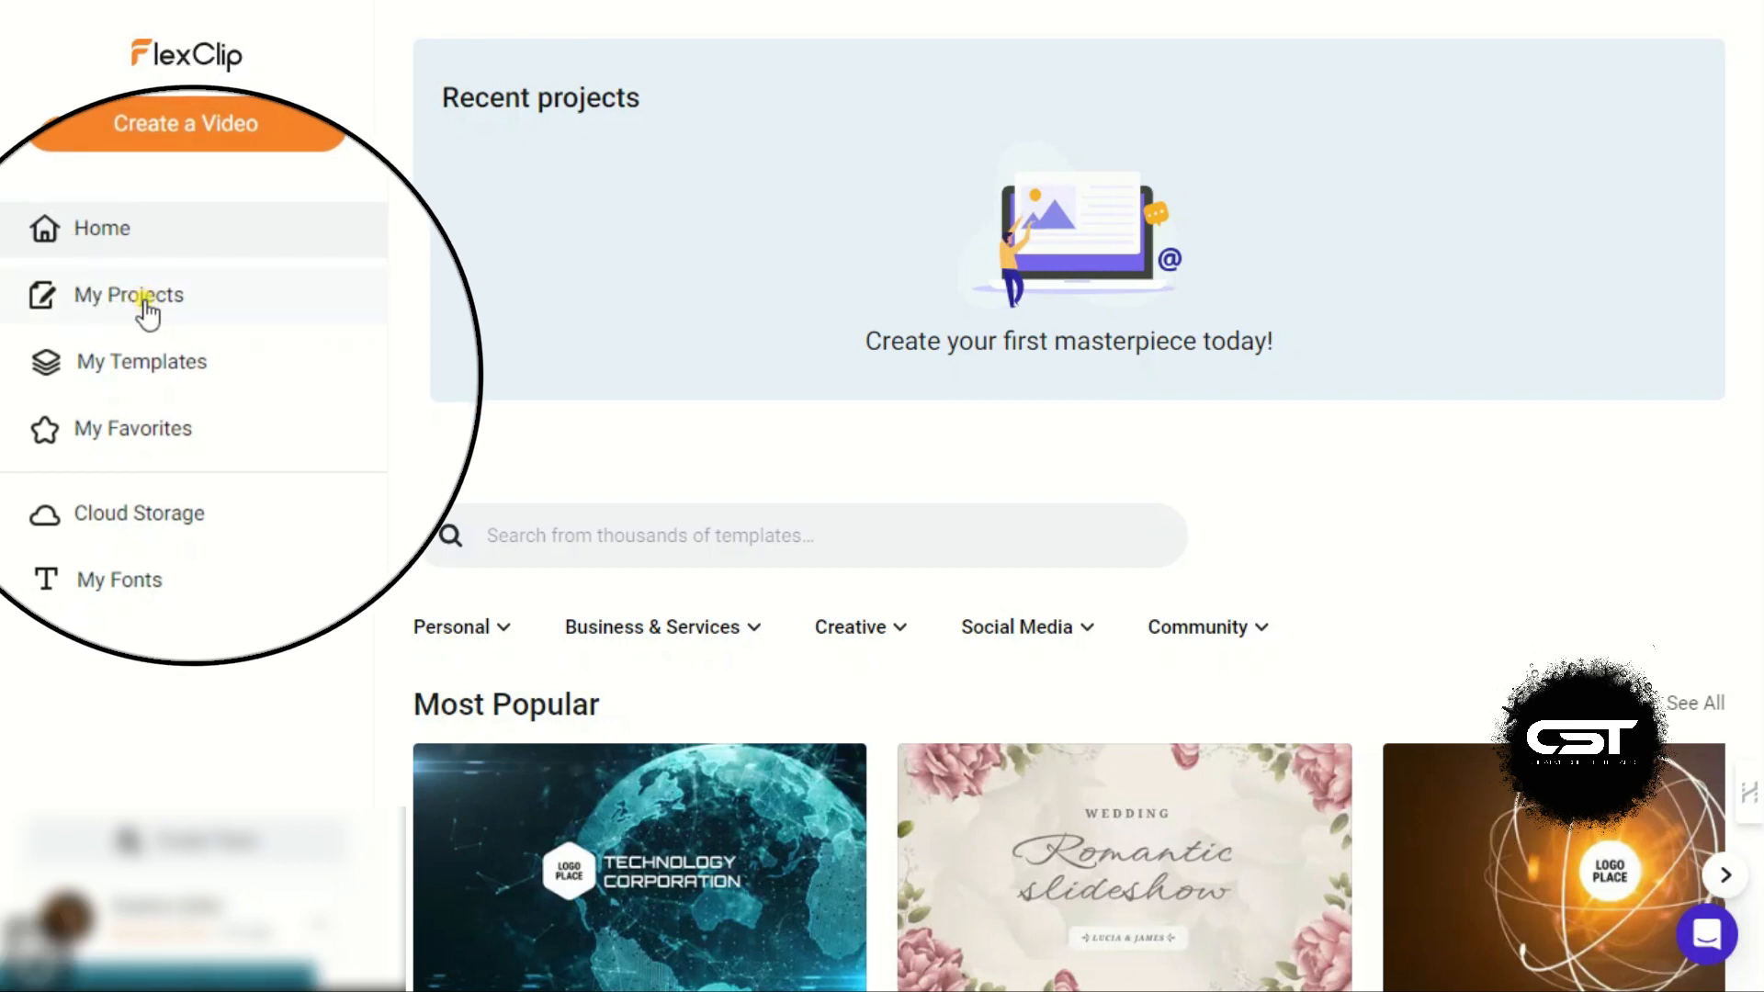
# Step: Visit My Projects, My Favorites, Cloud Storage and My Fonts from the left sidebar
pyautogui.click(128, 295)
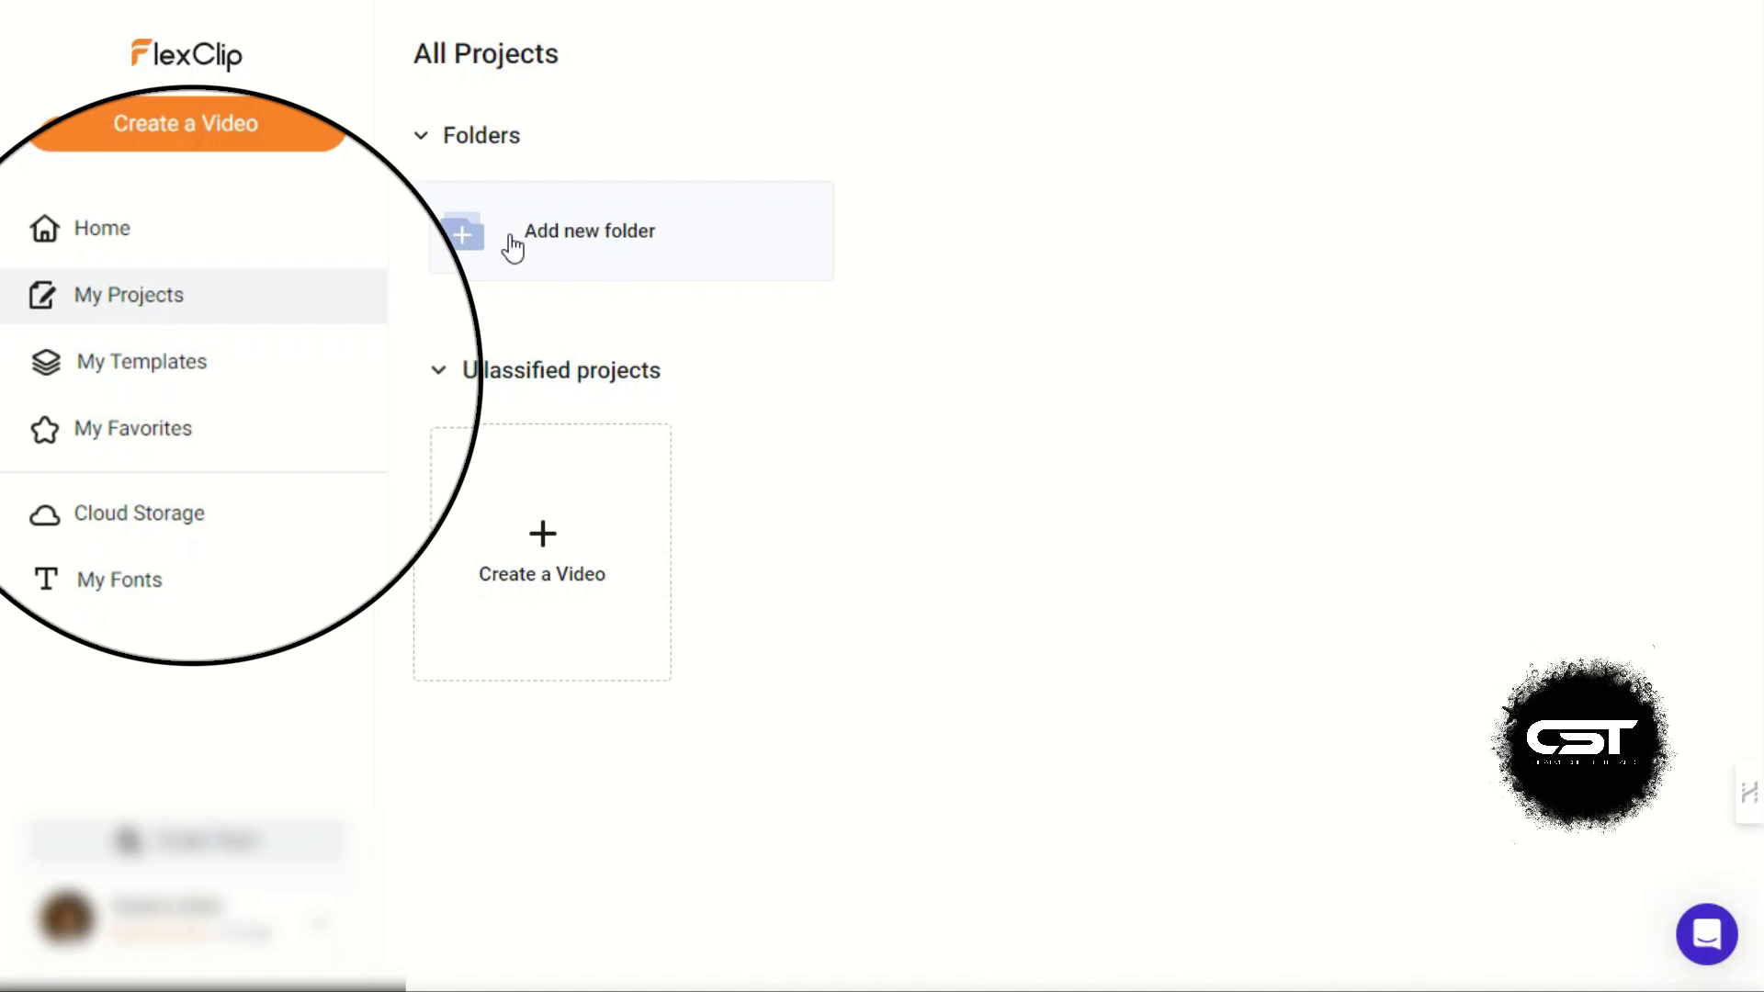
pyautogui.click(133, 428)
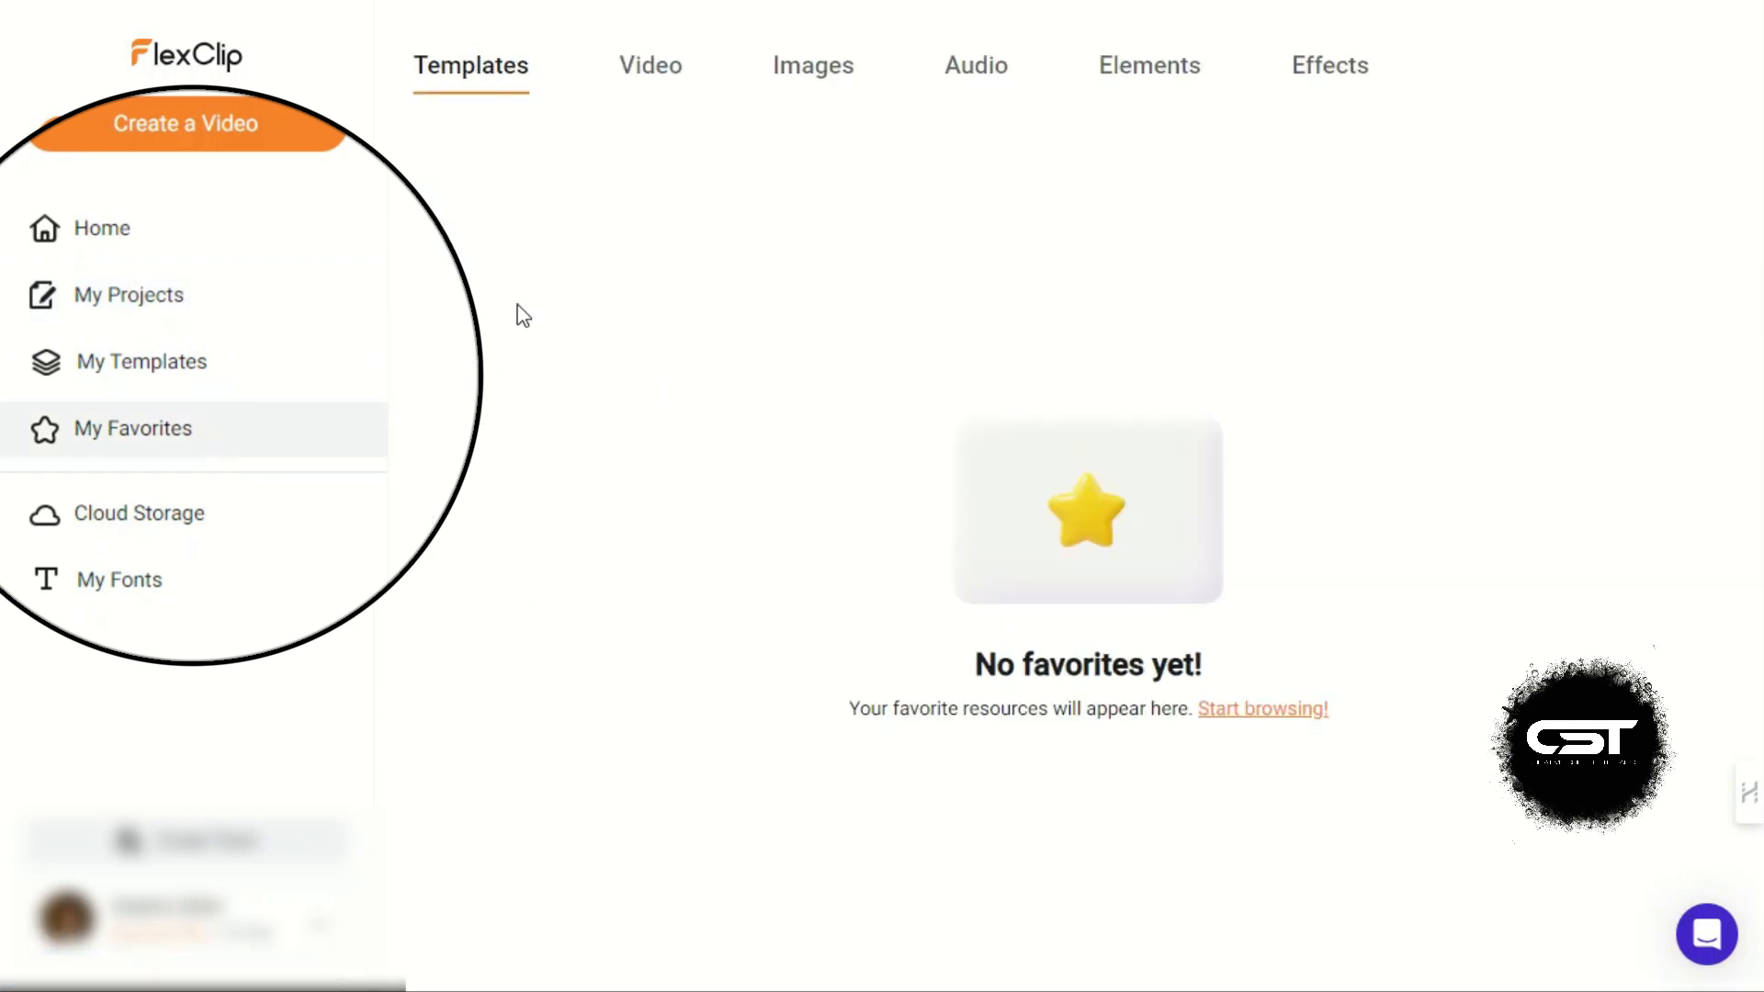
pyautogui.click(122, 514)
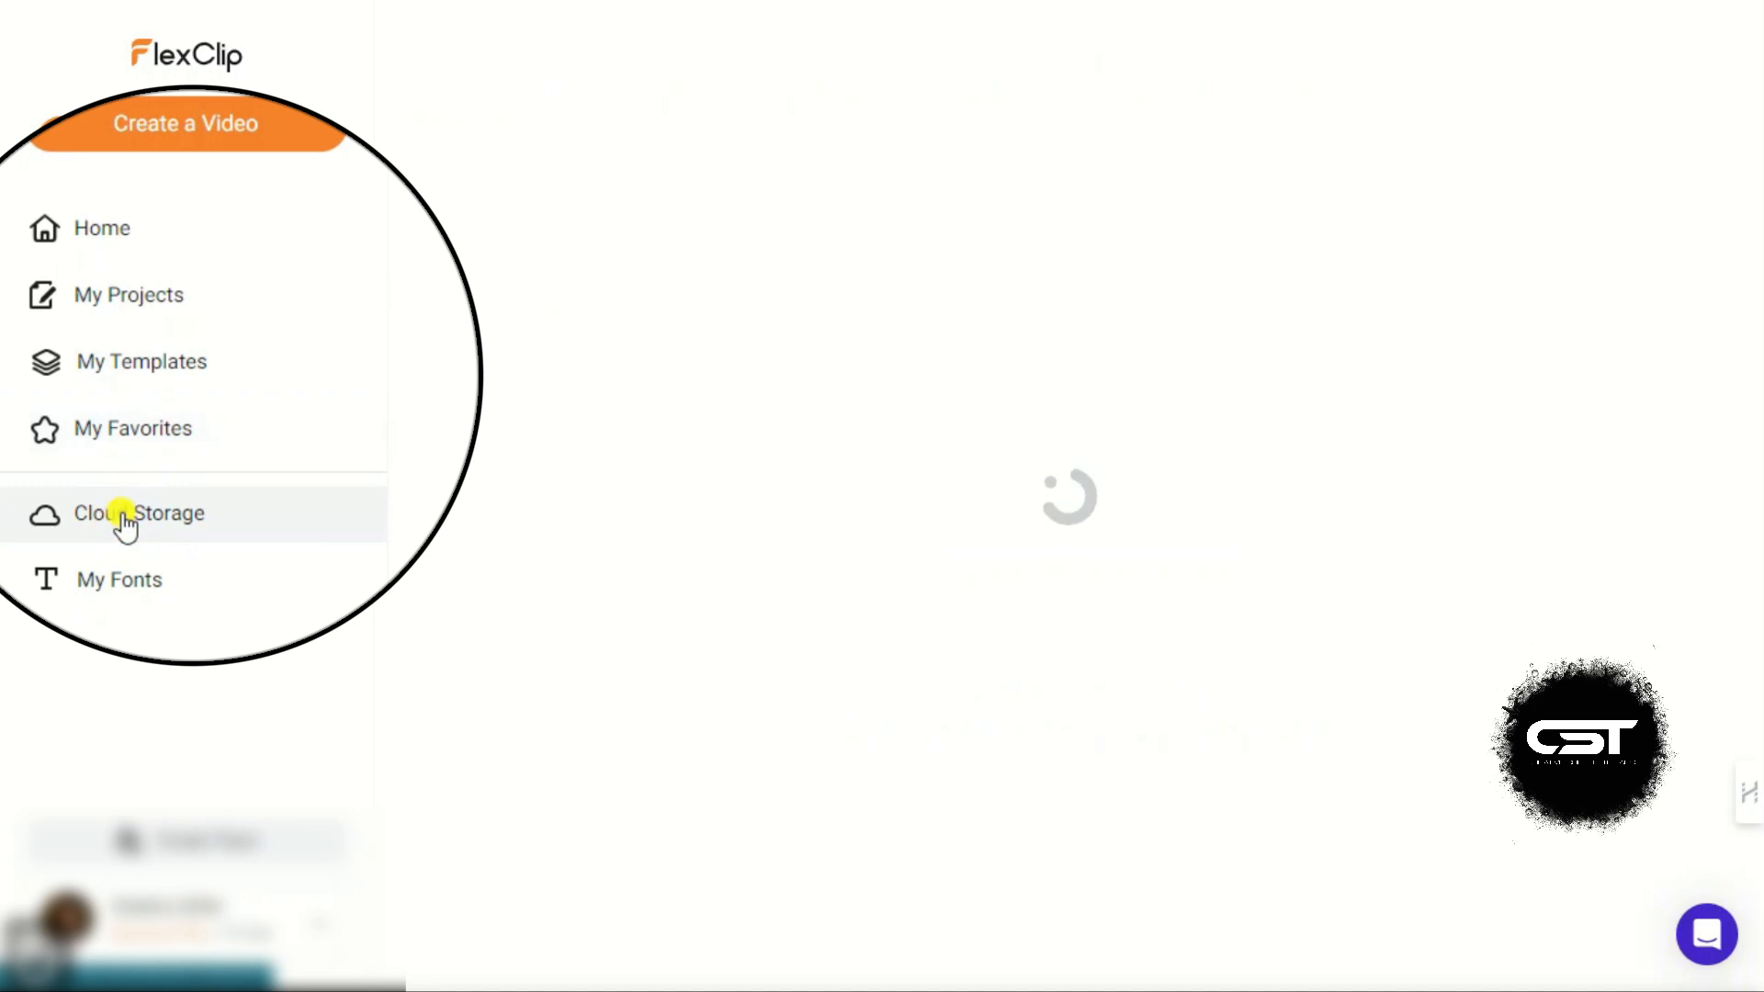
pyautogui.click(140, 514)
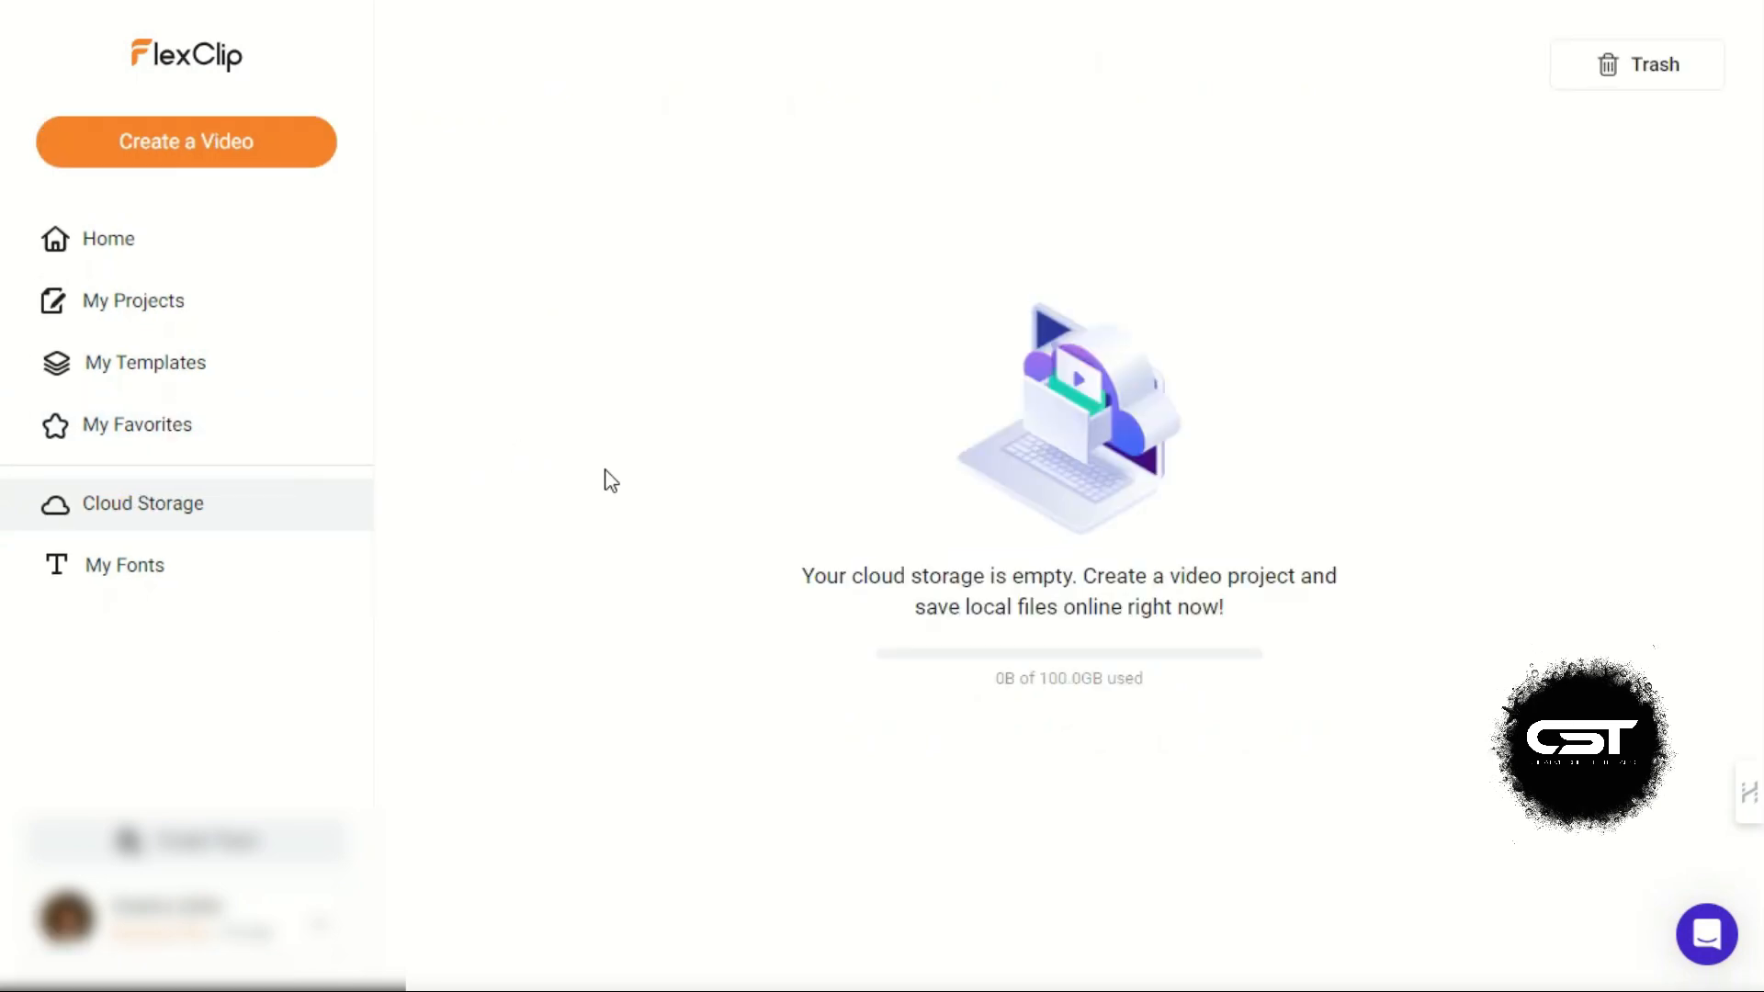
pyautogui.moveTo(1162, 705)
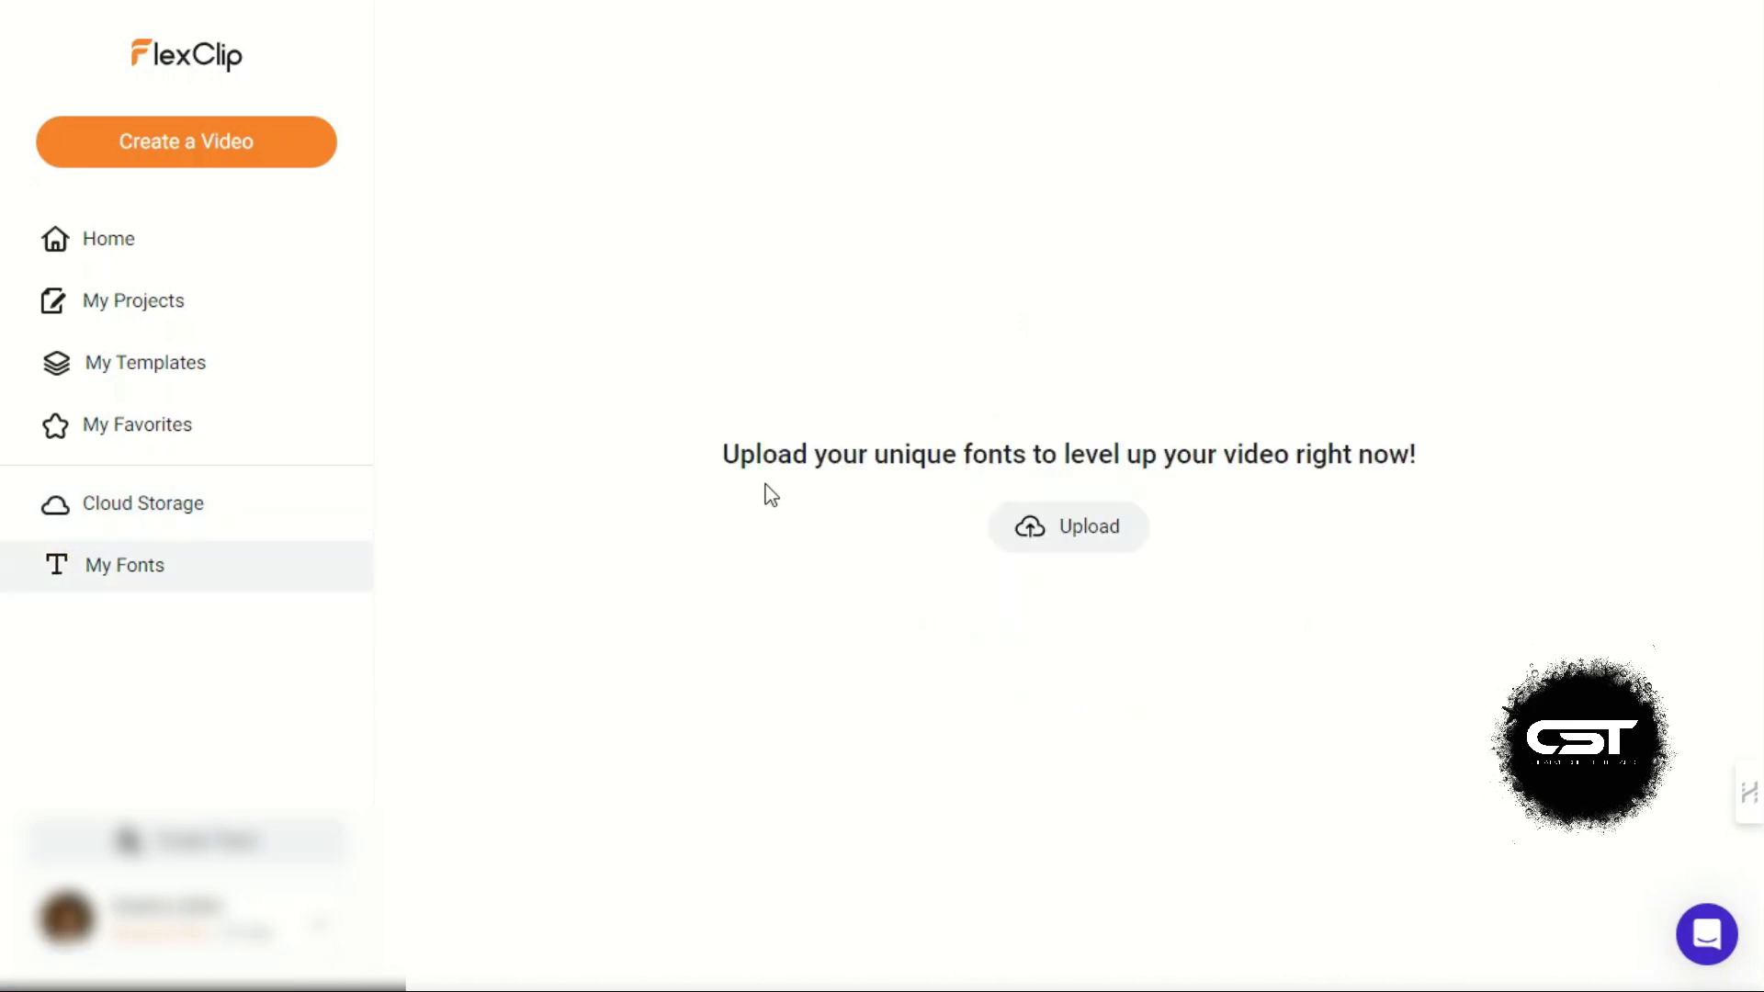
pyautogui.moveTo(1333, 516)
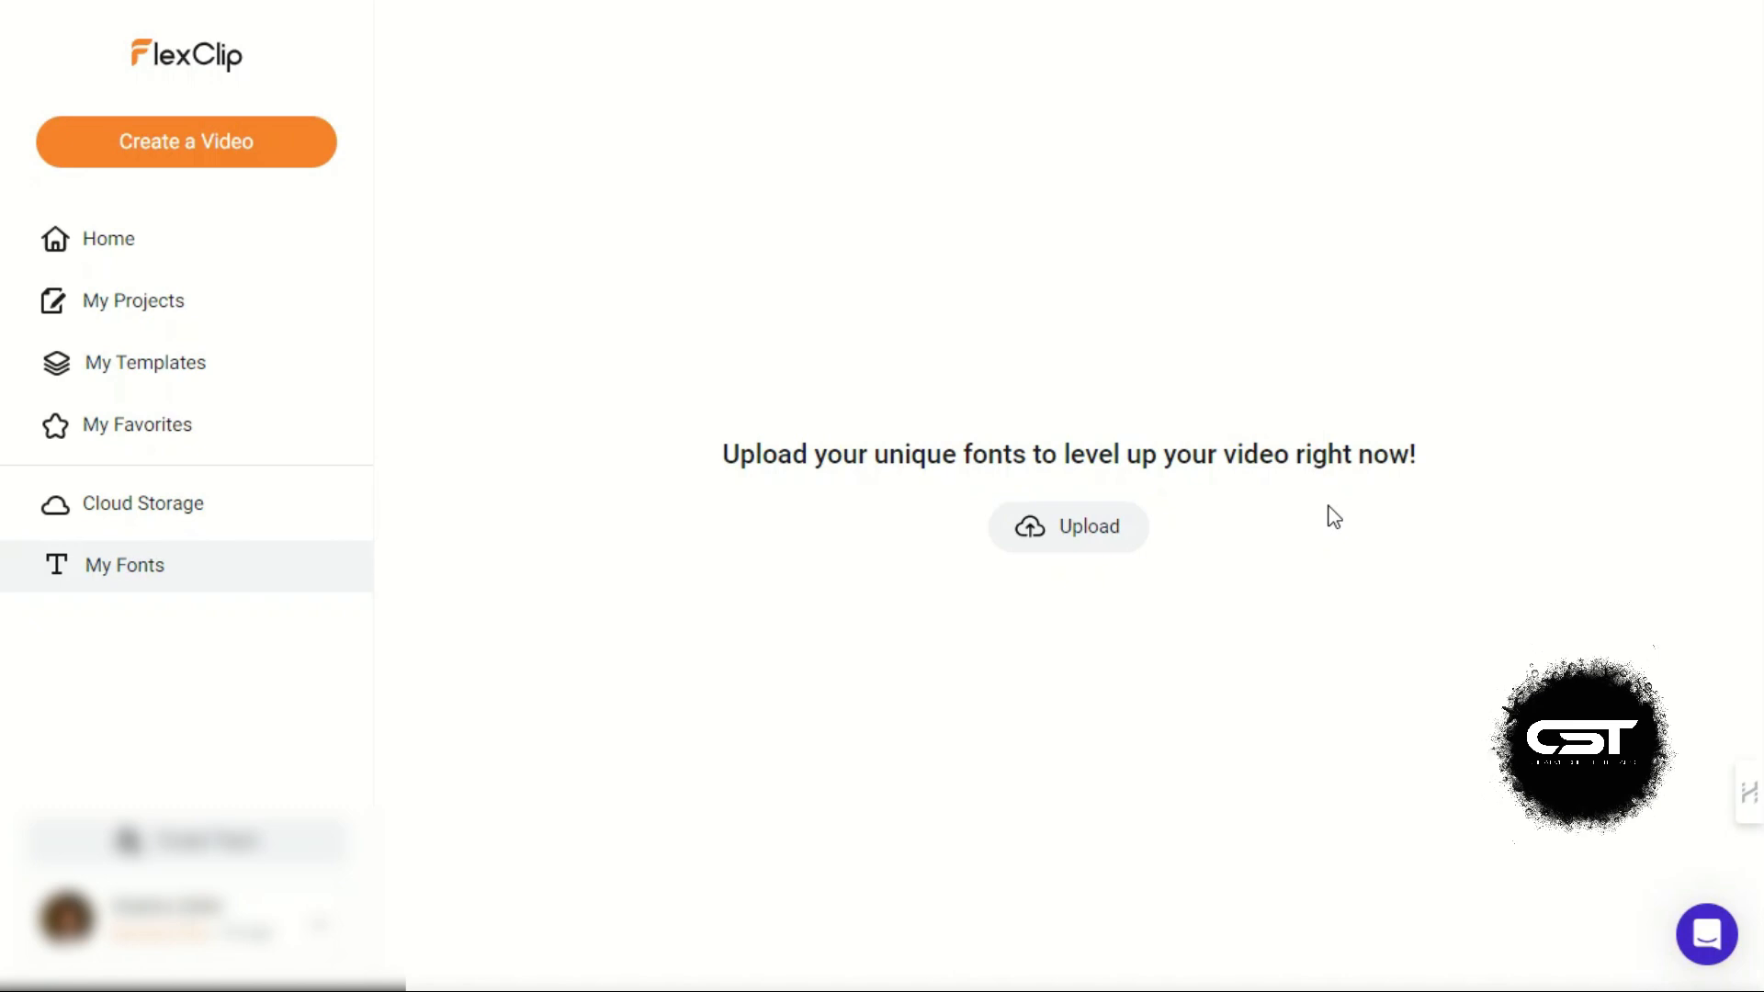
# Step: From Home, start Create a Video and choose the 9:16 portrait ratio
pyautogui.click(107, 238)
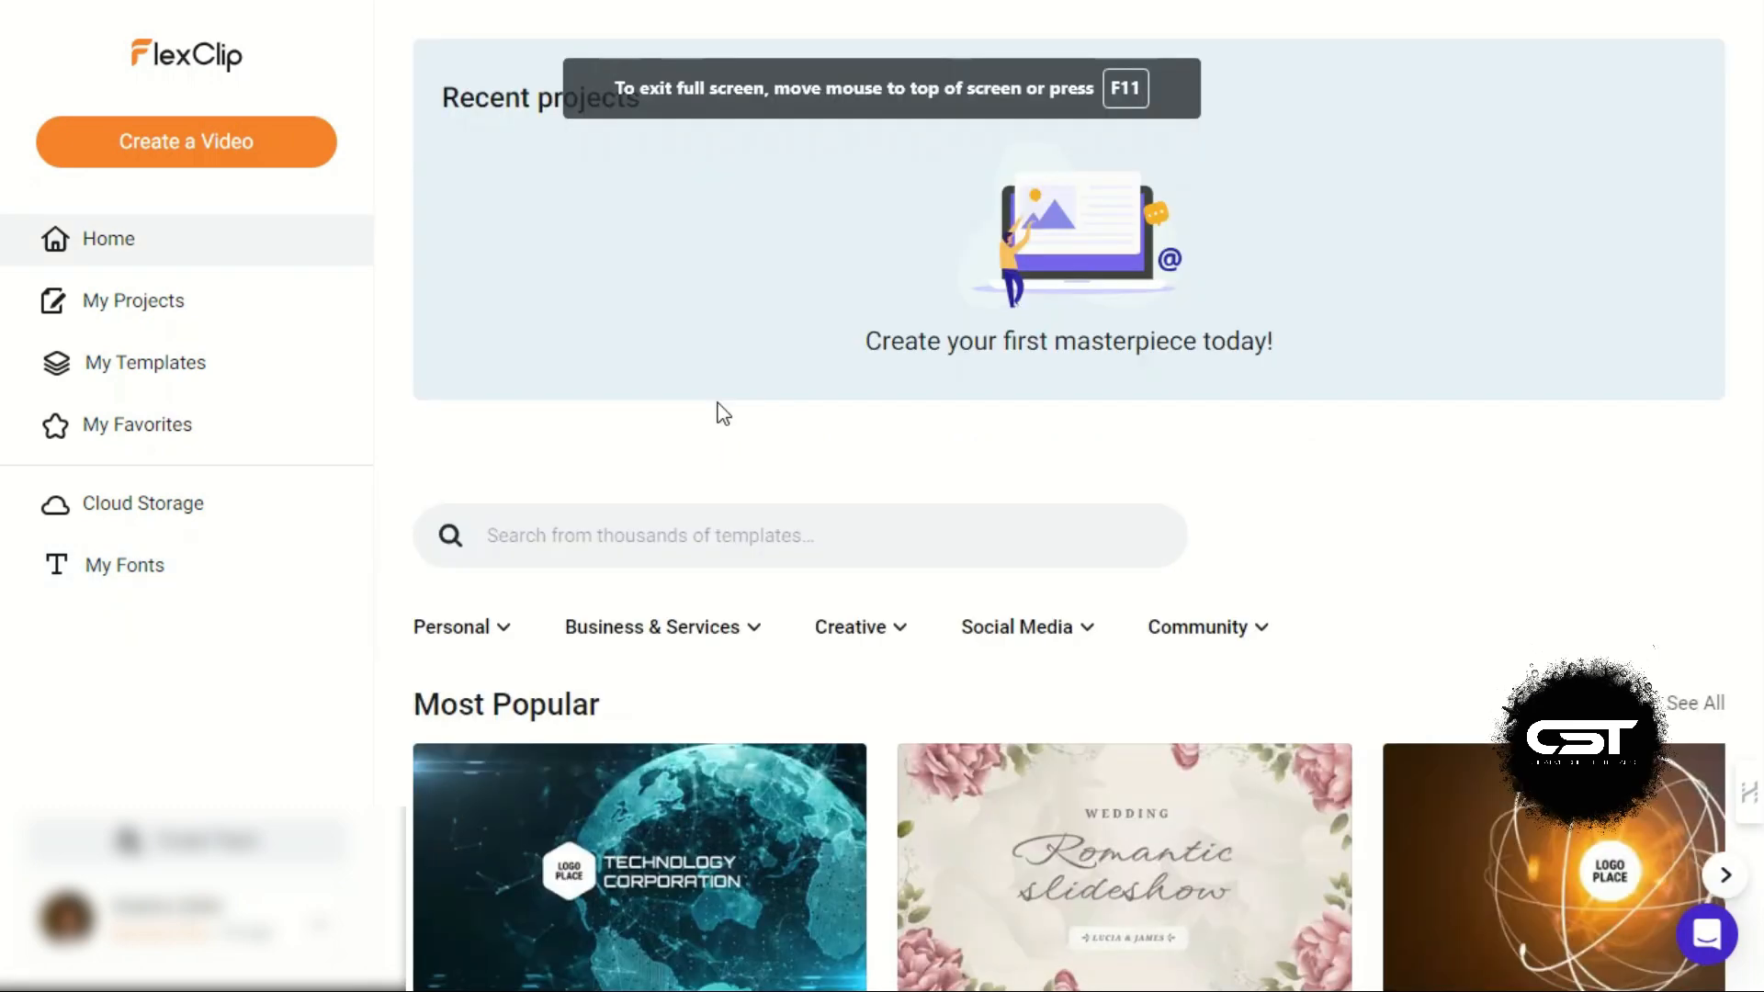
pyautogui.moveTo(803, 441)
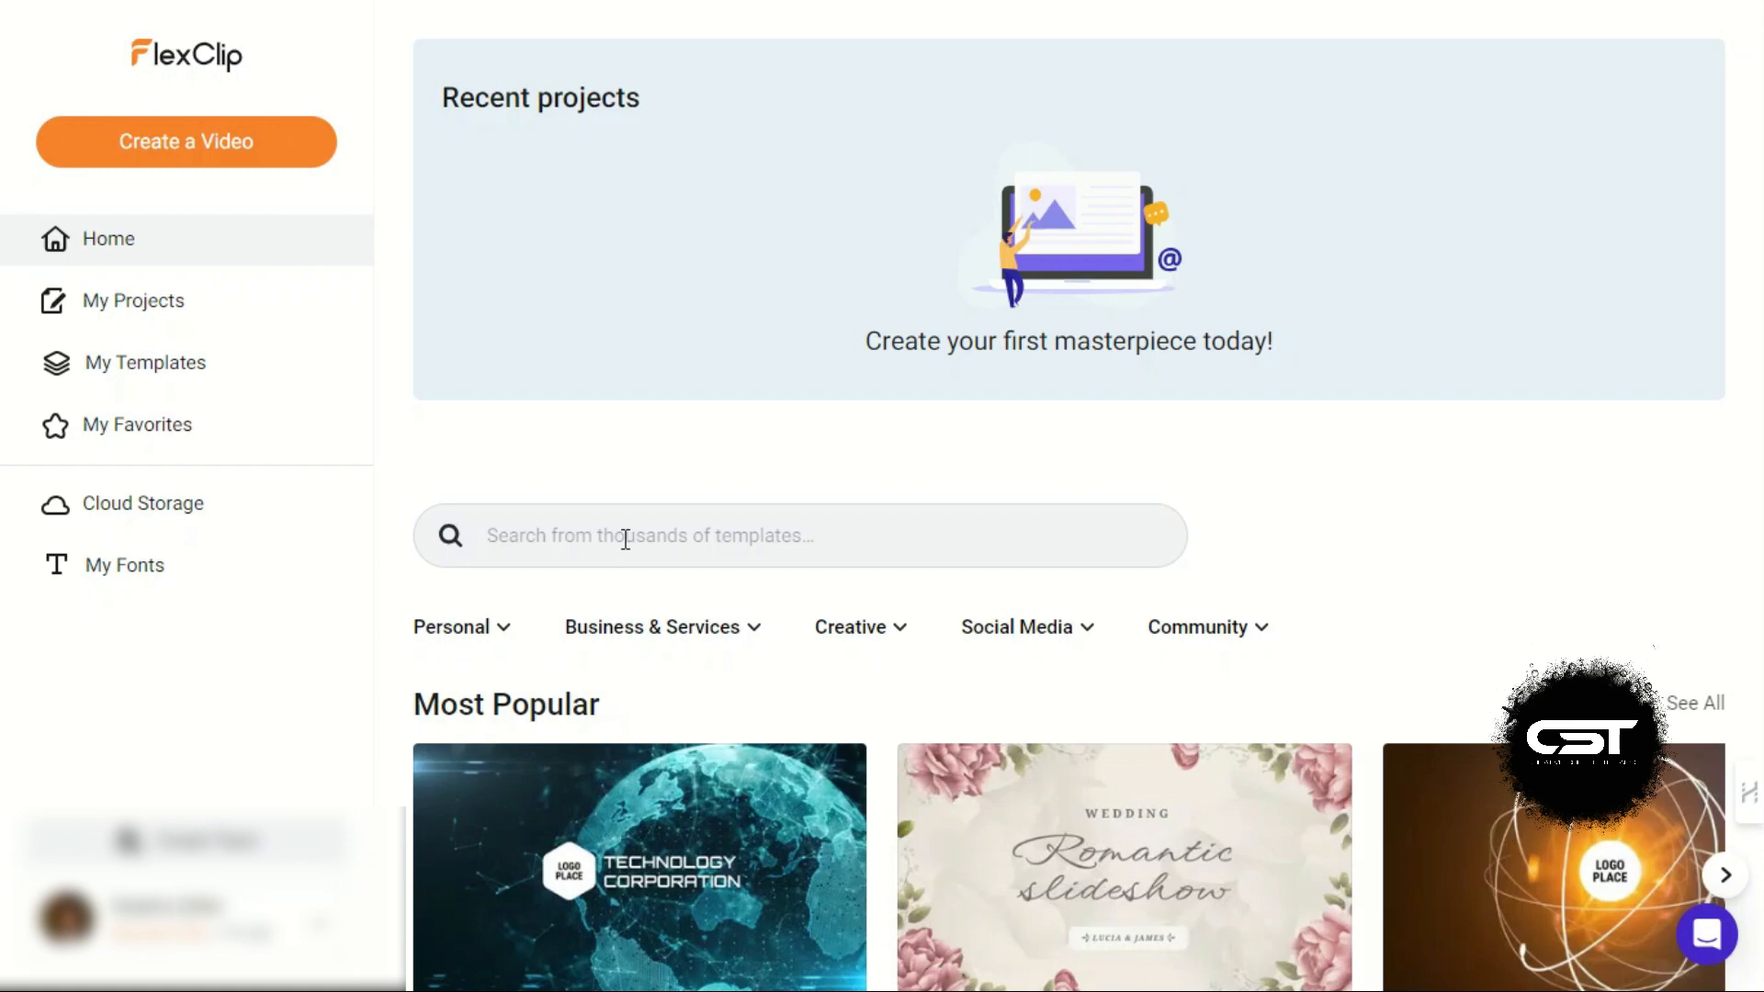
pyautogui.click(185, 143)
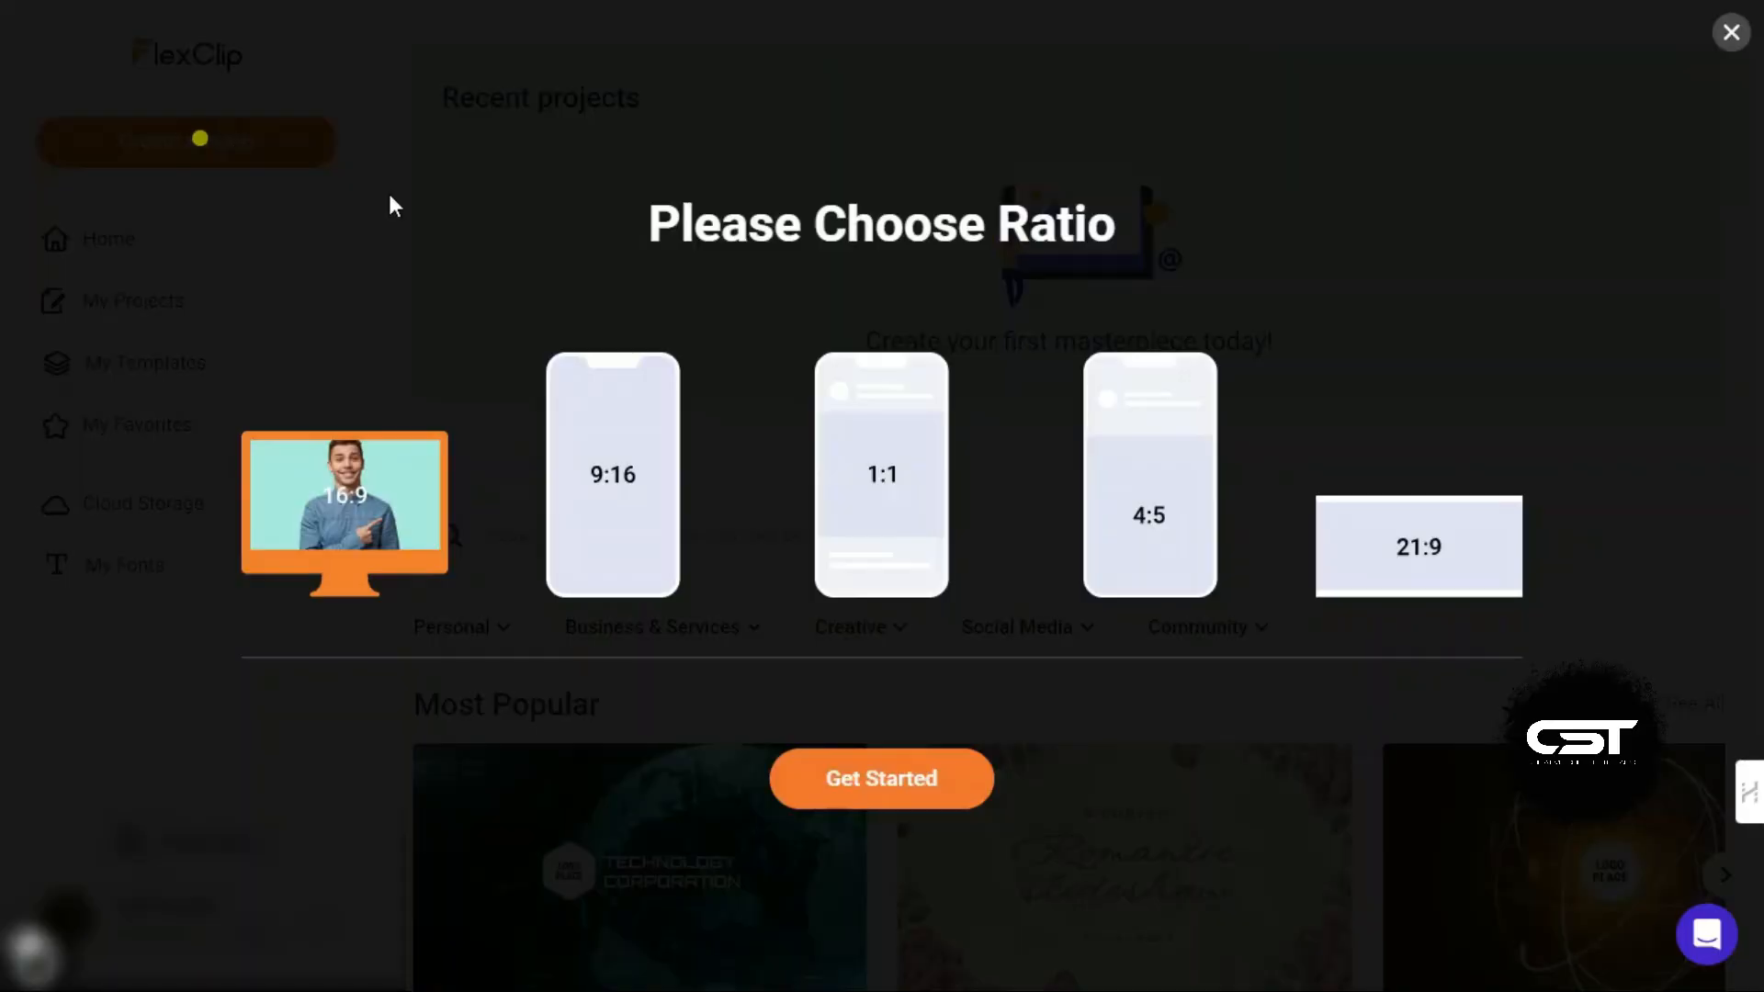
pyautogui.moveTo(555, 292)
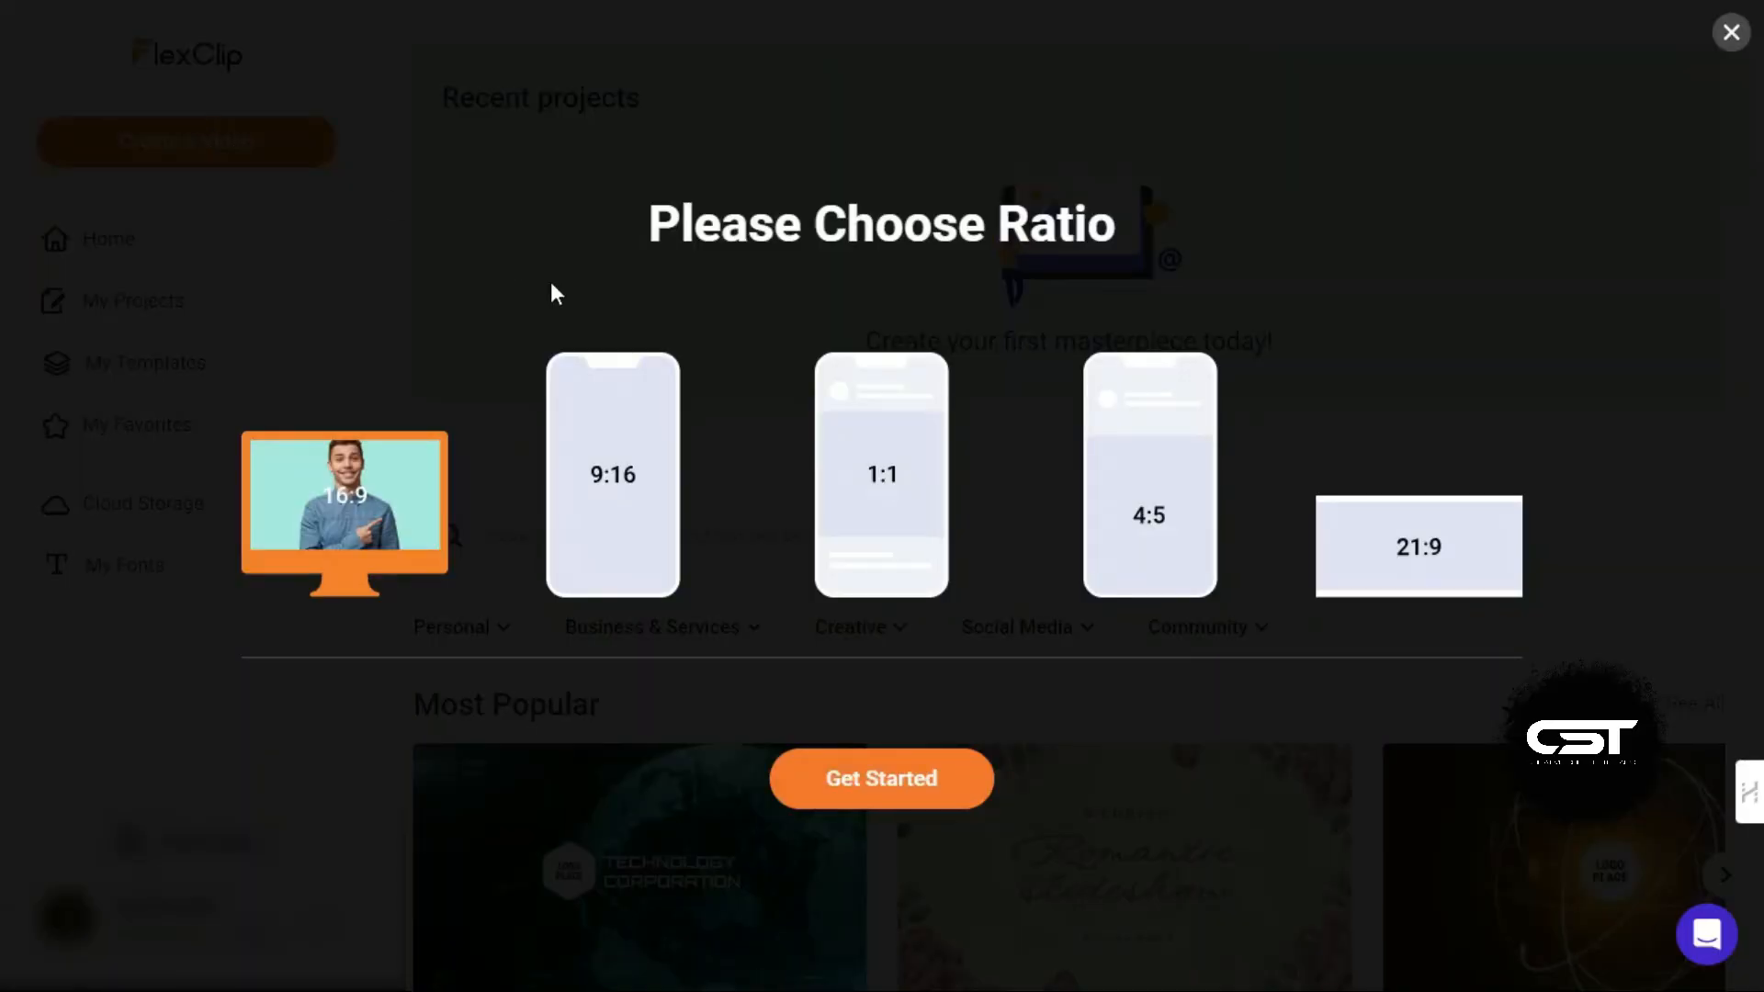
pyautogui.moveTo(1404, 559)
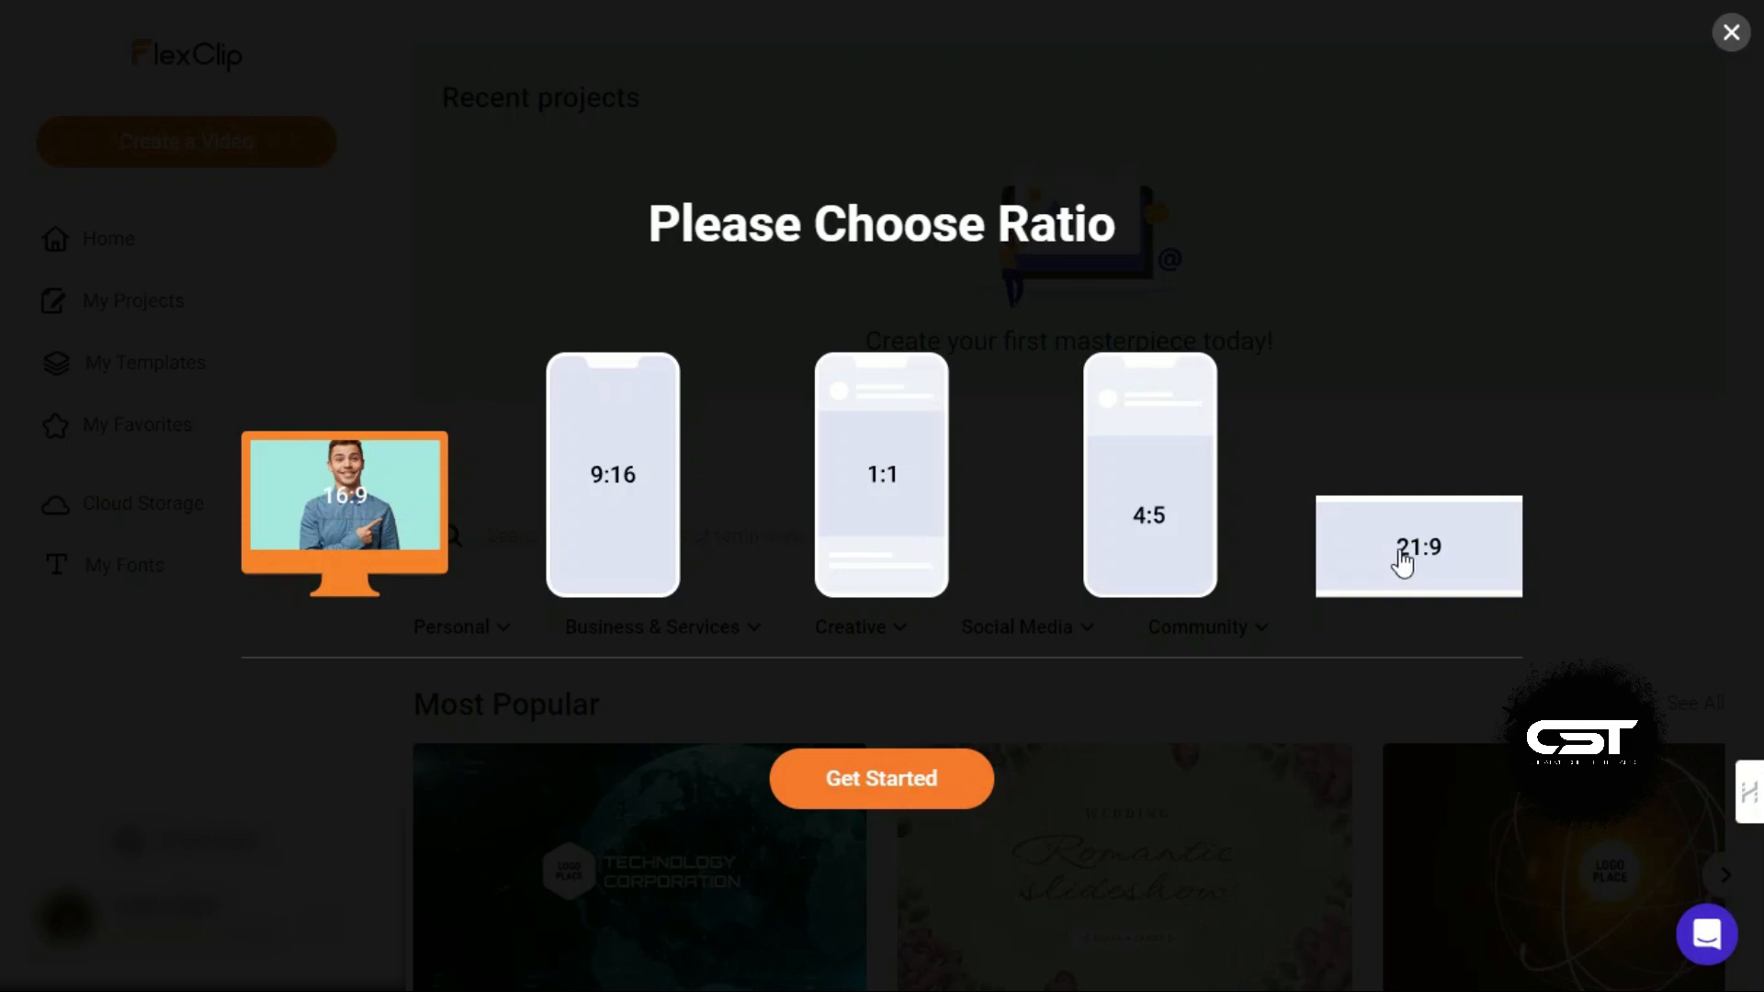
pyautogui.moveTo(807, 629)
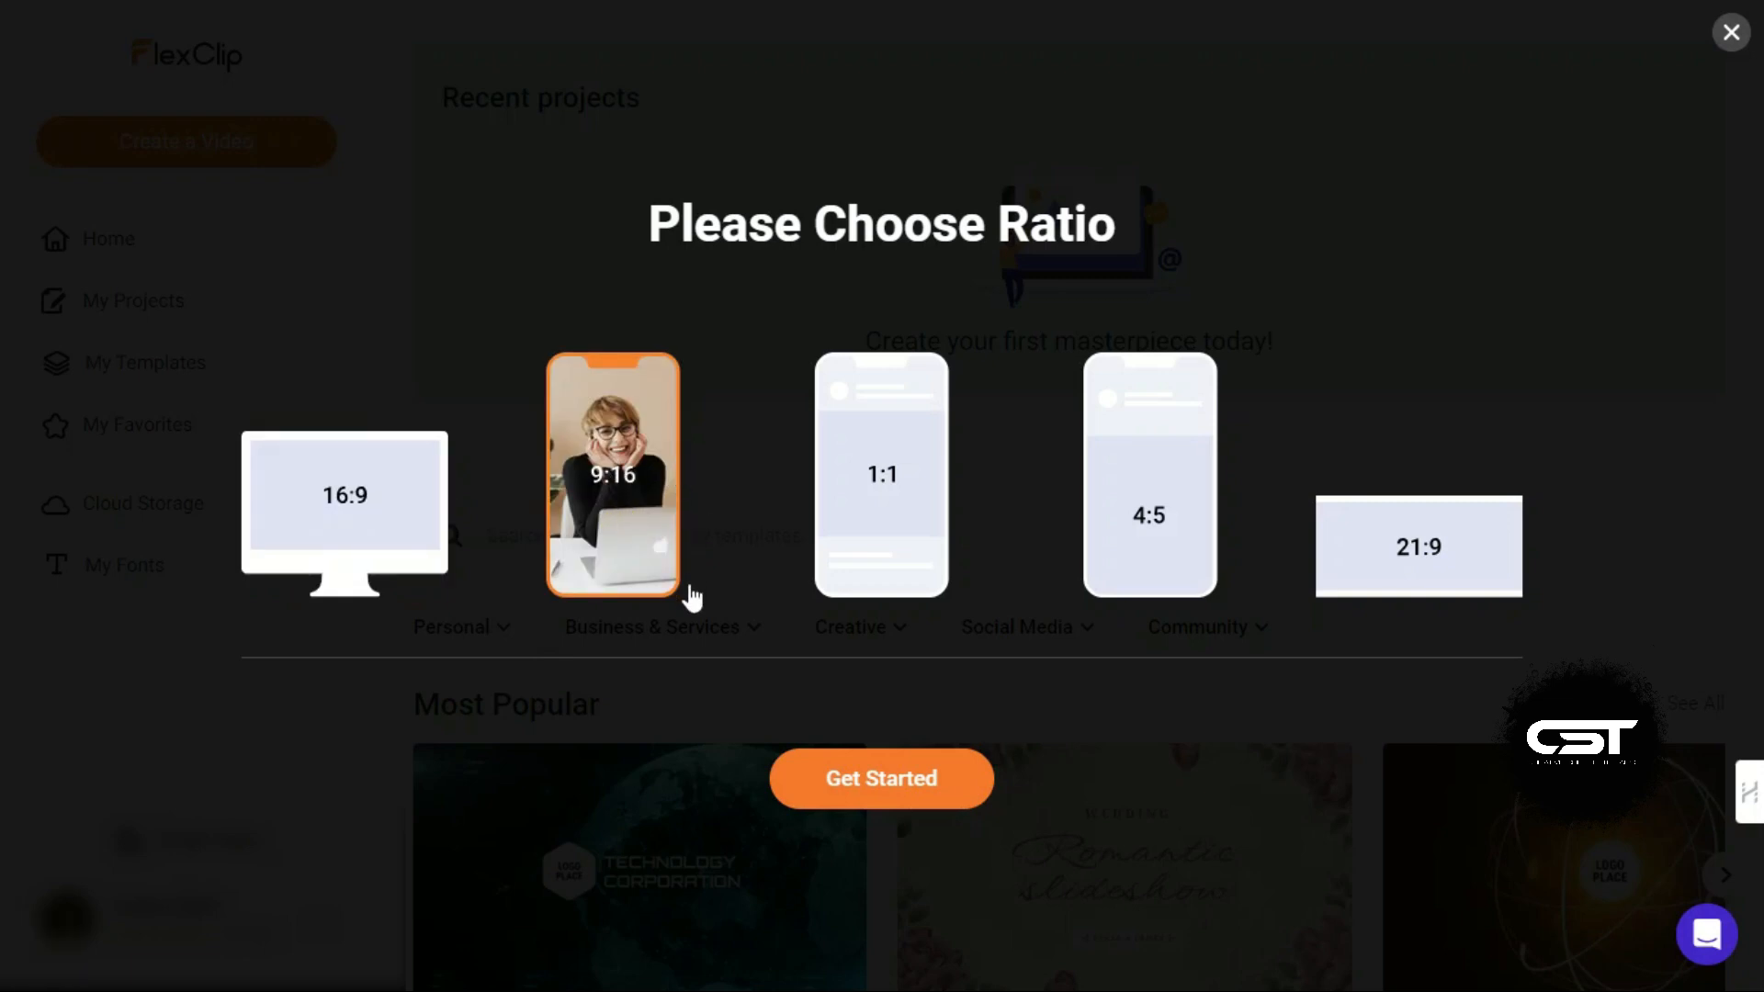
pyautogui.click(1730, 31)
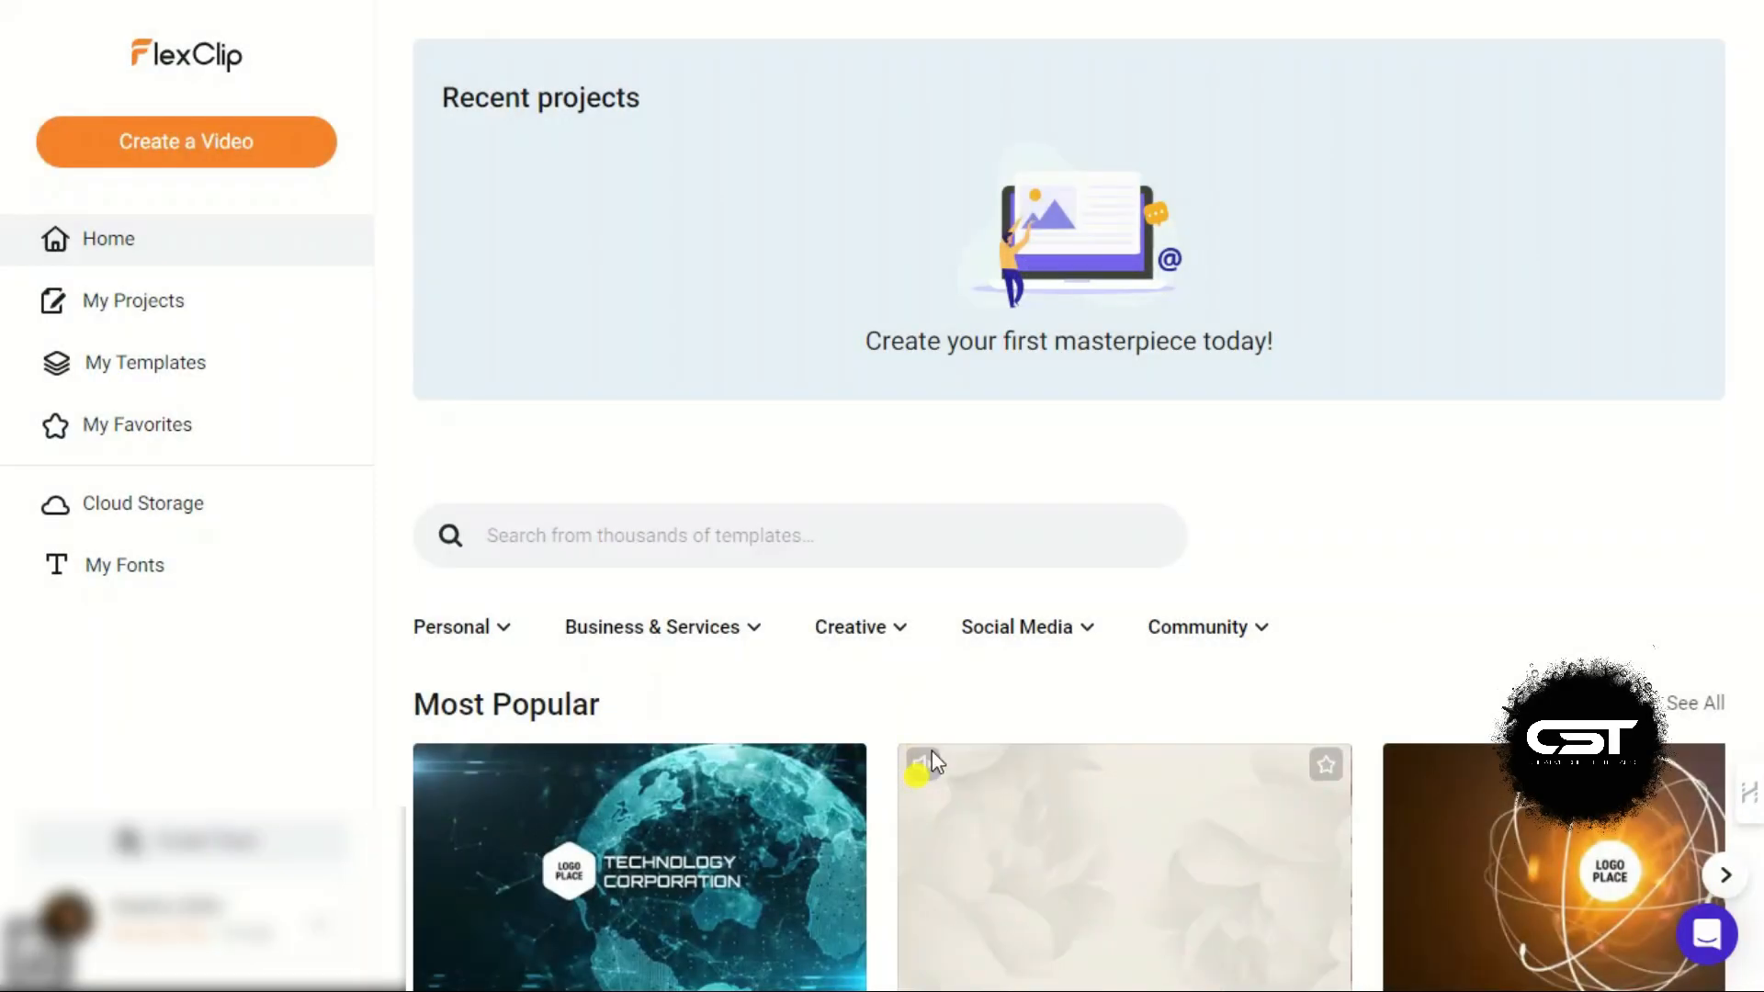
# Step: Get Started into the editor and dismiss the Import Media popup
pyautogui.click(185, 142)
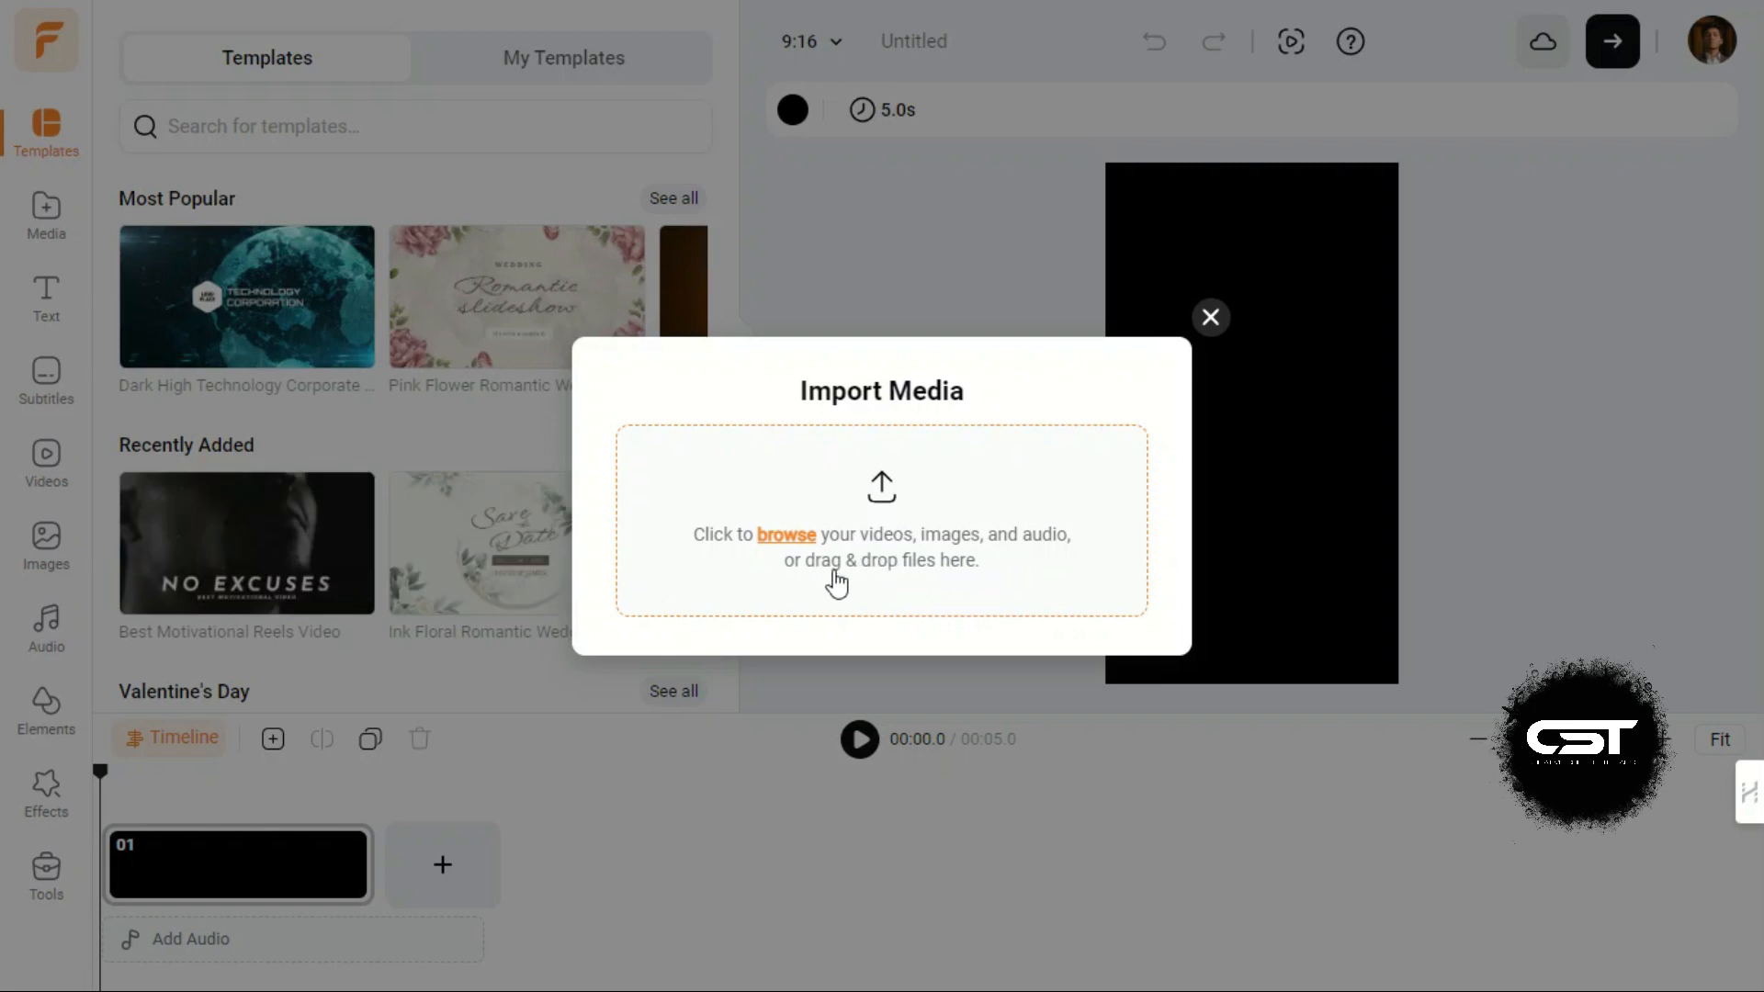
pyautogui.click(1210, 317)
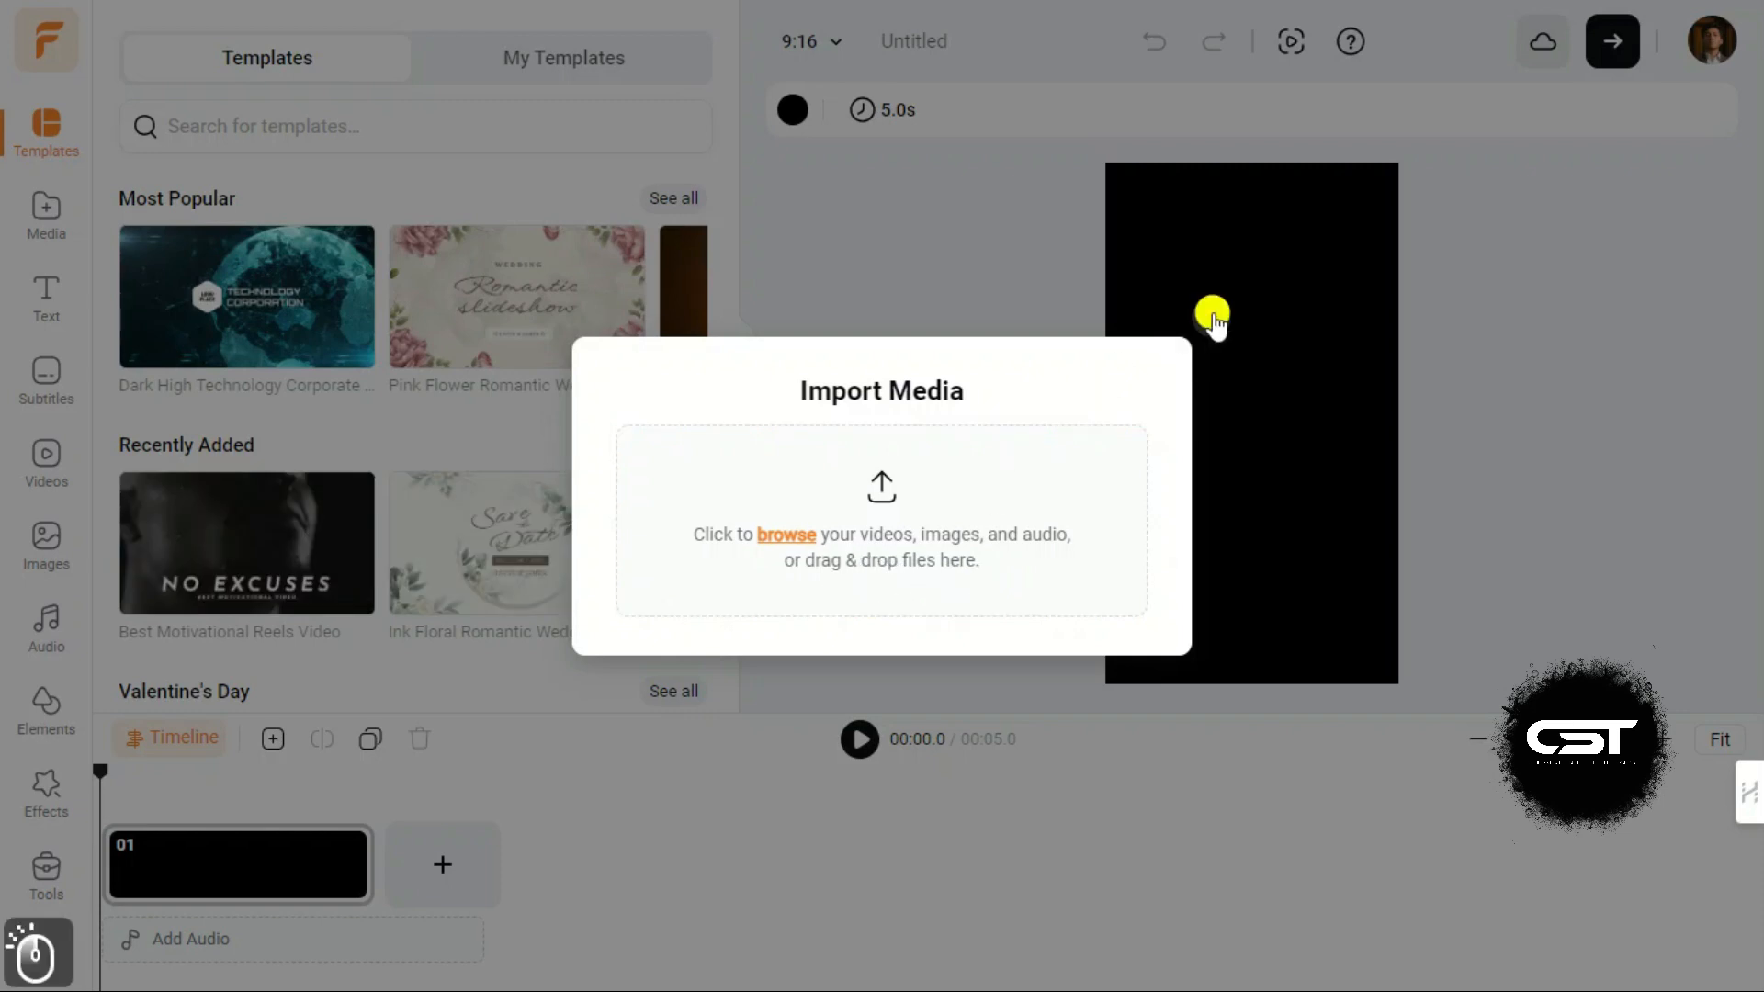
pyautogui.click(961, 324)
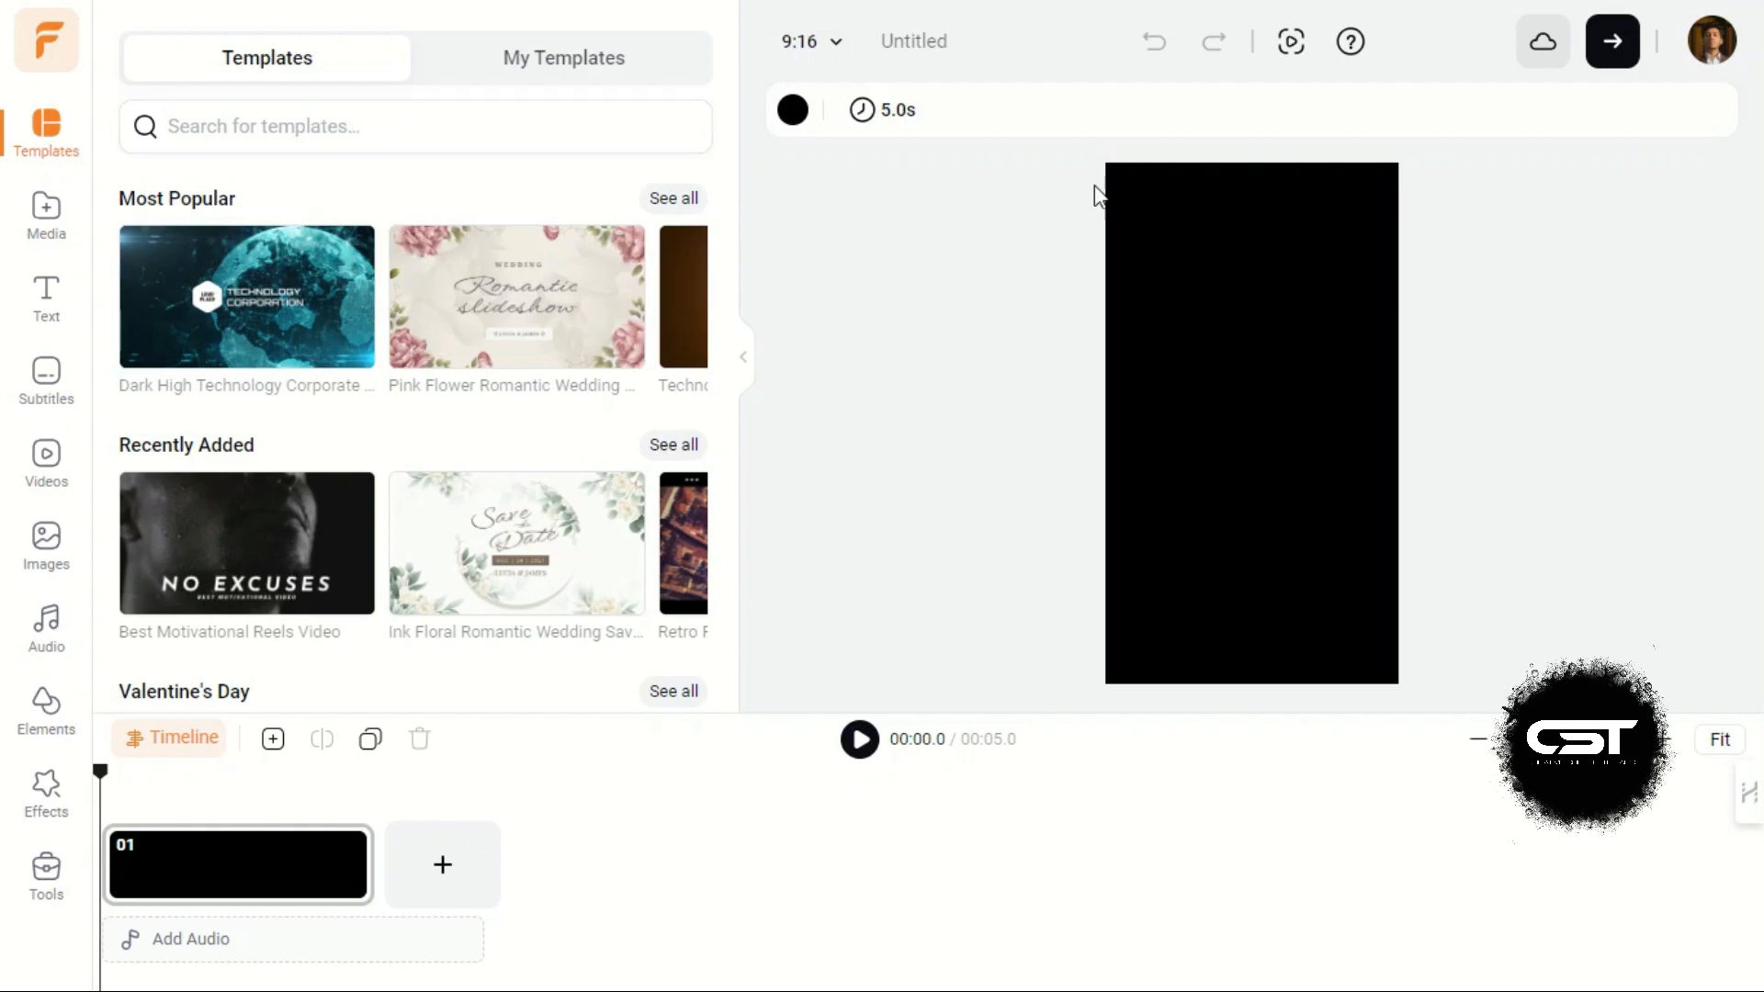
pyautogui.moveTo(349, 96)
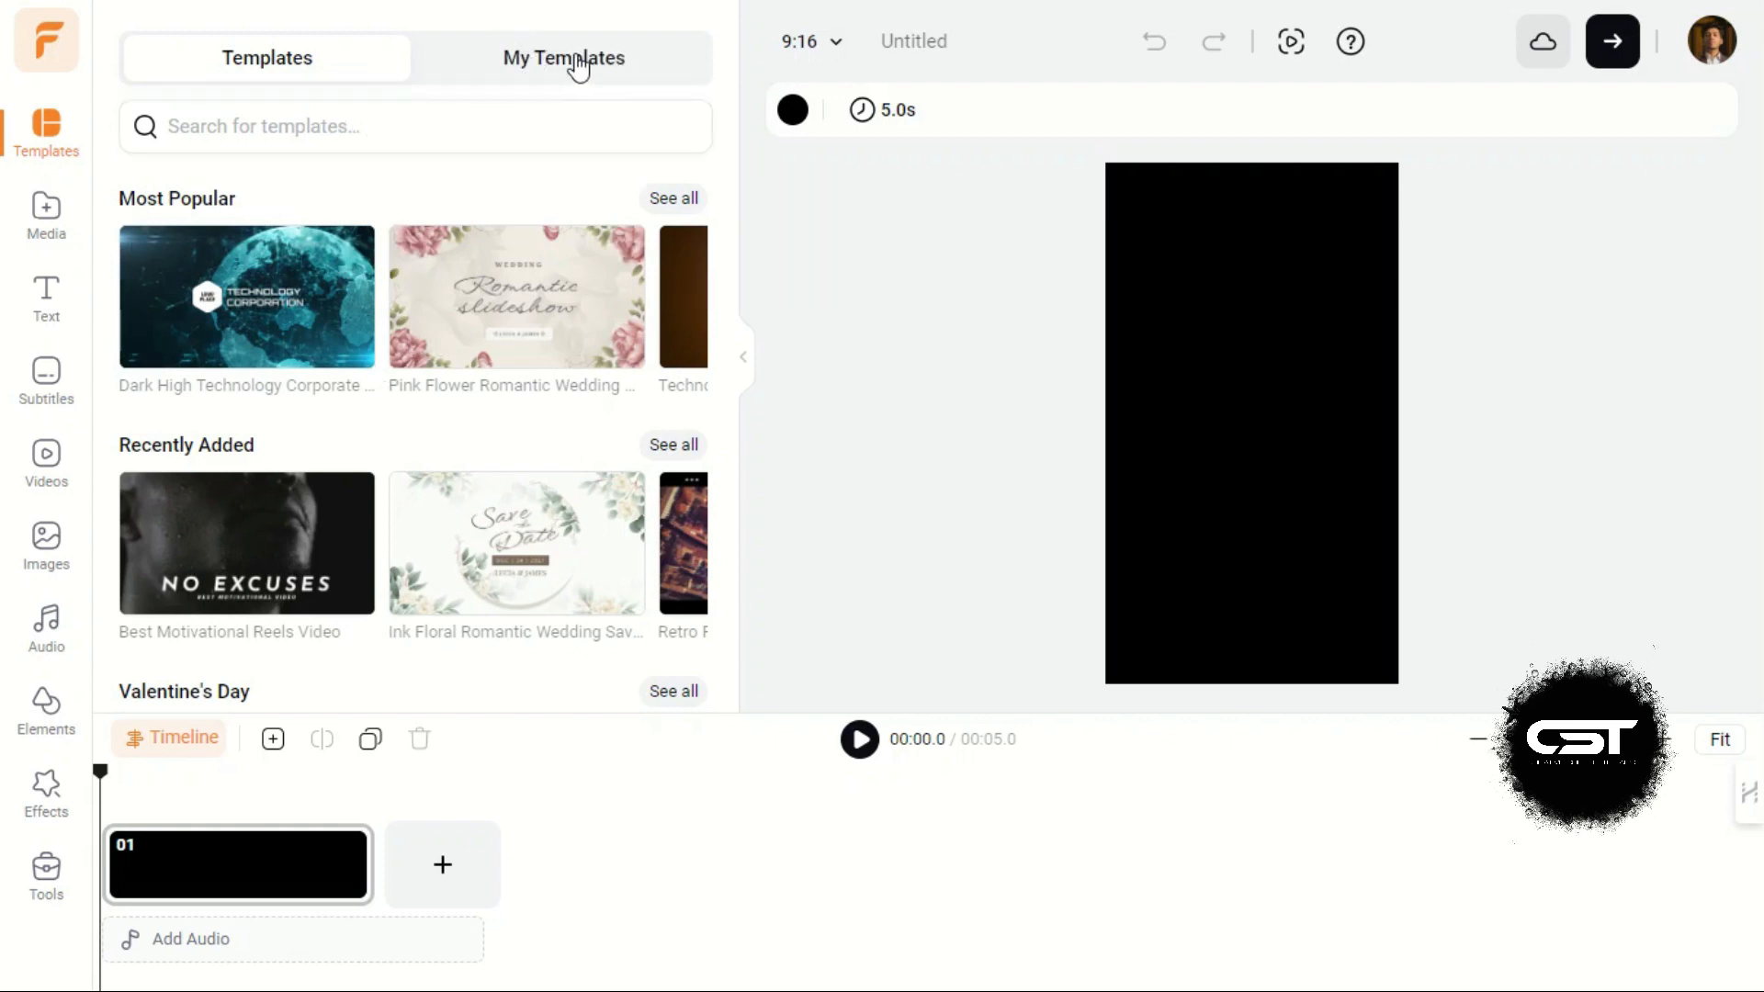
# Step: Check the empty My Templates tab and return to the stock Templates library
pyautogui.click(563, 58)
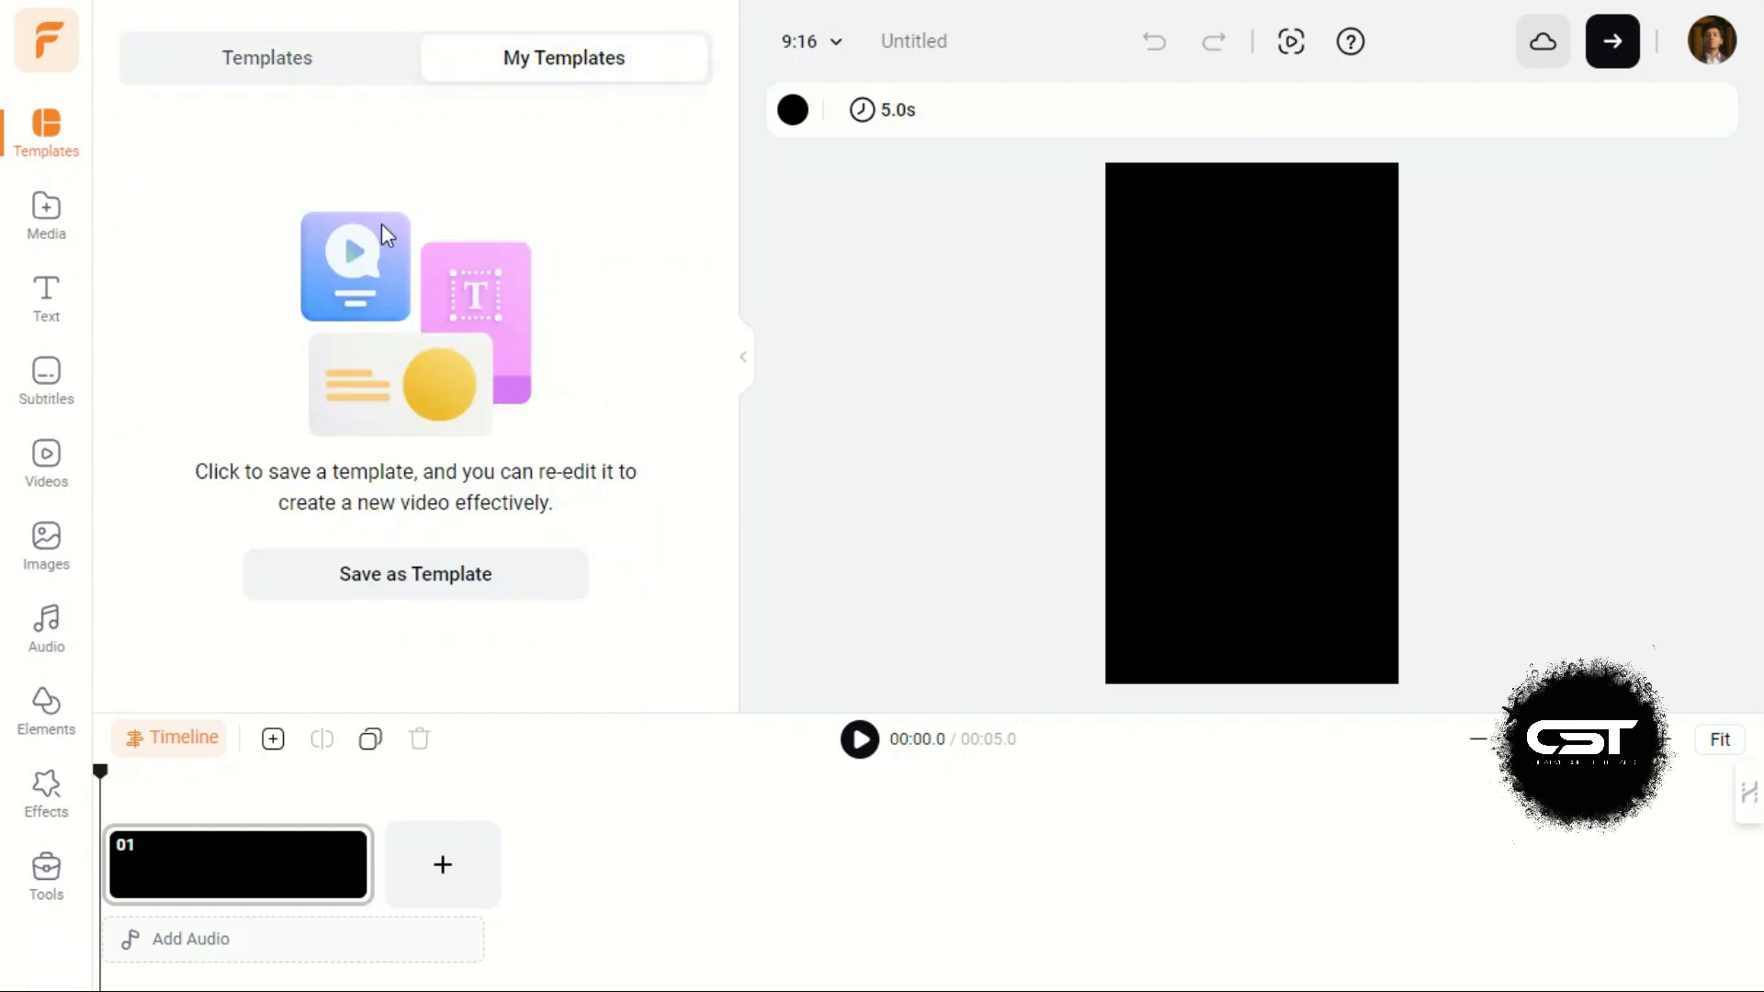
pyautogui.click(266, 57)
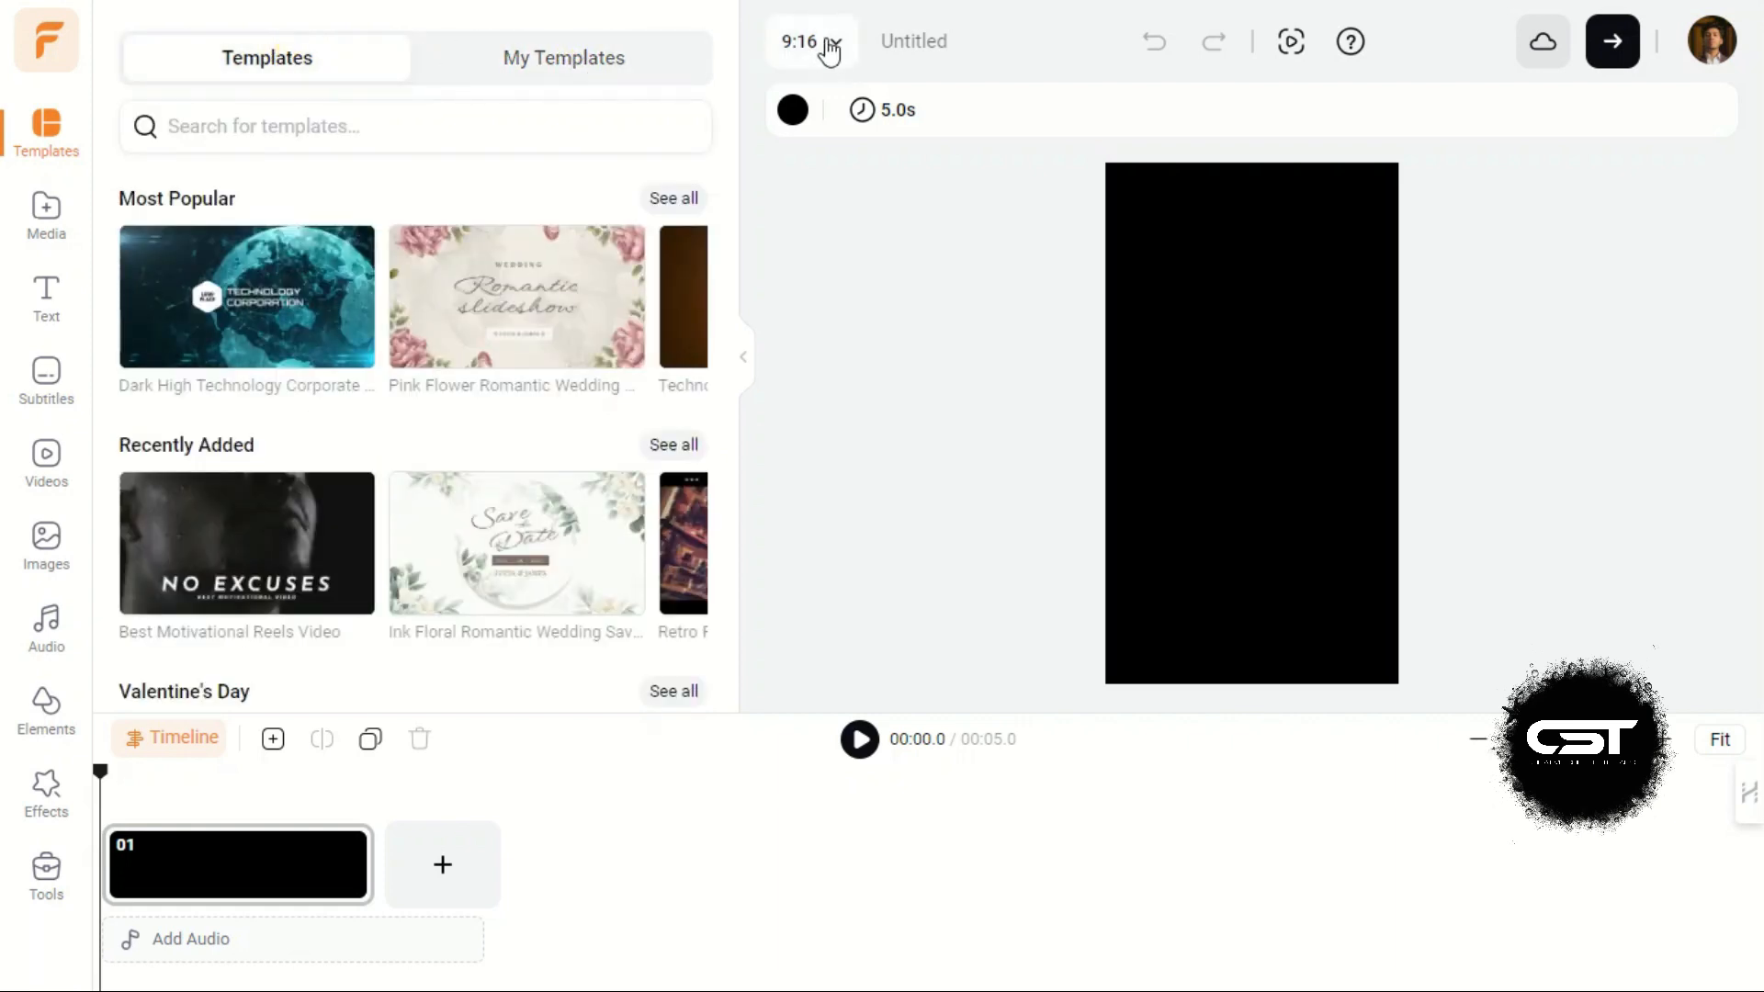
# Step: Rename the Untitled project title to Editing
pyautogui.click(812, 42)
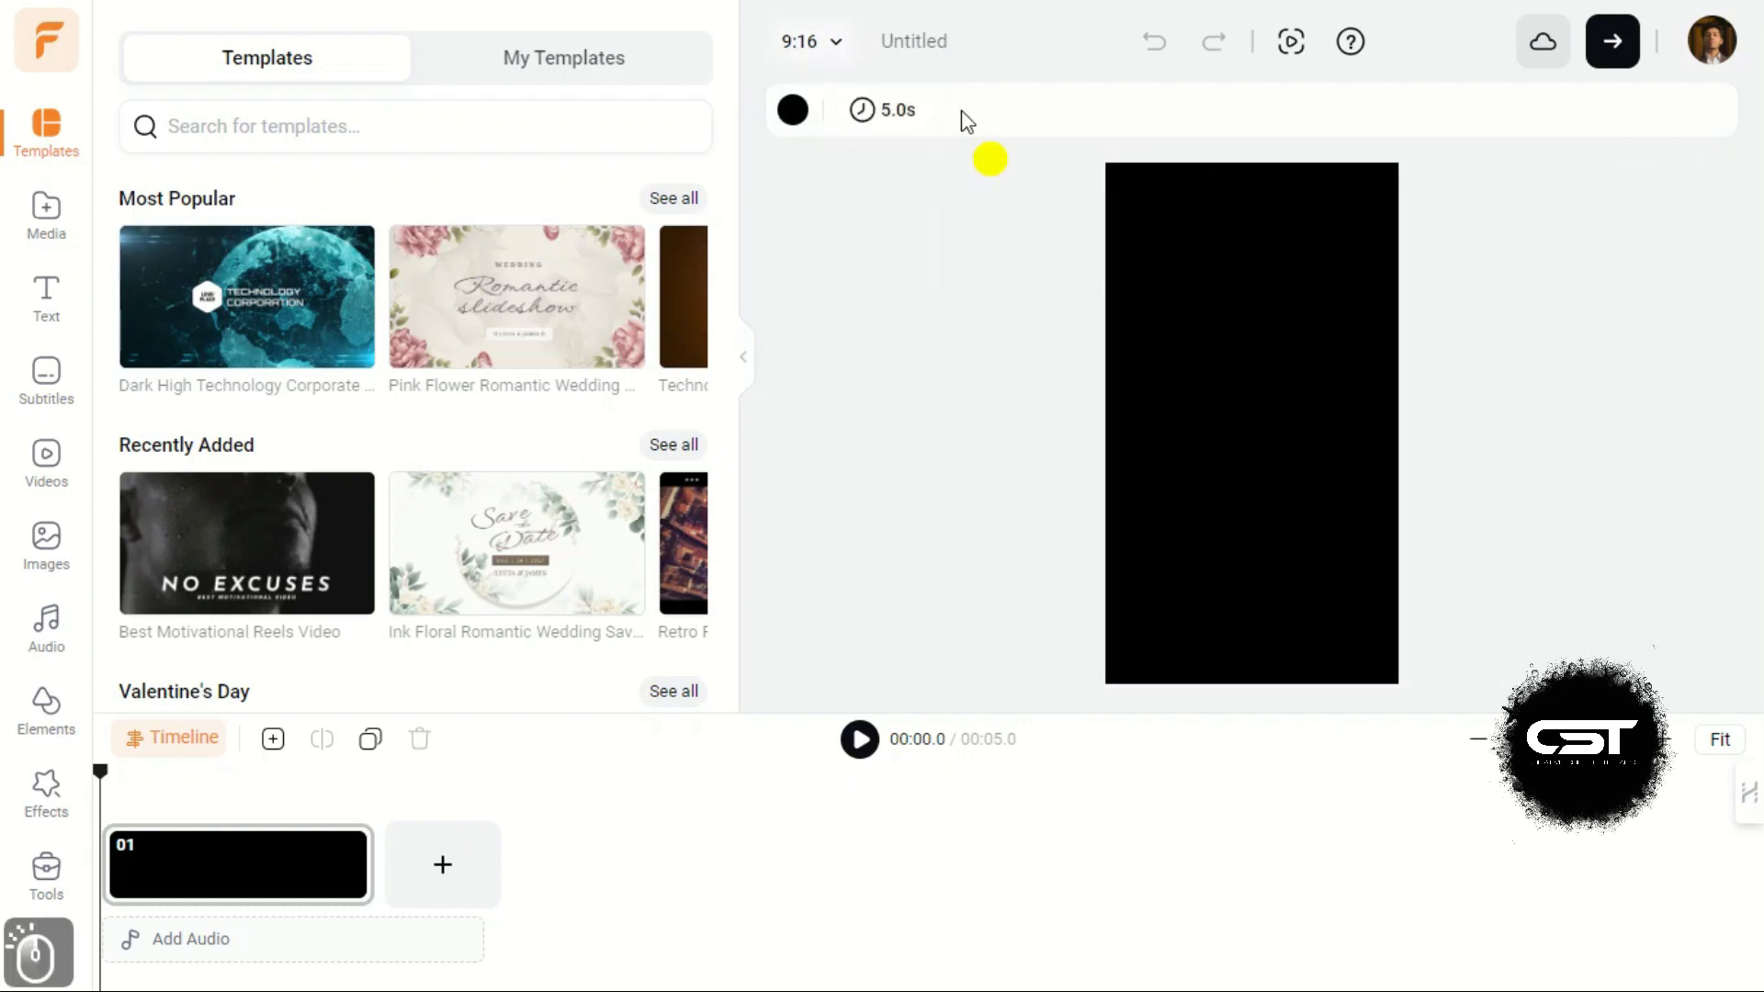
pyautogui.click(914, 41)
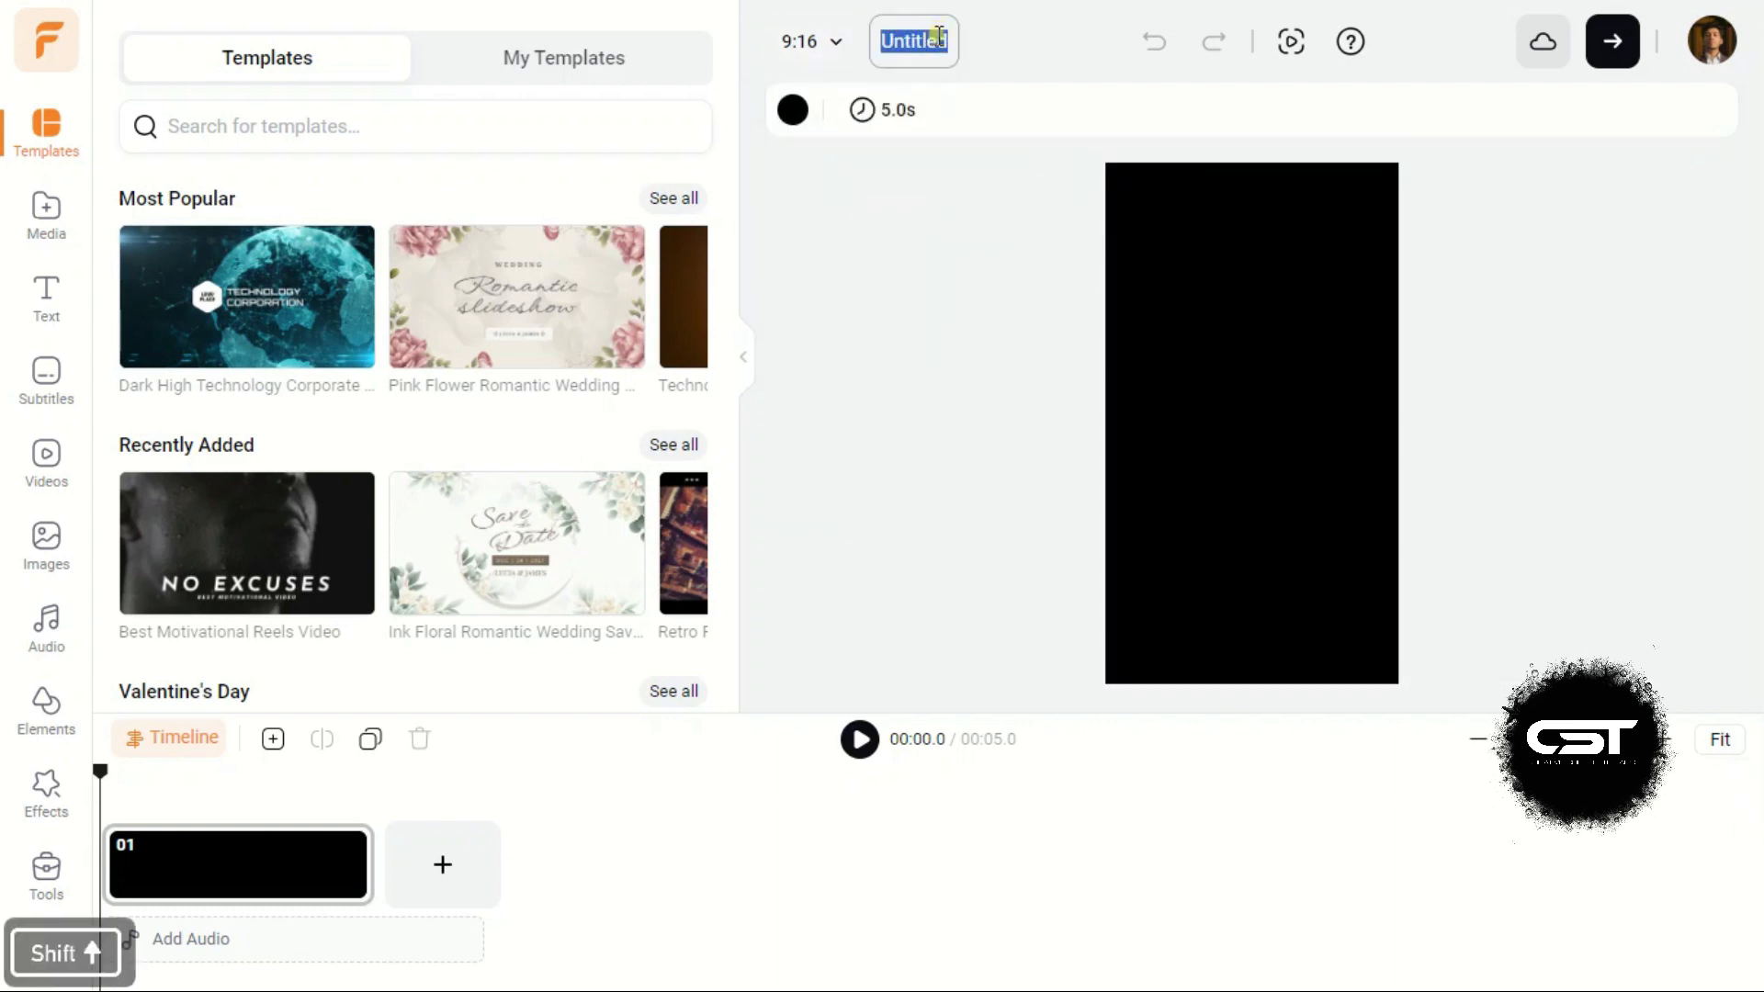
pyautogui.write('ediitn')
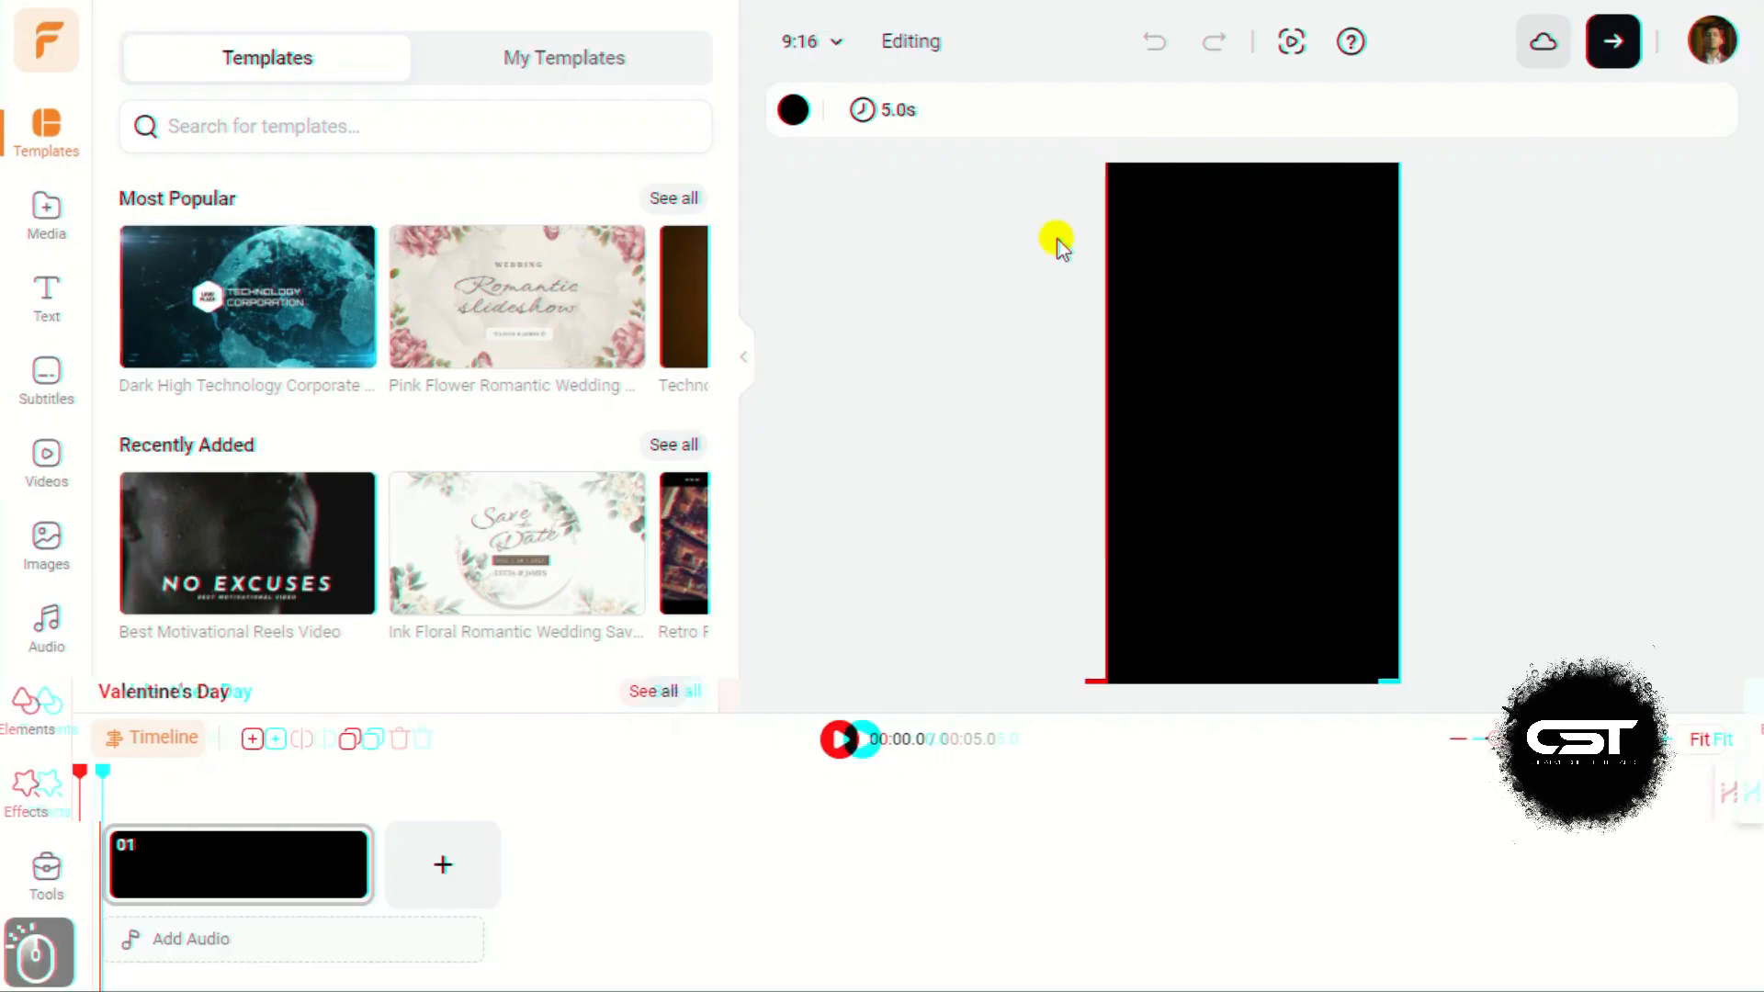
# Step: Show the Tools panel and scroll through its AI-Powered and Recording tools
pyautogui.click(45, 867)
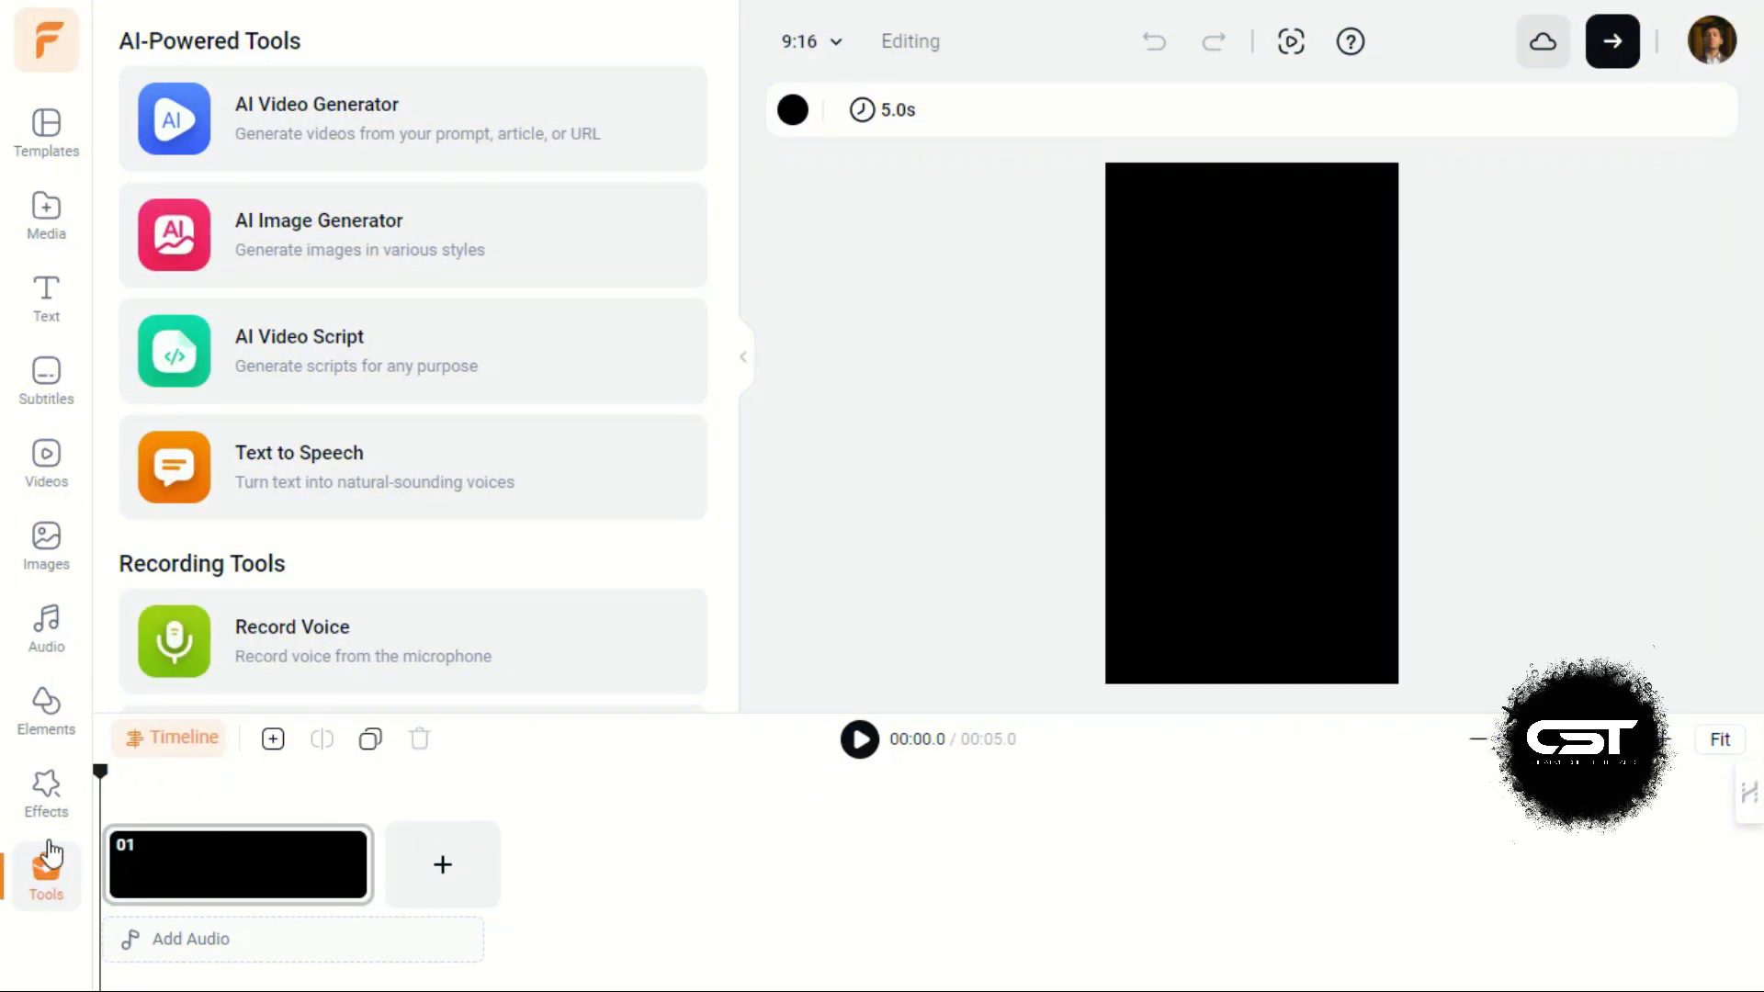
pyautogui.scroll(-3)
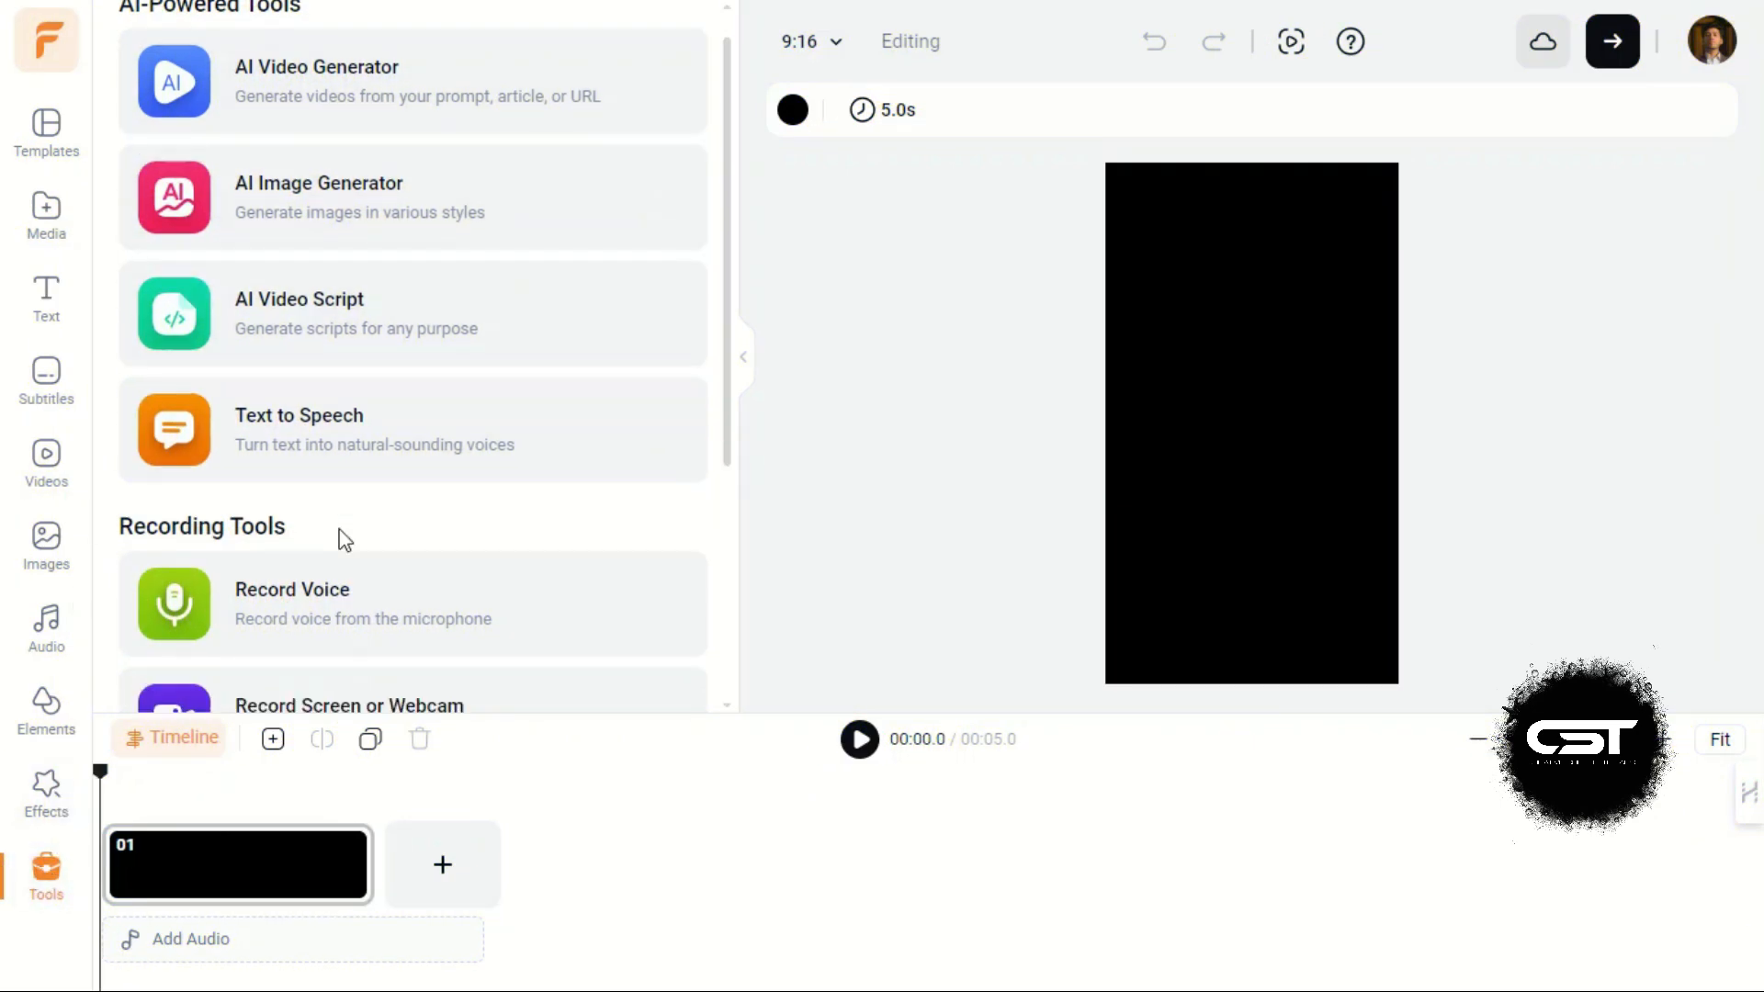
pyautogui.scroll(-3)
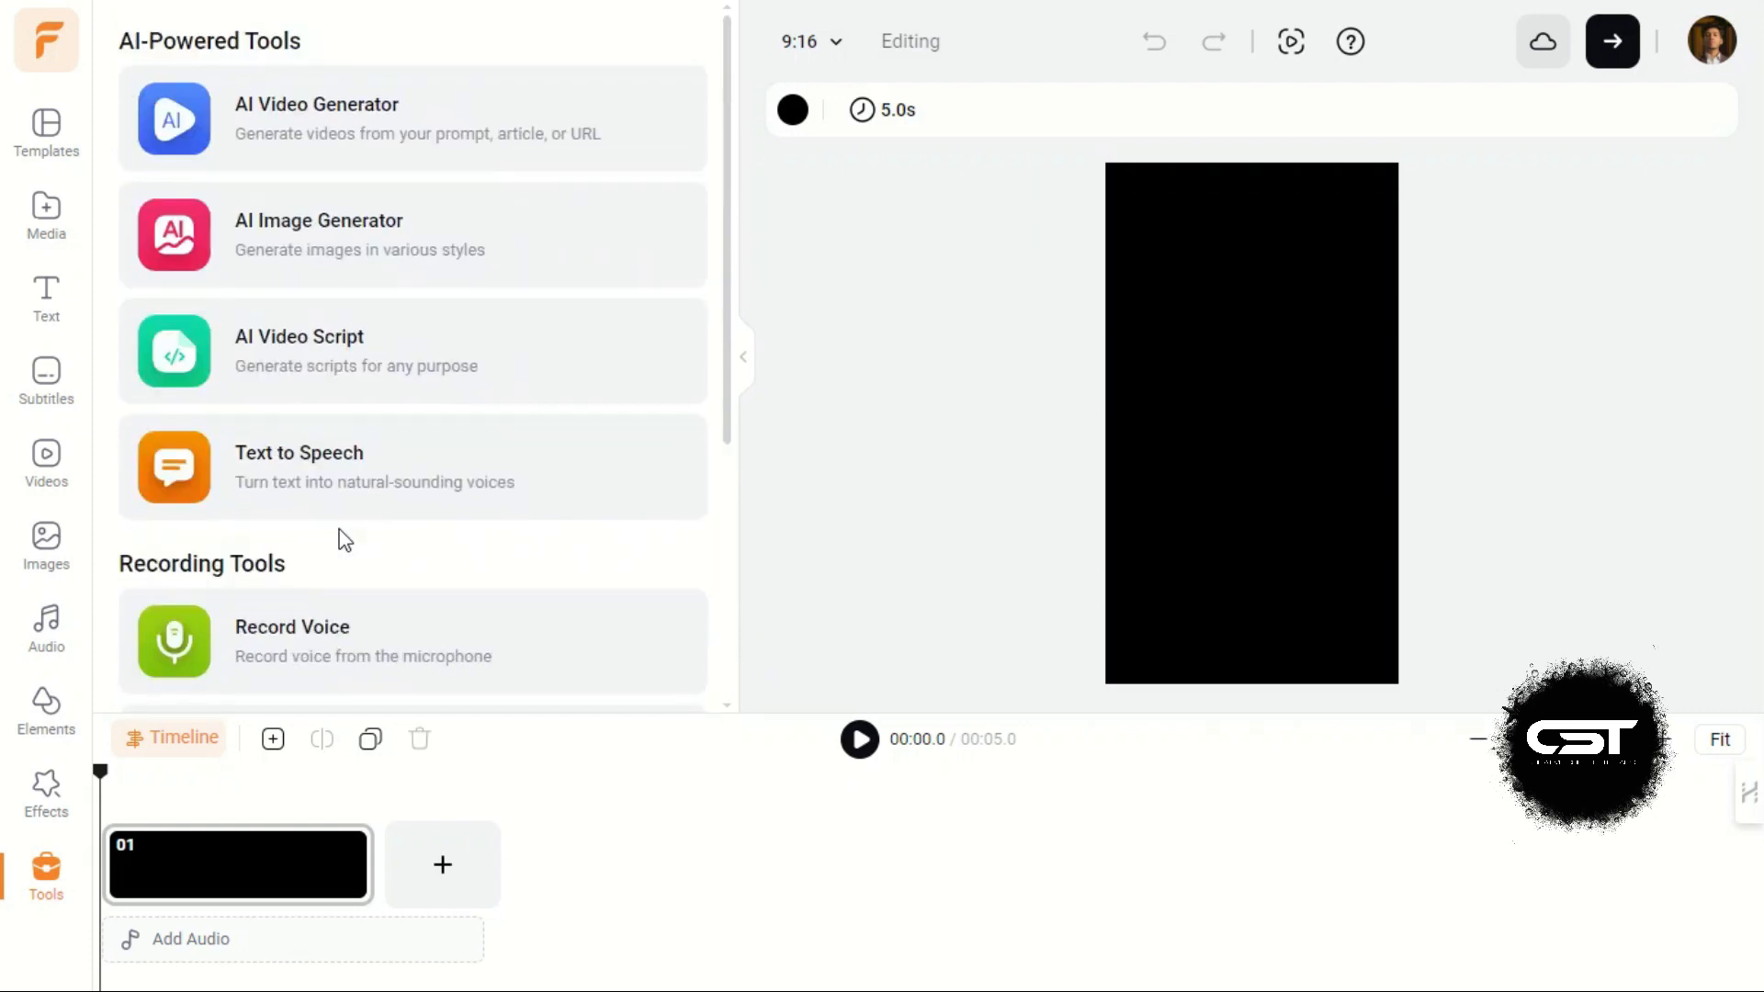
pyautogui.moveTo(46, 212)
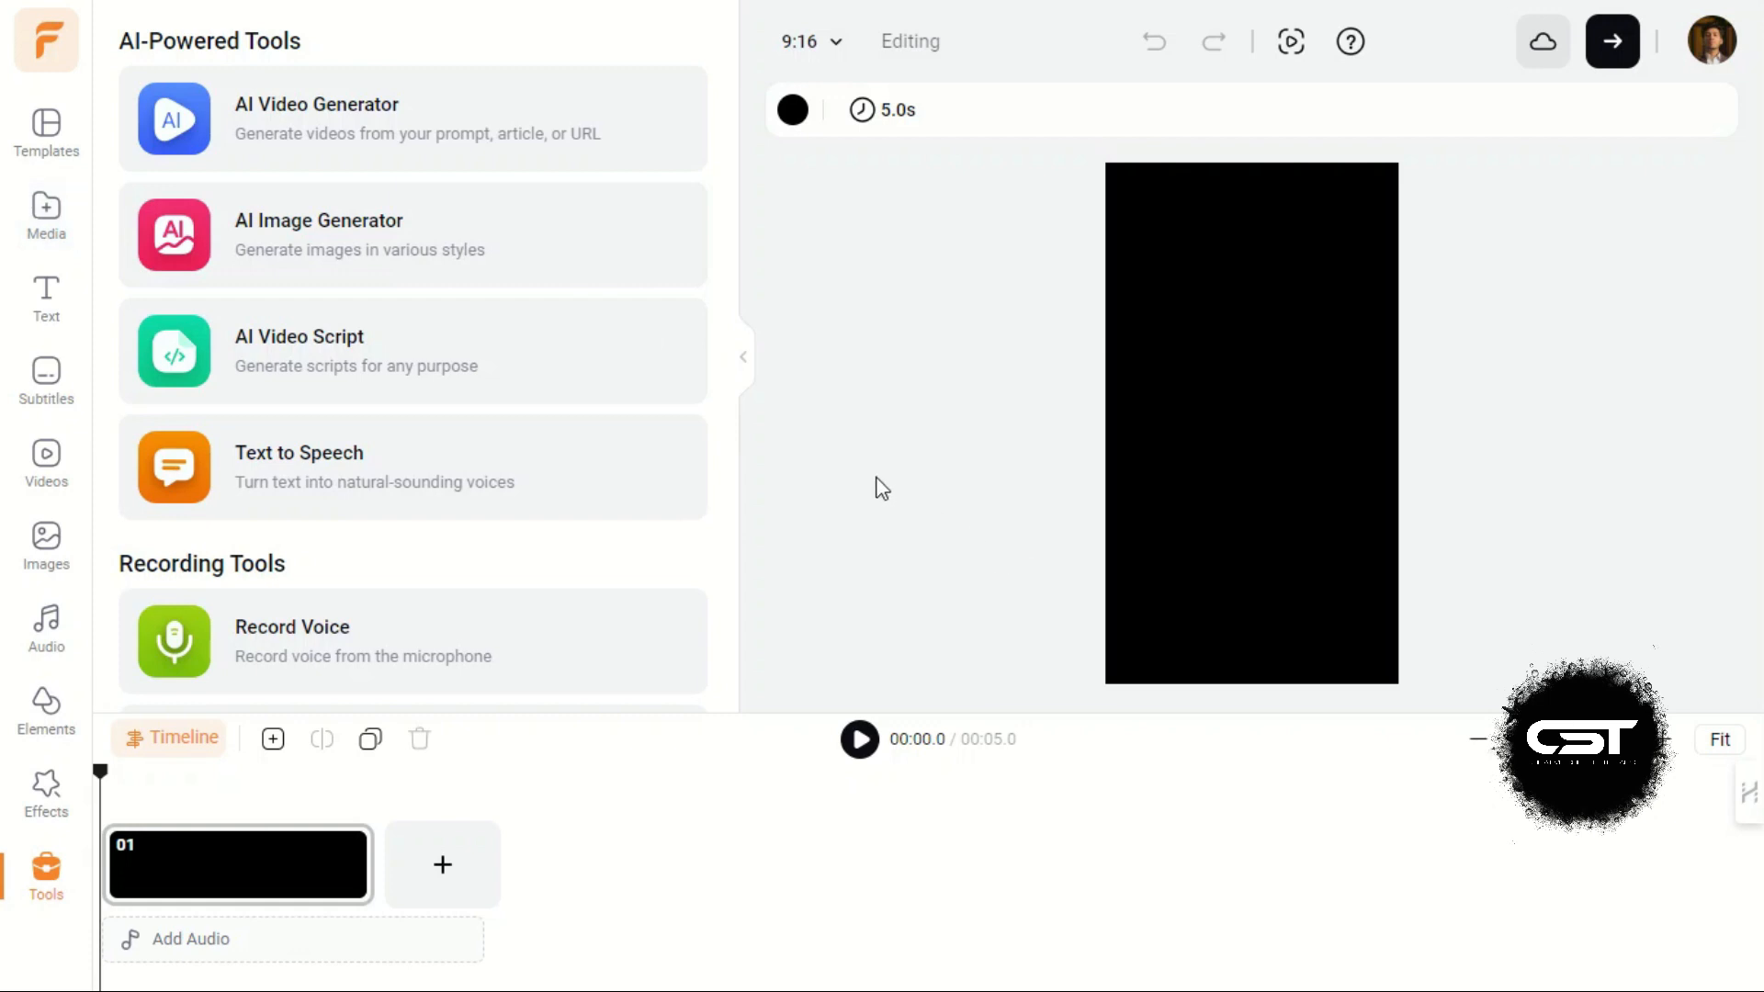
# Step: View the Media panel's empty upload area, then move on to the Text panel
pyautogui.click(45, 205)
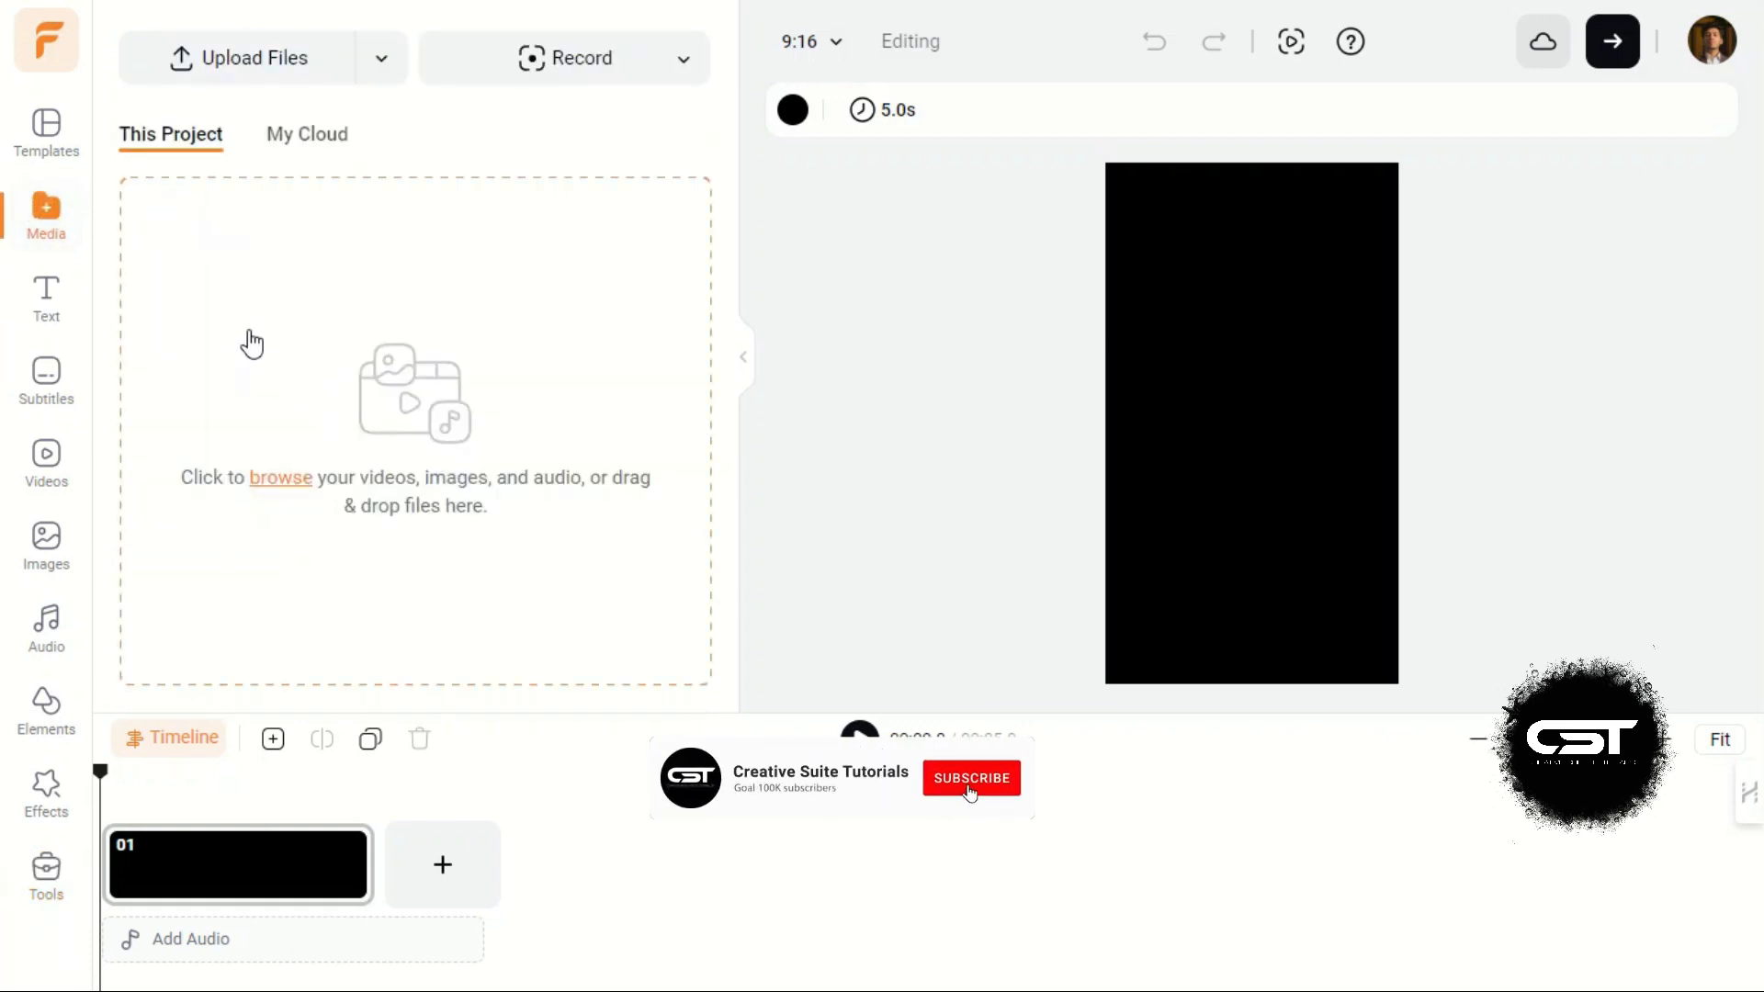
pyautogui.click(971, 778)
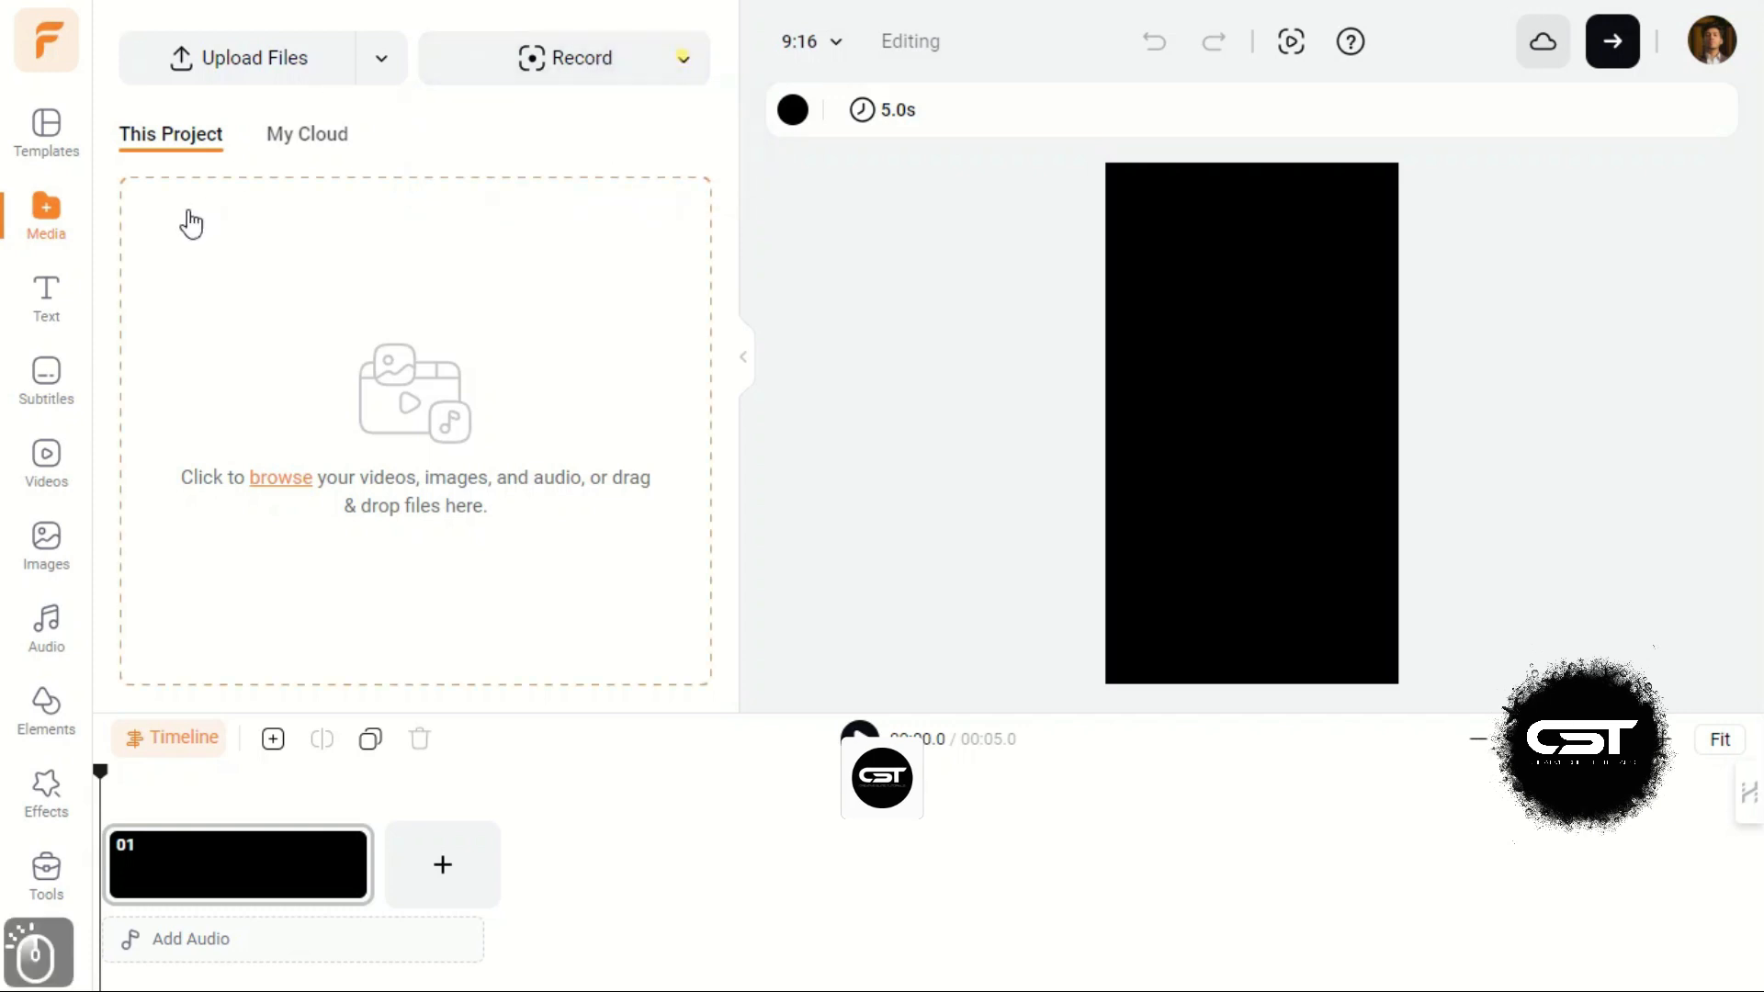
pyautogui.click(46, 293)
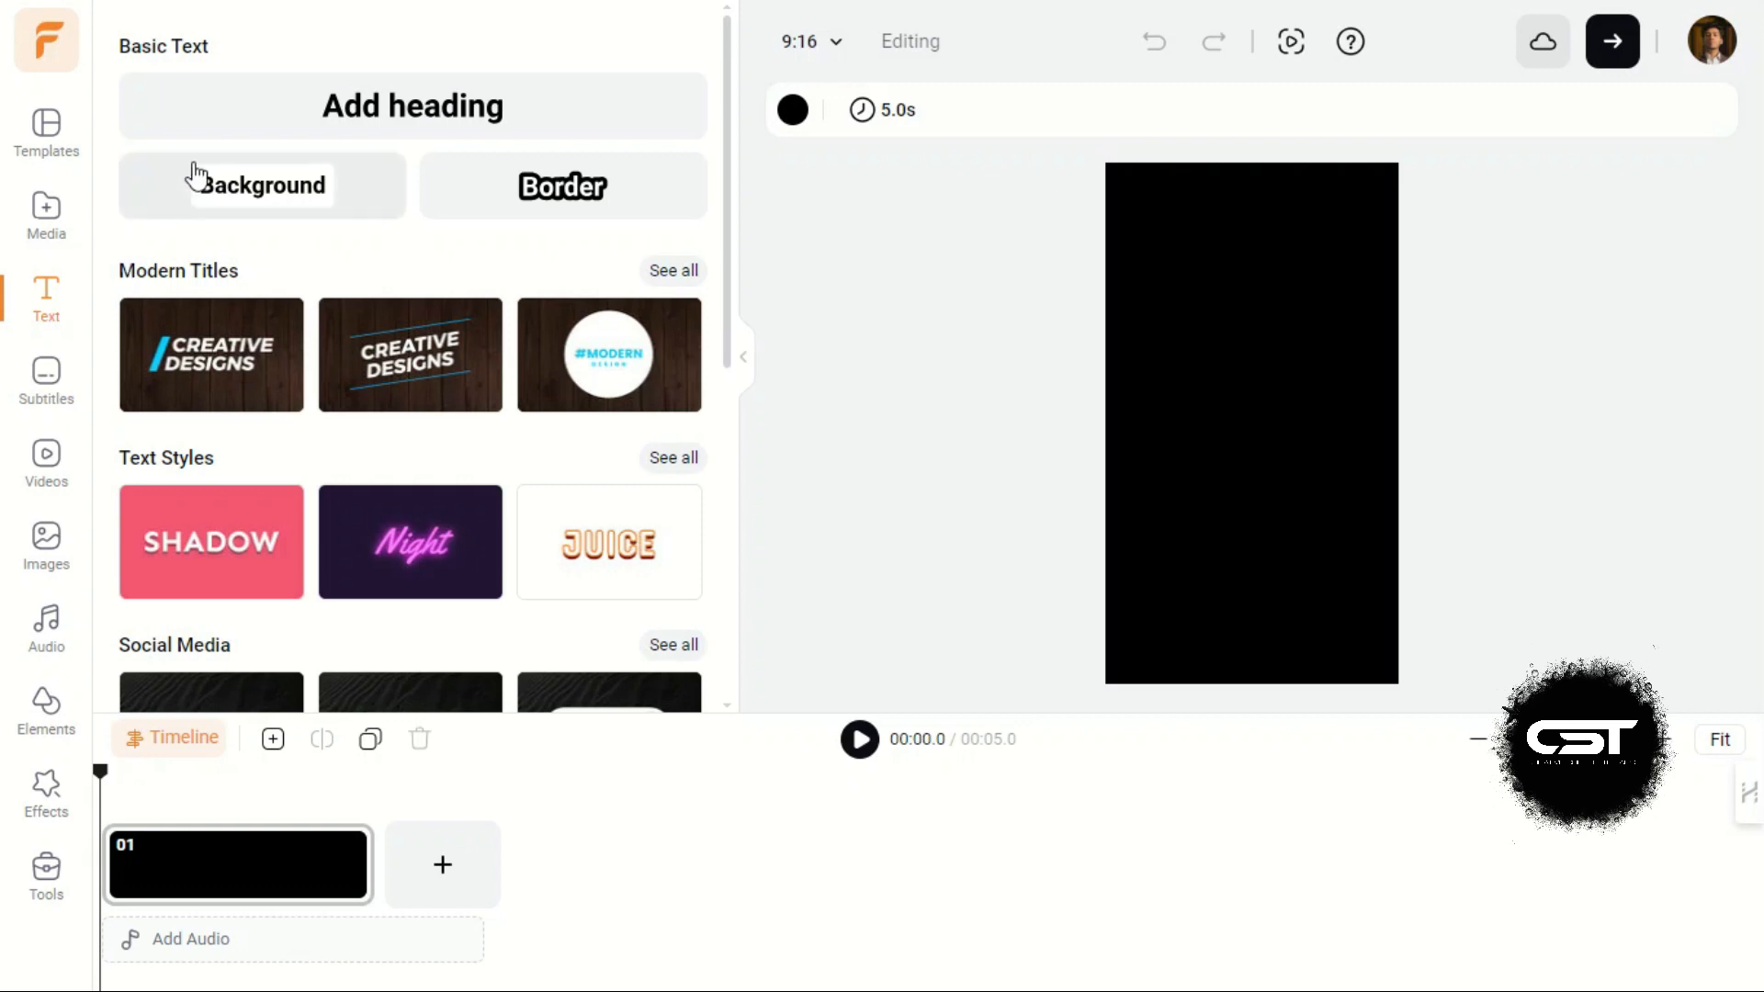
pyautogui.moveTo(715, 266)
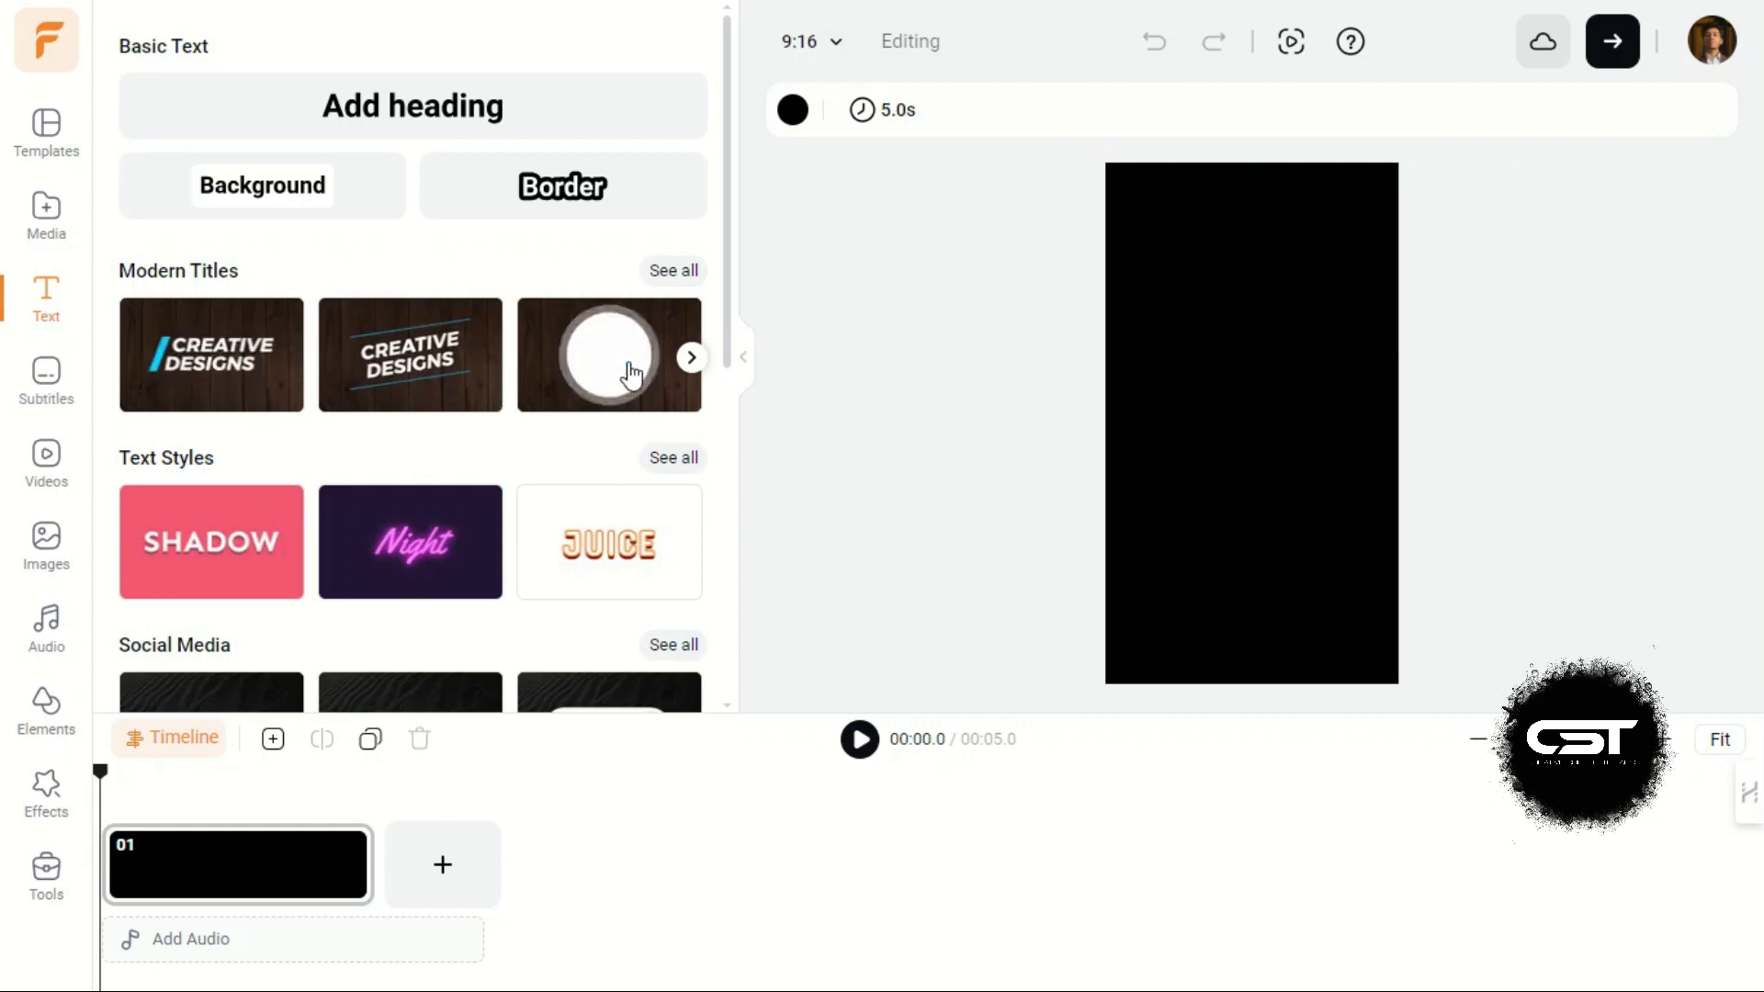
# Step: Scroll through the text preset categories down to Wedding Titles, then switch to Subtitles
pyautogui.scroll(-3)
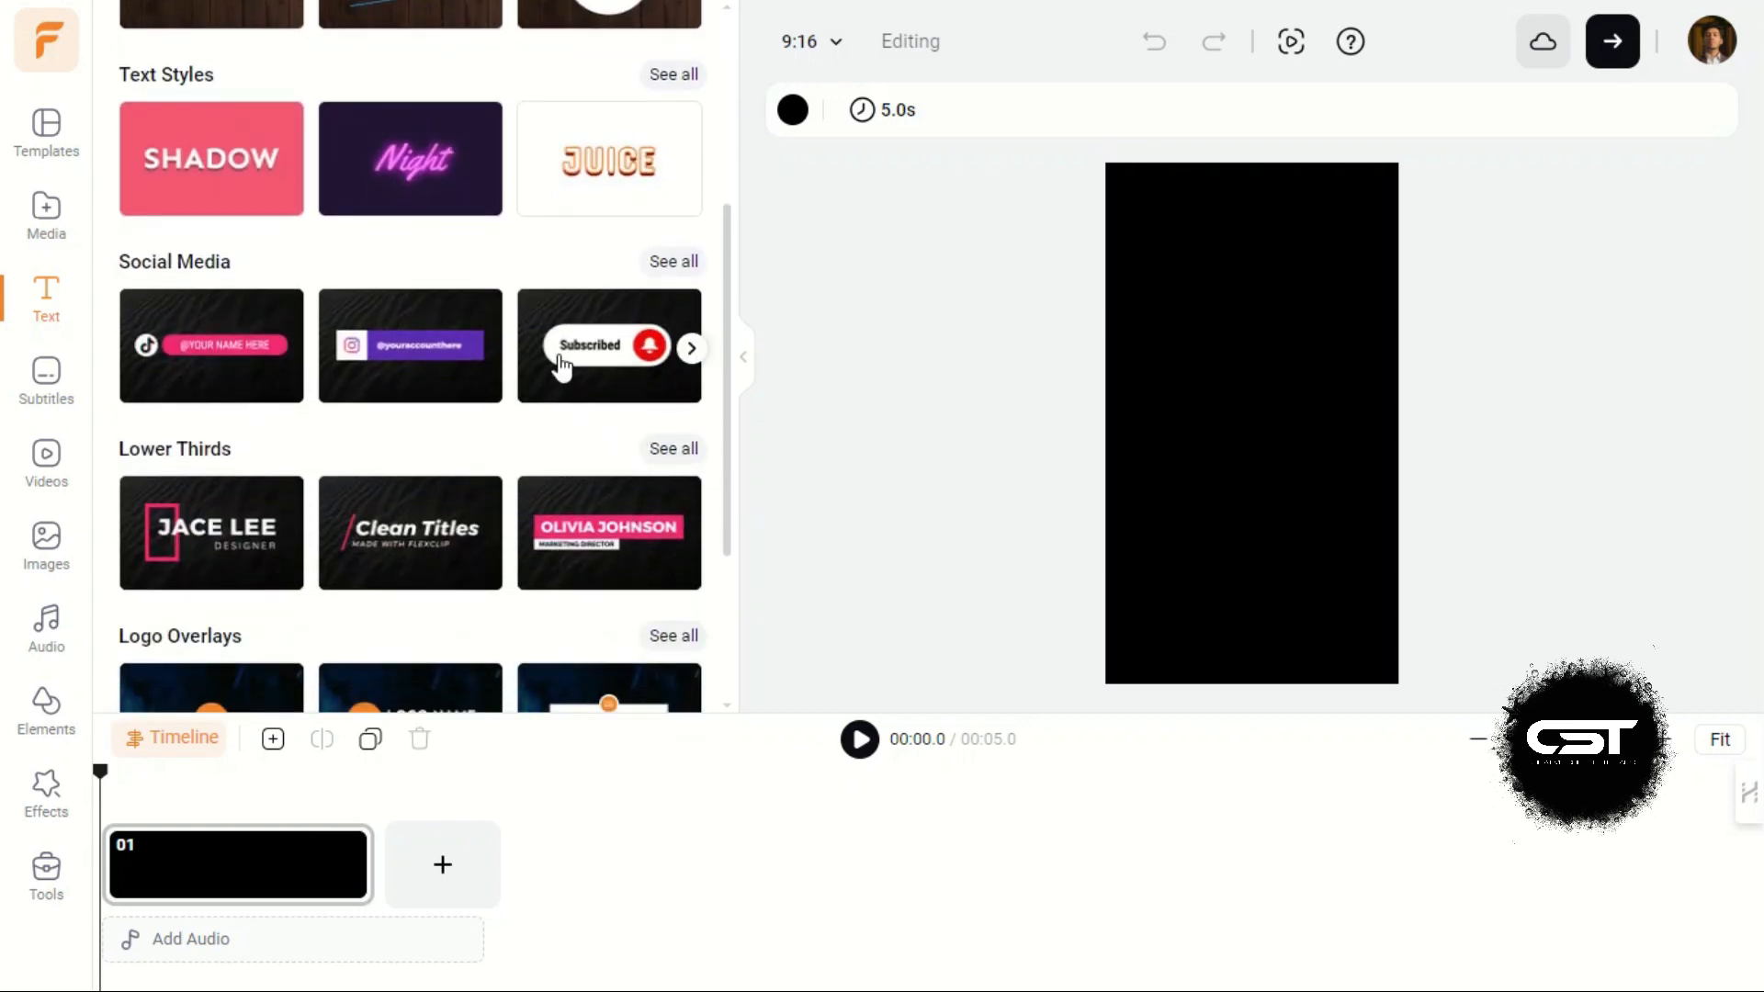
pyautogui.moveTo(208, 373)
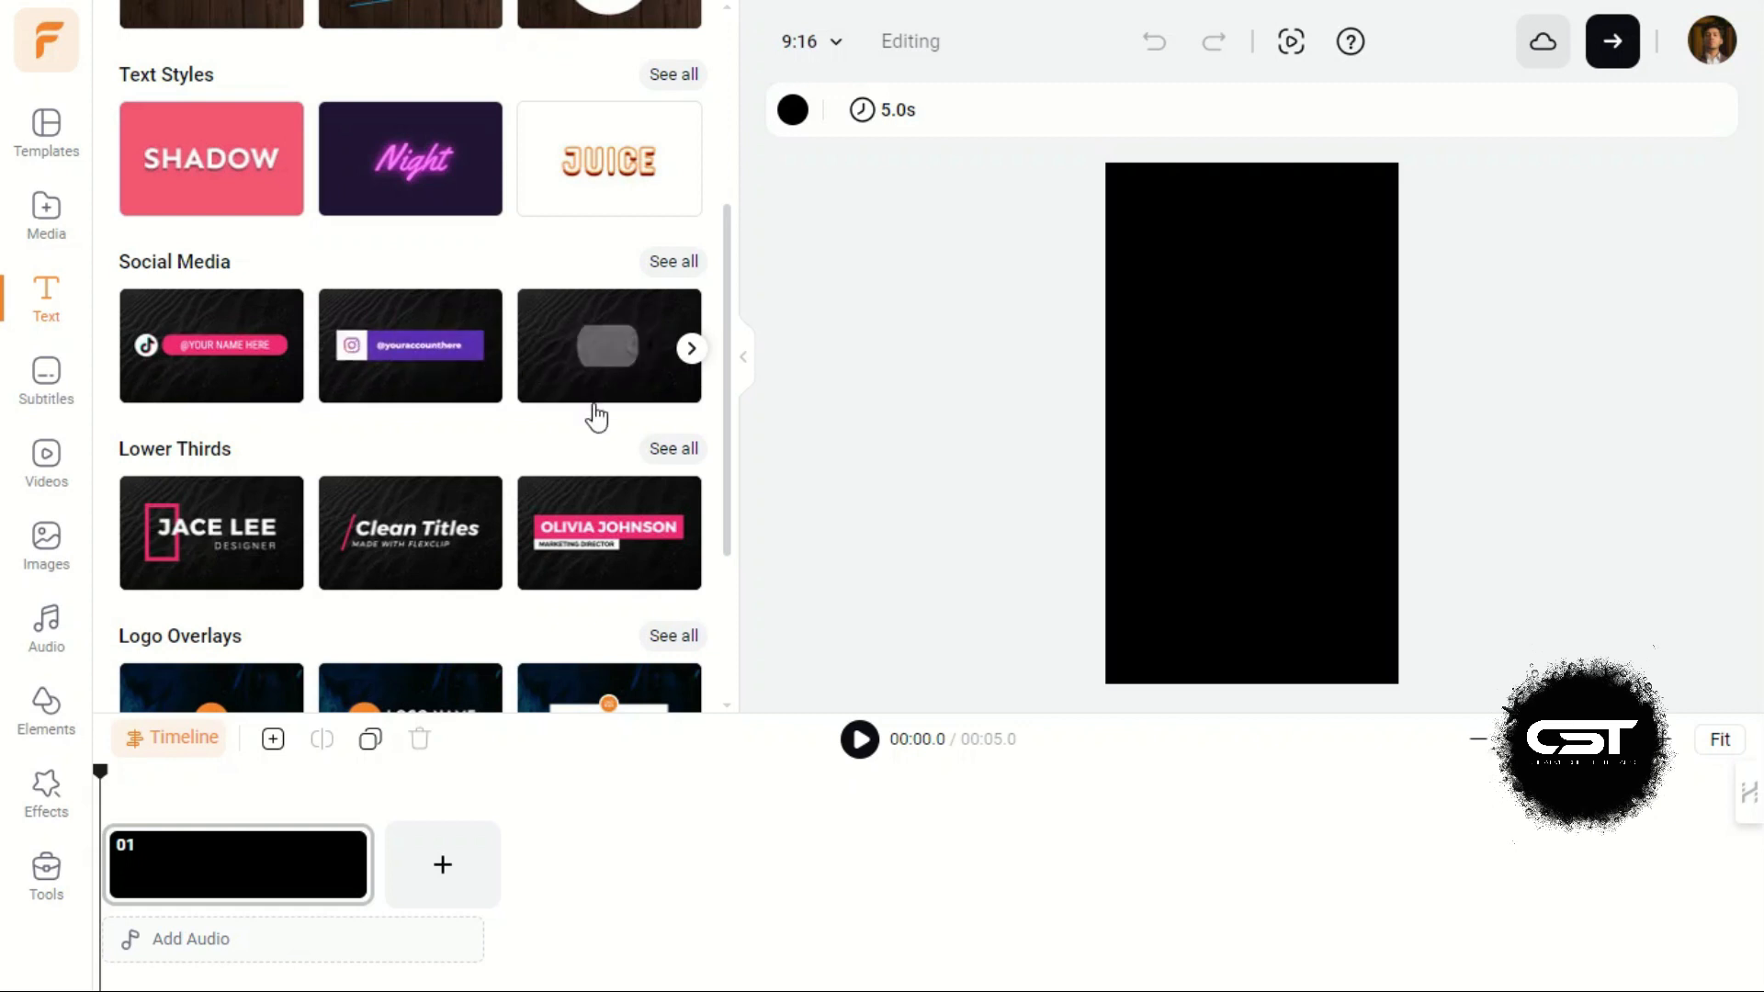
pyautogui.scroll(-3)
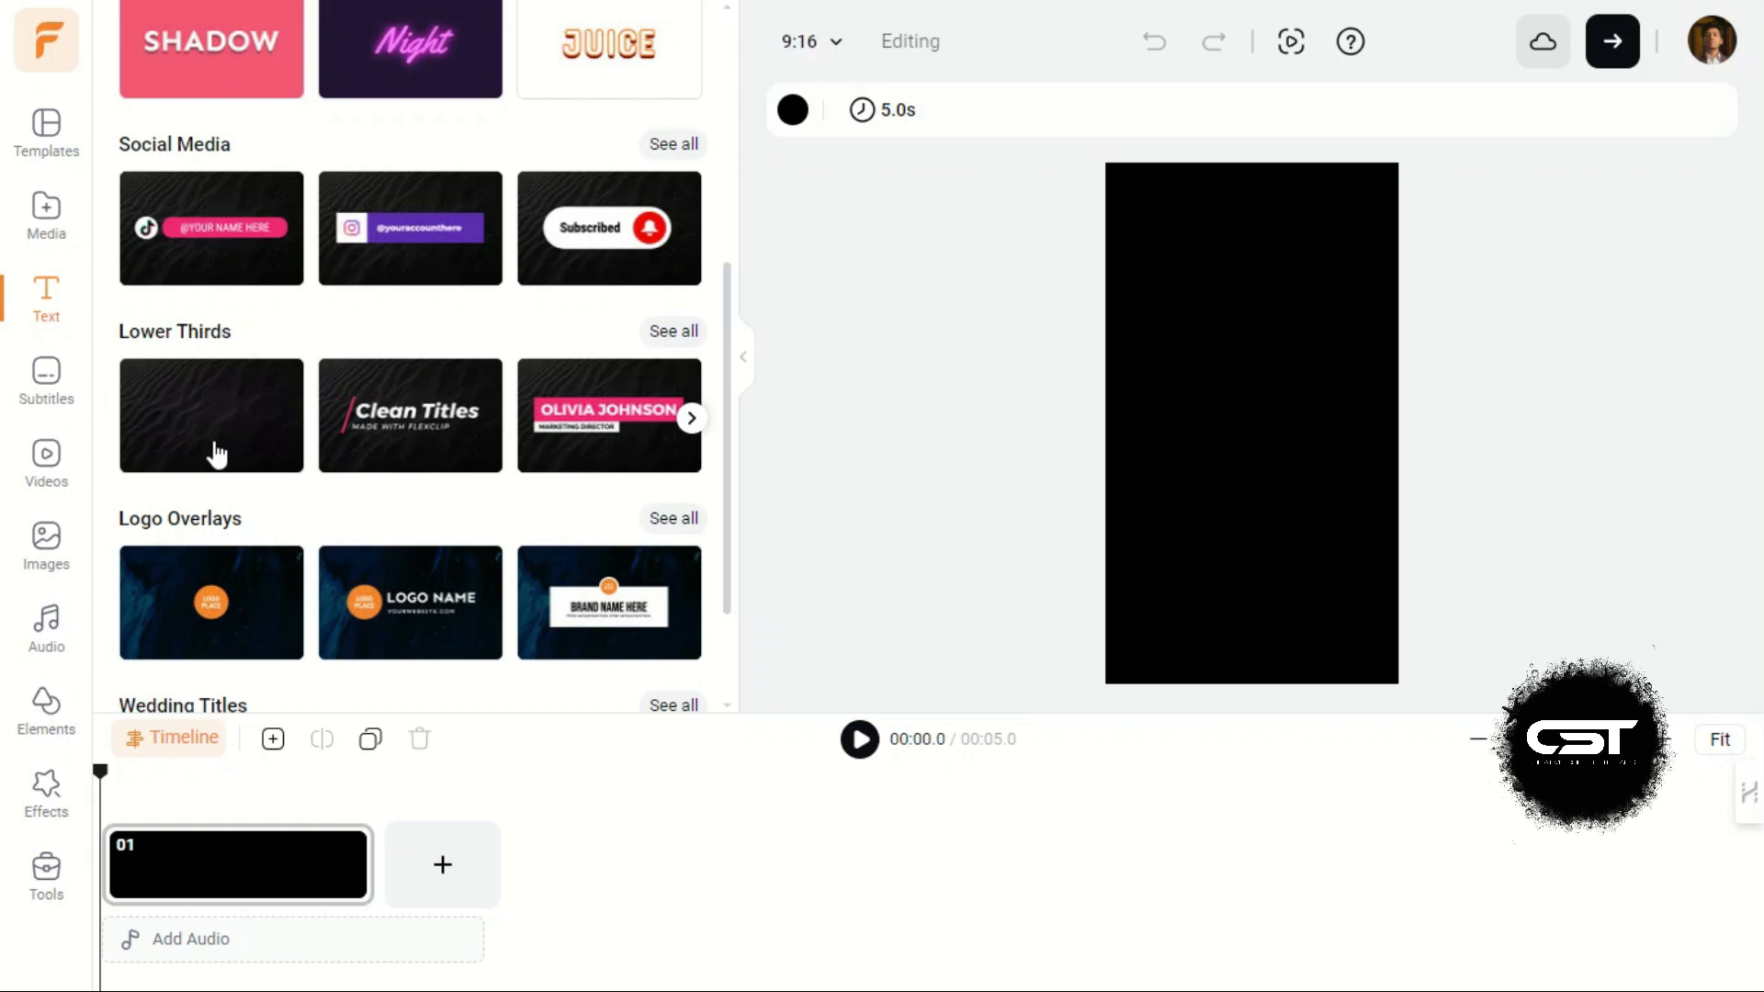
pyautogui.moveTo(216, 451)
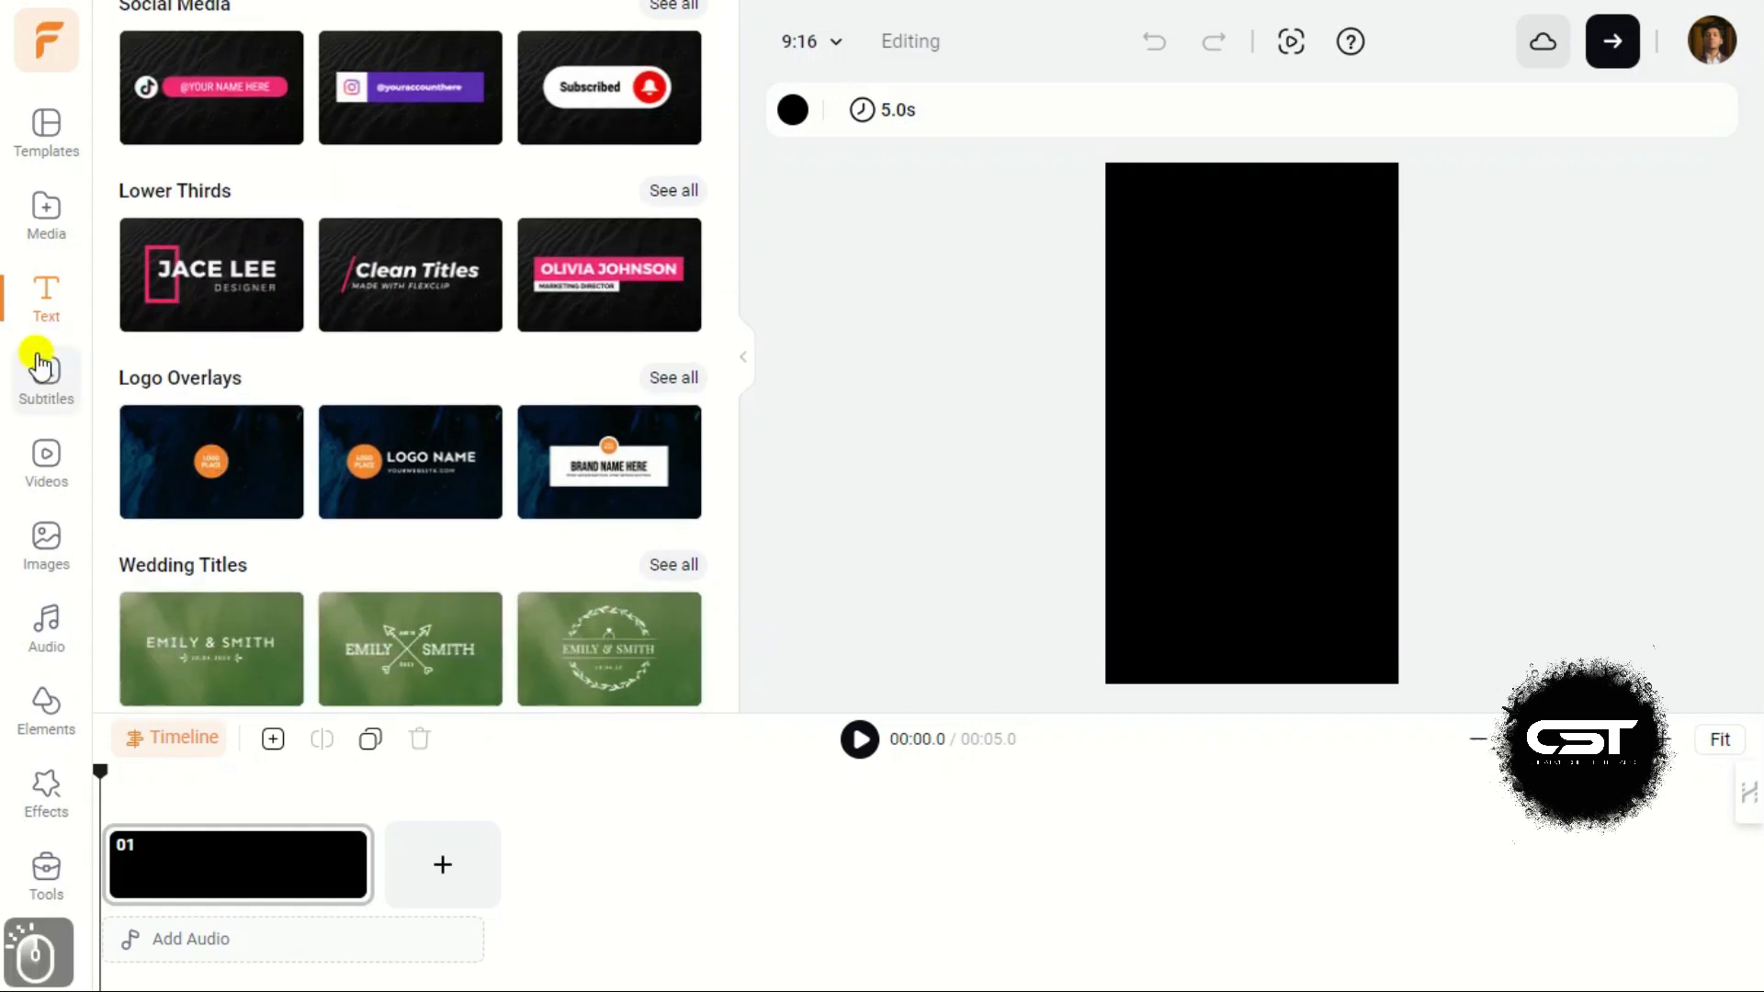
pyautogui.click(46, 372)
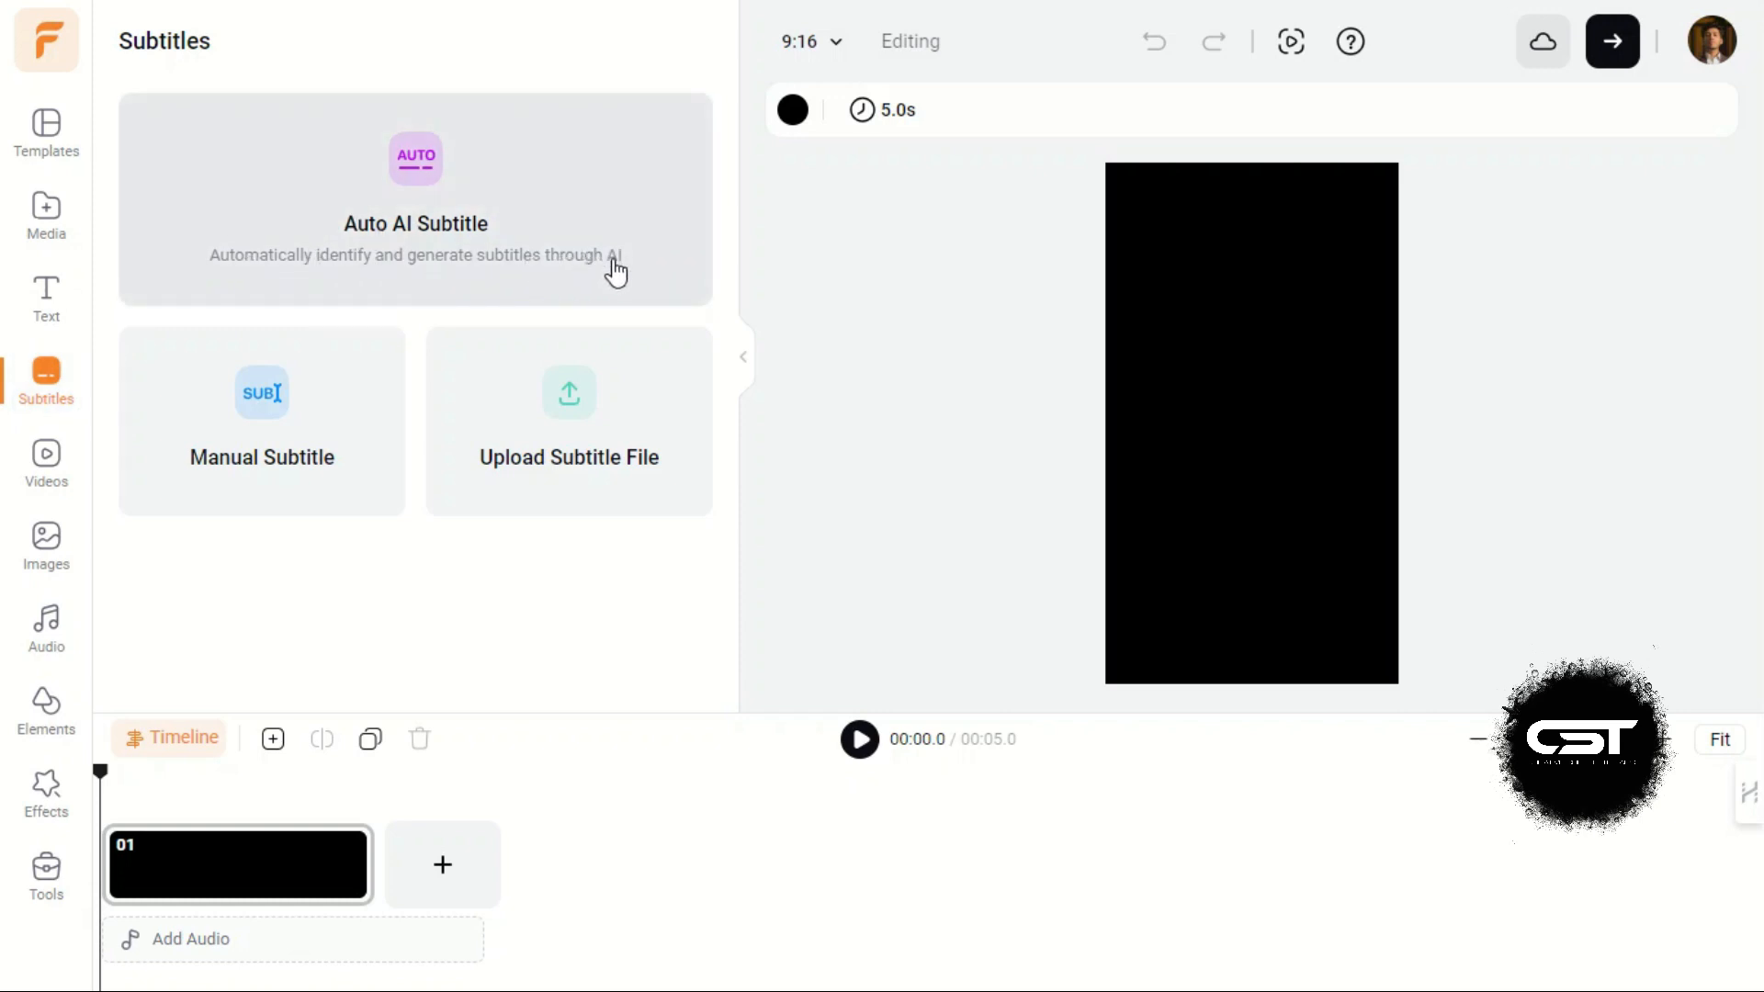
pyautogui.moveTo(530, 446)
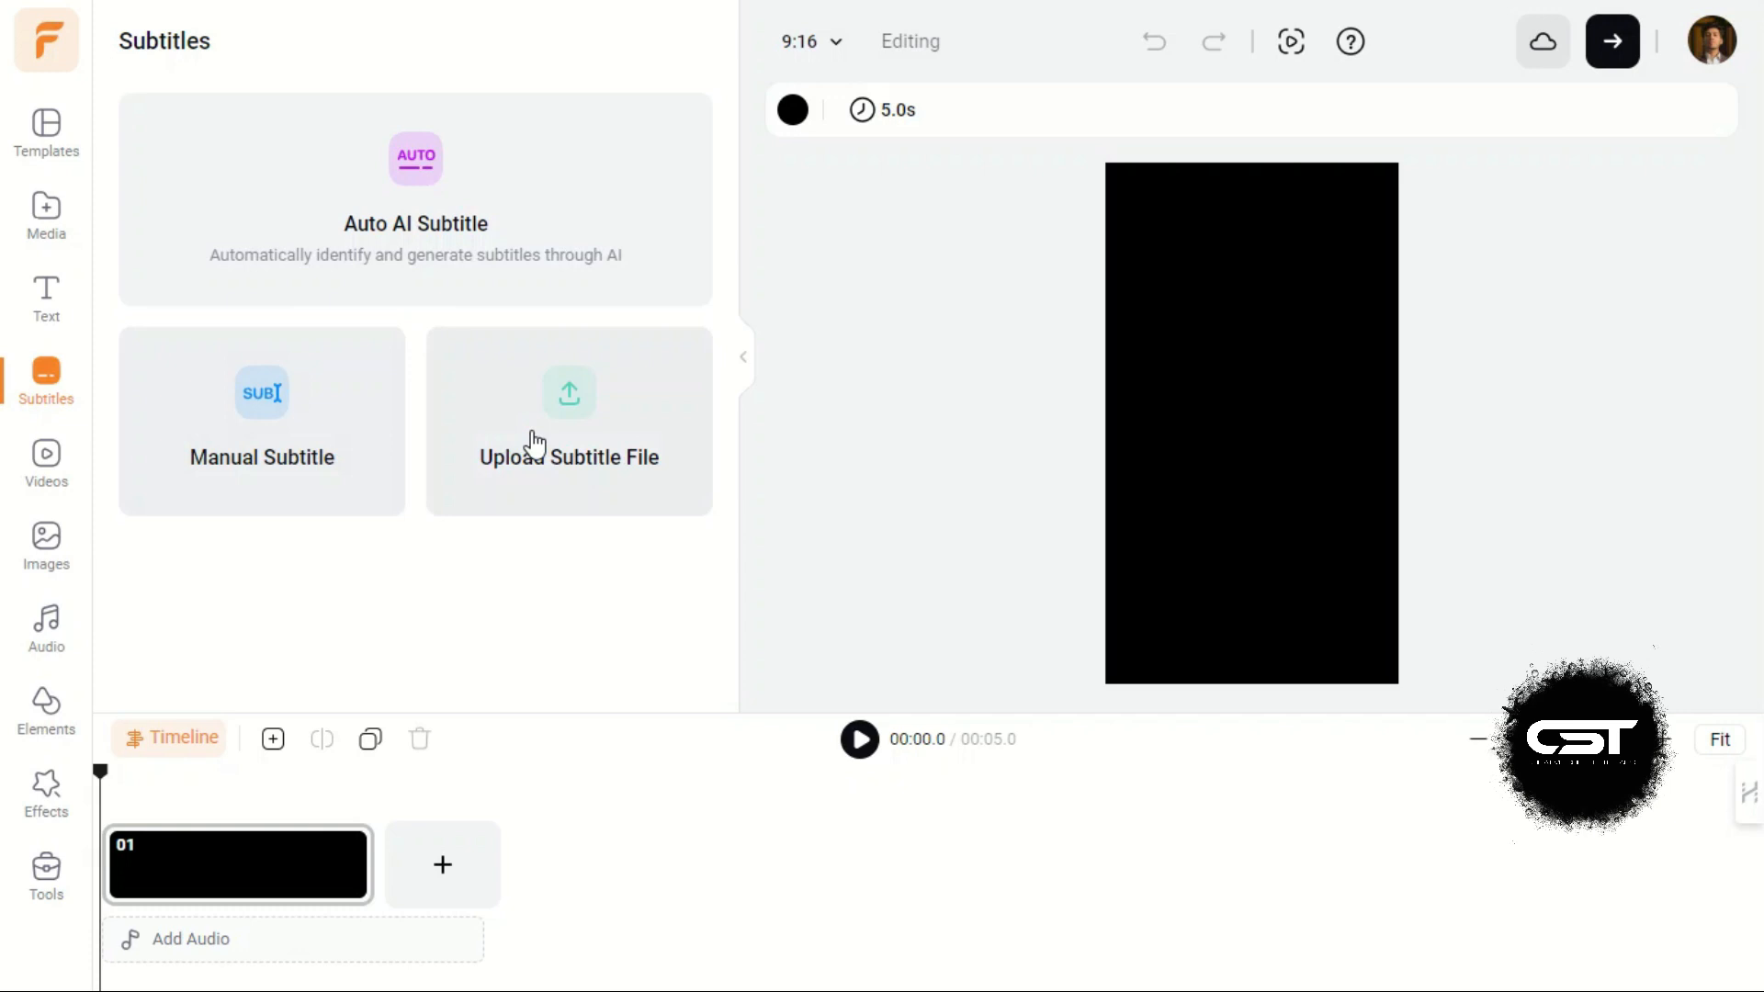
# Step: Leave the Subtitles options for the stock Videos library
pyautogui.click(45, 457)
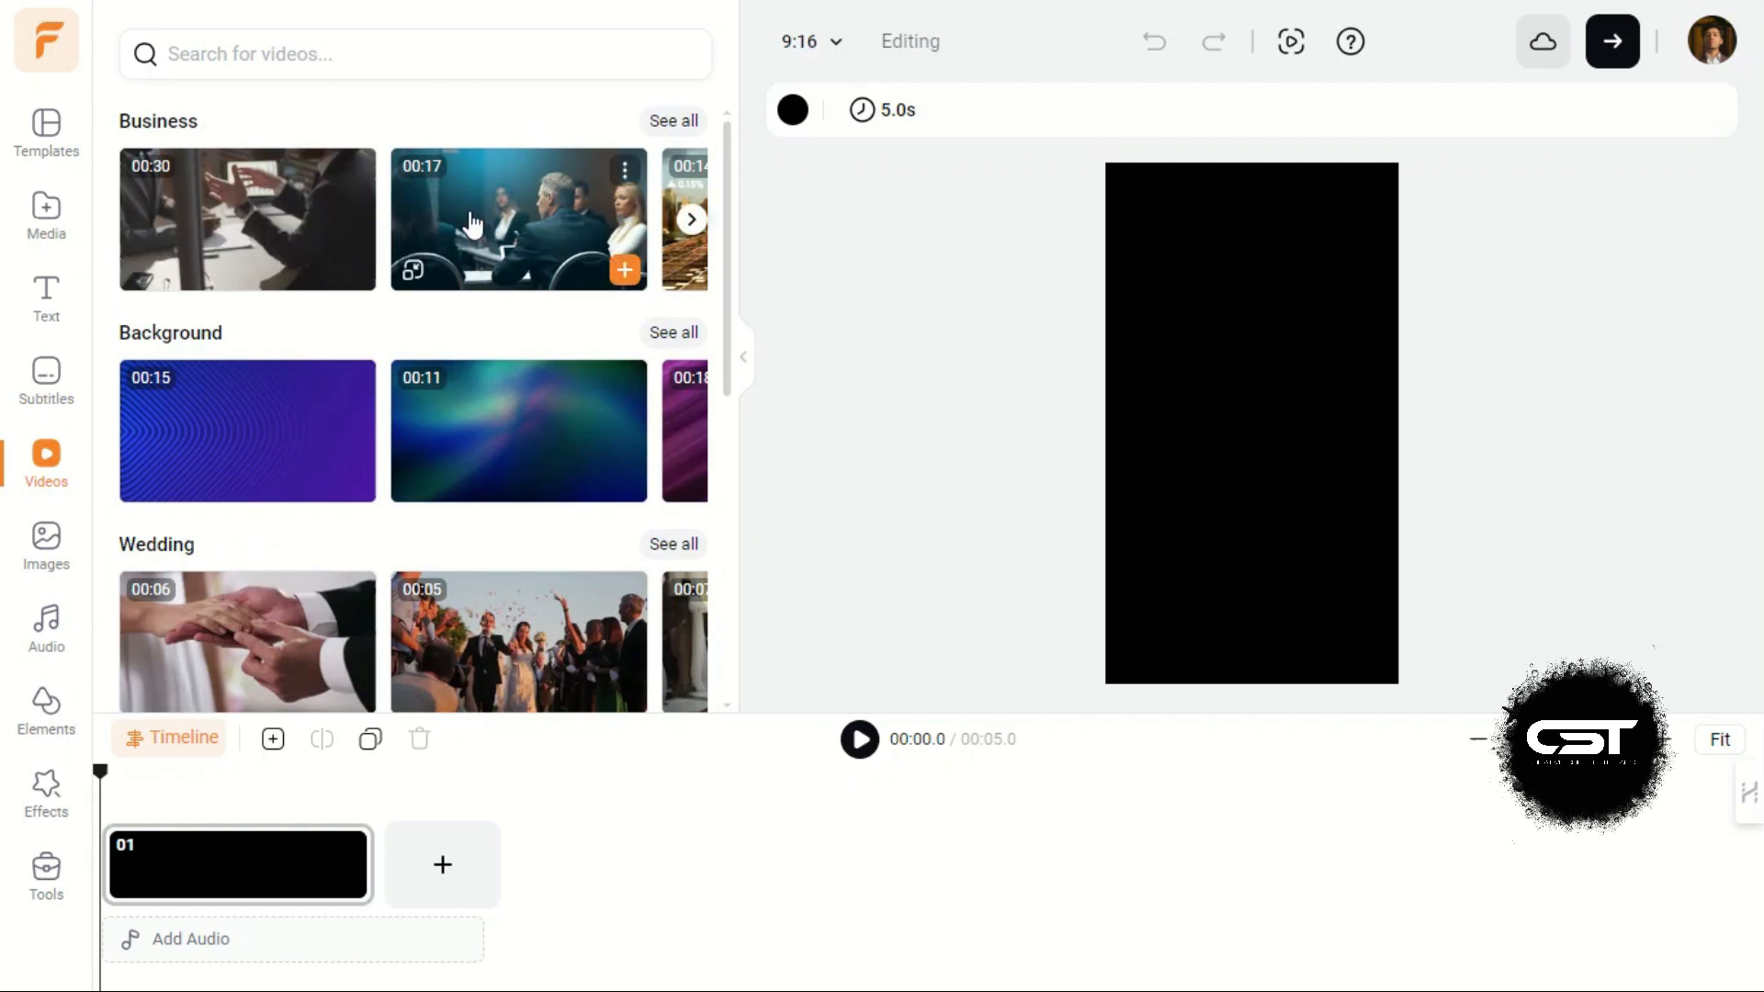
# Step: Search stock videos for road, add Pexels as a source, search phone, then switch to Images
pyautogui.scroll(-3)
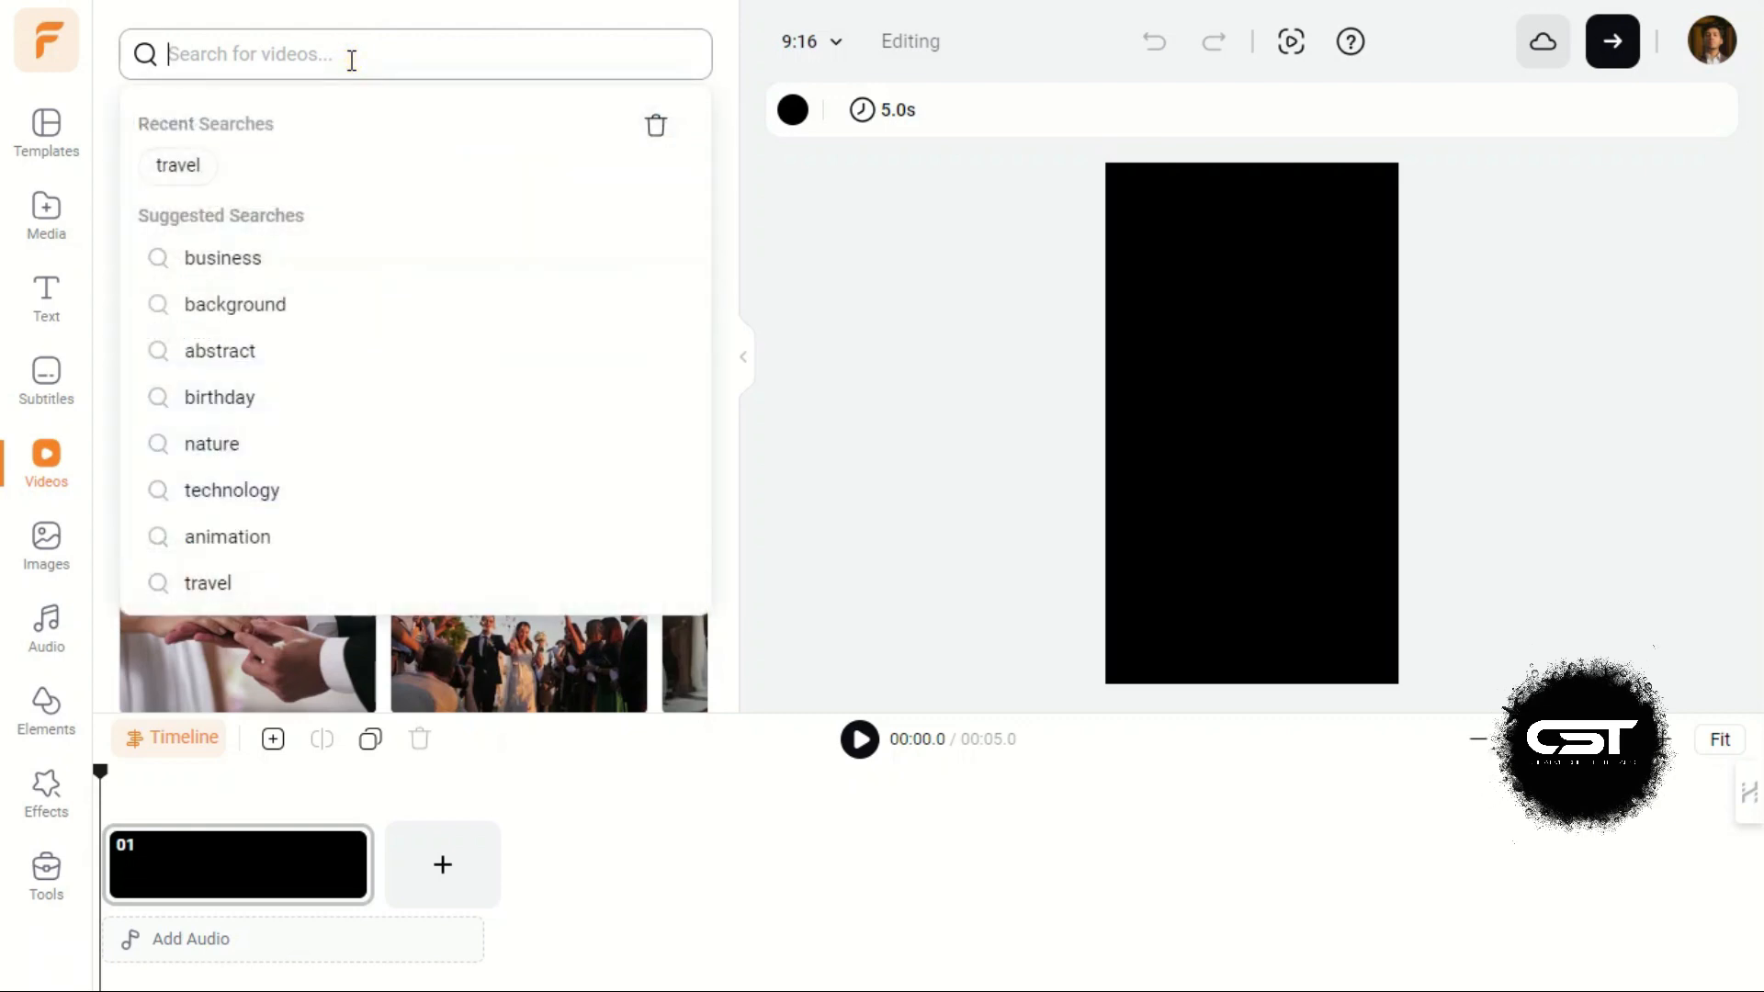
pyautogui.write('road')
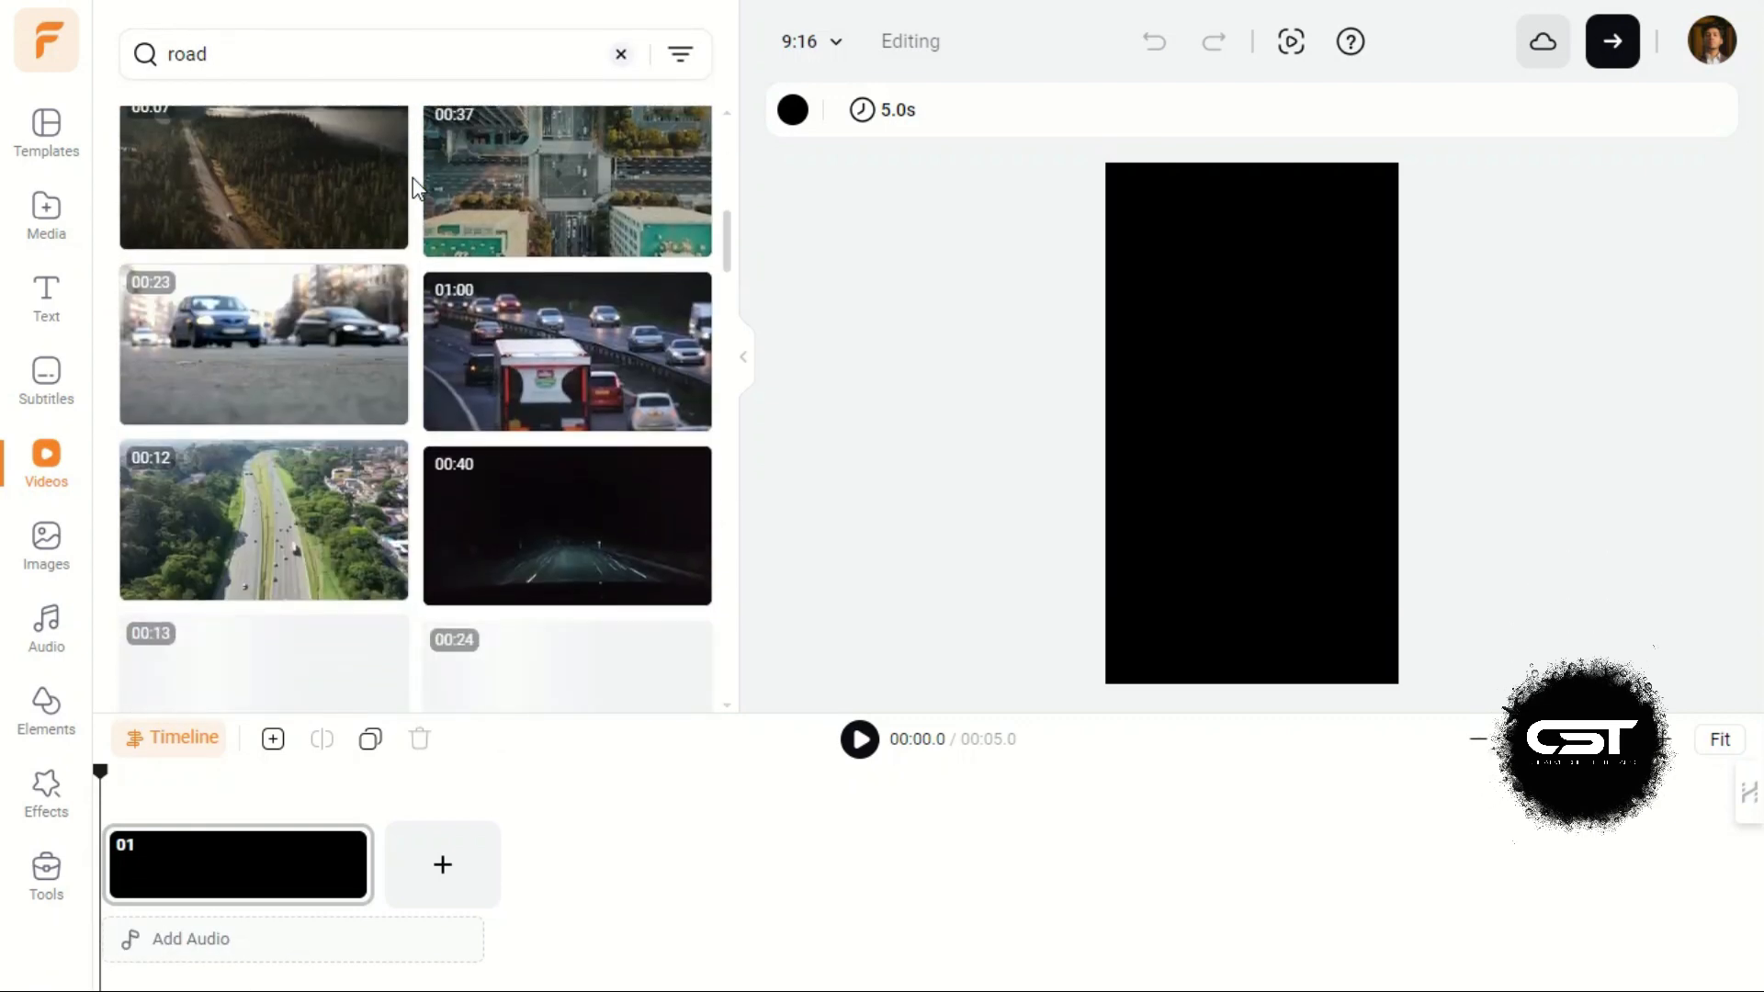
pyautogui.click(680, 55)
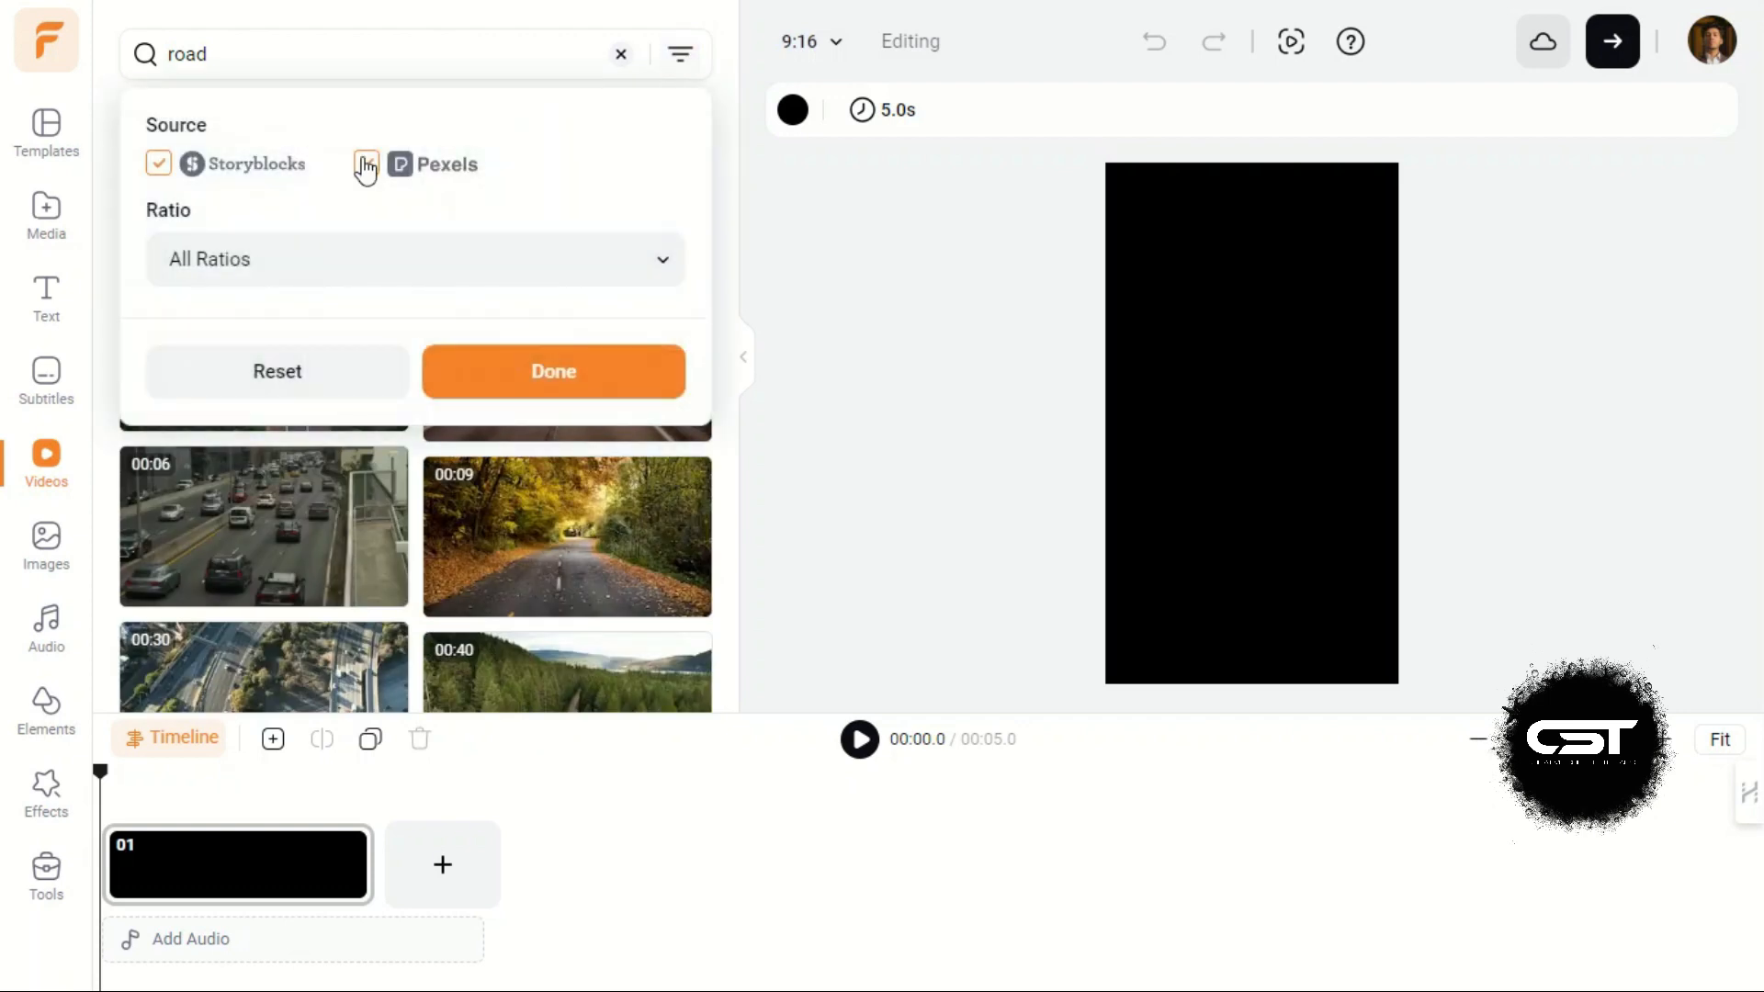
pyautogui.click(365, 163)
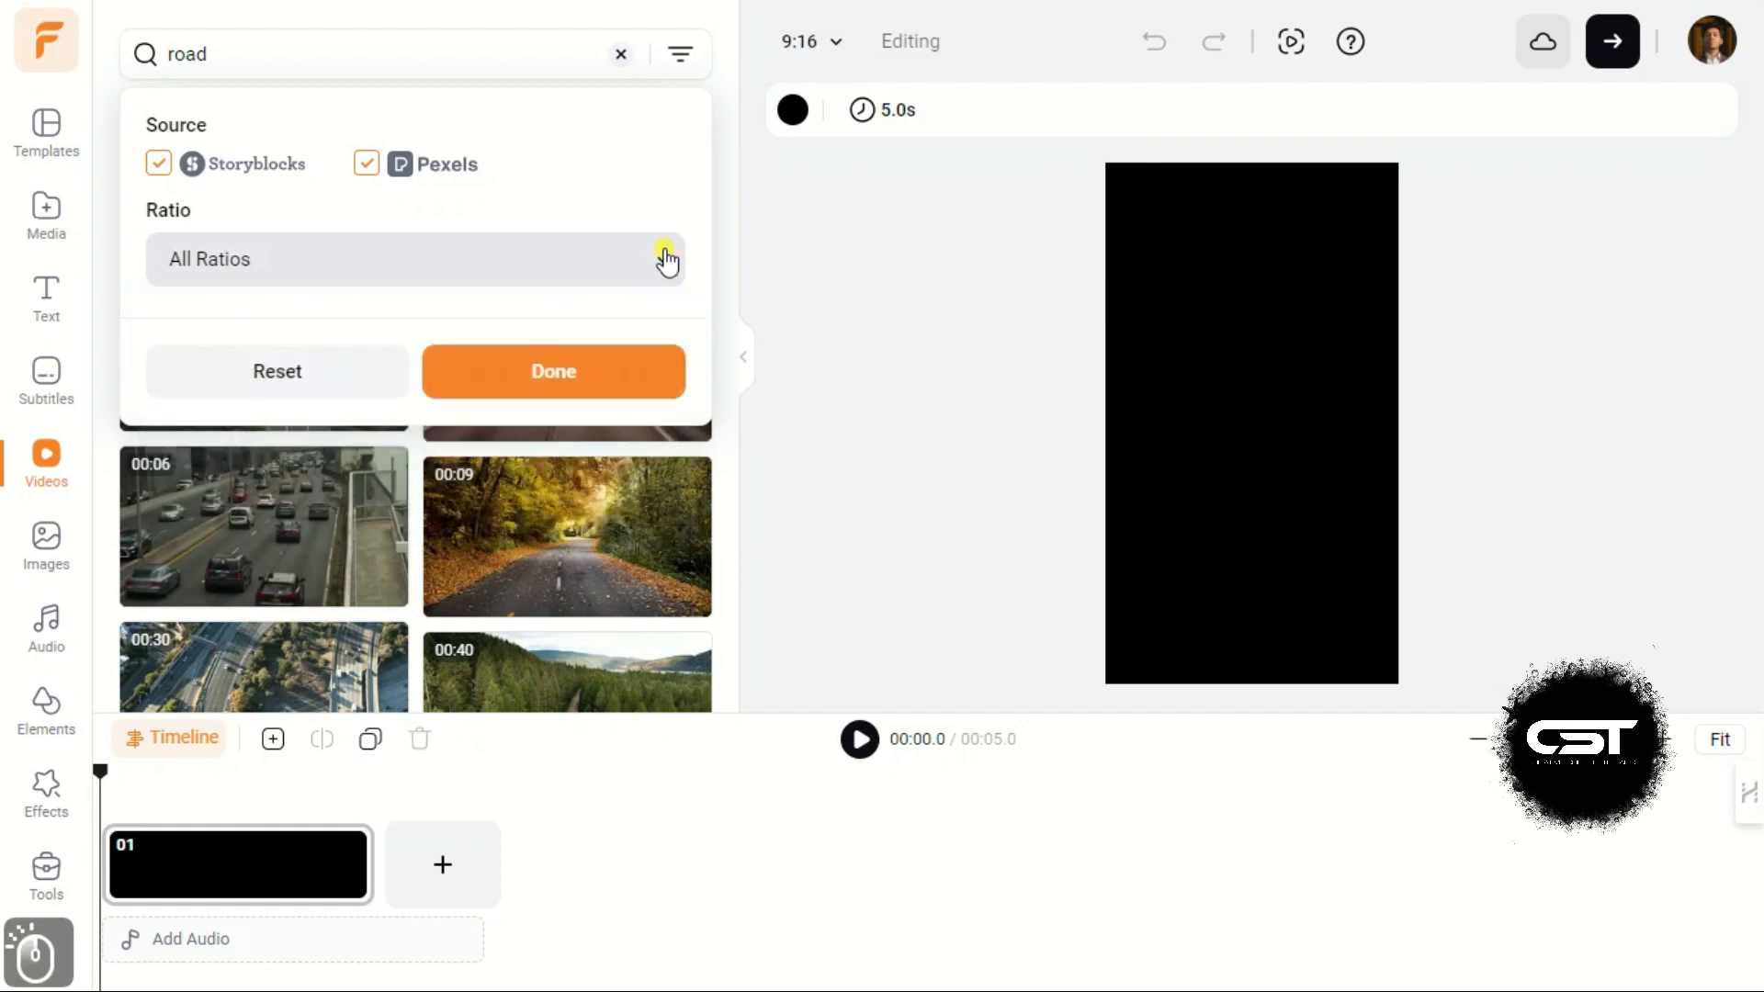
pyautogui.write('phone')
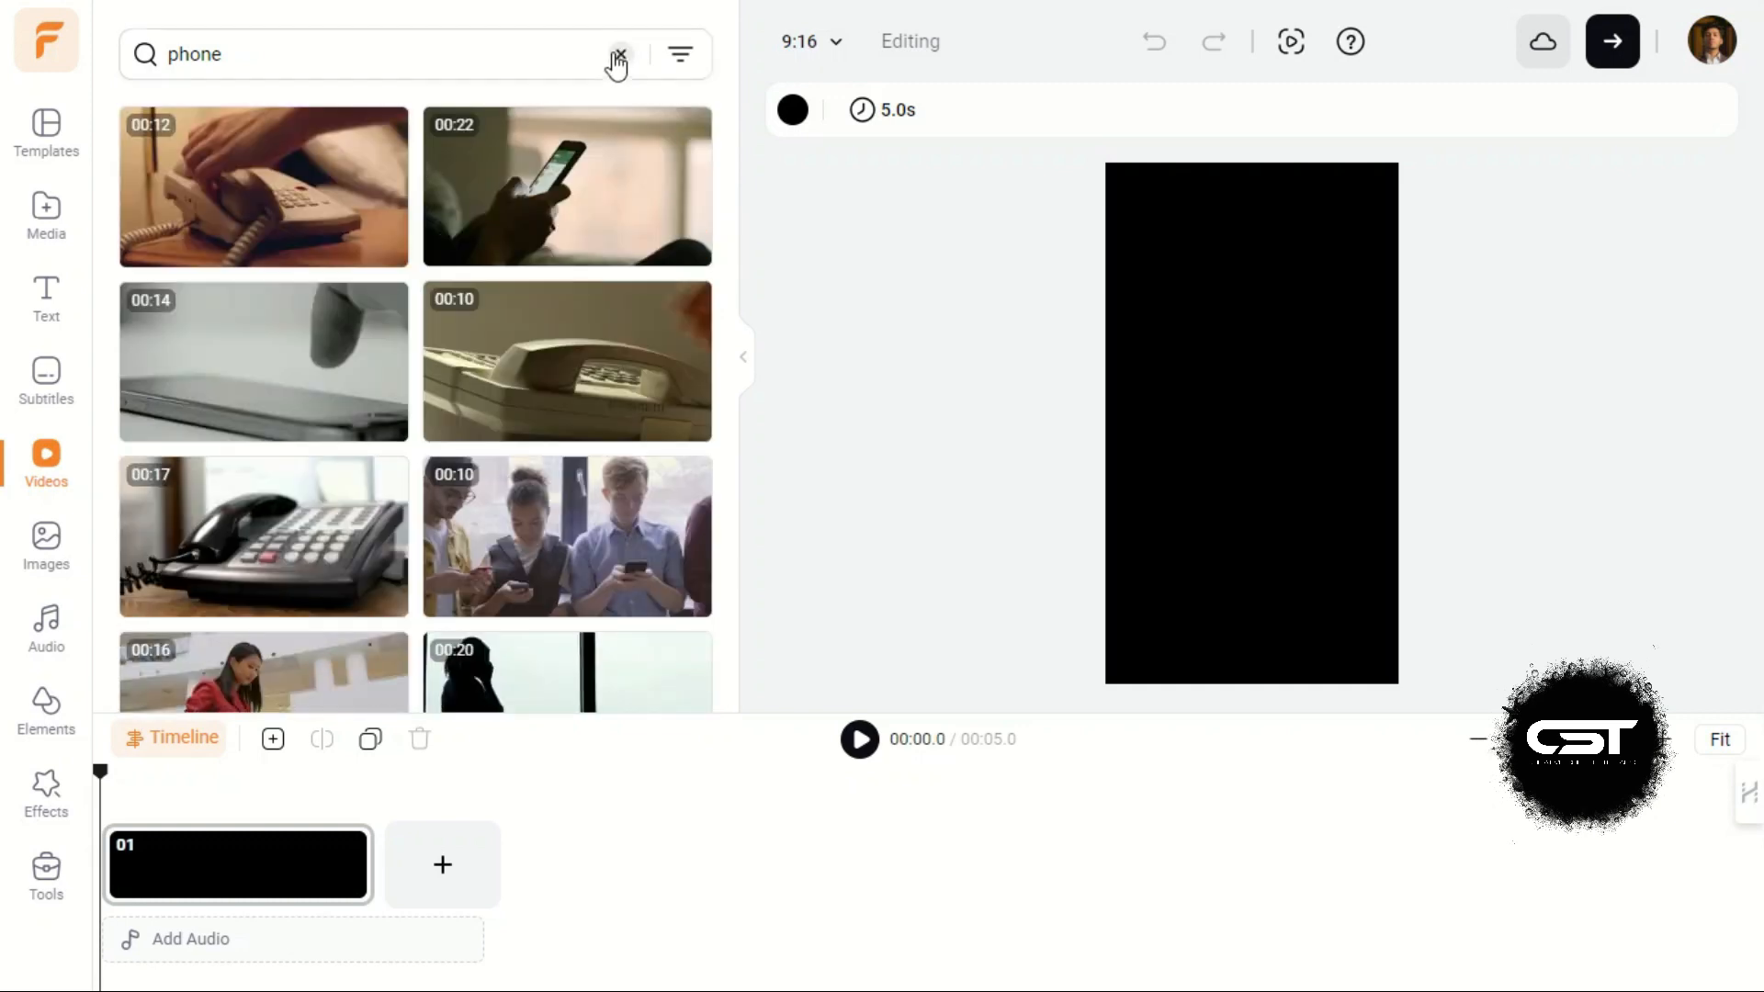
pyautogui.click(46, 538)
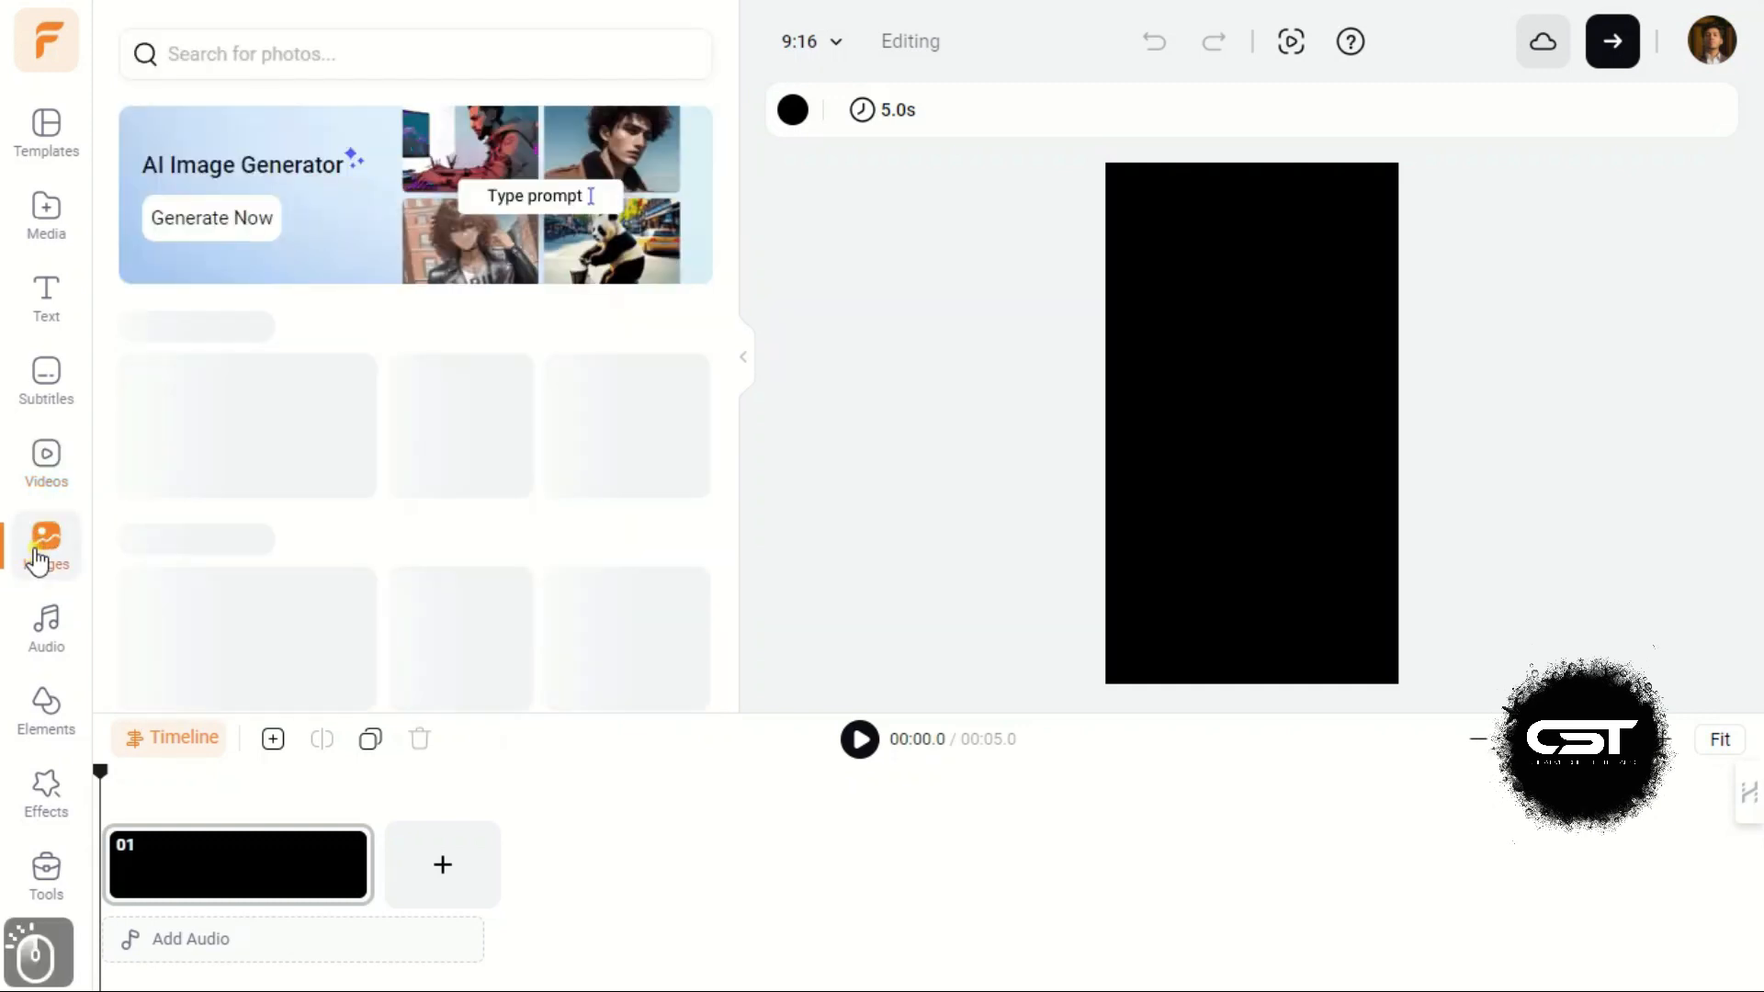
# Step: Scroll the Images photo categories, then switch to the Audio library of music tracks
pyautogui.click(46, 544)
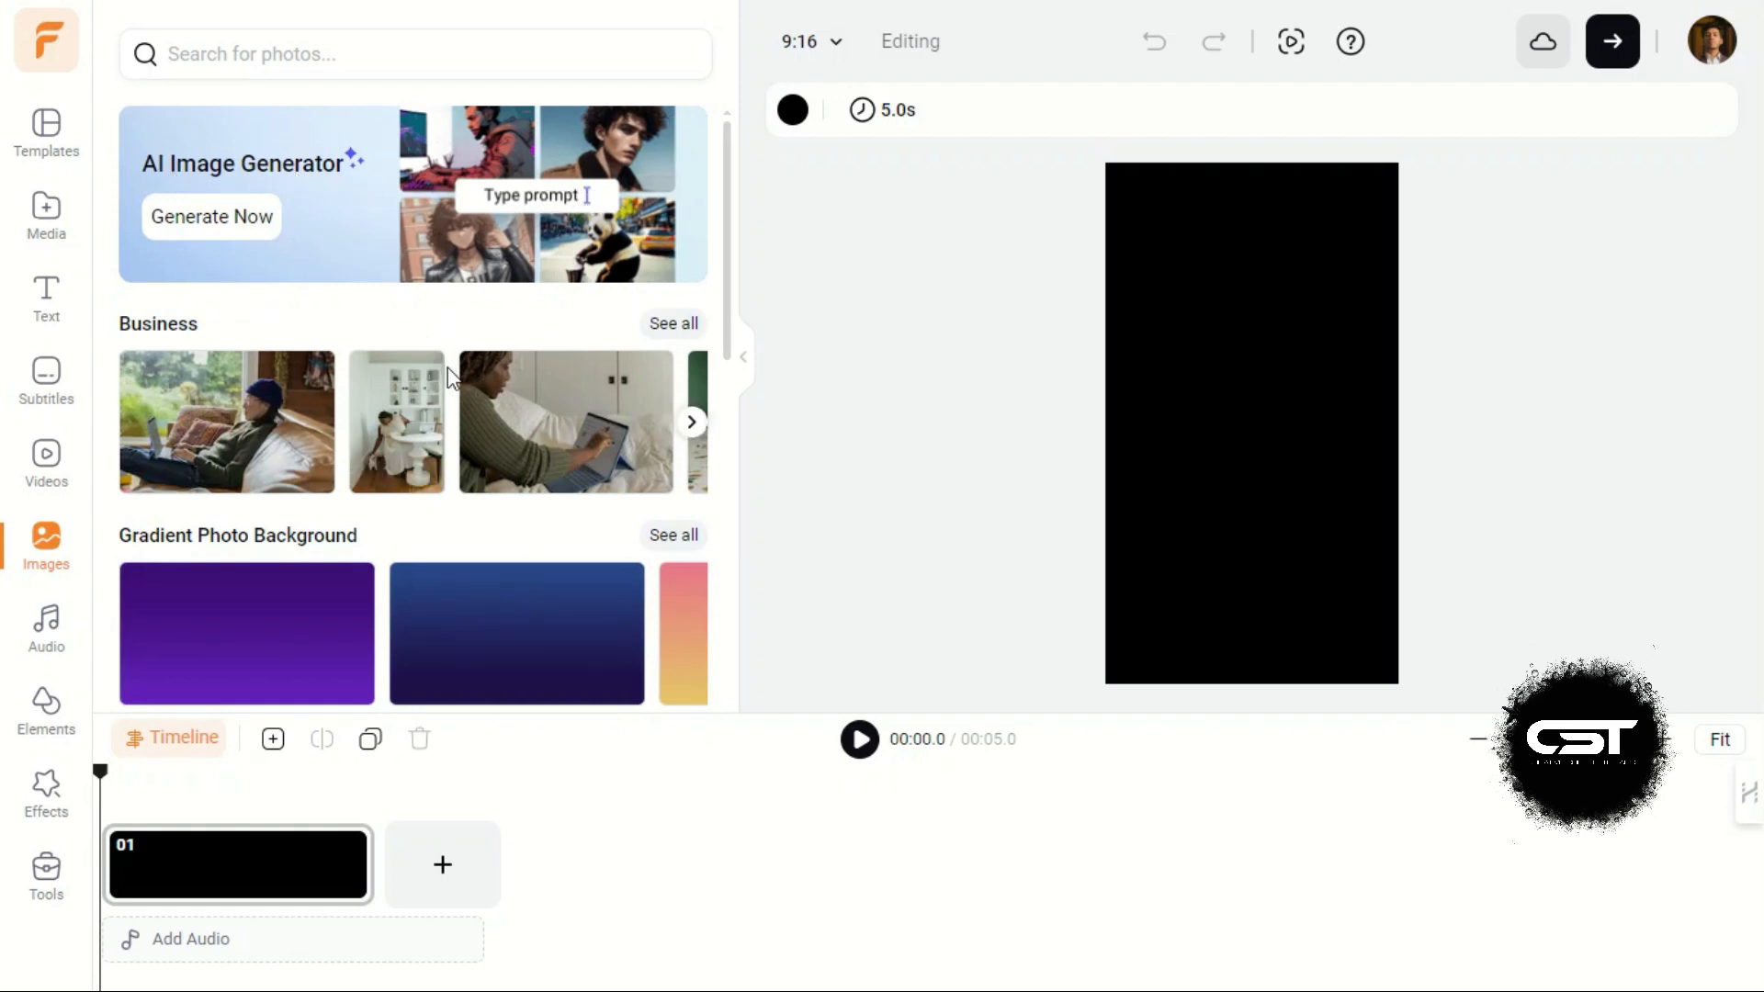
pyautogui.scroll(-3)
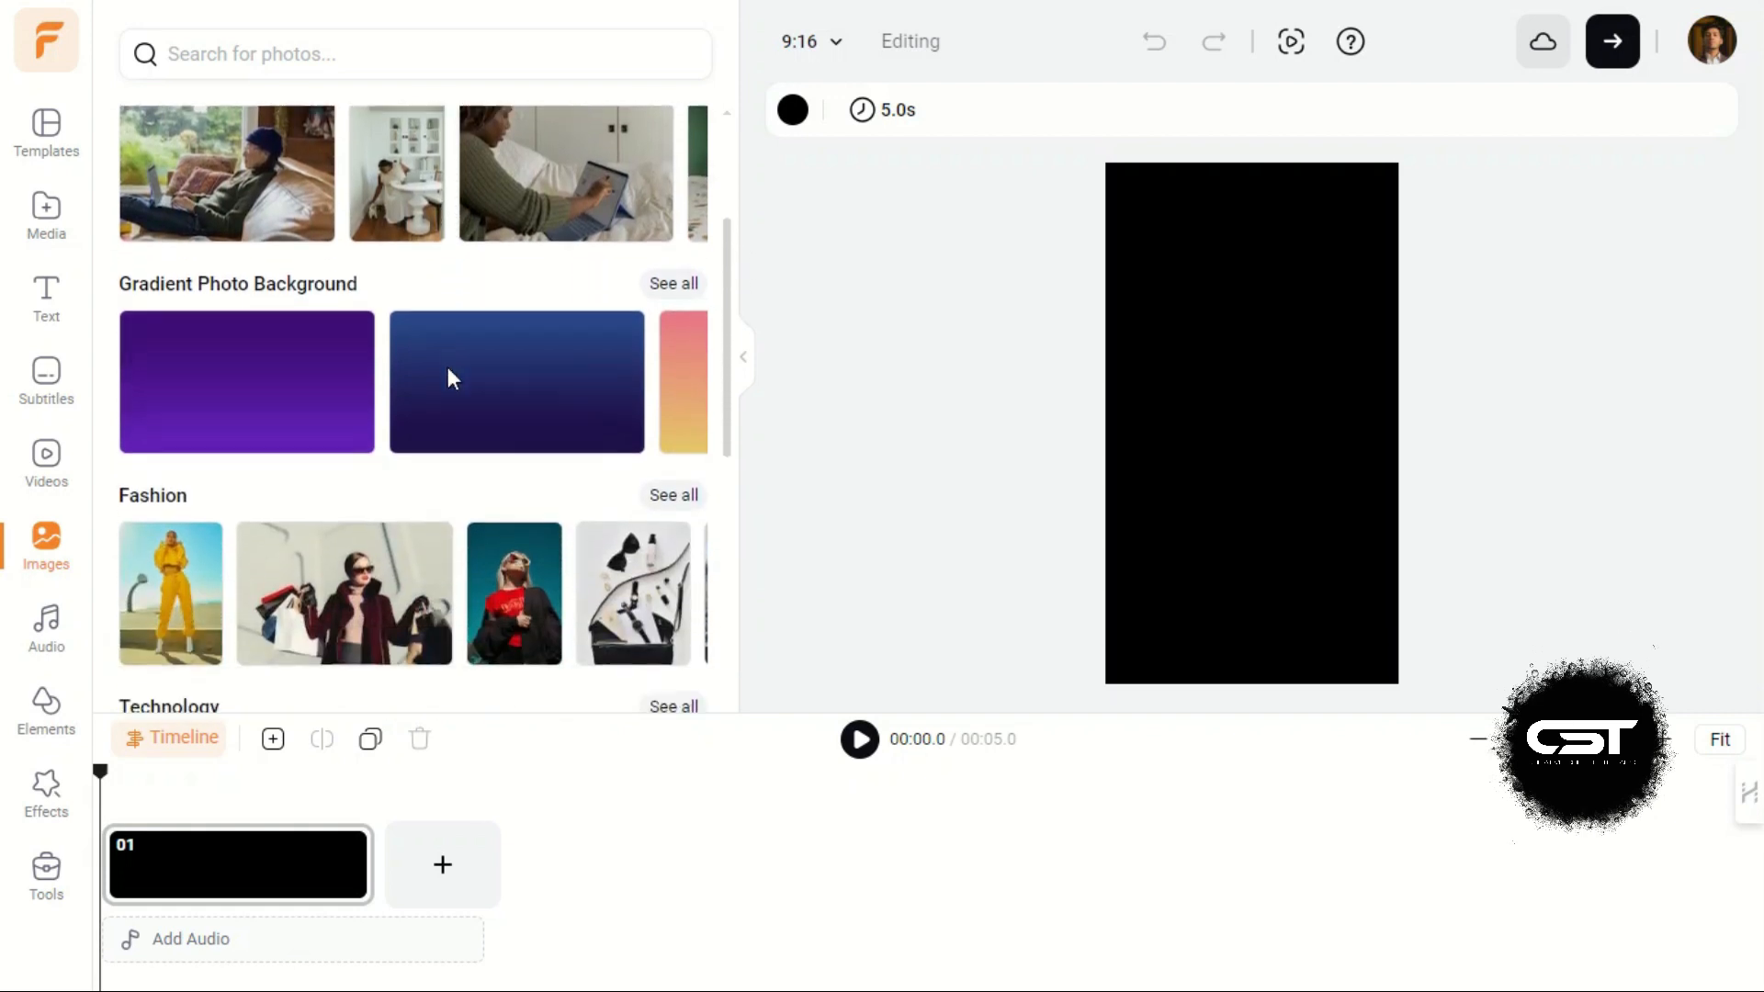
pyautogui.scroll(-3)
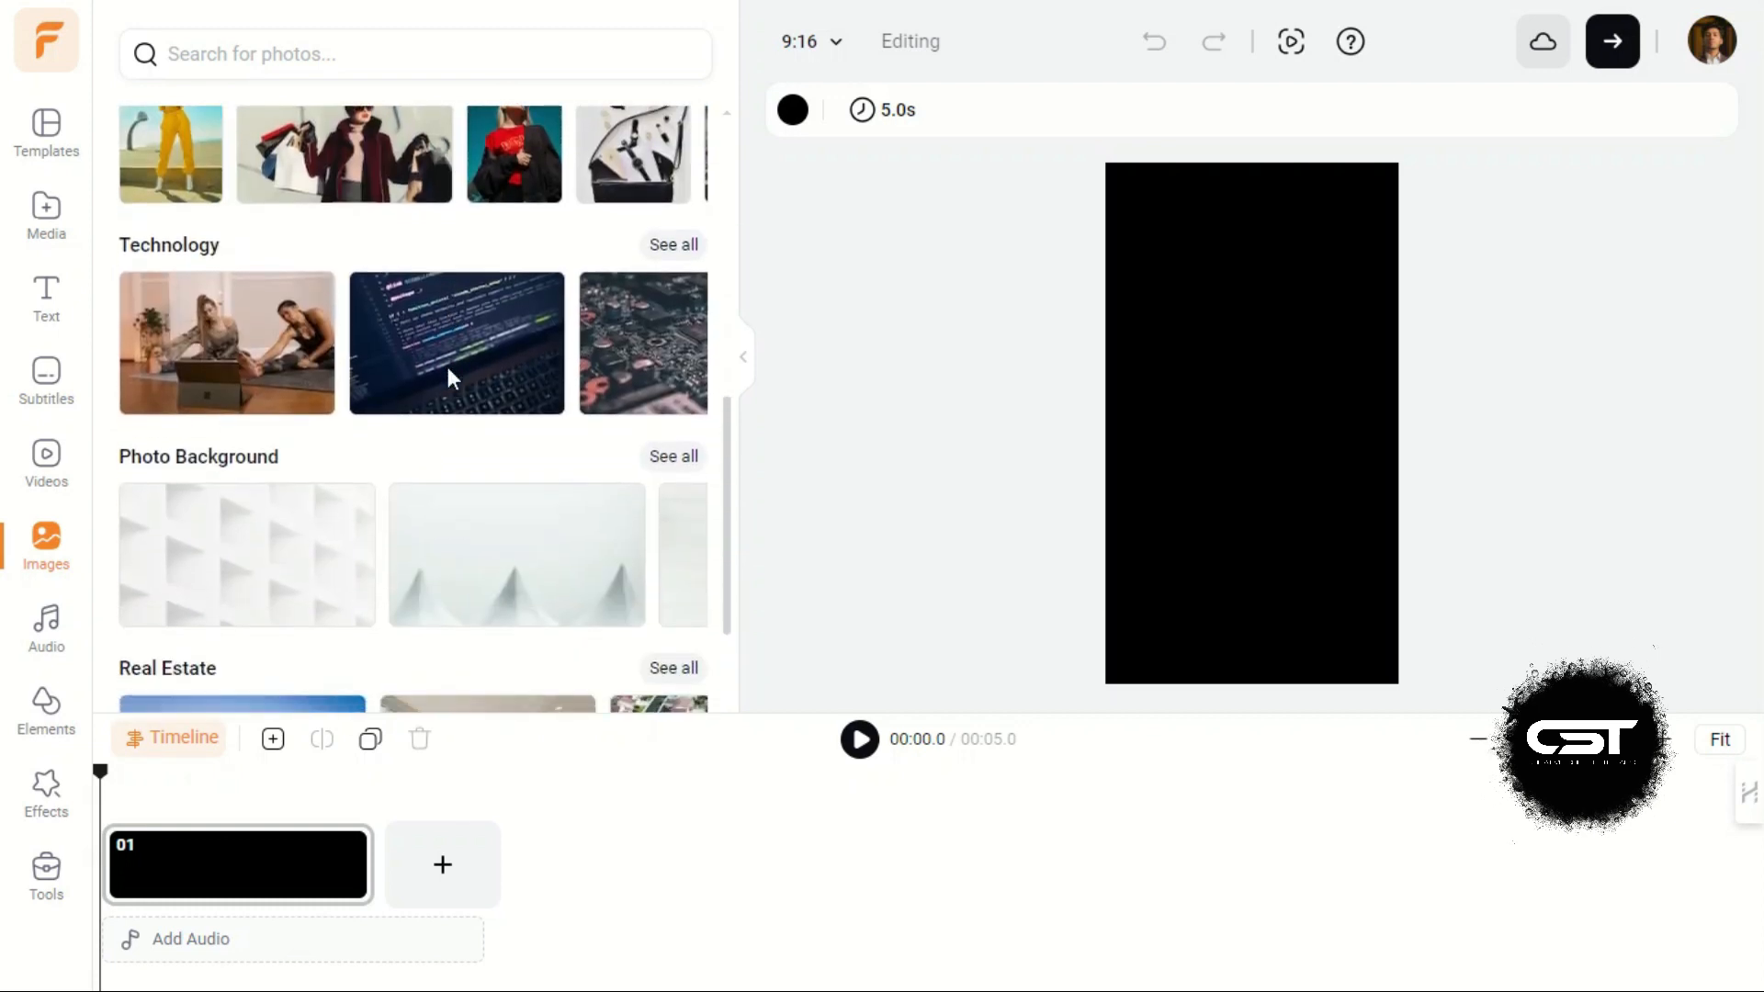
pyautogui.click(45, 628)
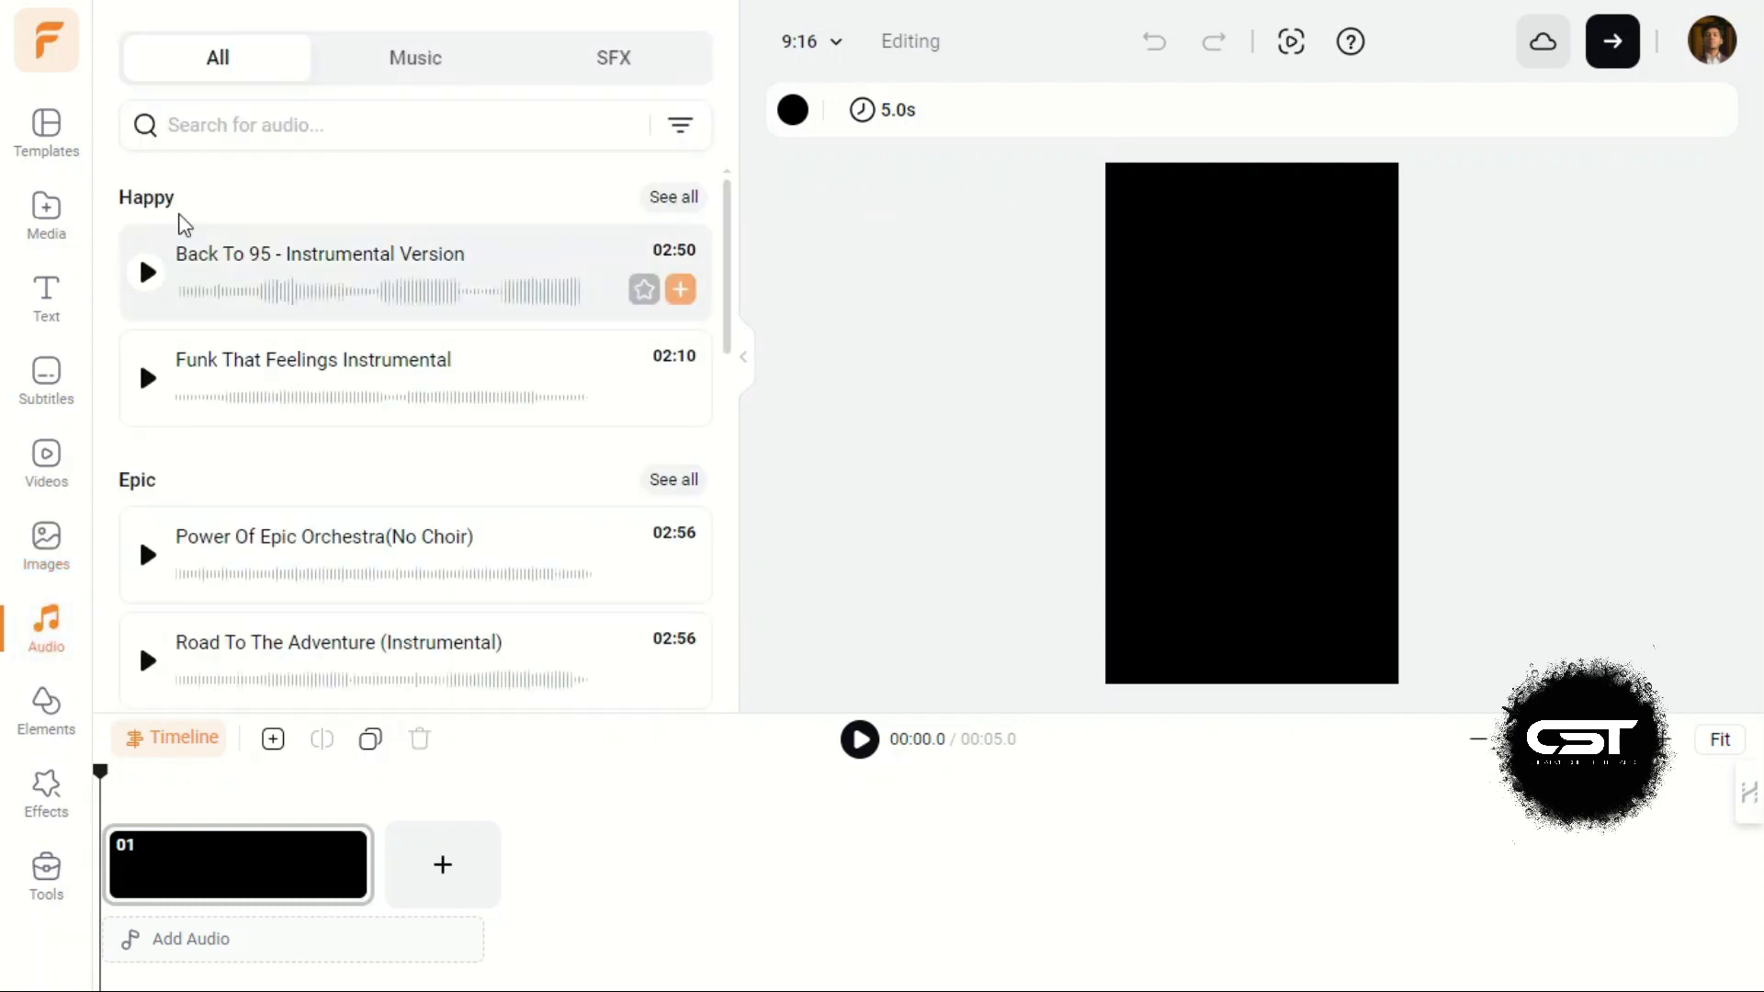
pyautogui.moveTo(266, 184)
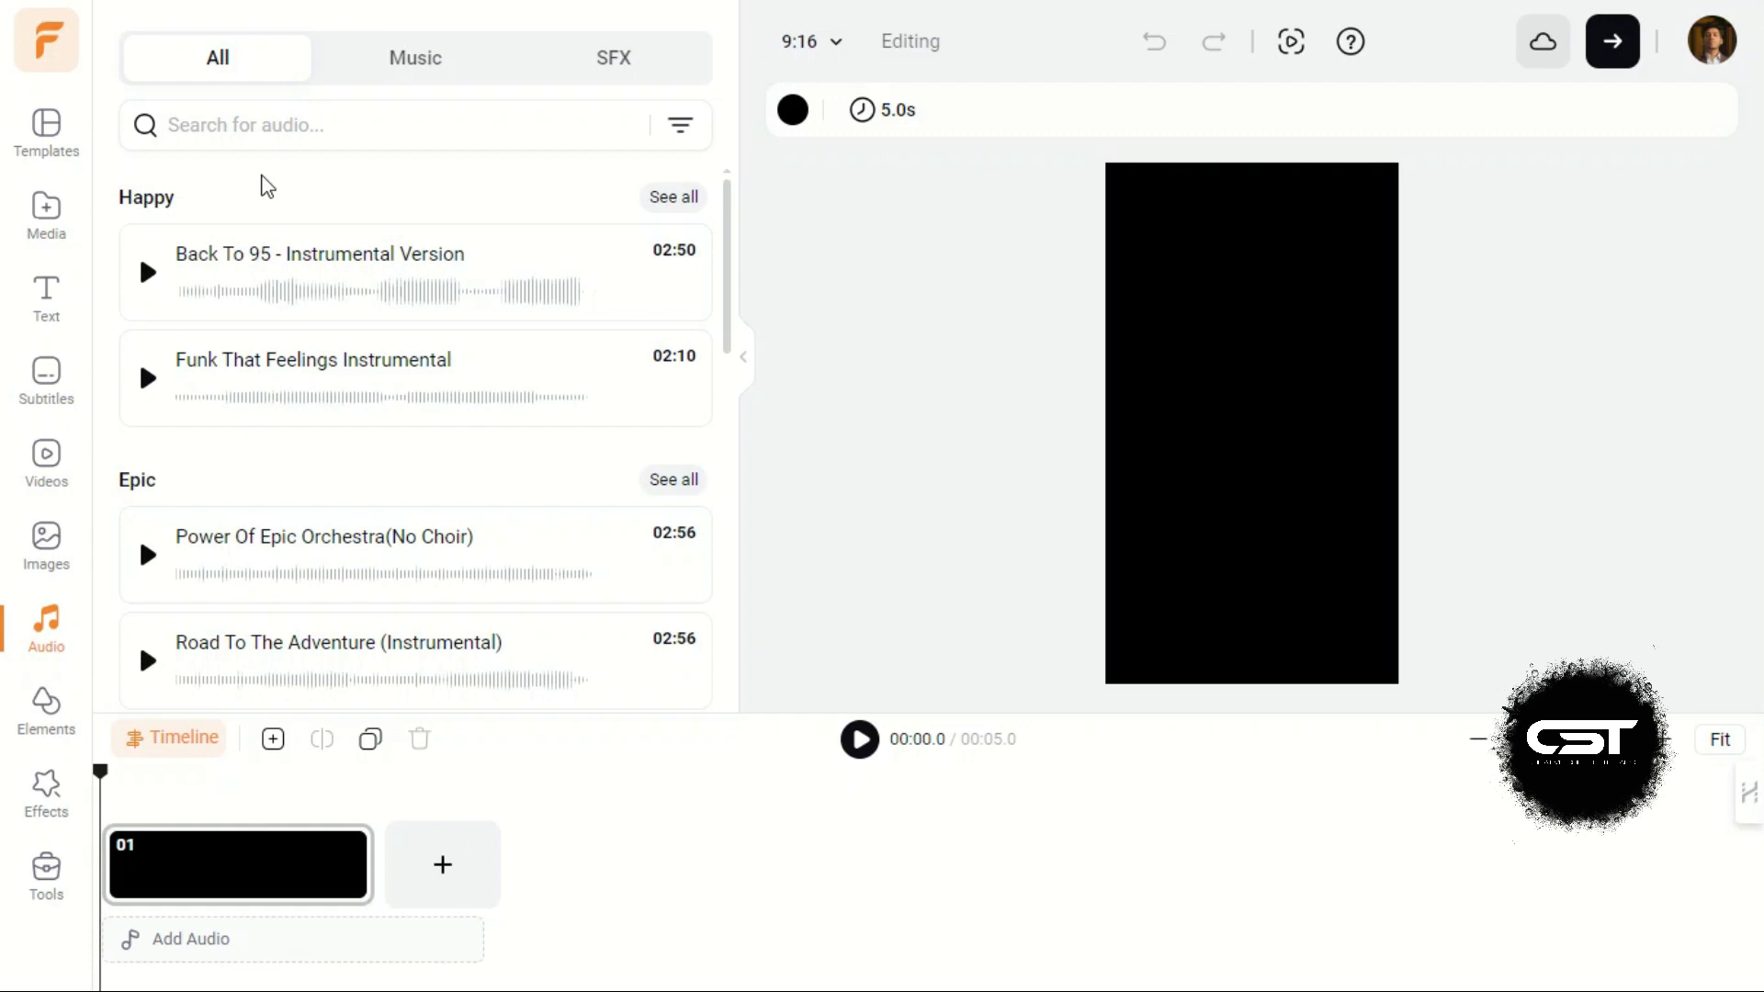
pyautogui.moveTo(194, 444)
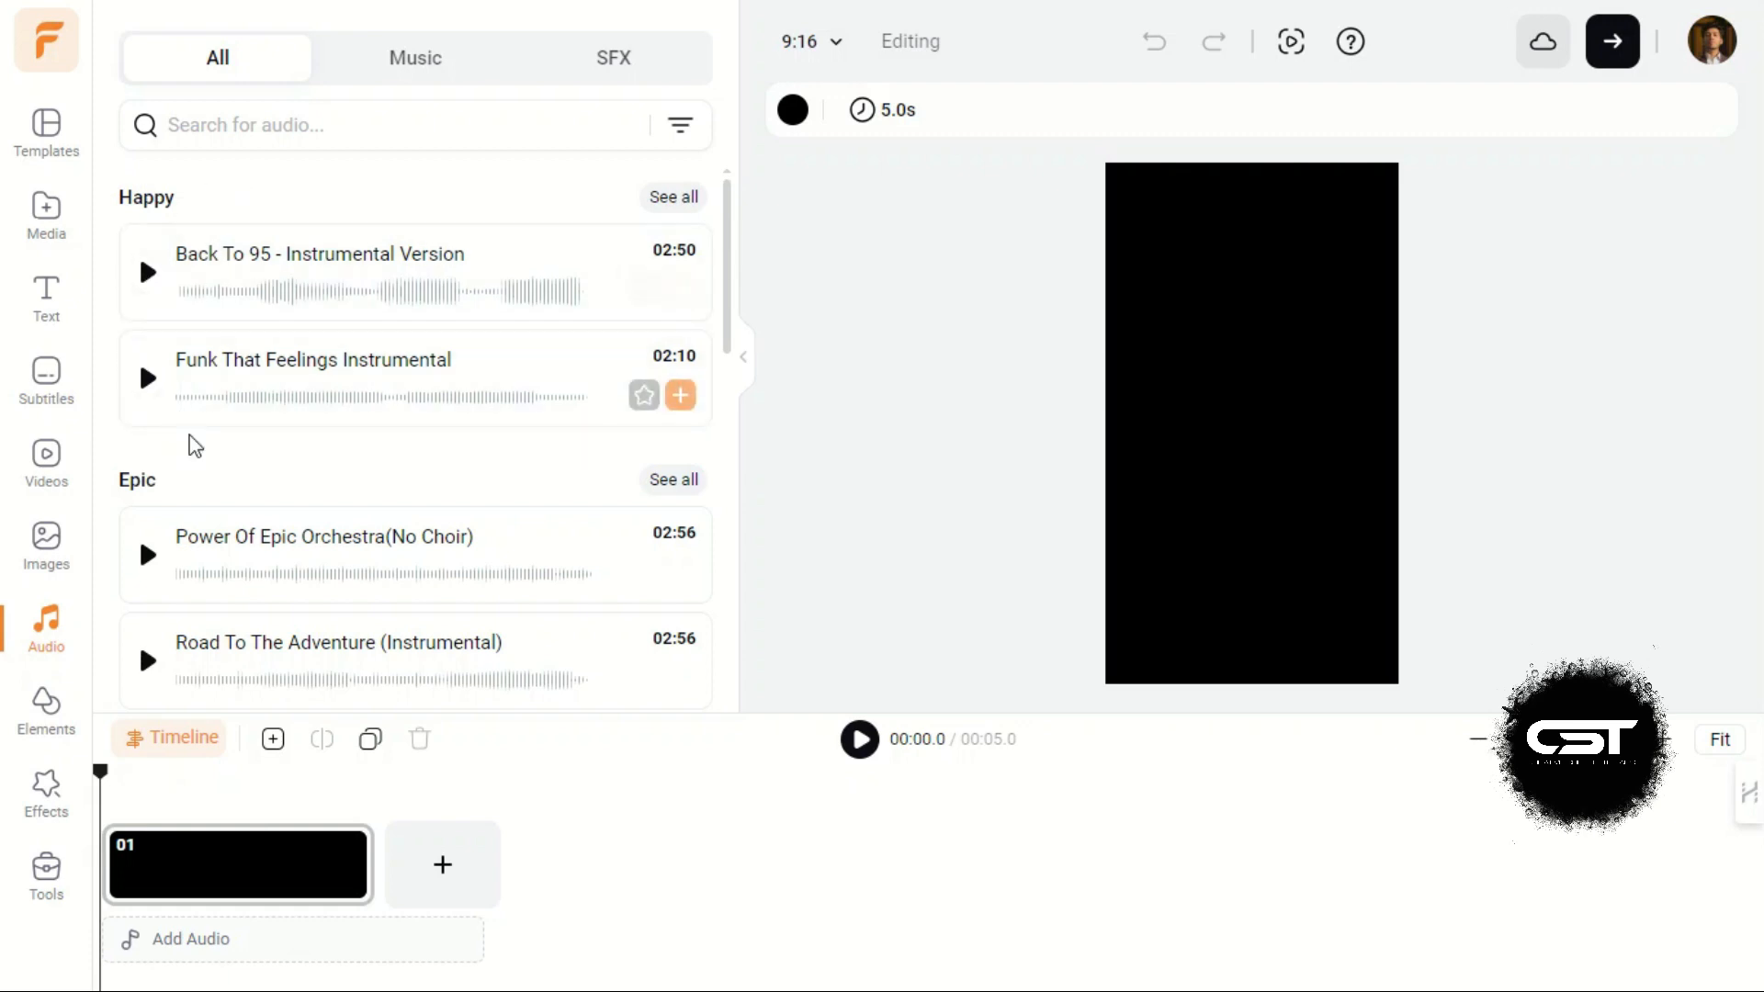
pyautogui.moveTo(177, 635)
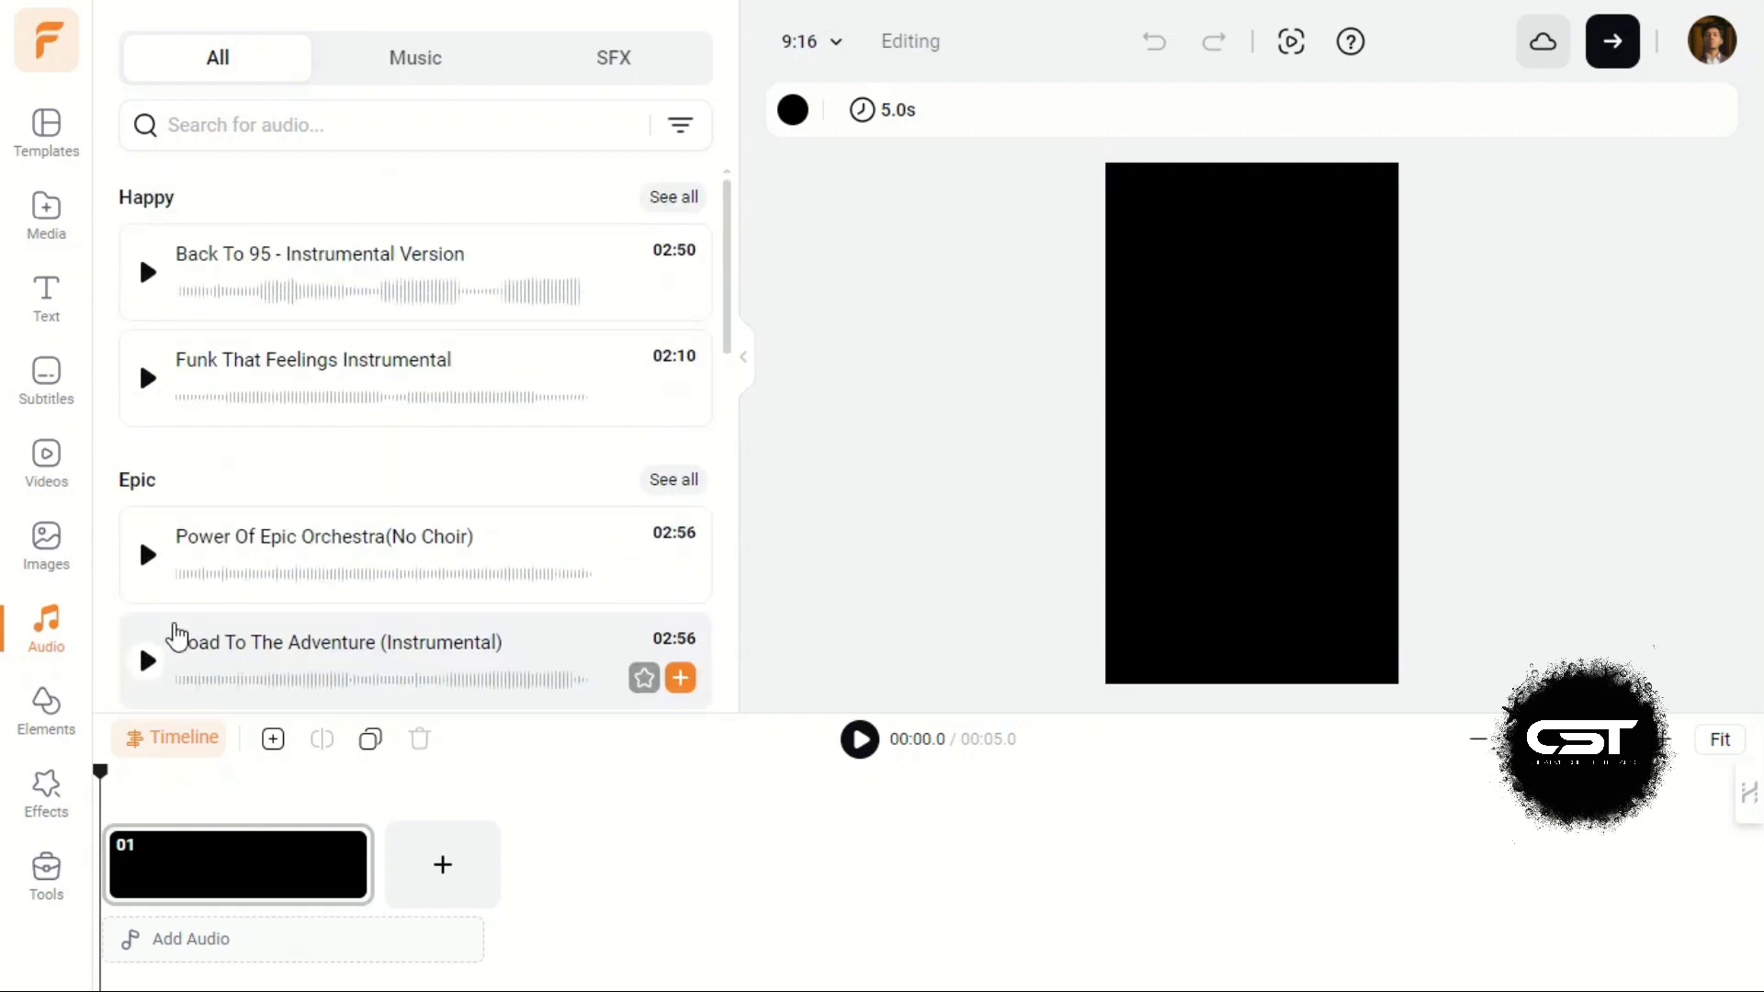
pyautogui.click(414, 57)
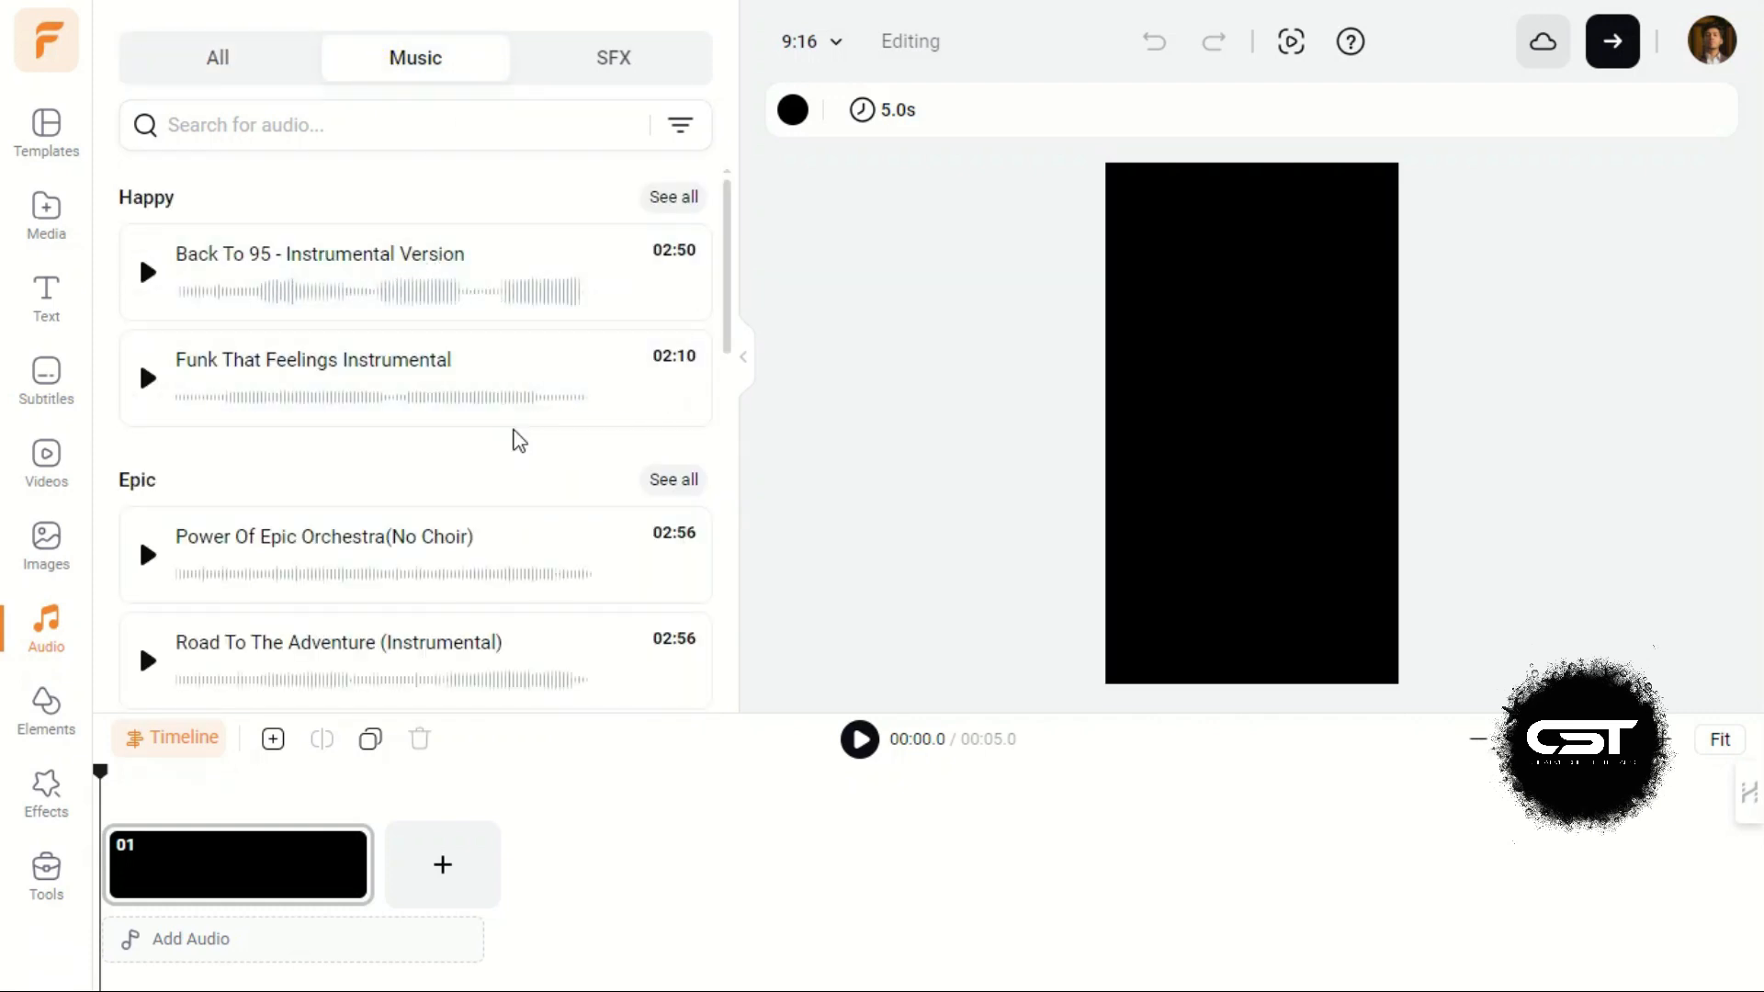
pyautogui.click(613, 57)
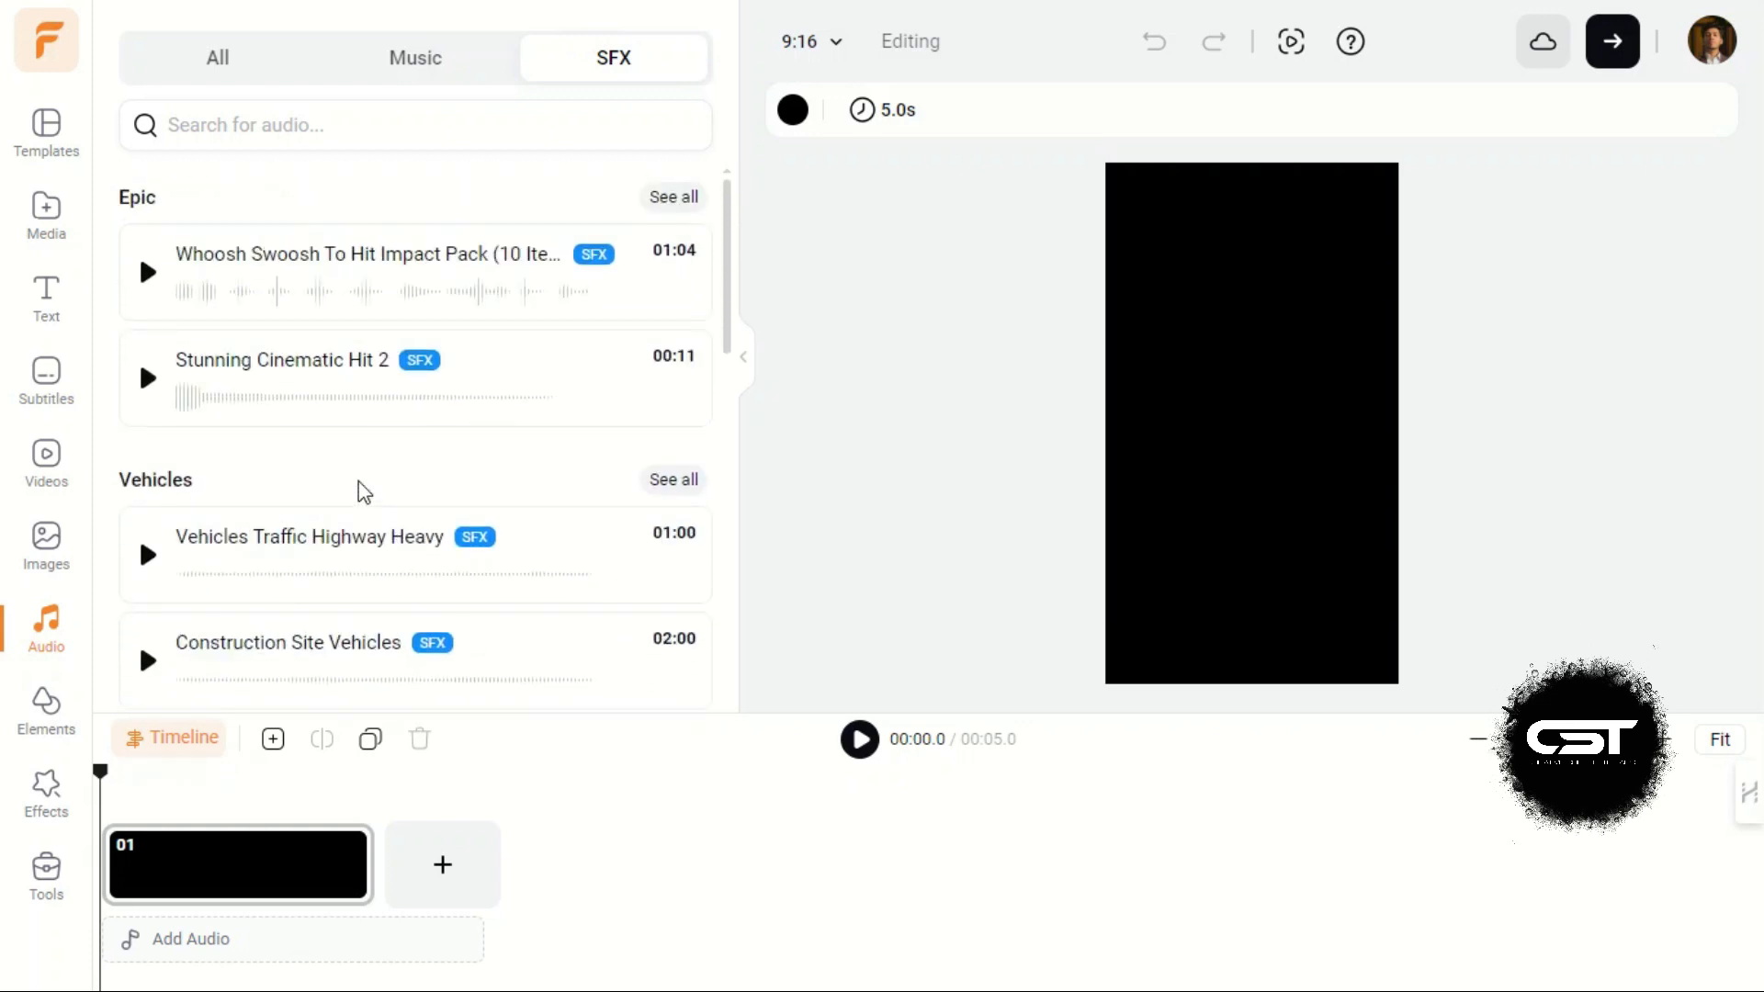
pyautogui.click(217, 59)
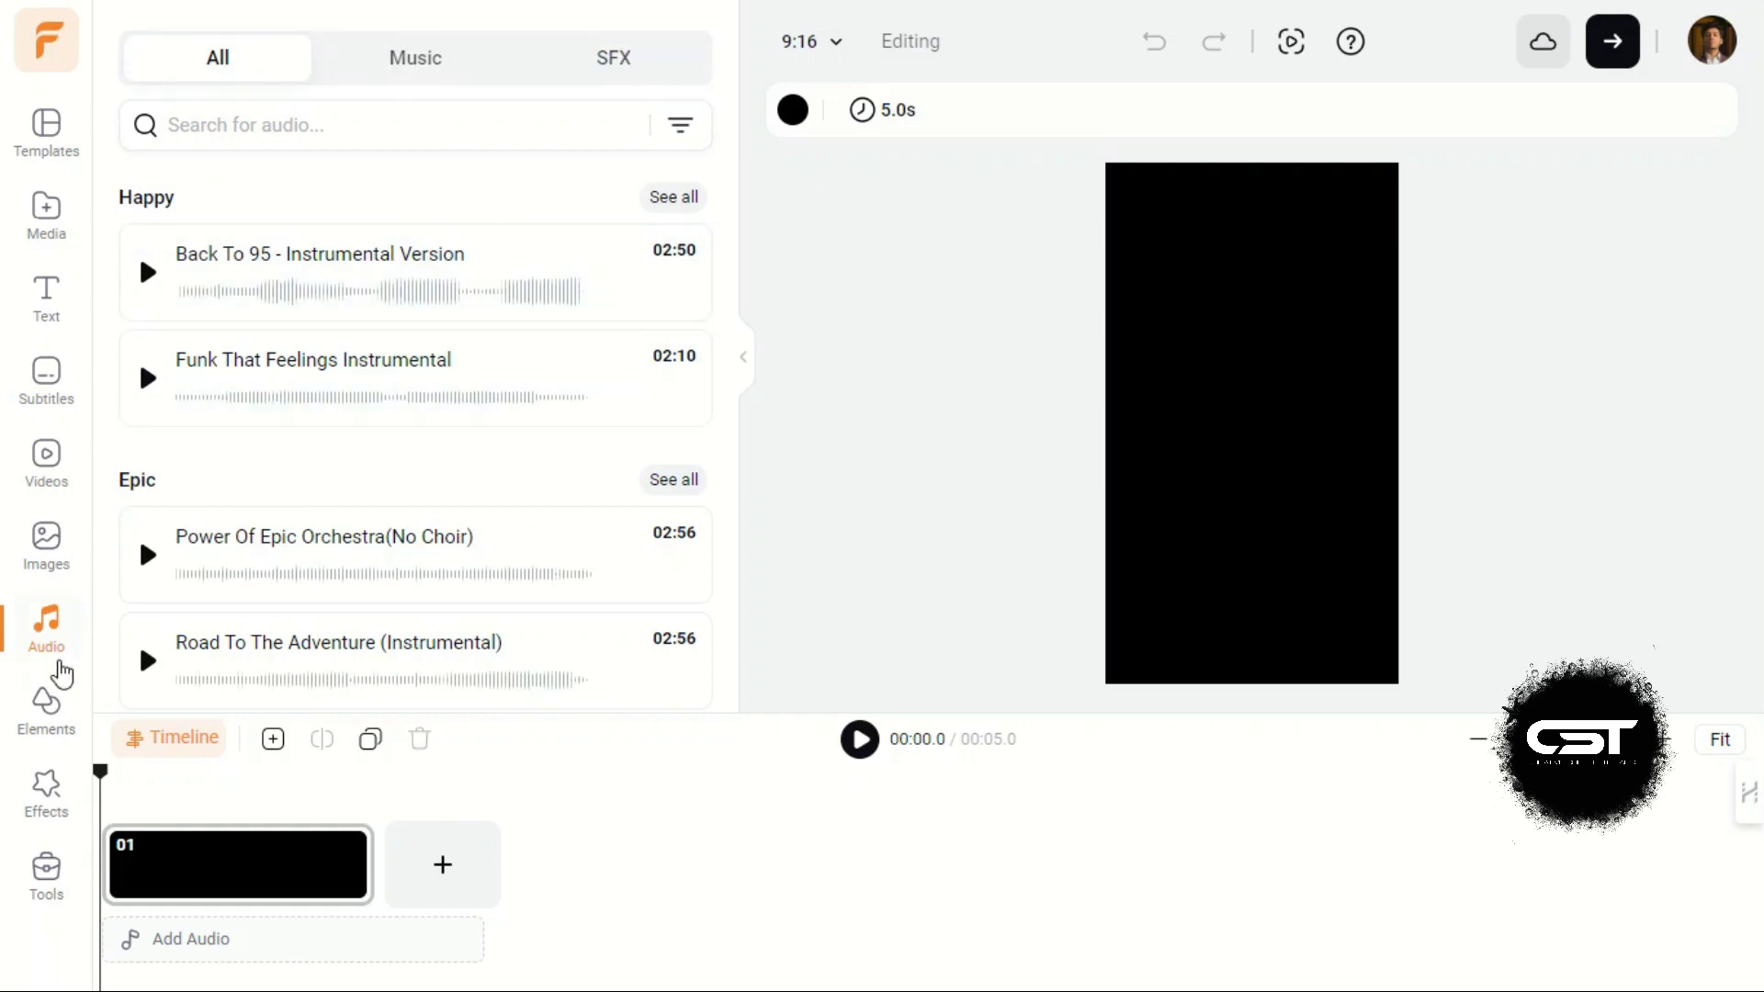
pyautogui.click(45, 709)
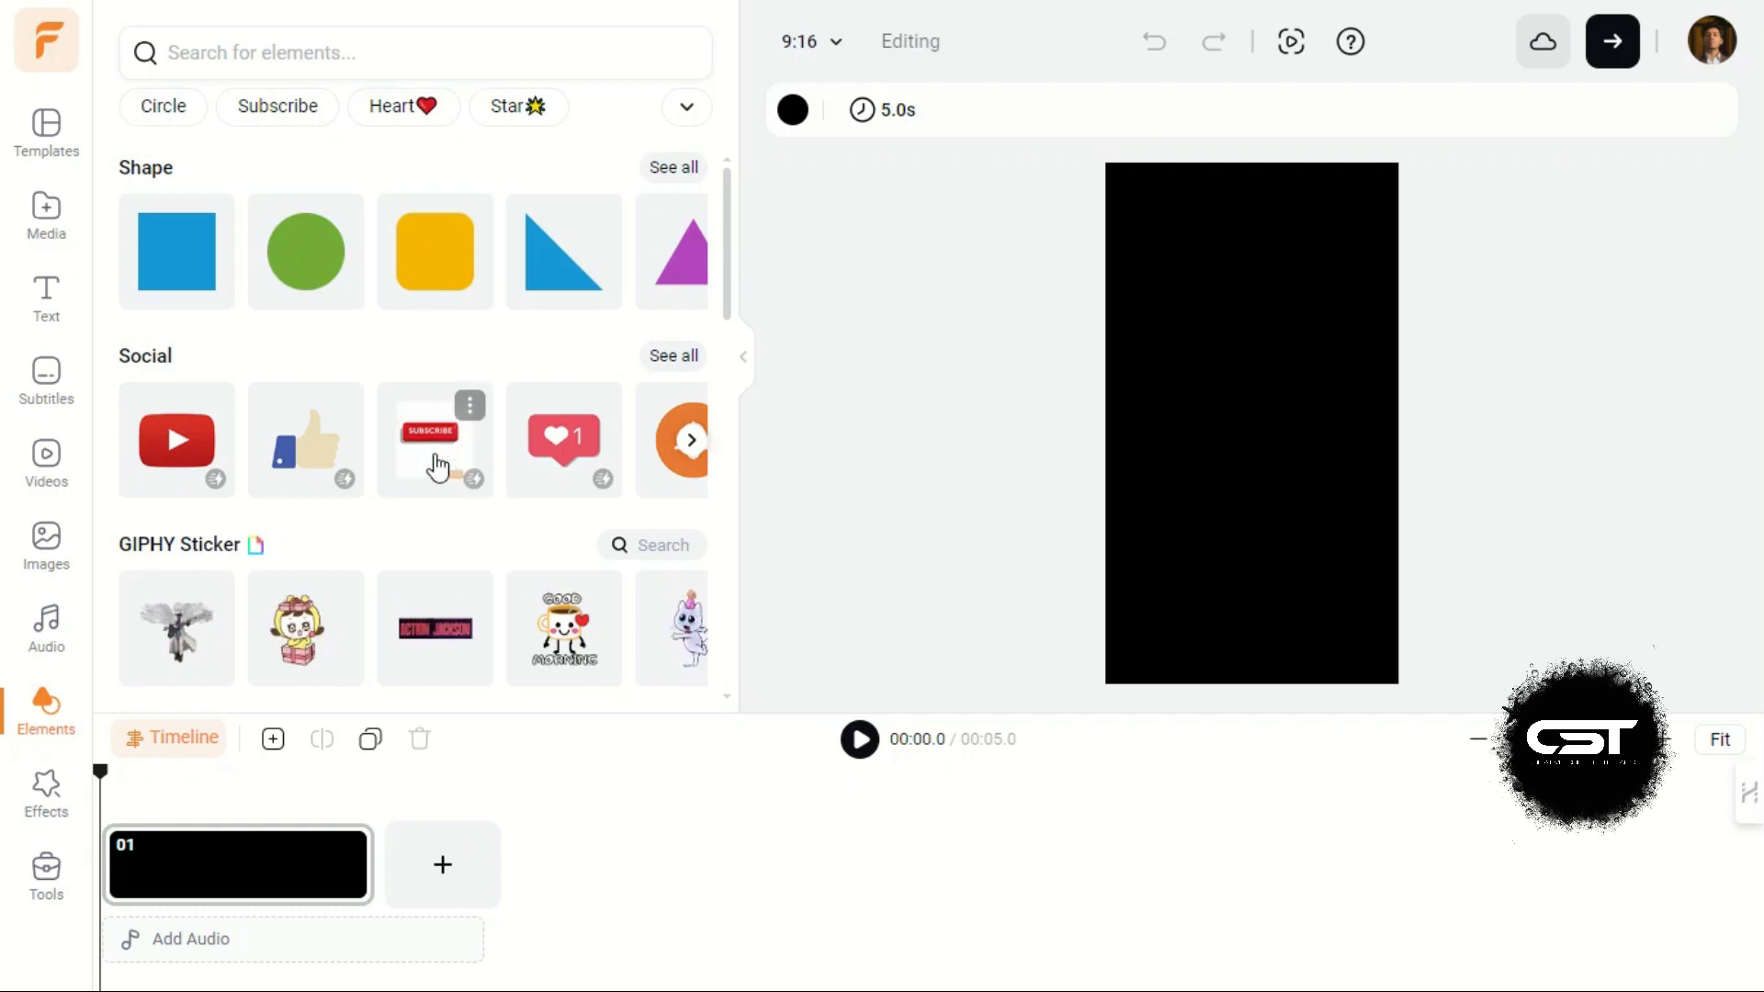
# Step: Scroll down through the Elements library of shapes, social icons and GIPHY stickers
pyautogui.scroll(-3)
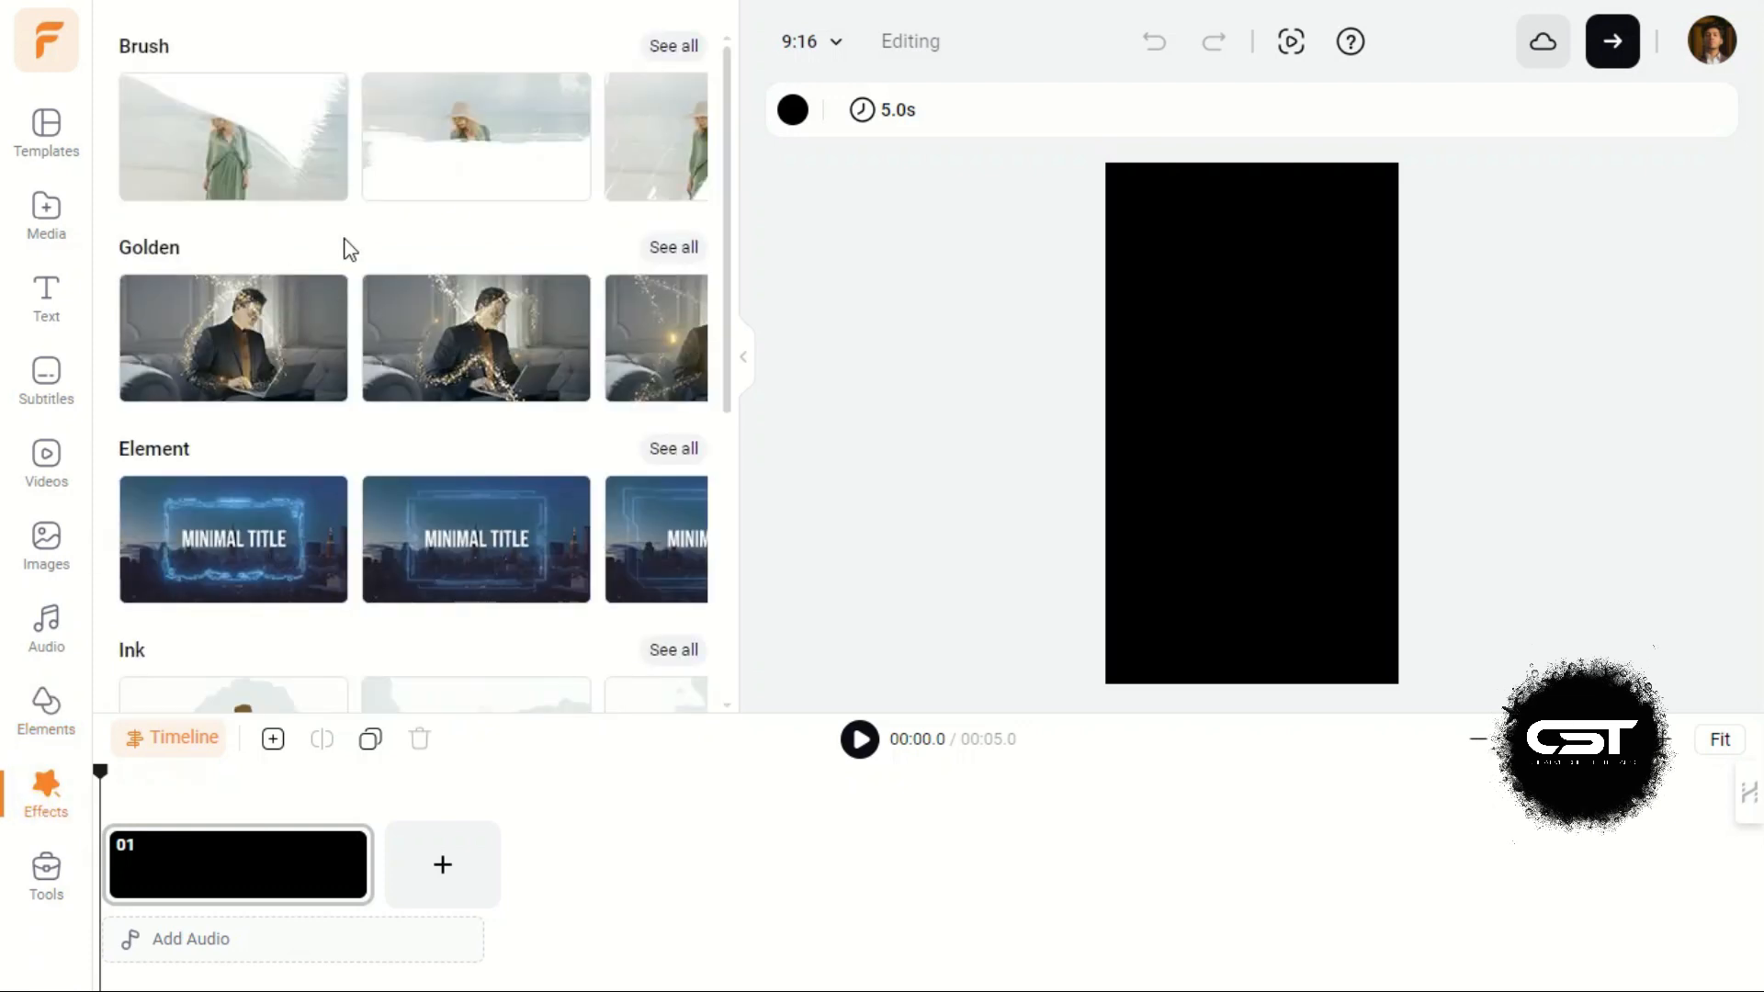
# Step: Browse the effect categories through Lens Flare, Glitch, Bokeh and Camera, then switch to Tools
pyautogui.scroll(-3)
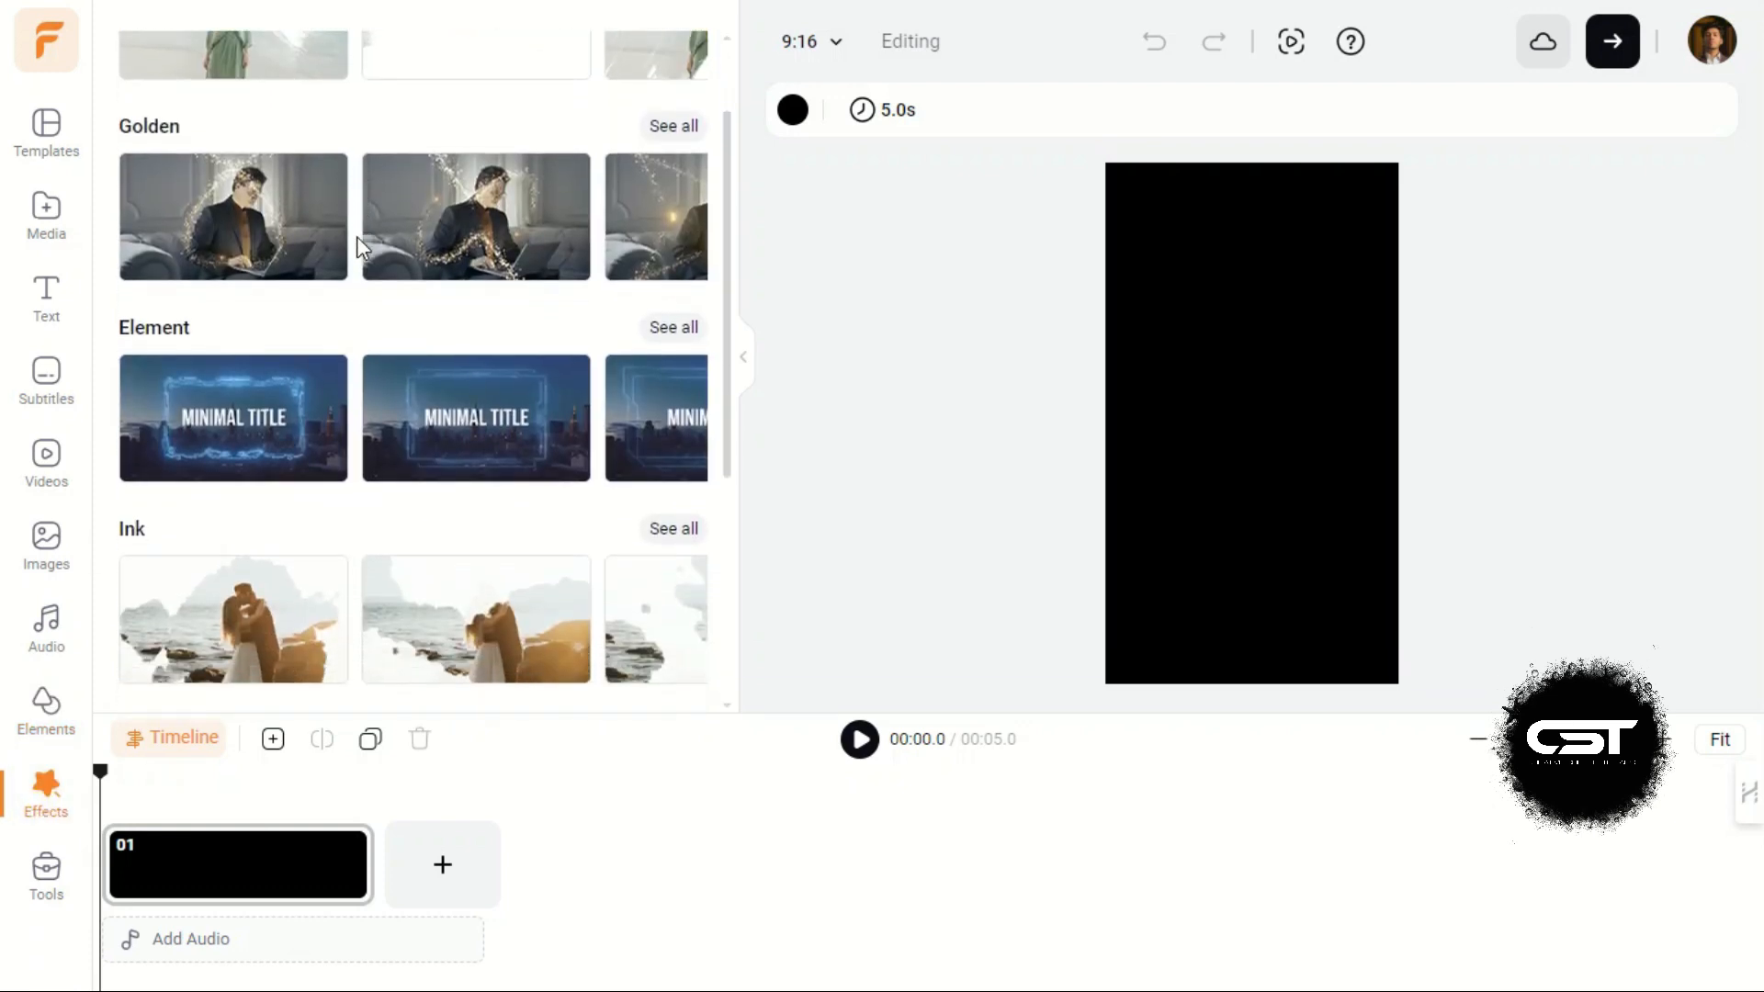
pyautogui.scroll(-3)
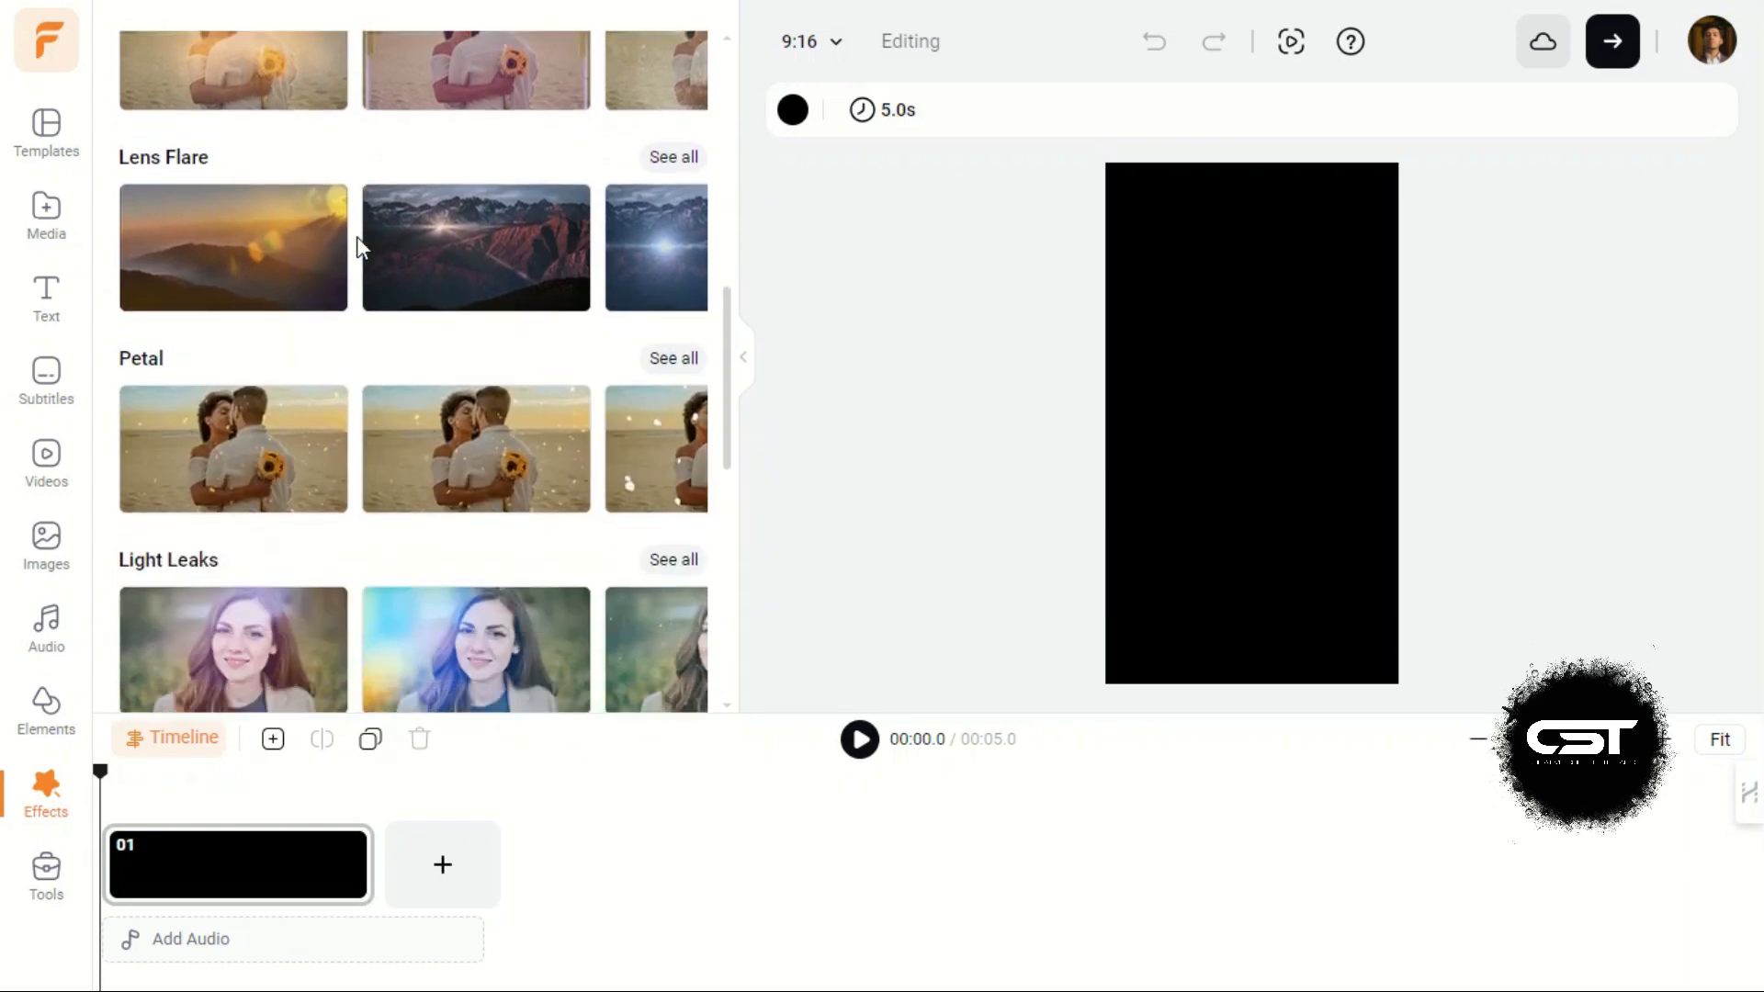
pyautogui.scroll(-3)
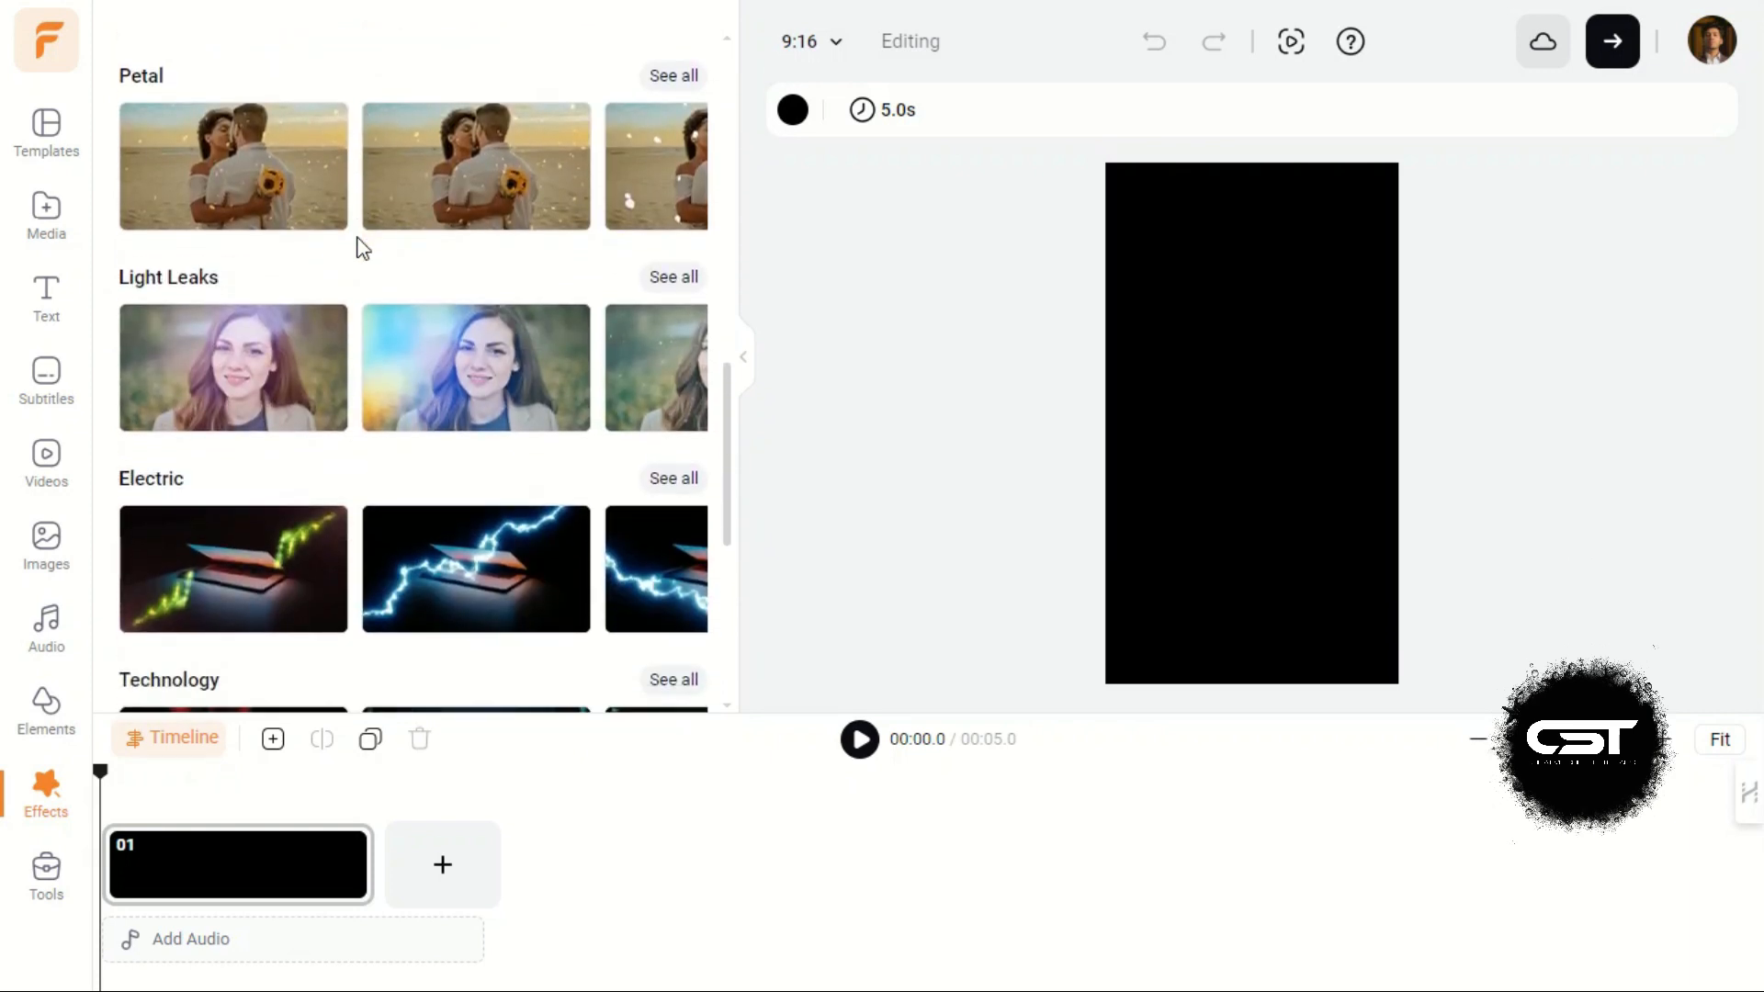
pyautogui.scroll(-3)
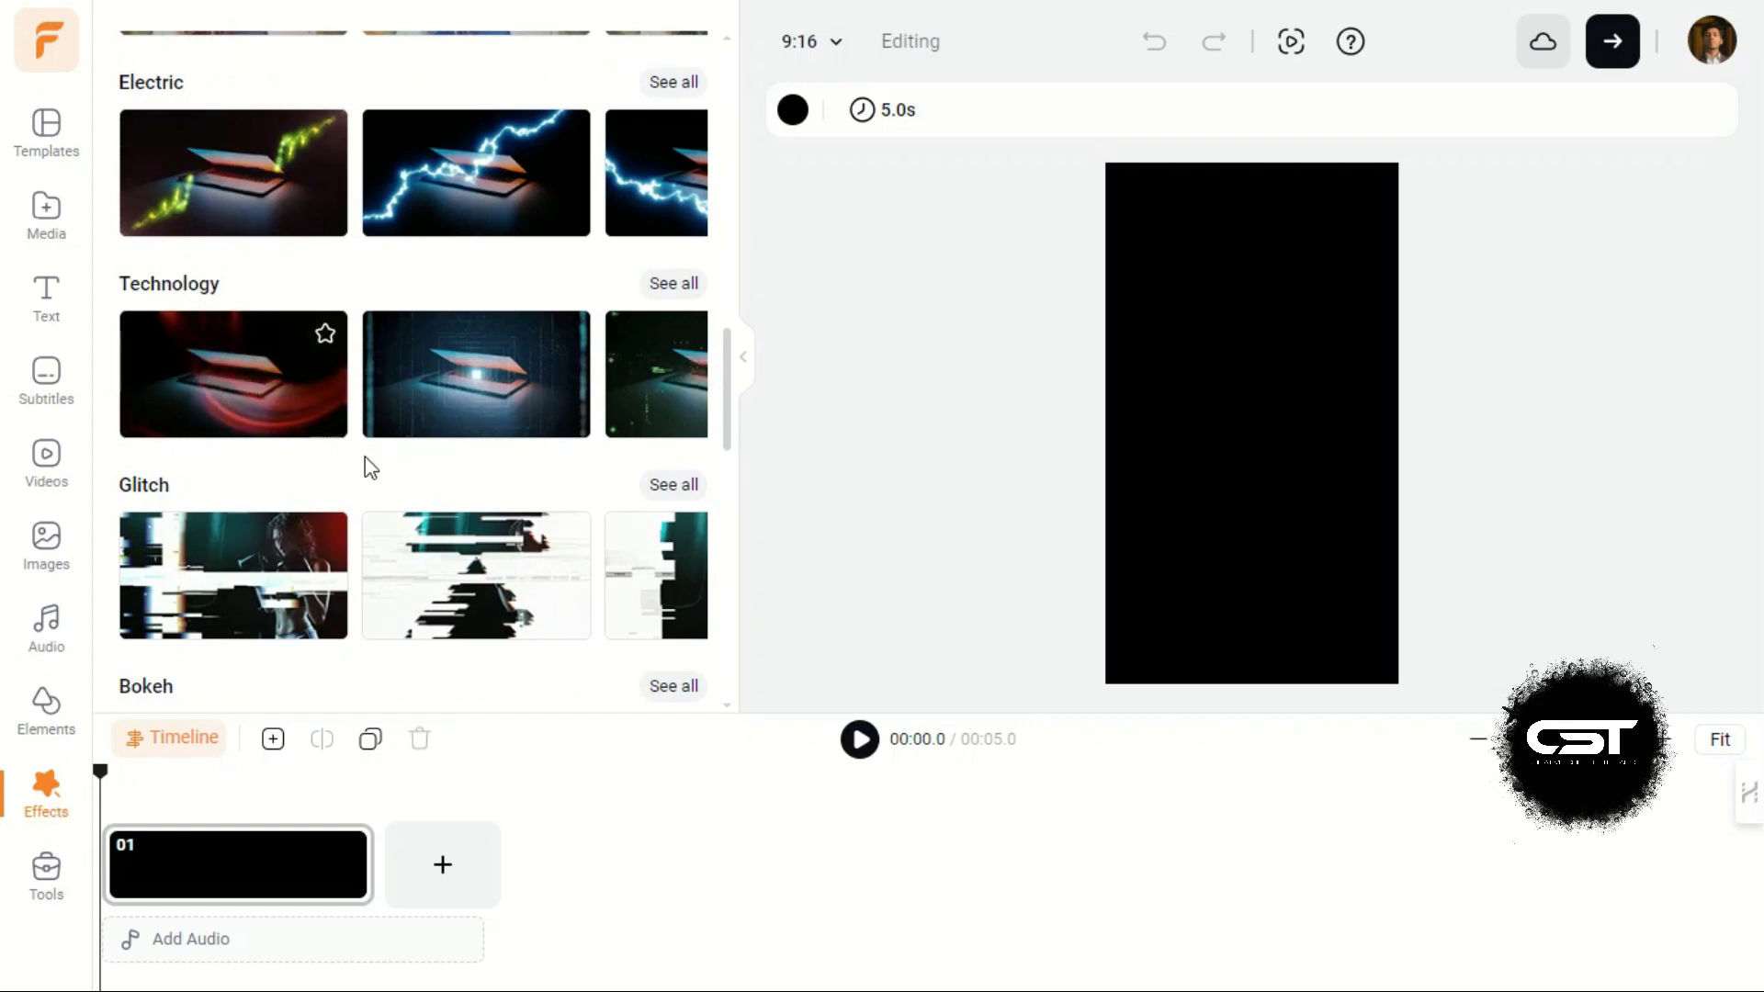
pyautogui.moveTo(203, 607)
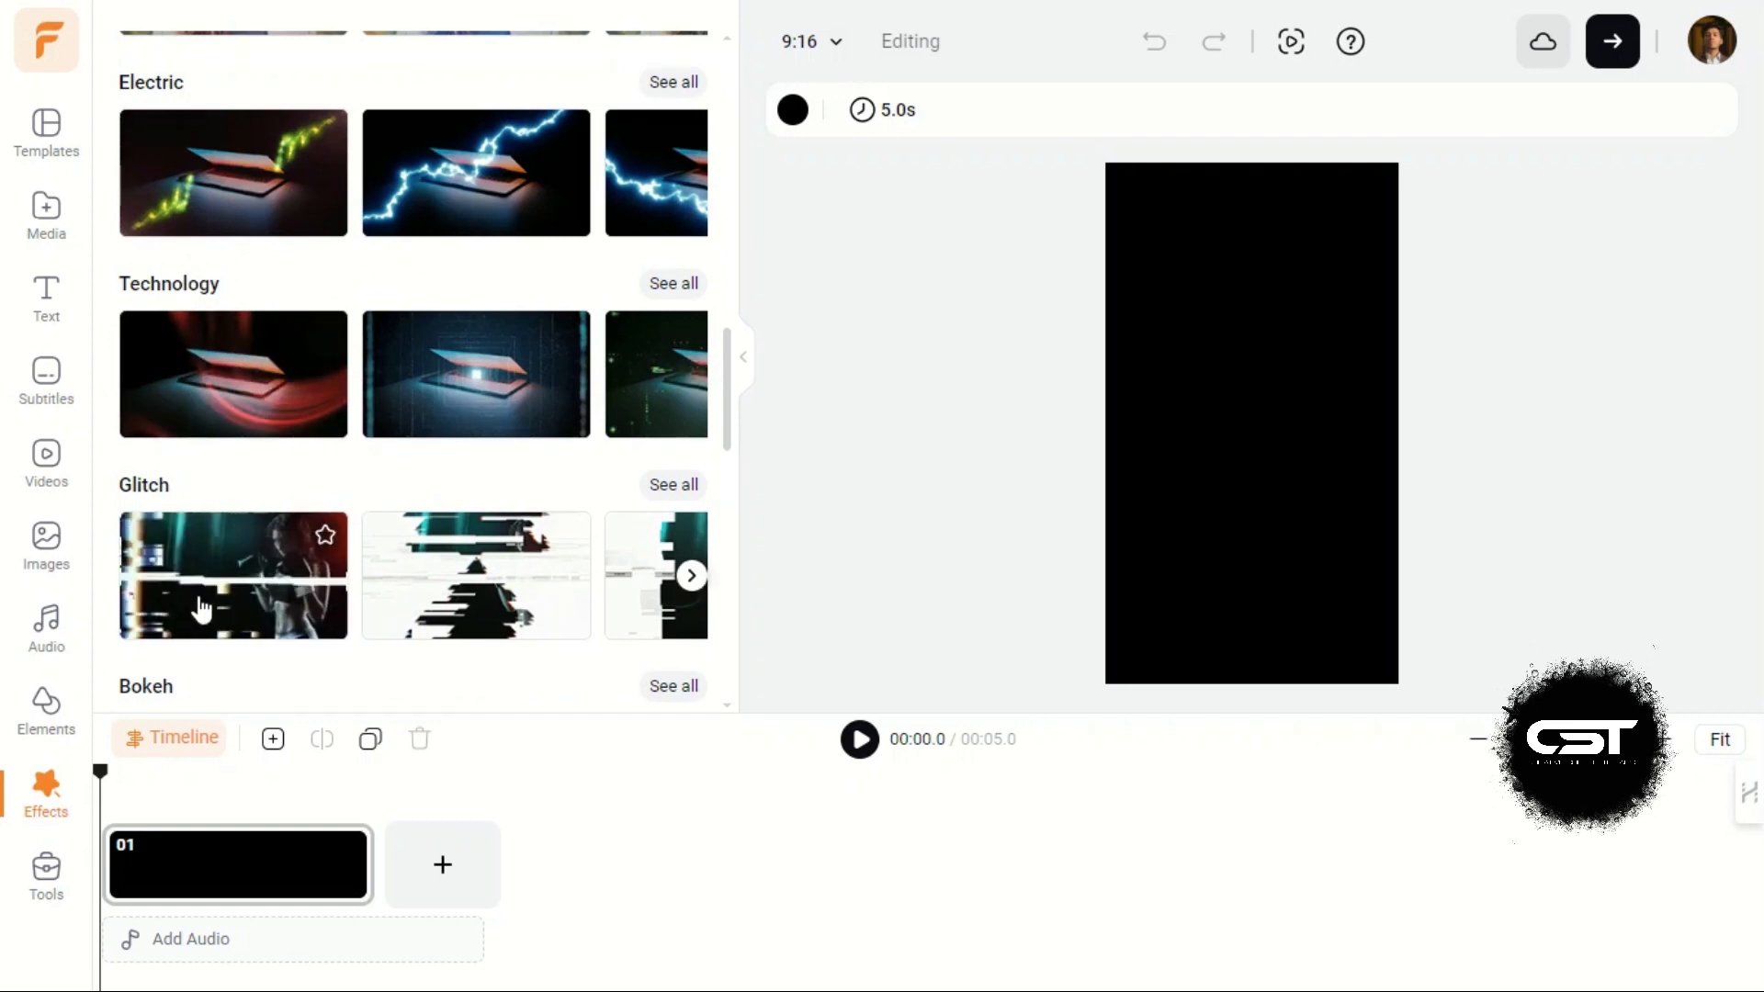
pyautogui.moveTo(476, 607)
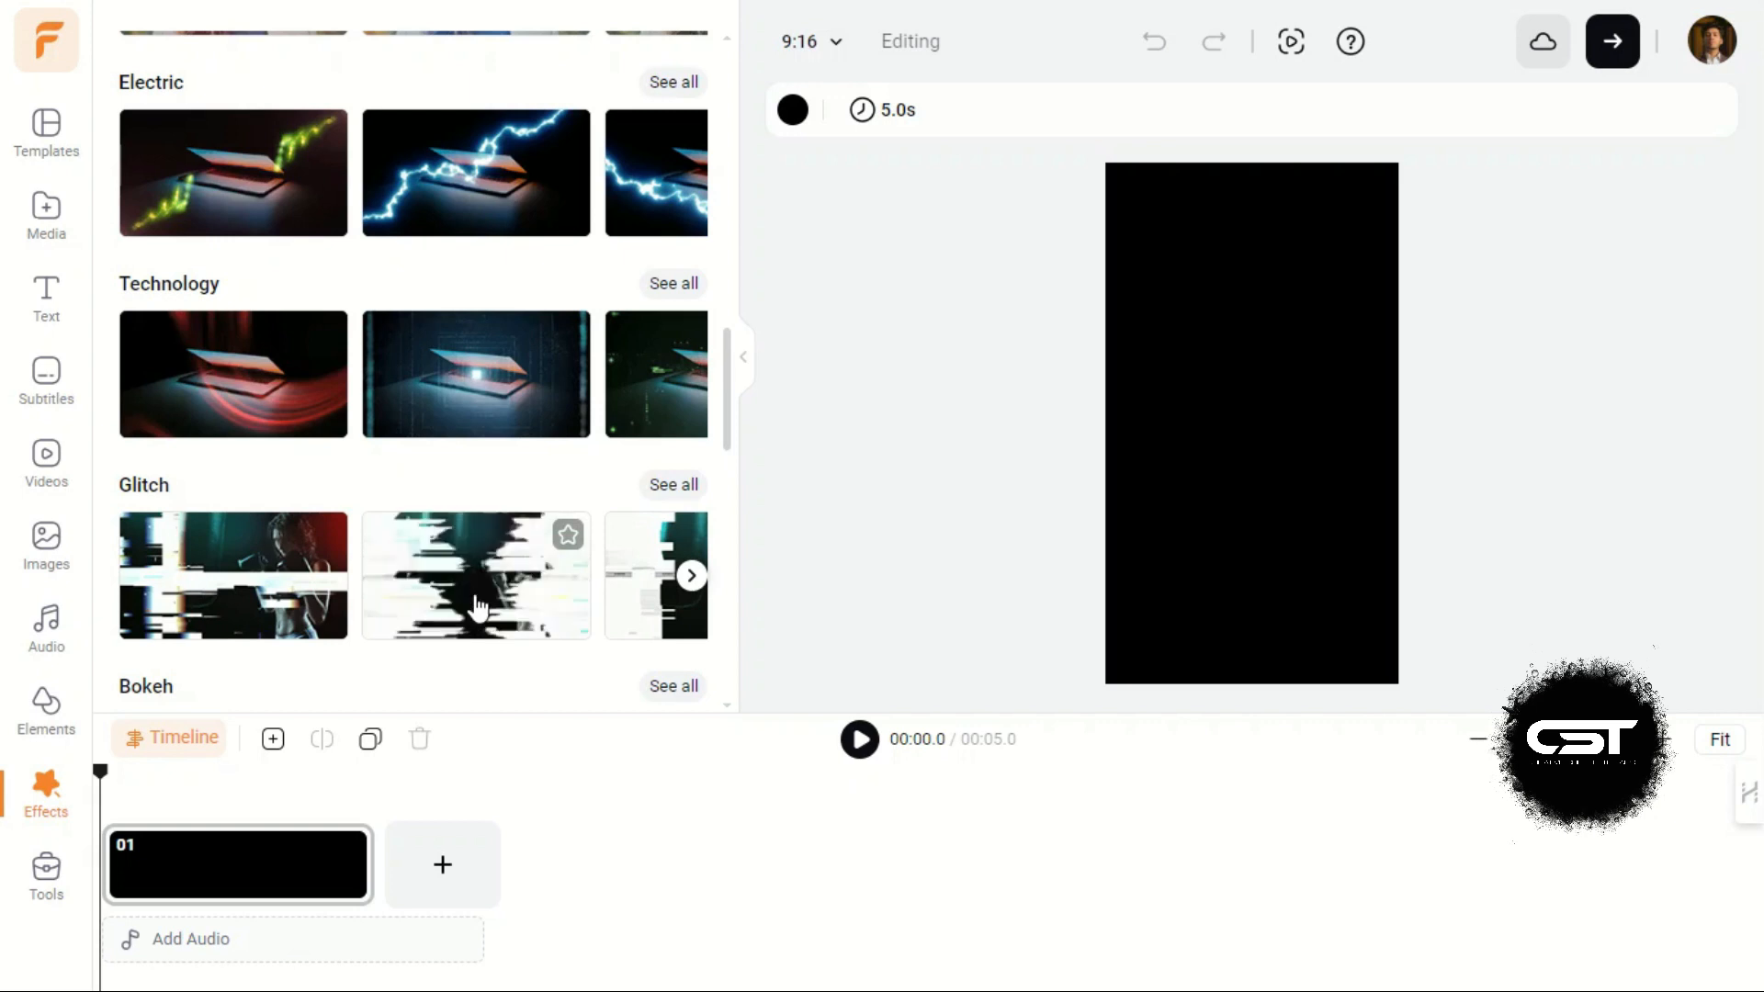
pyautogui.scroll(-3)
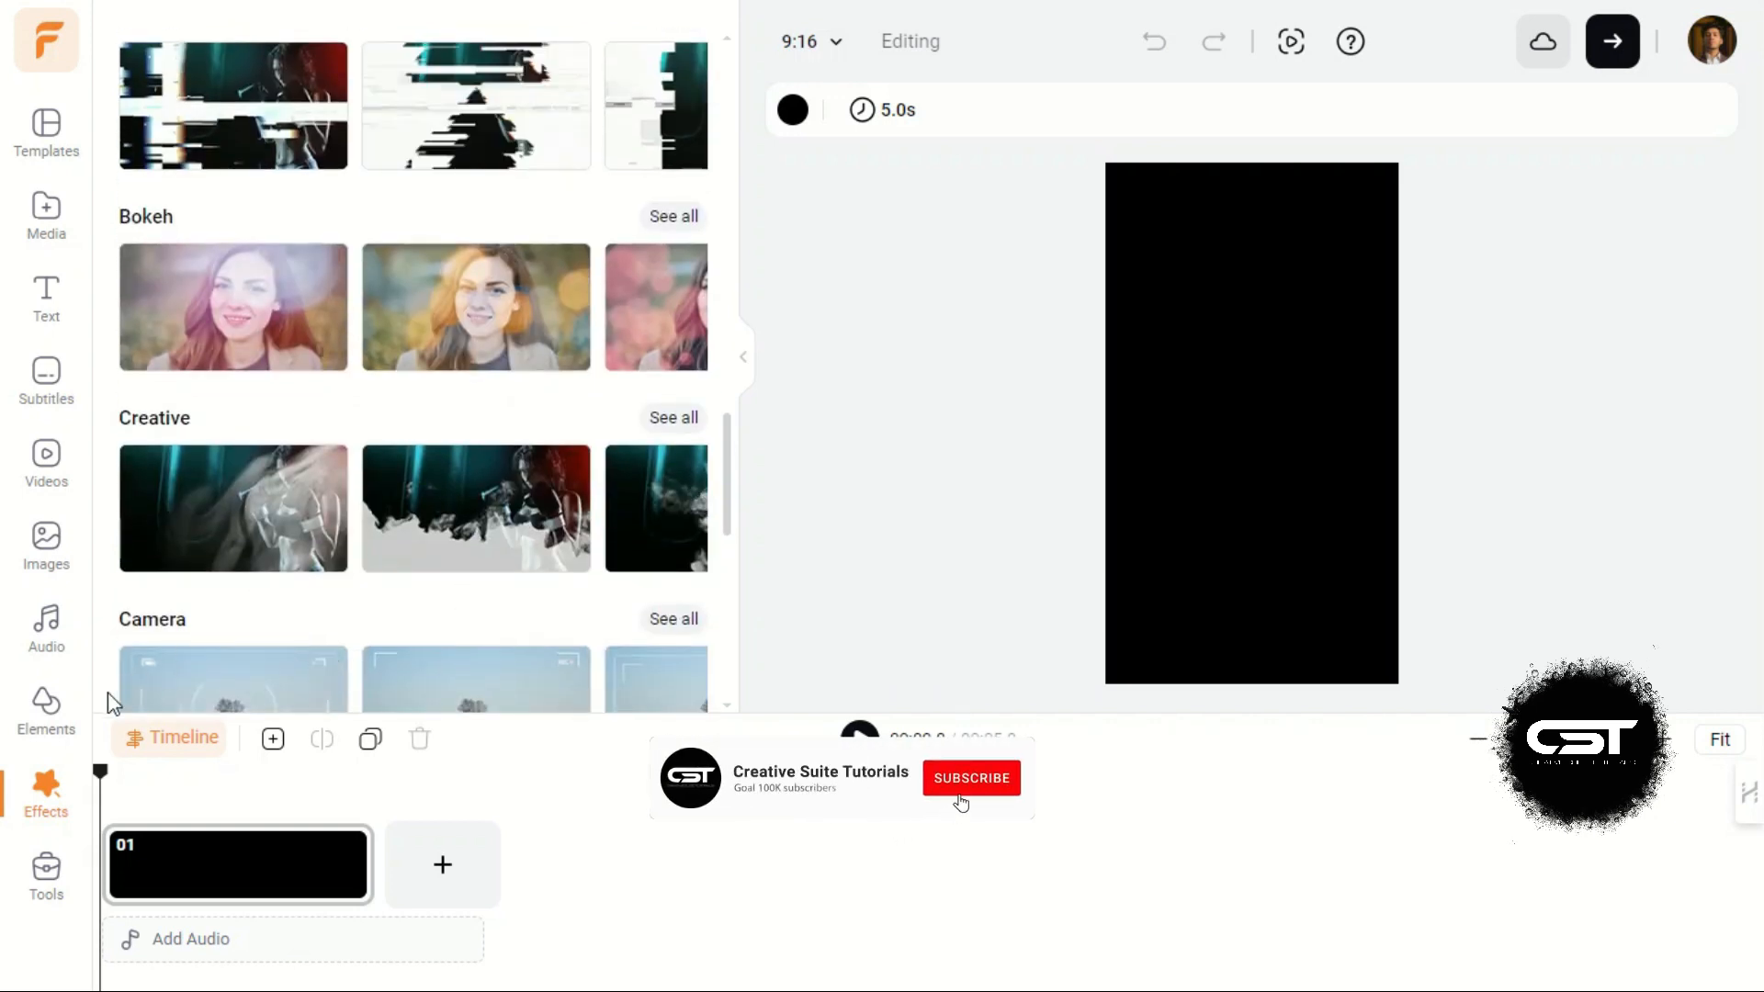
pyautogui.click(45, 867)
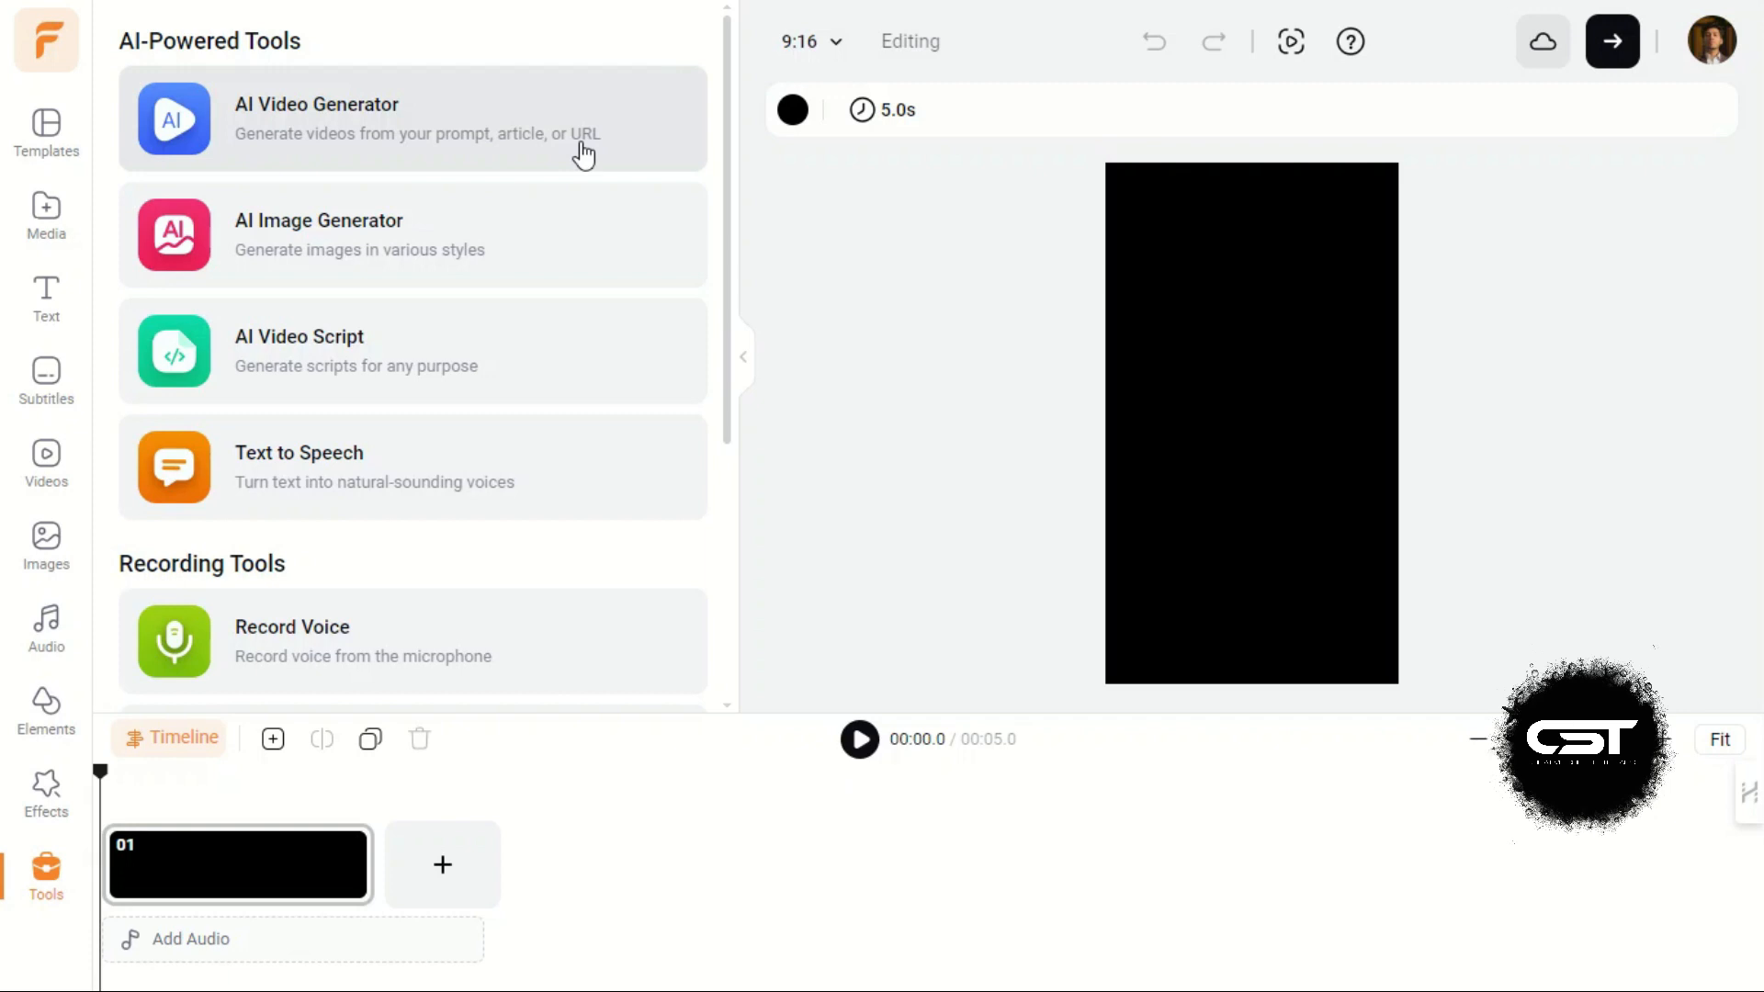
pyautogui.moveTo(528, 156)
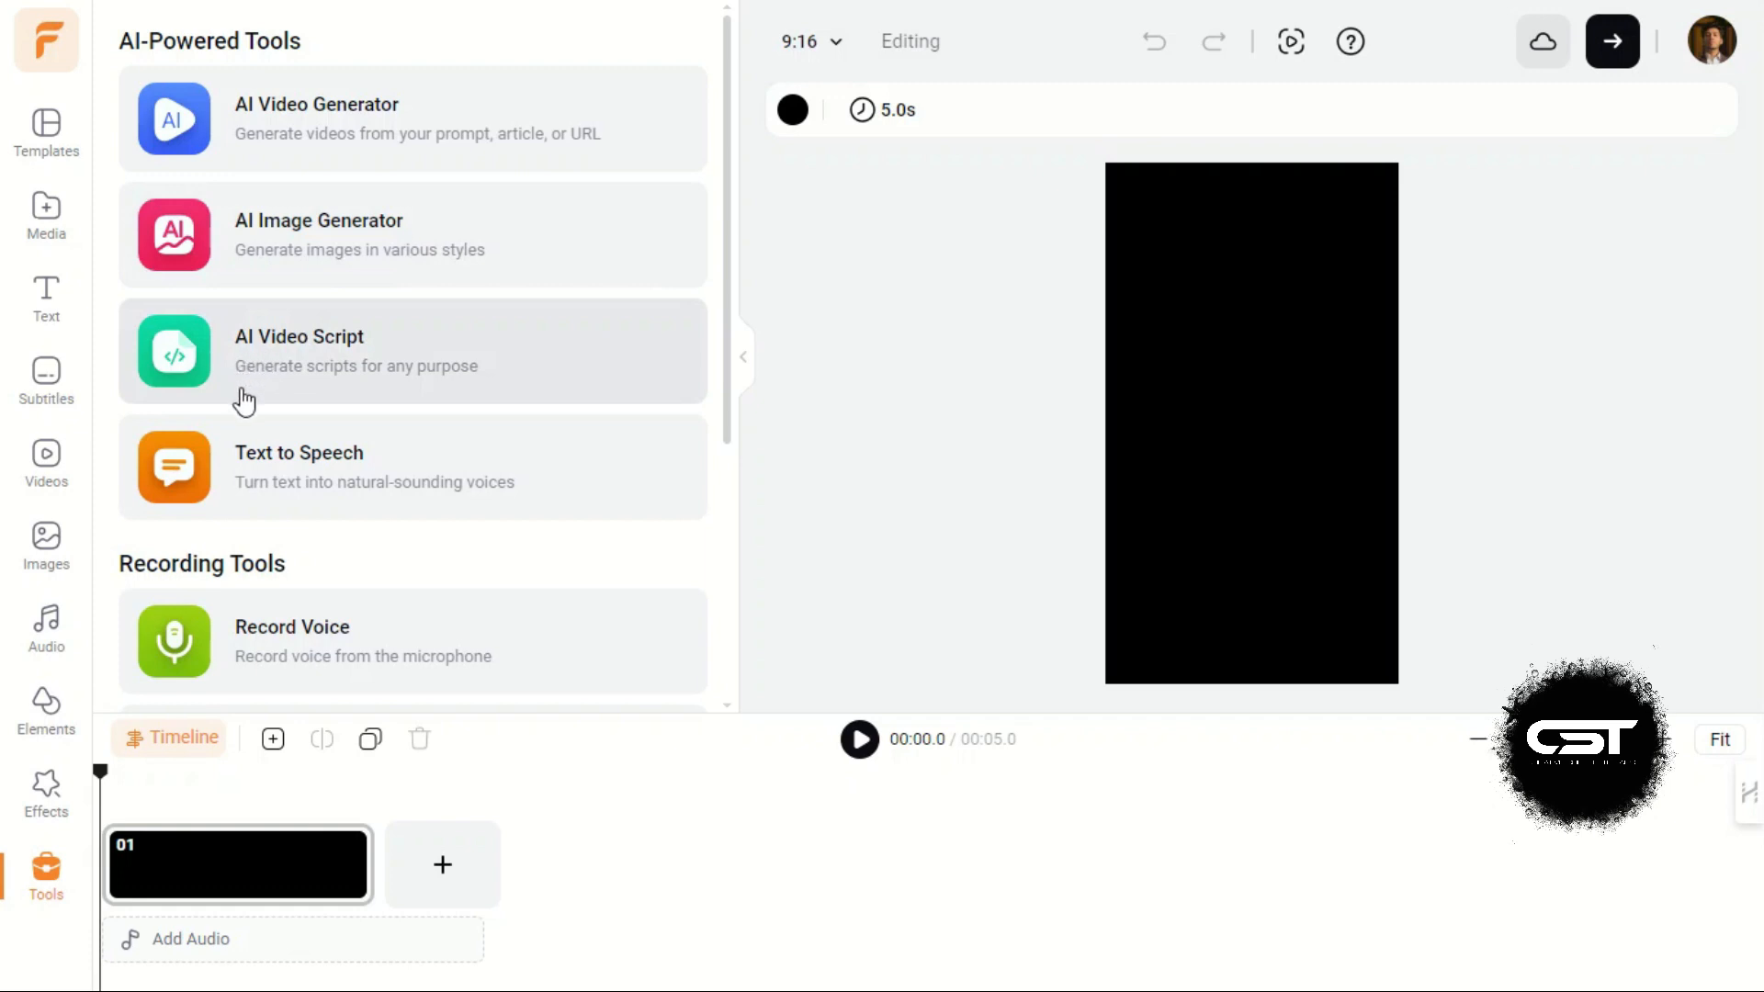
pyautogui.moveTo(285, 489)
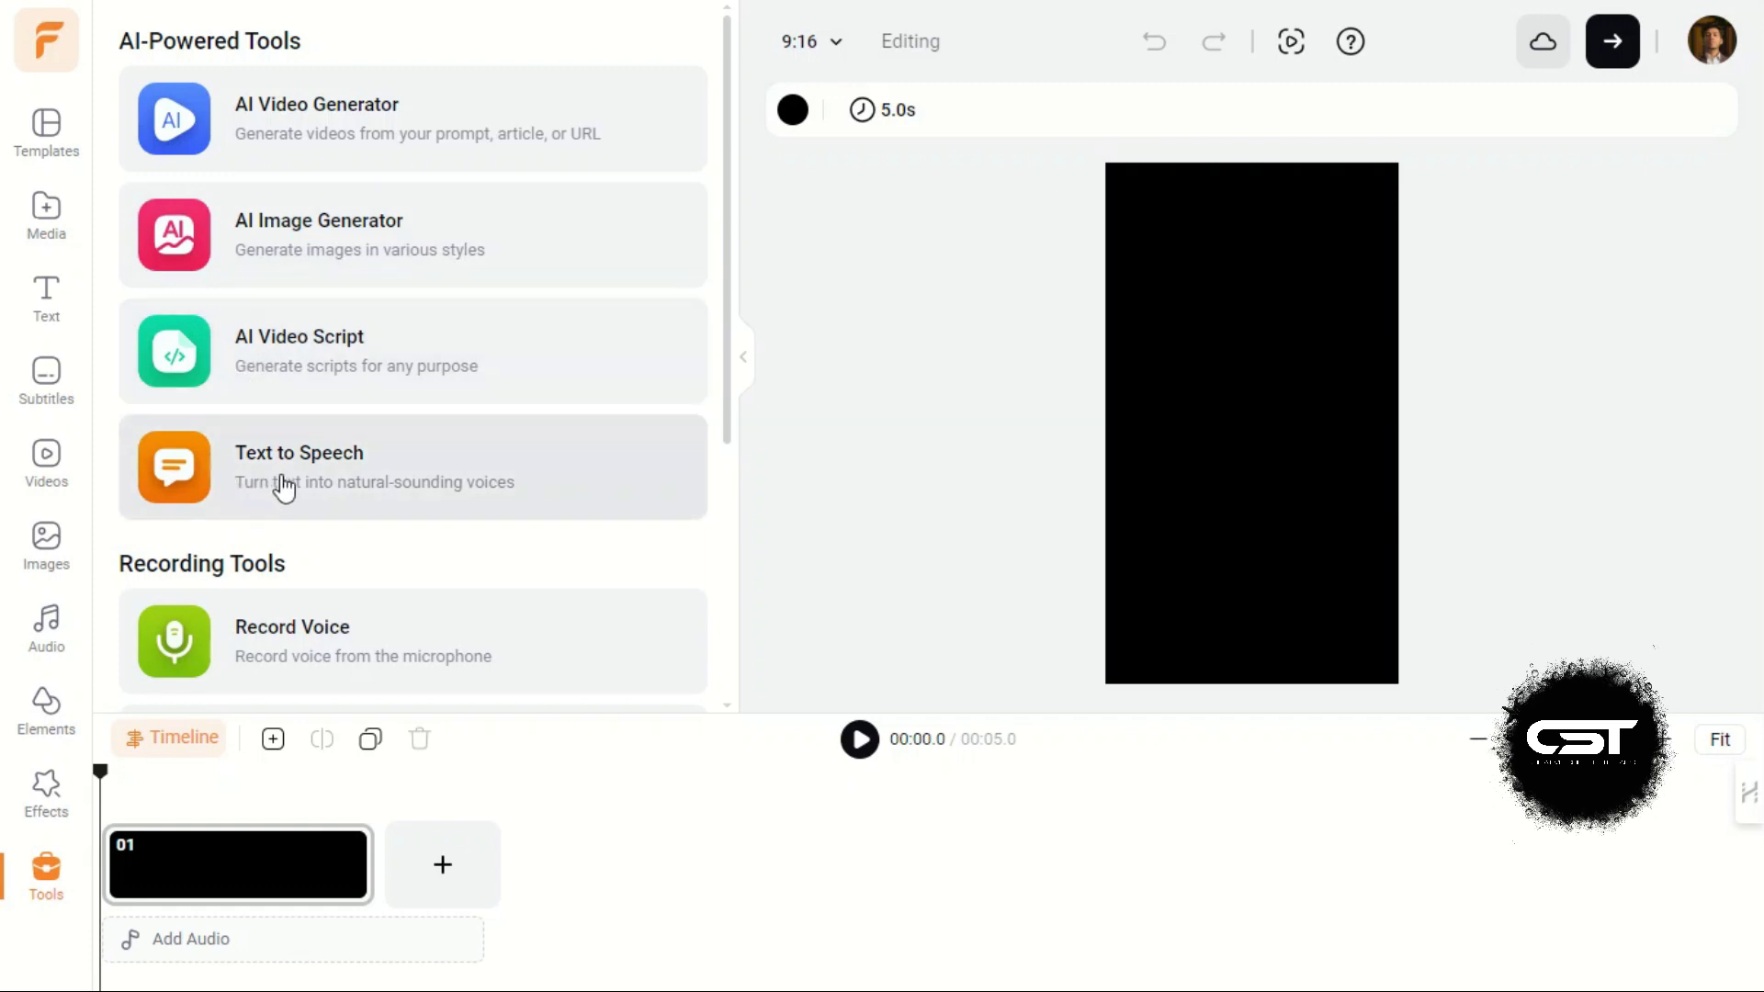
pyautogui.moveTo(317, 345)
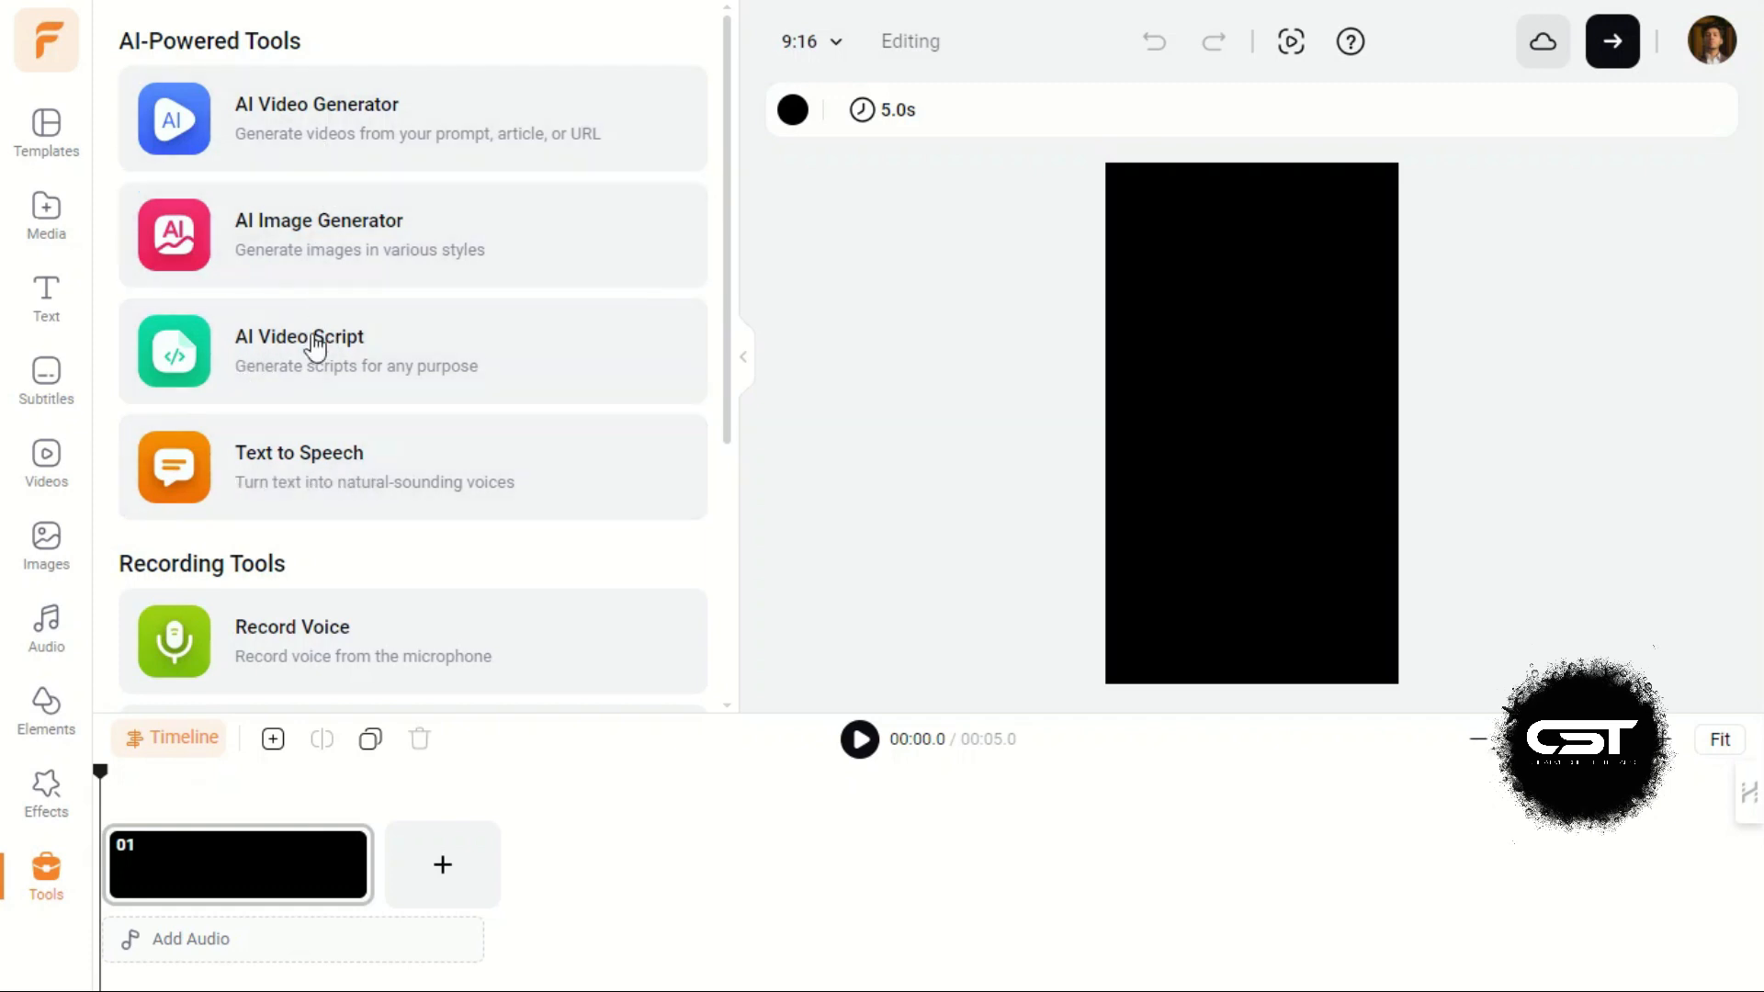
pyautogui.moveTo(337, 417)
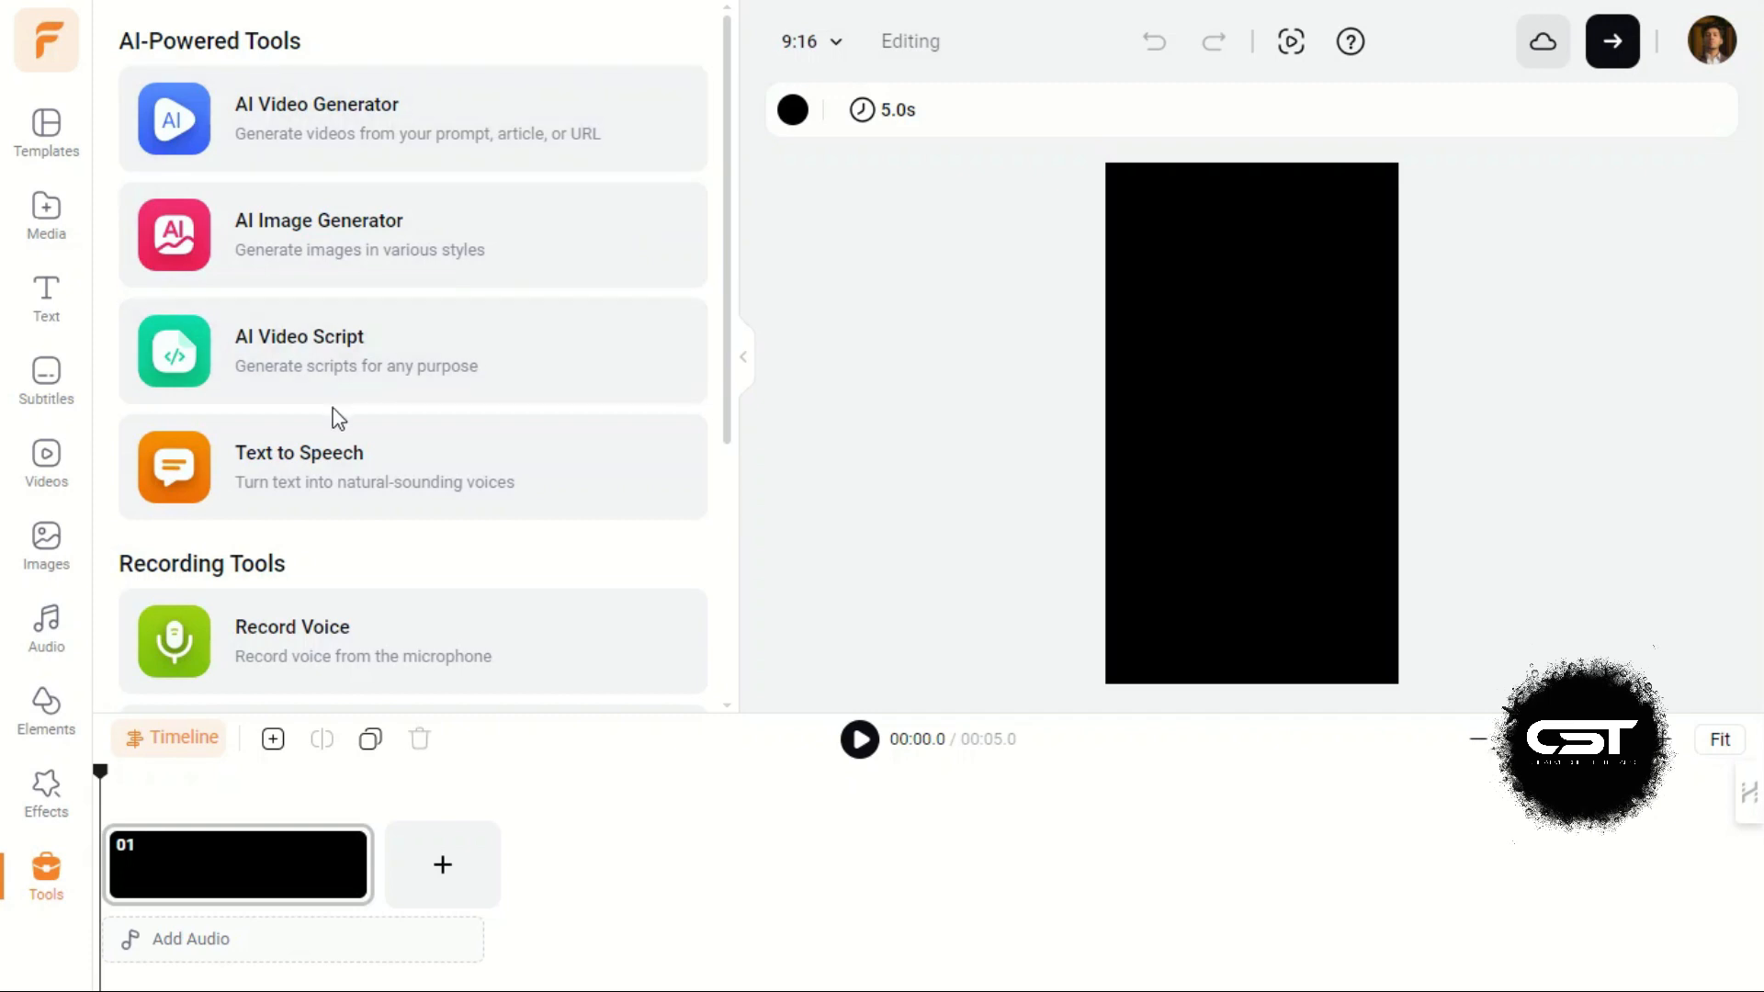
pyautogui.moveTo(561, 545)
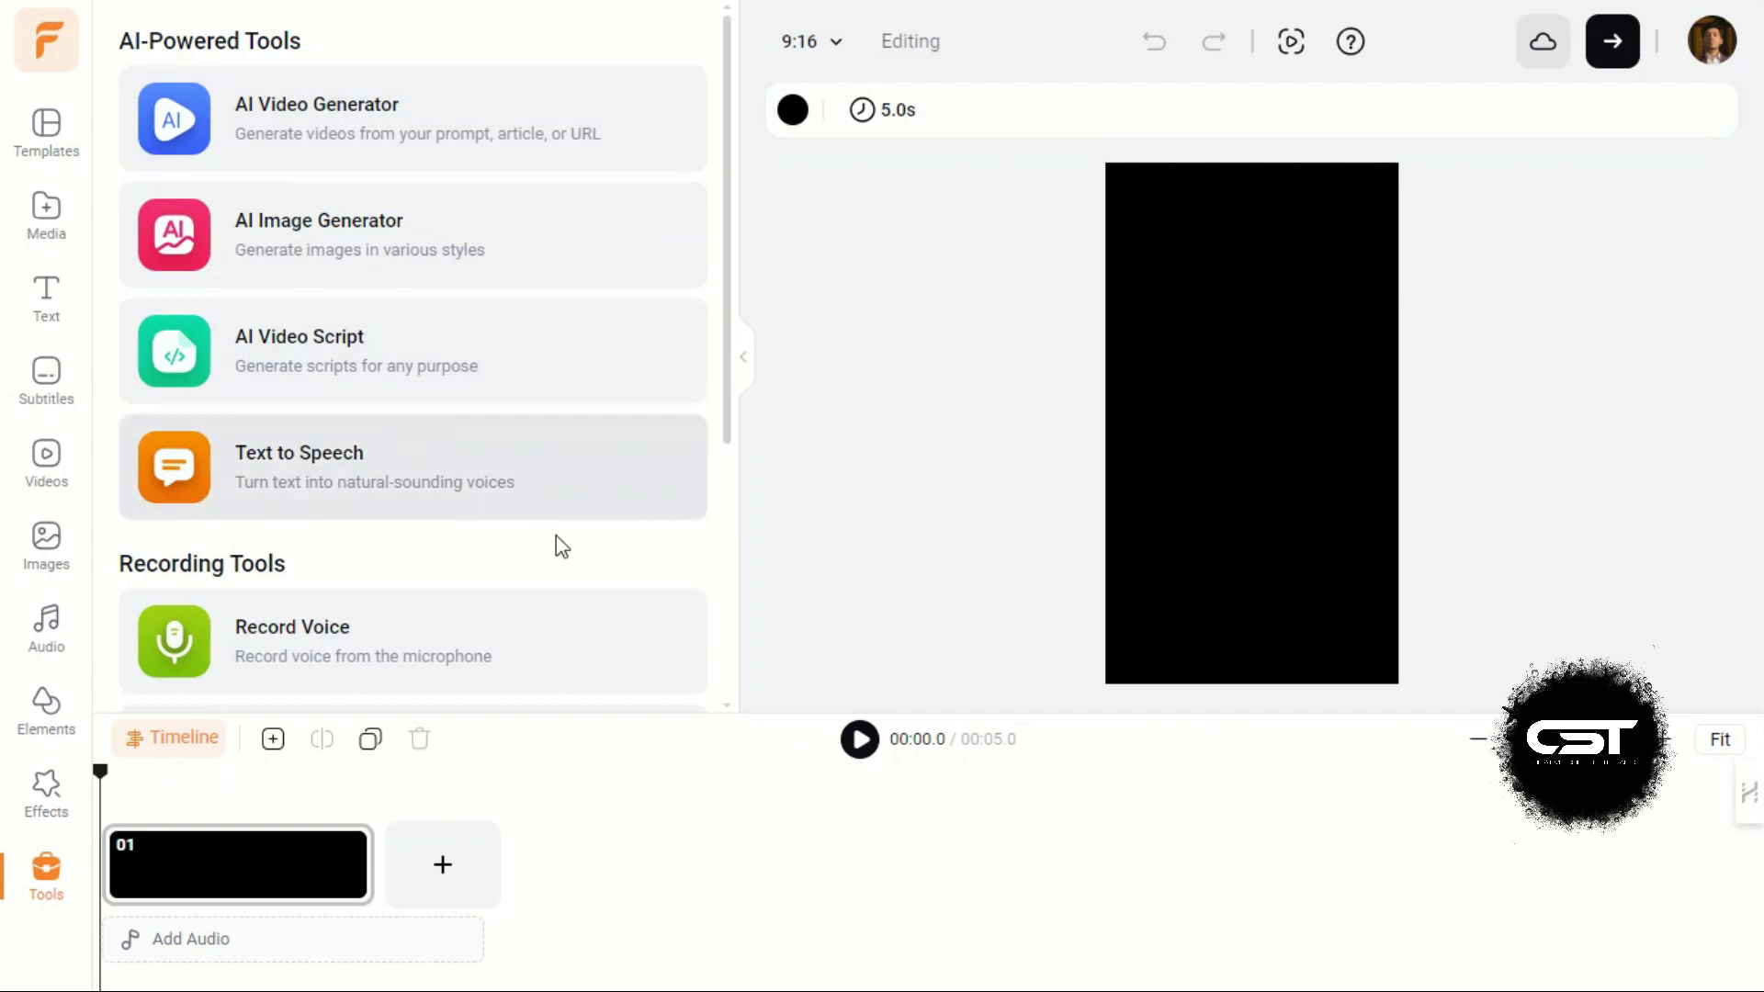
# Step: Scroll the Tools list down to Record Screen or Webcam, Branding and GIPHY Text
pyautogui.scroll(-3)
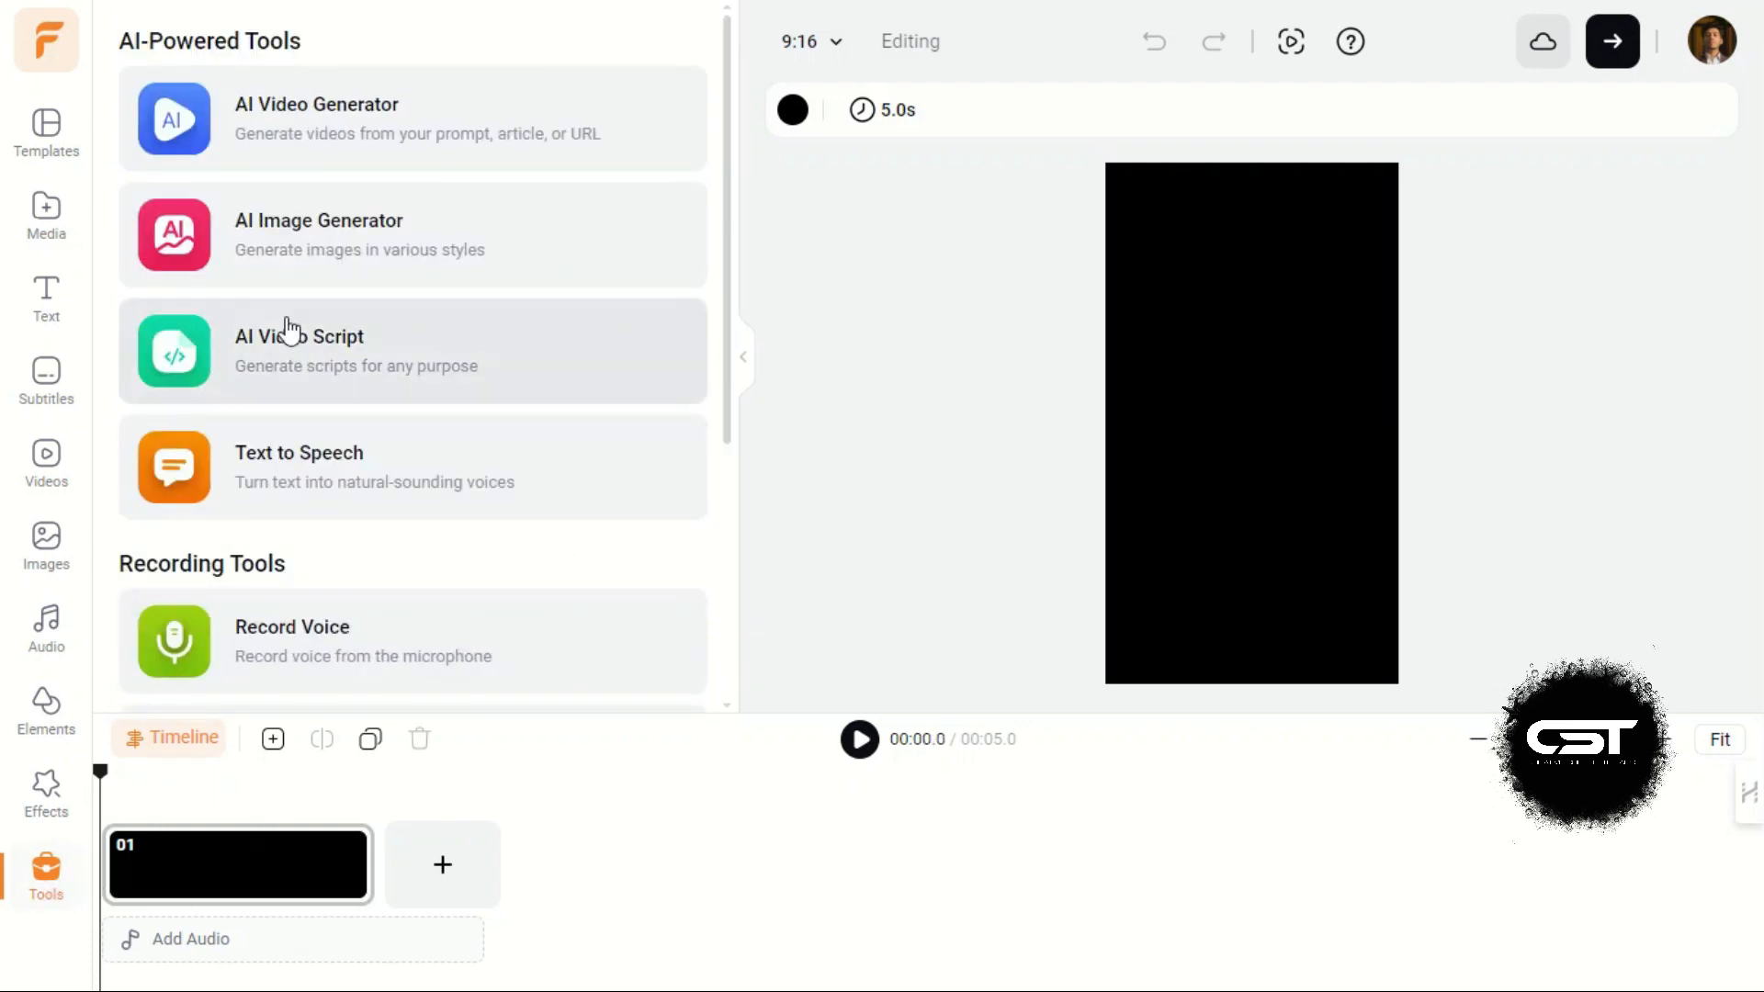
pyautogui.scroll(-3)
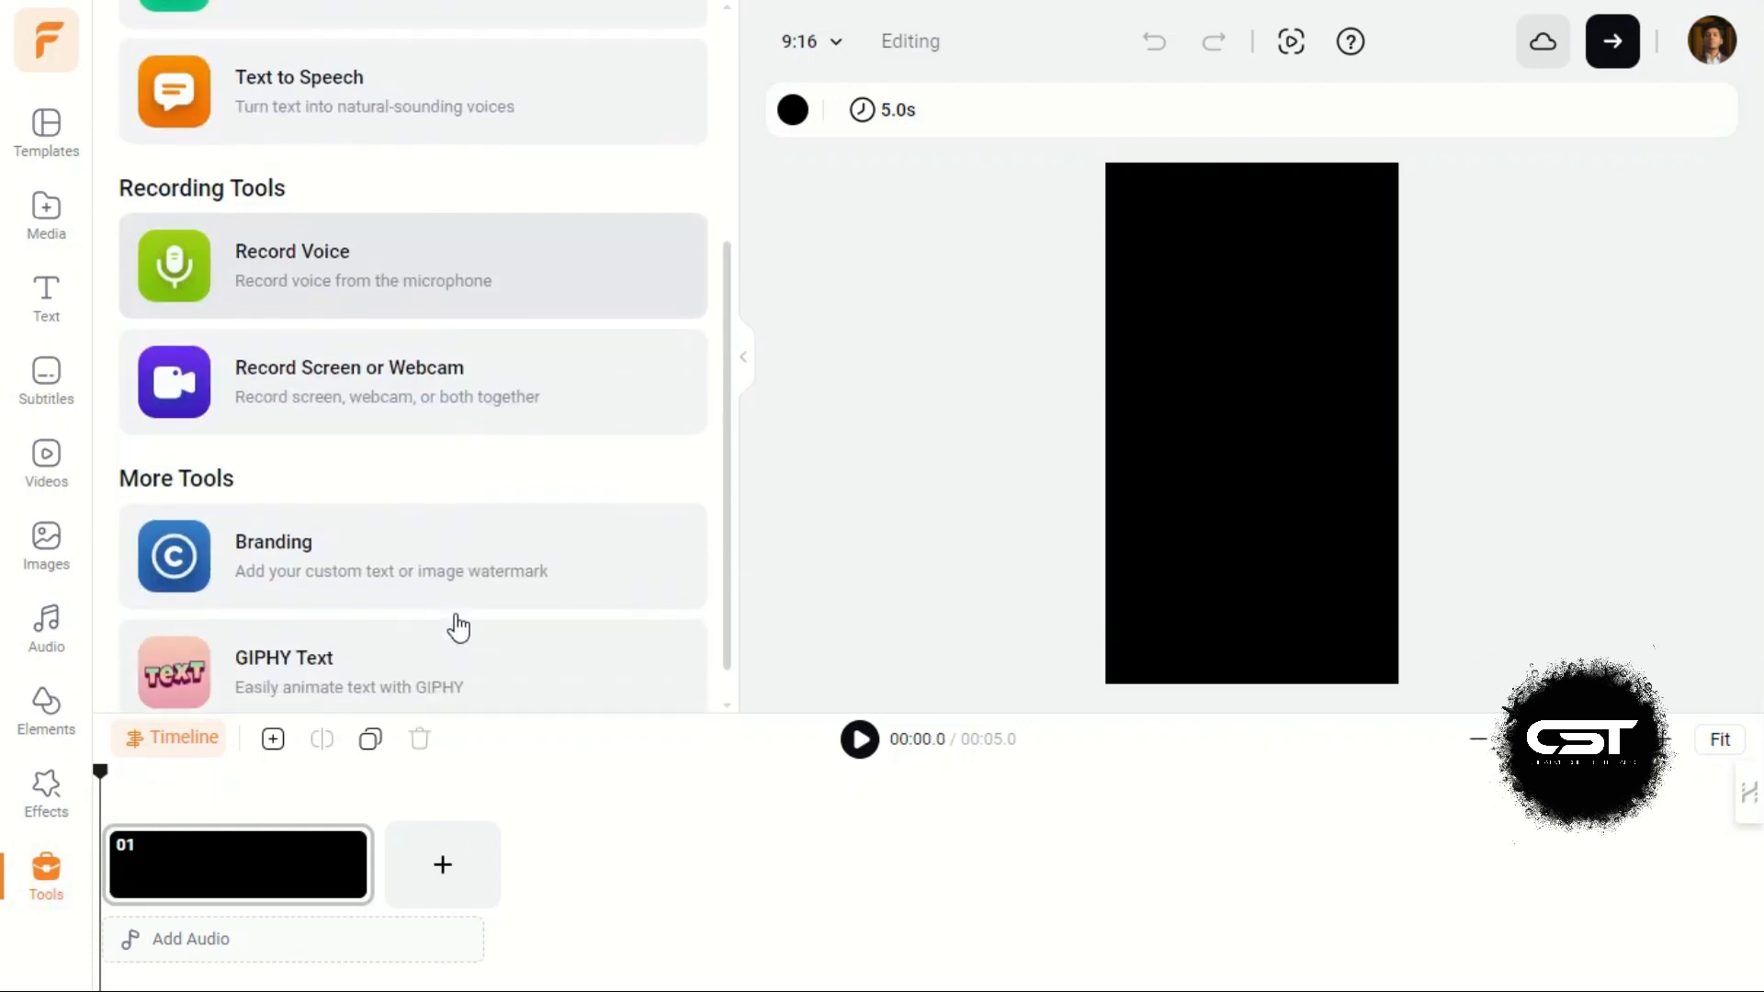
pyautogui.click(298, 92)
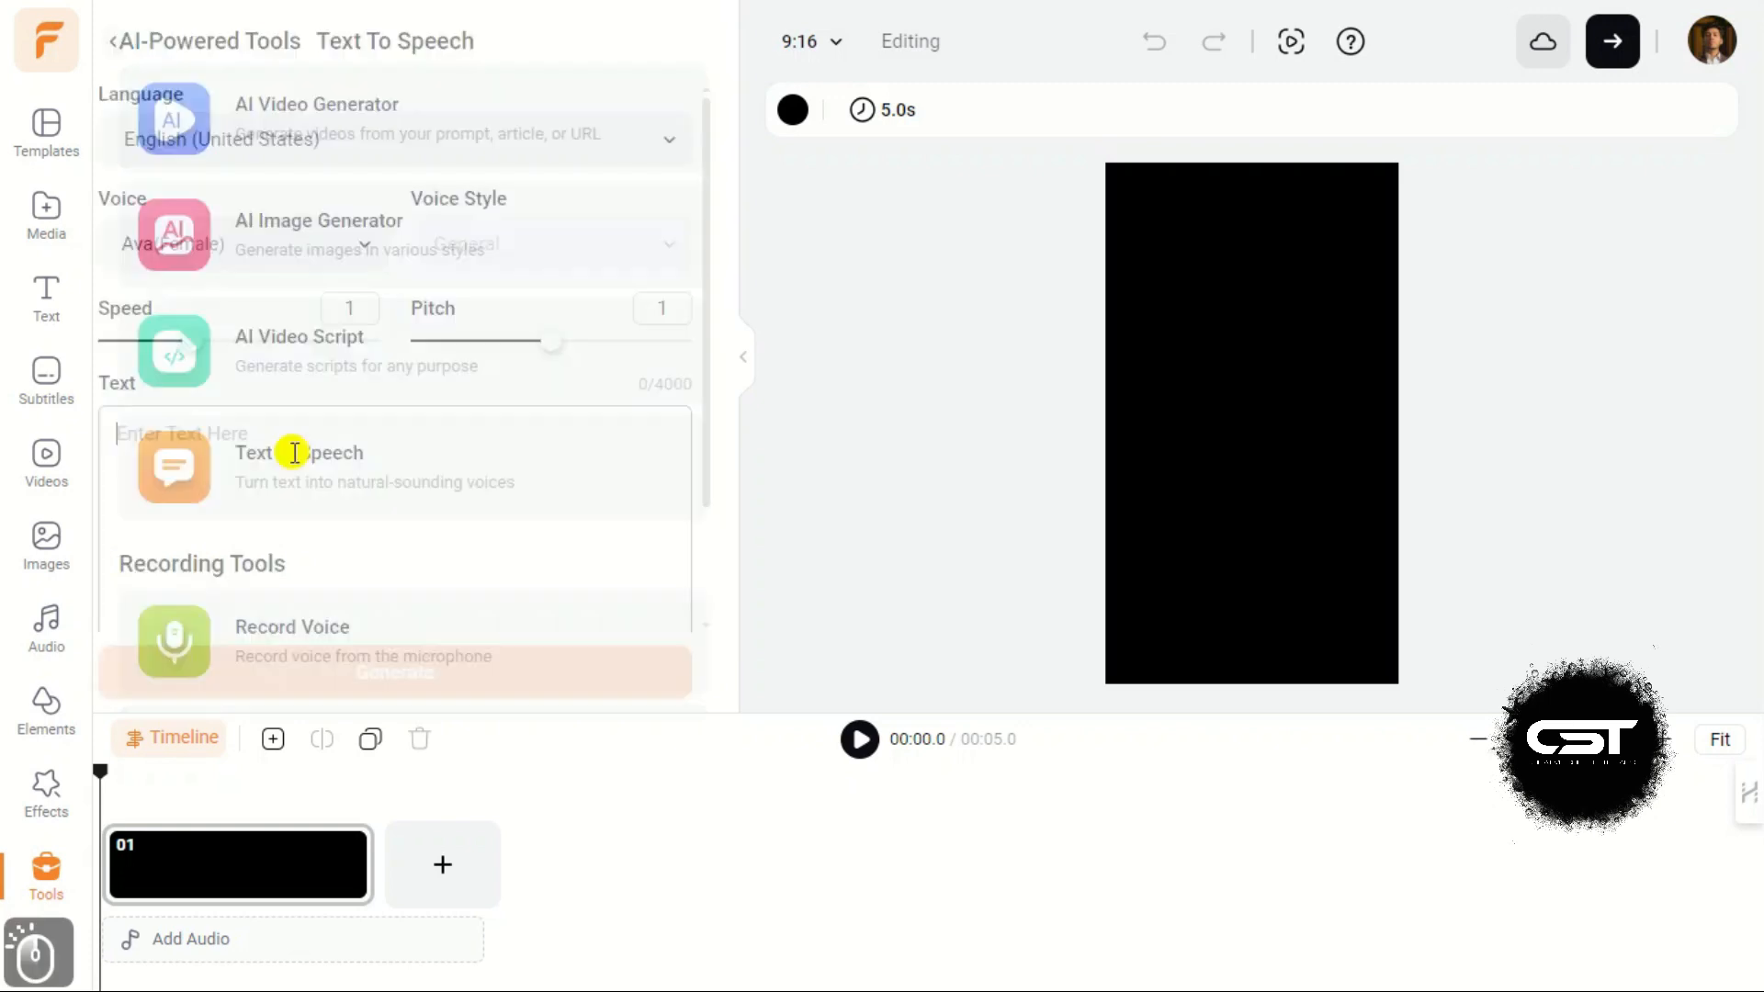
pyautogui.click(292, 453)
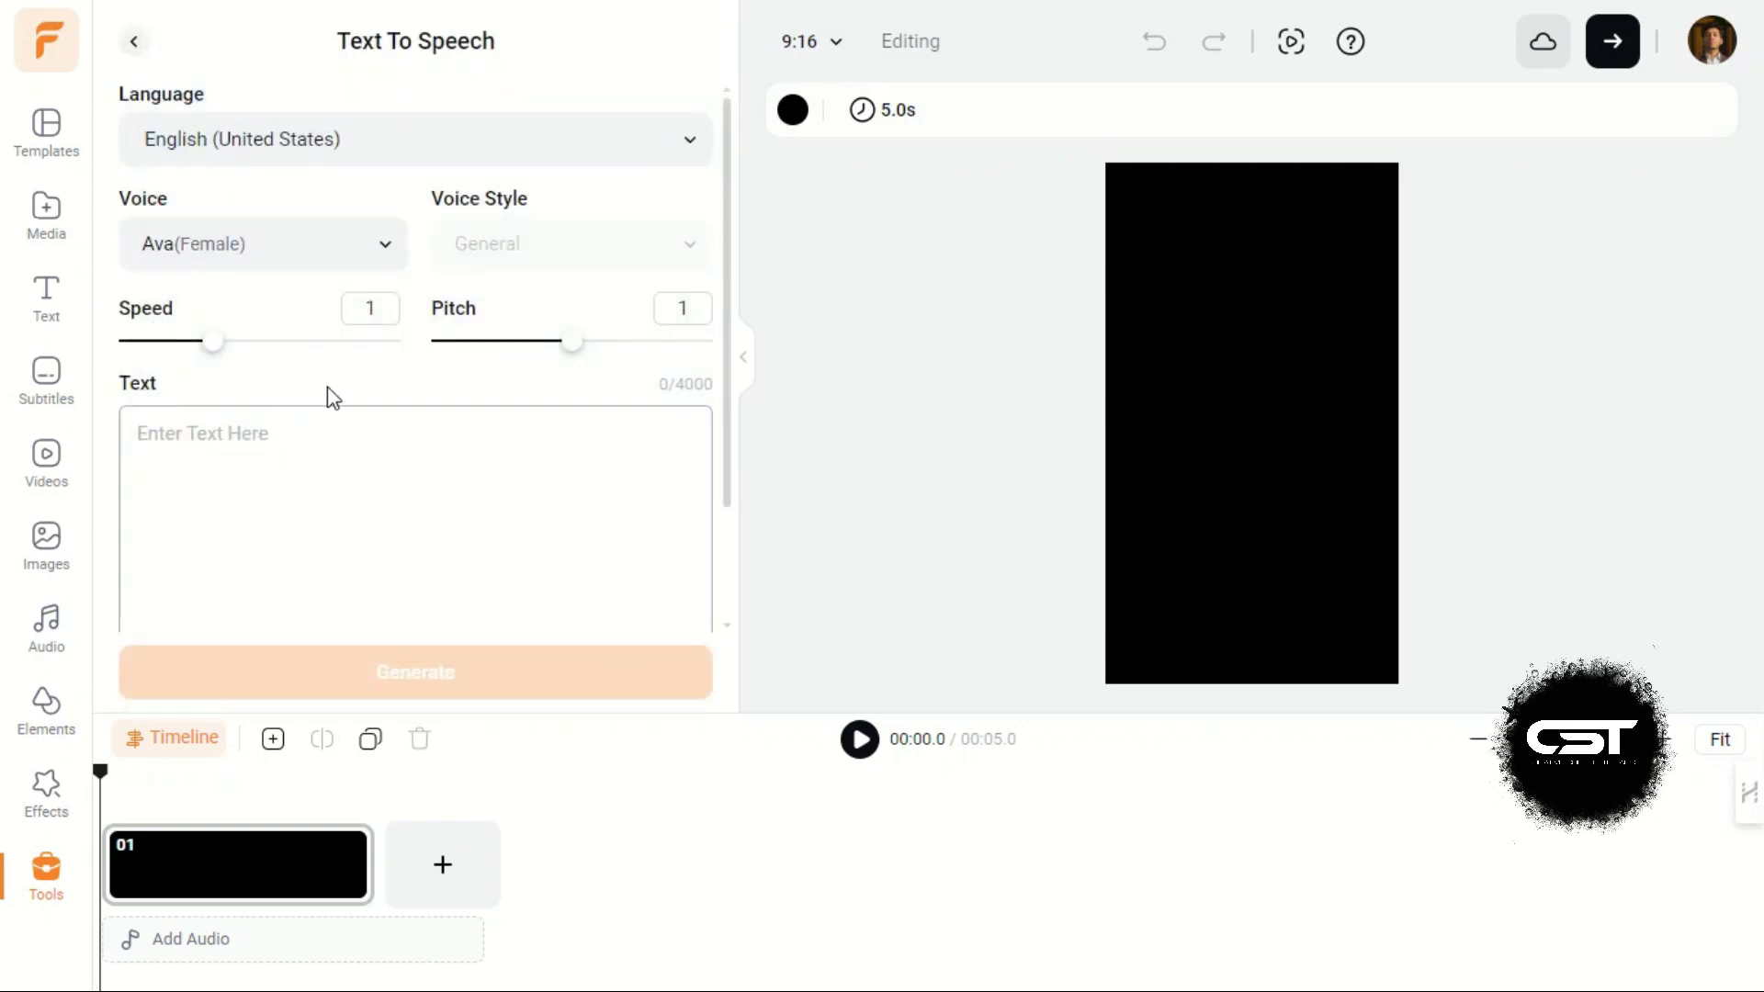
pyautogui.click(263, 244)
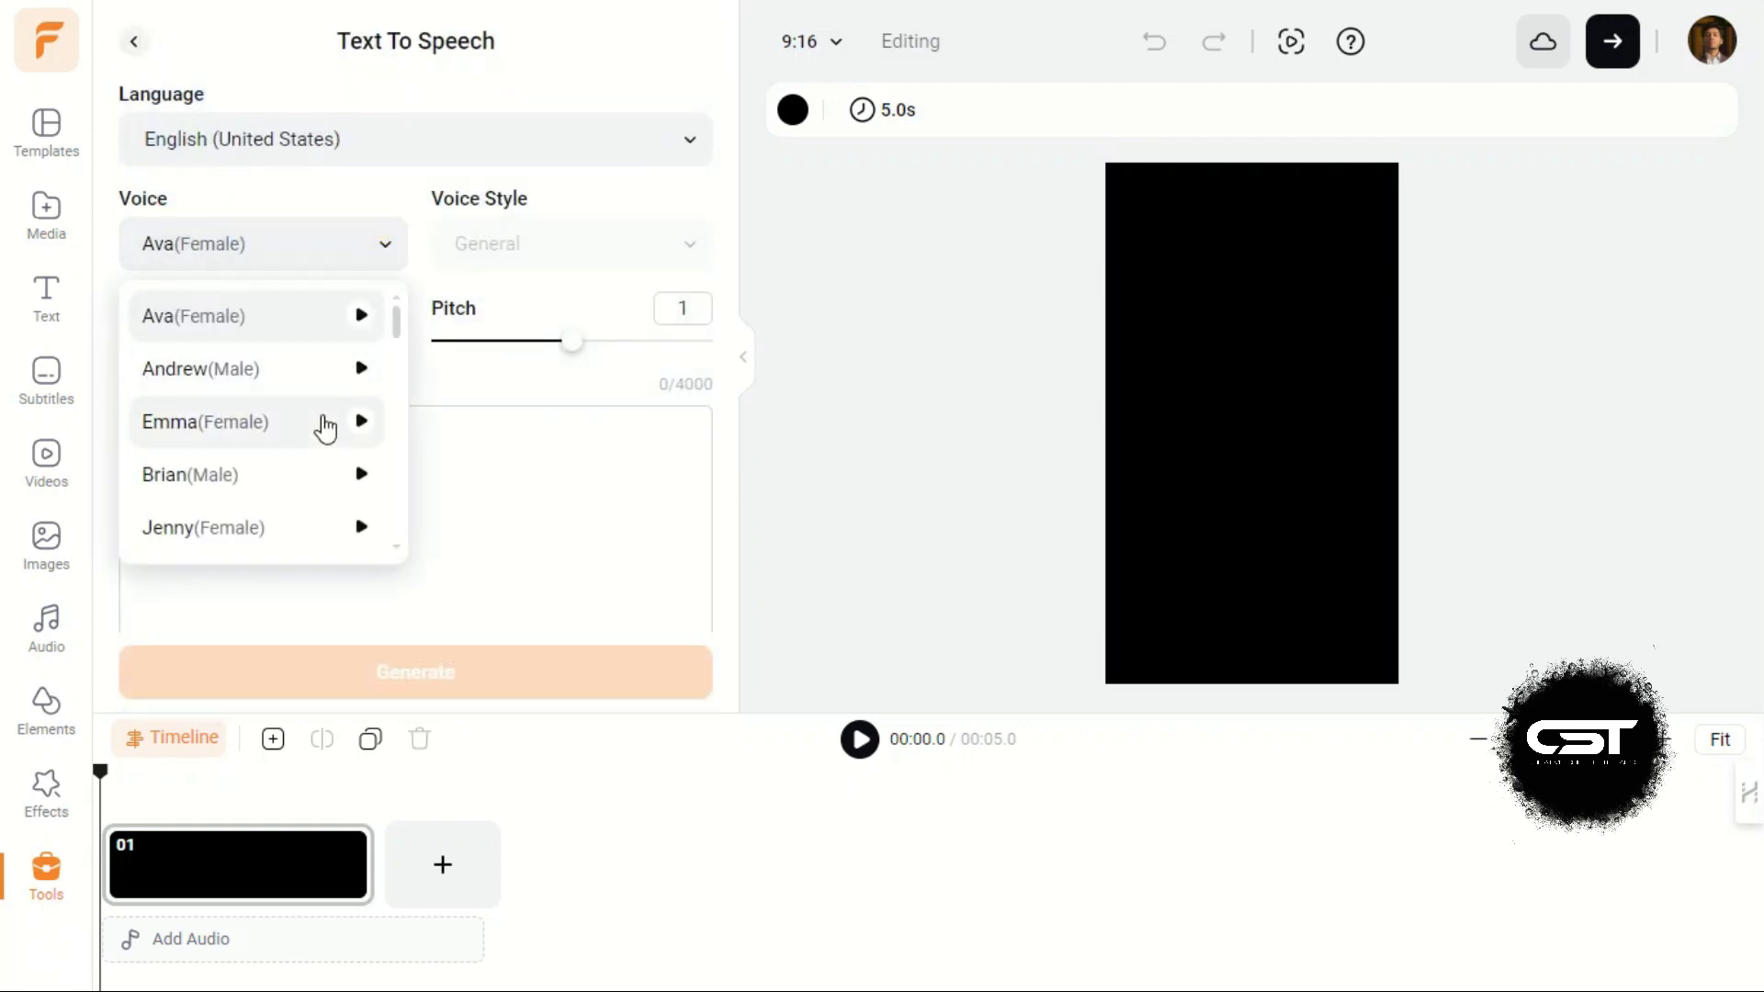
pyautogui.scroll(-3)
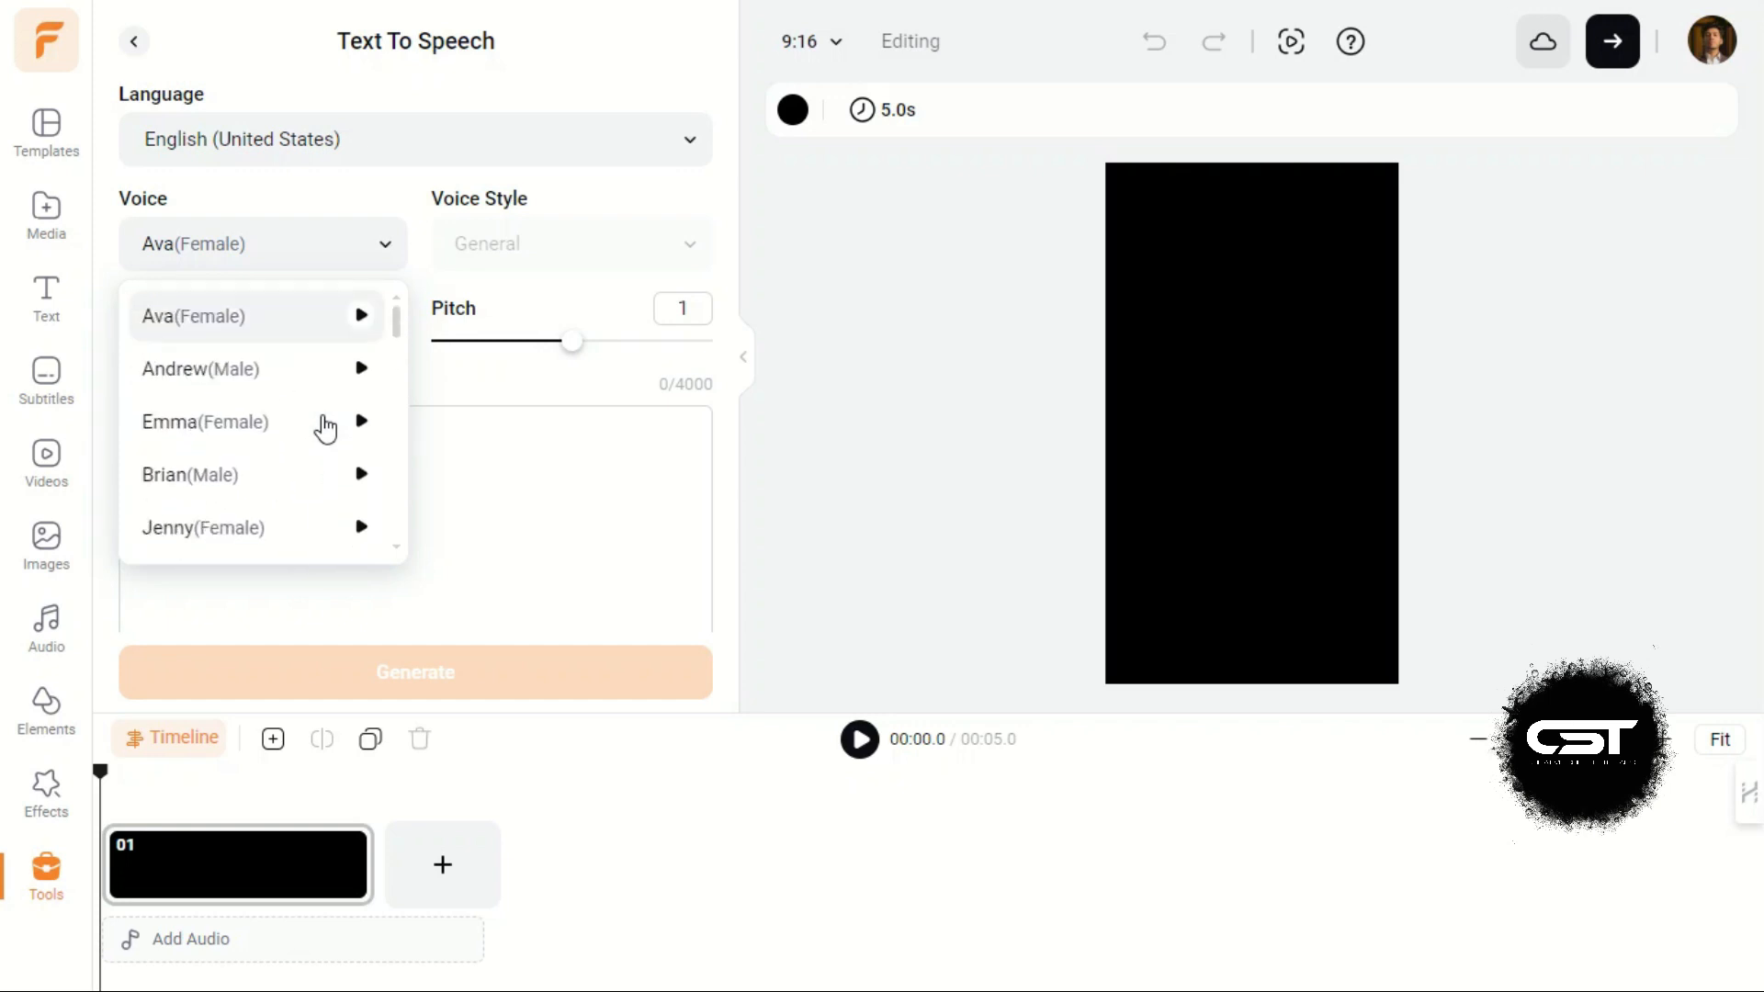
pyautogui.click(360, 369)
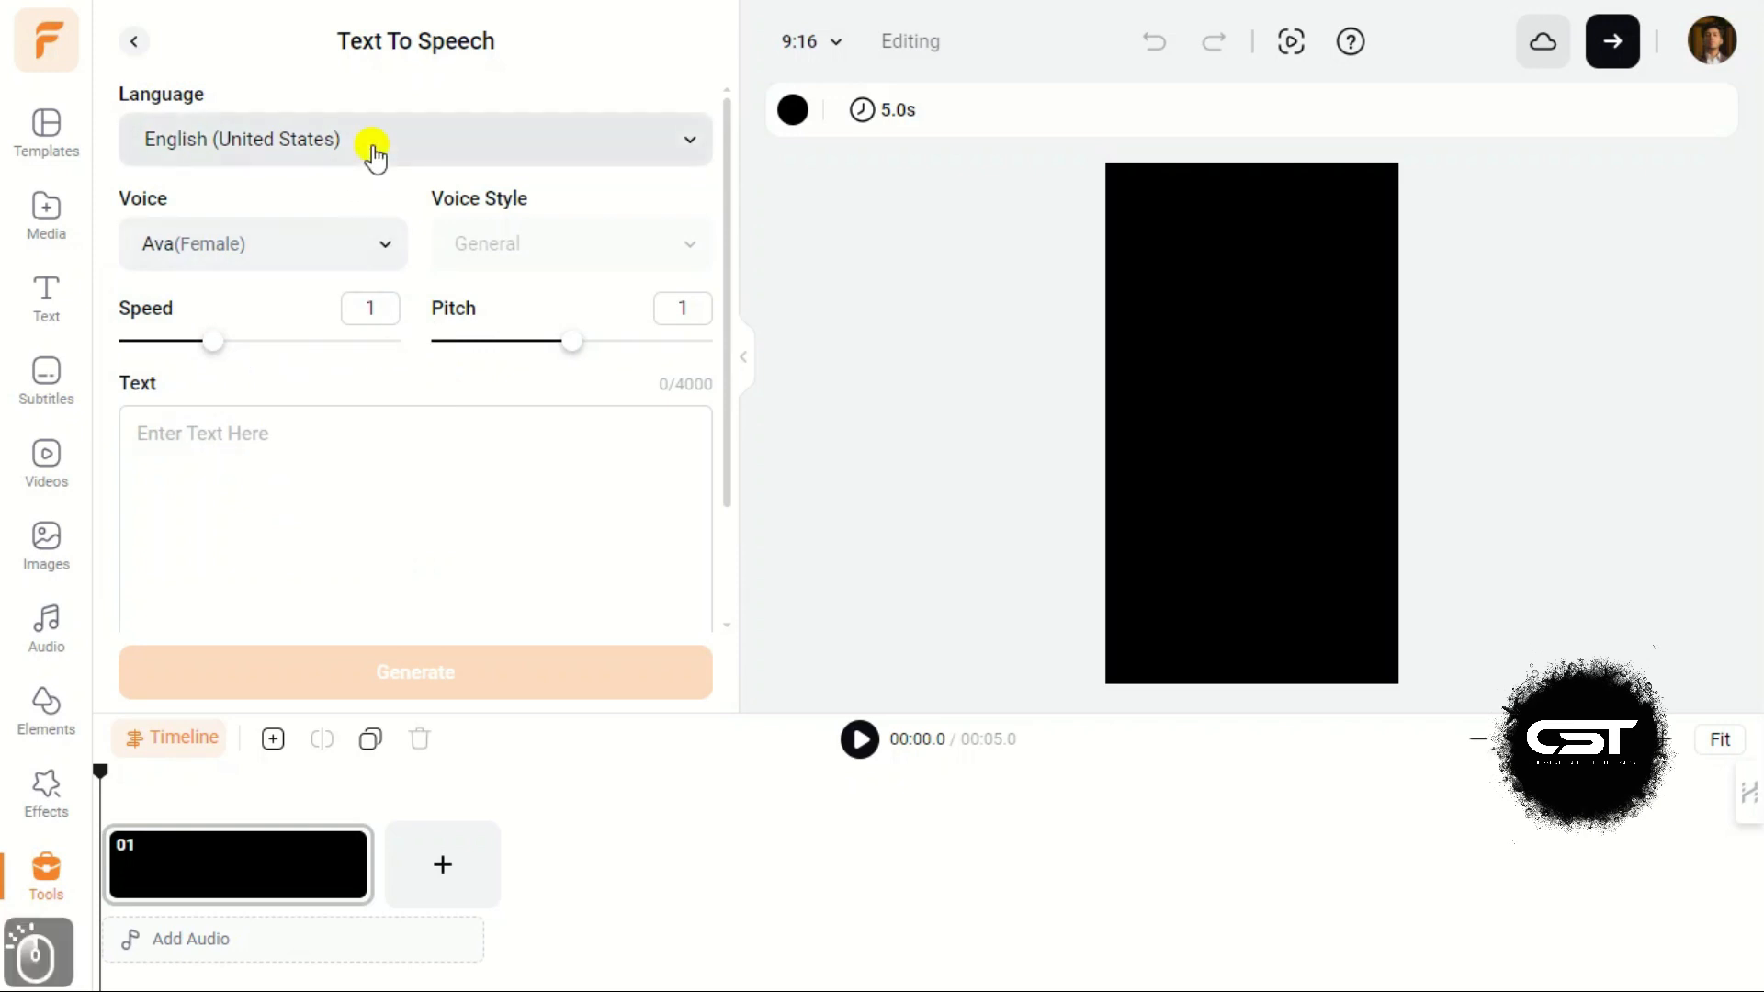
# Step: Search the Text To Speech languages for English, India and Urdu, choosing Urdu (Pakistan) with voice Uzma
pyautogui.click(414, 139)
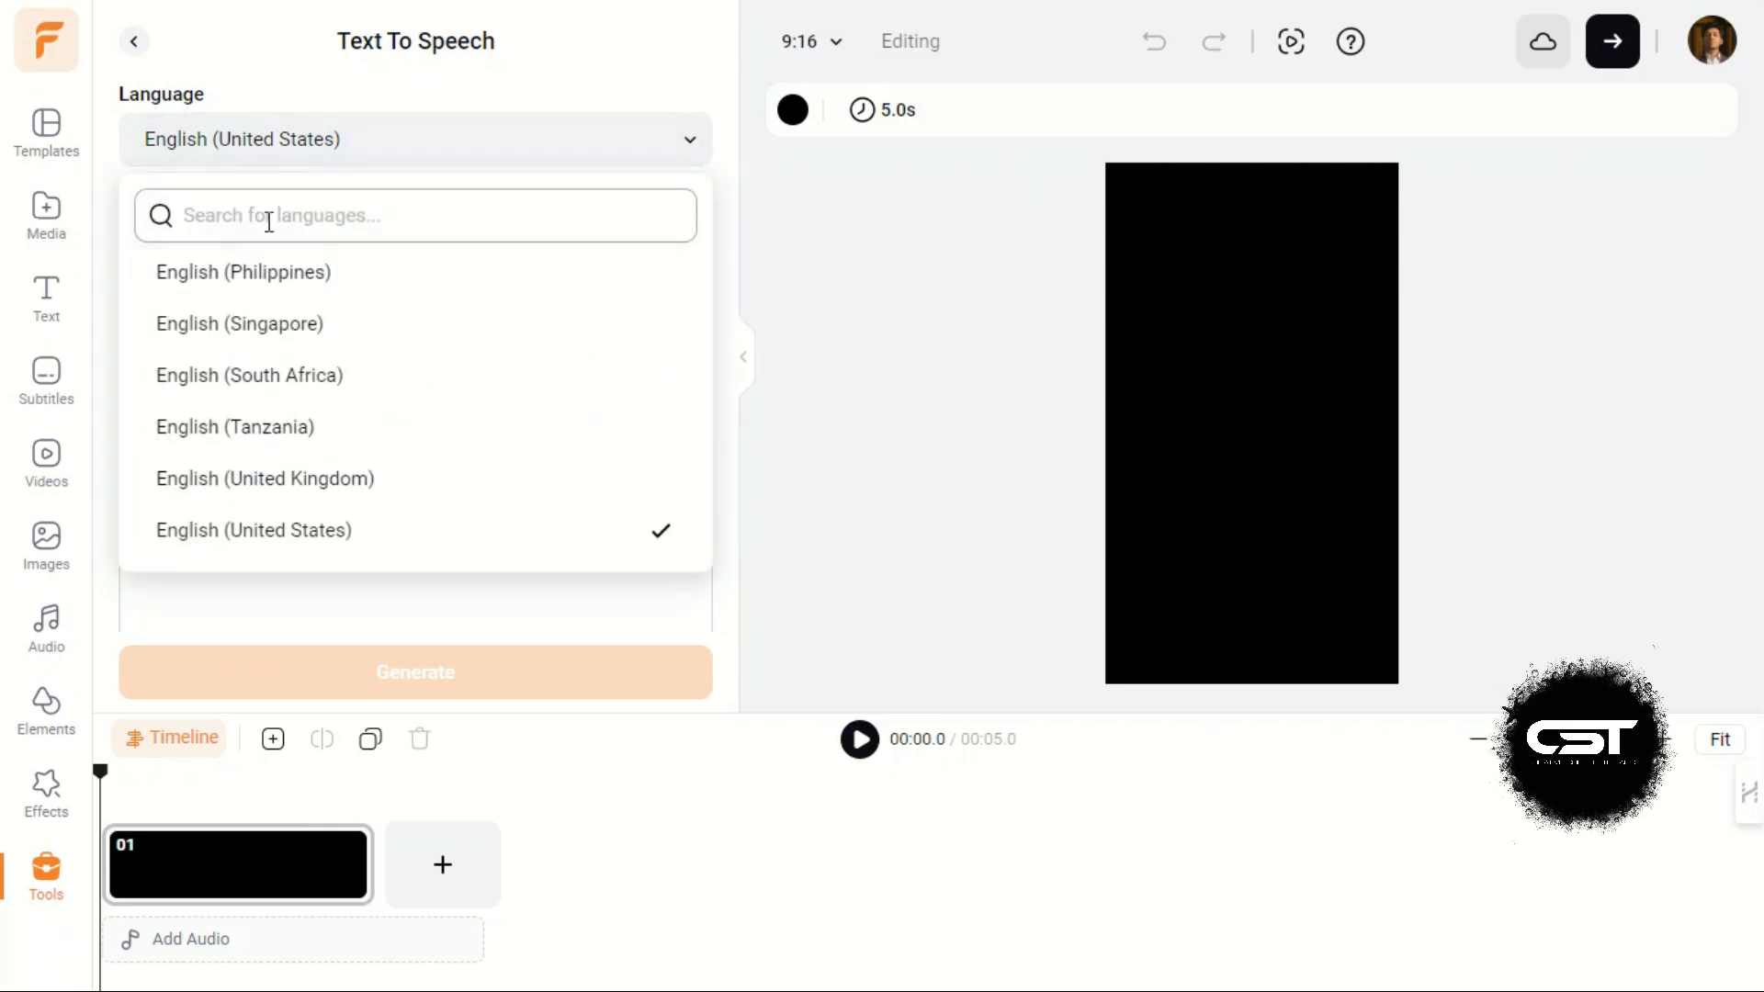
pyautogui.write('english')
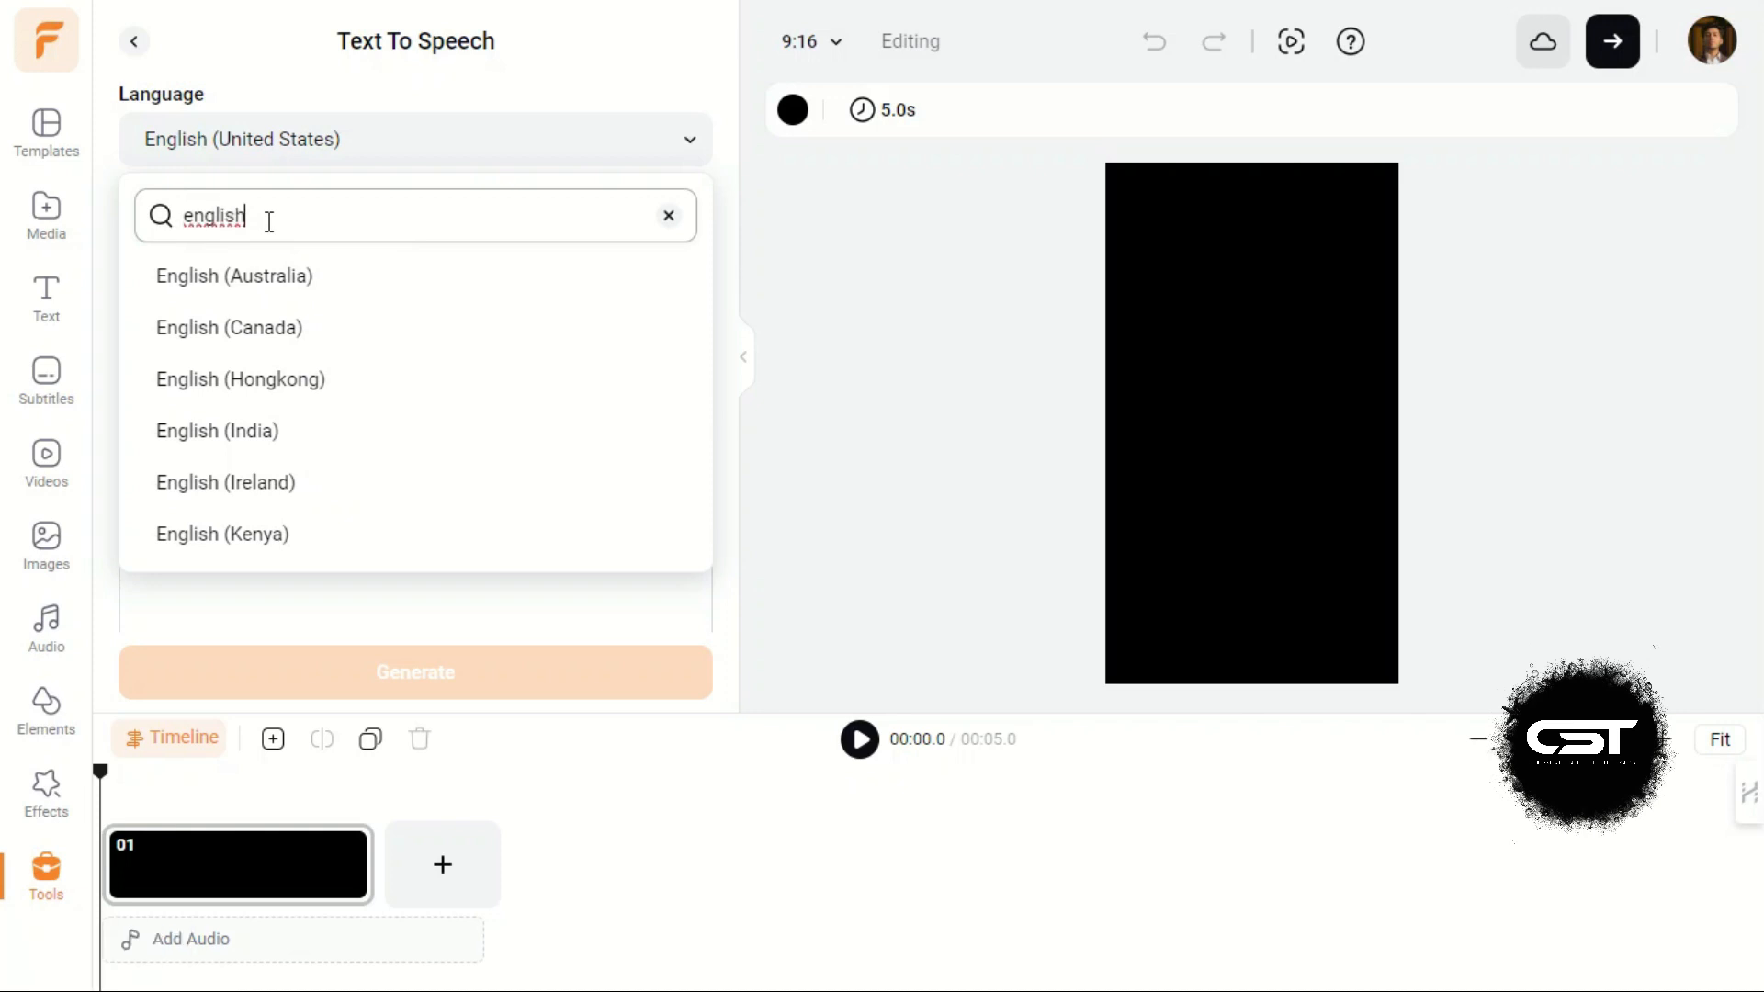
pyautogui.scroll(-3)
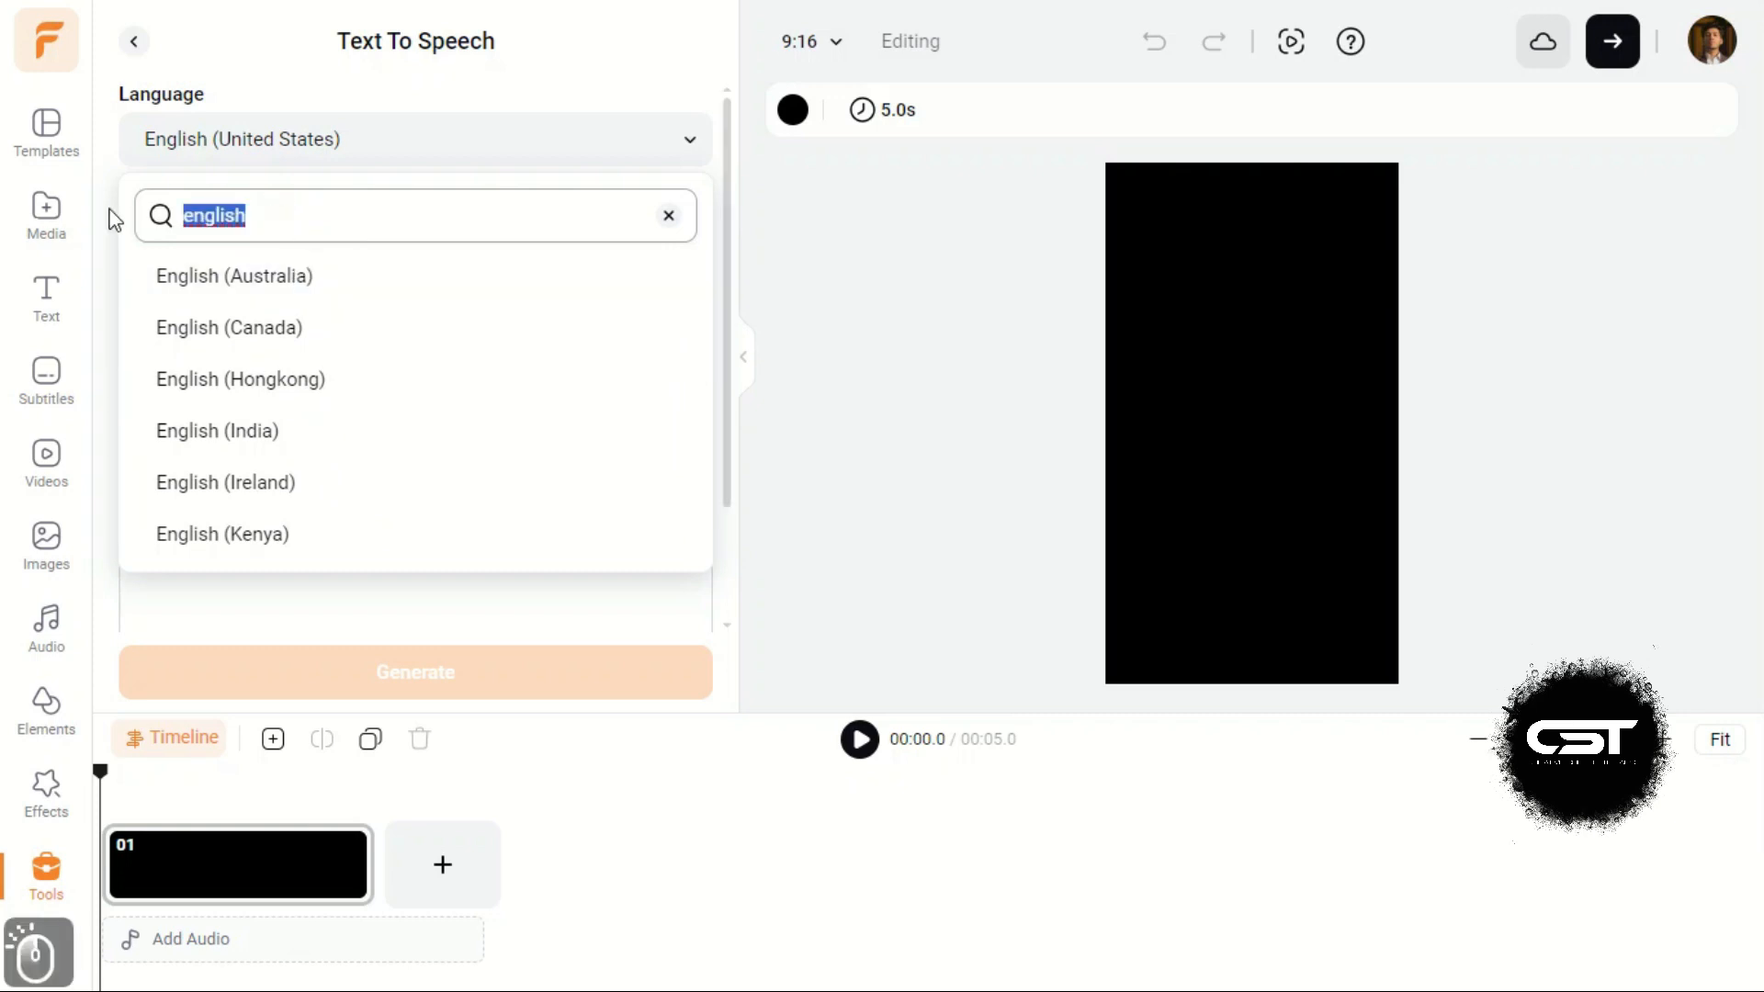
pyautogui.write('id')
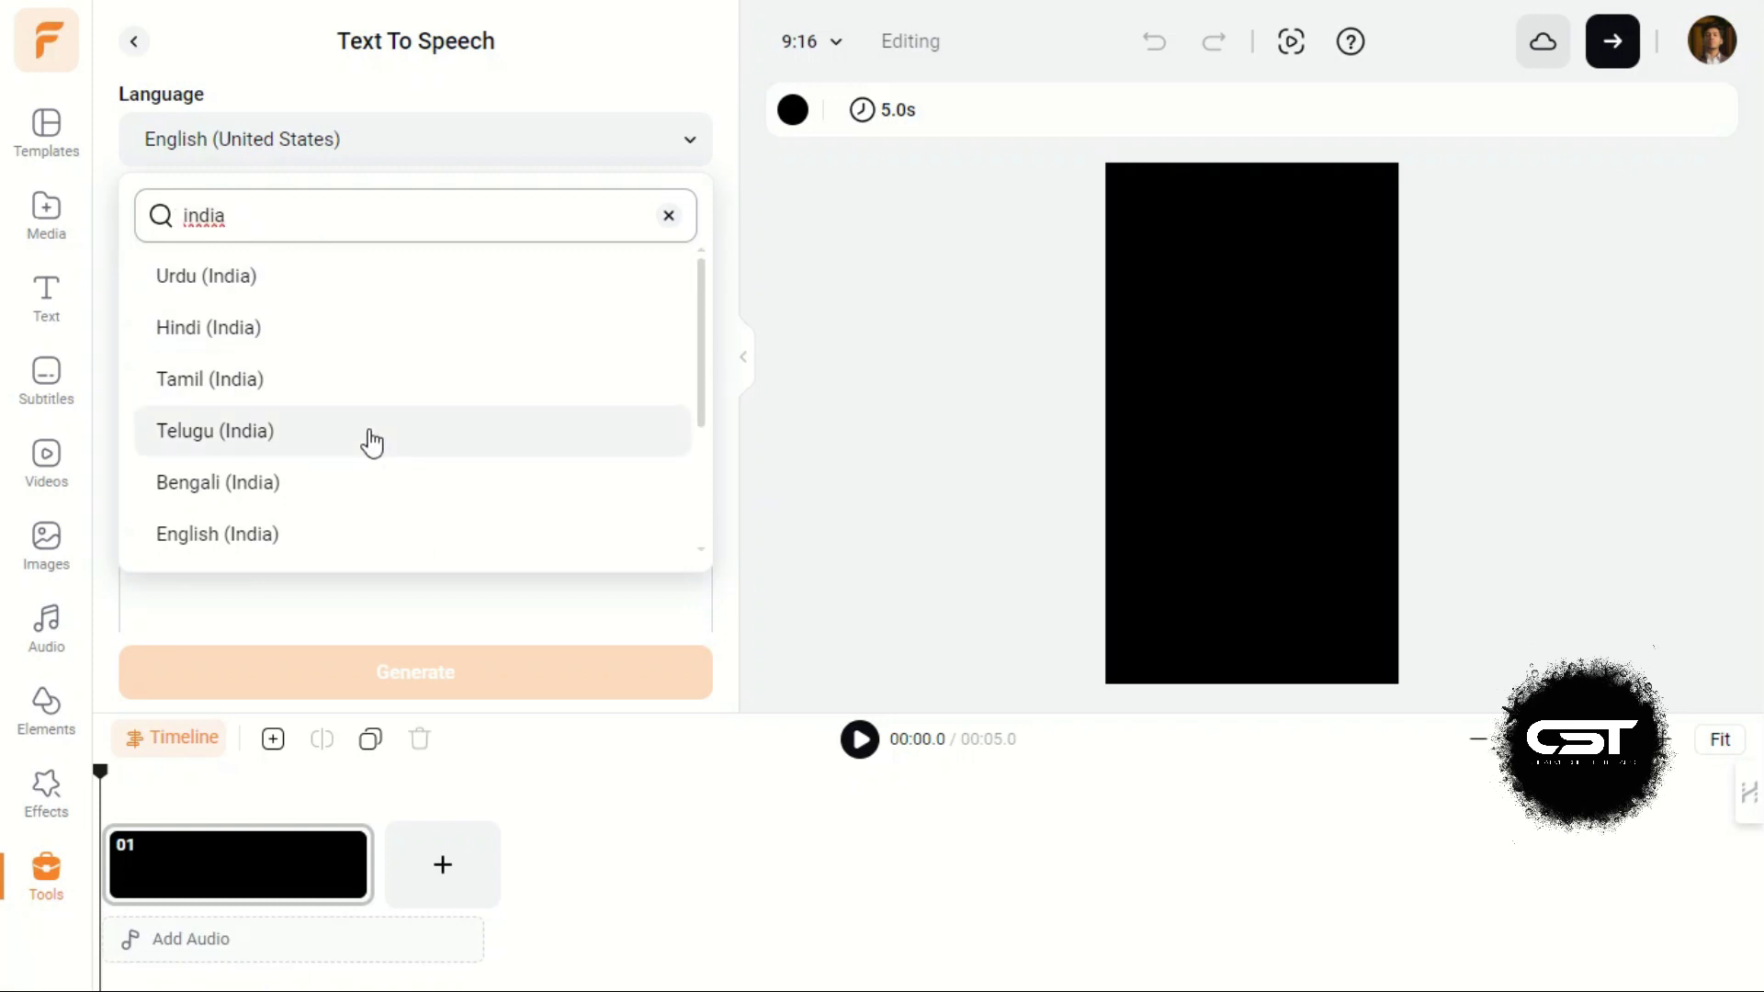
pyautogui.scroll(-3)
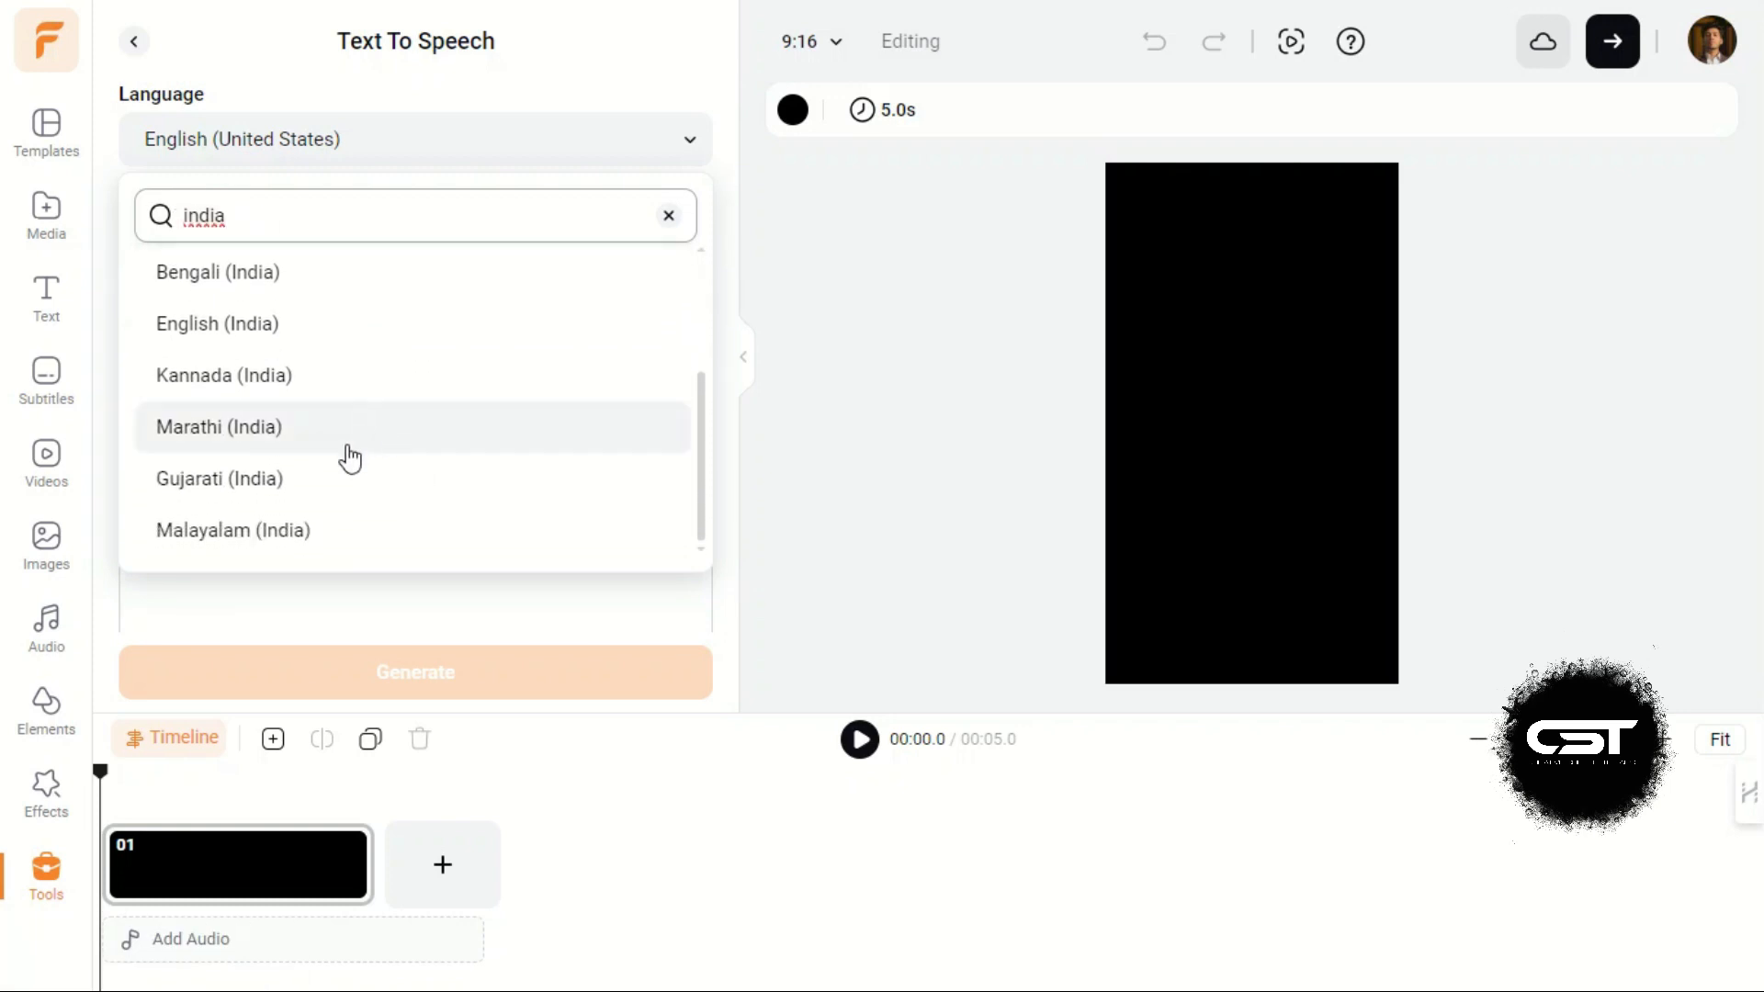
pyautogui.moveTo(344, 441)
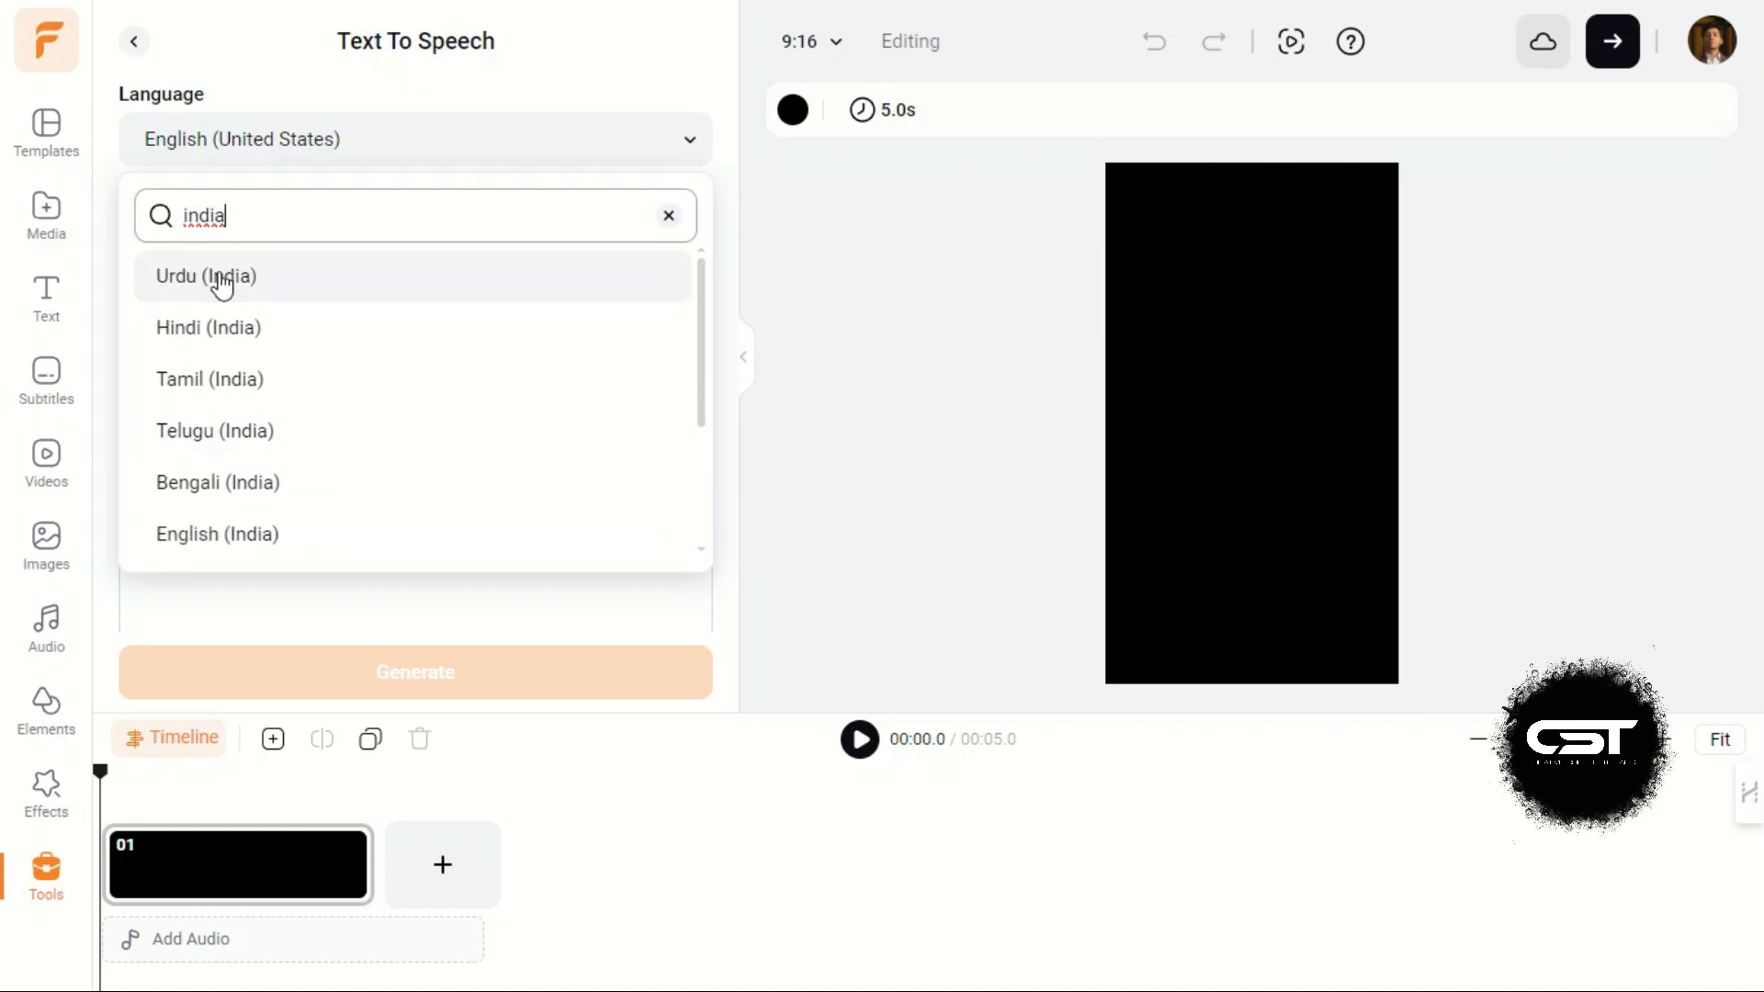
pyautogui.moveTo(199, 354)
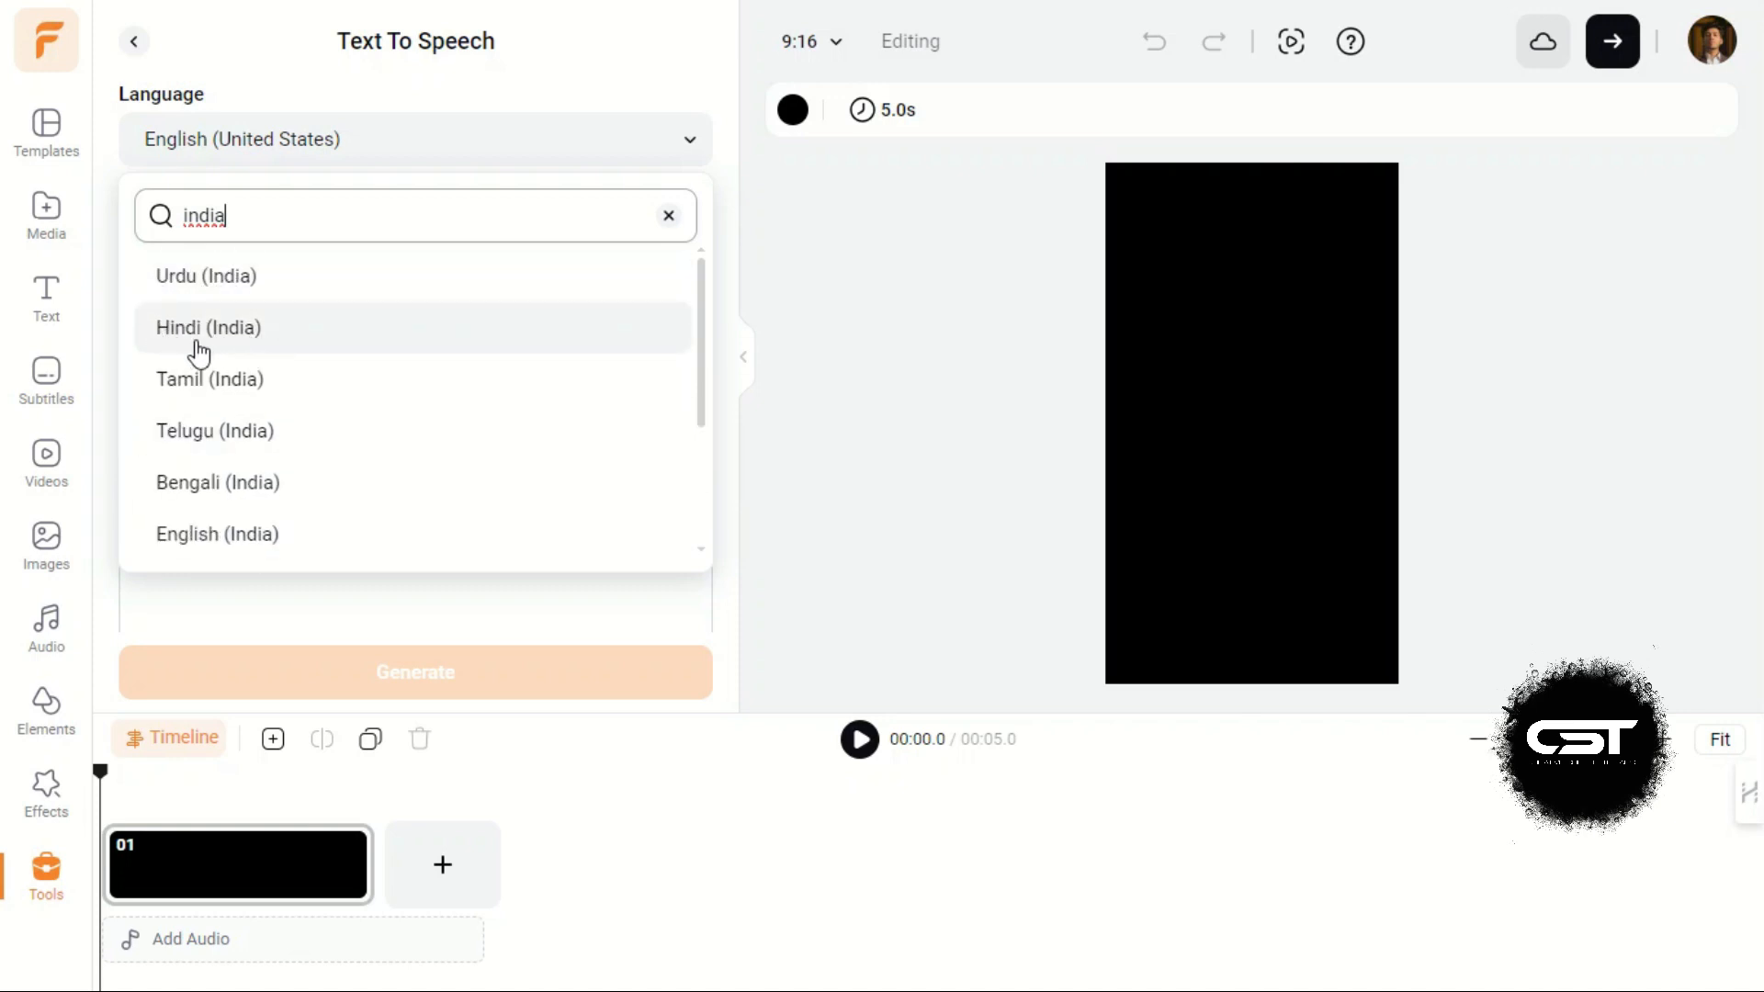
pyautogui.write('ur')
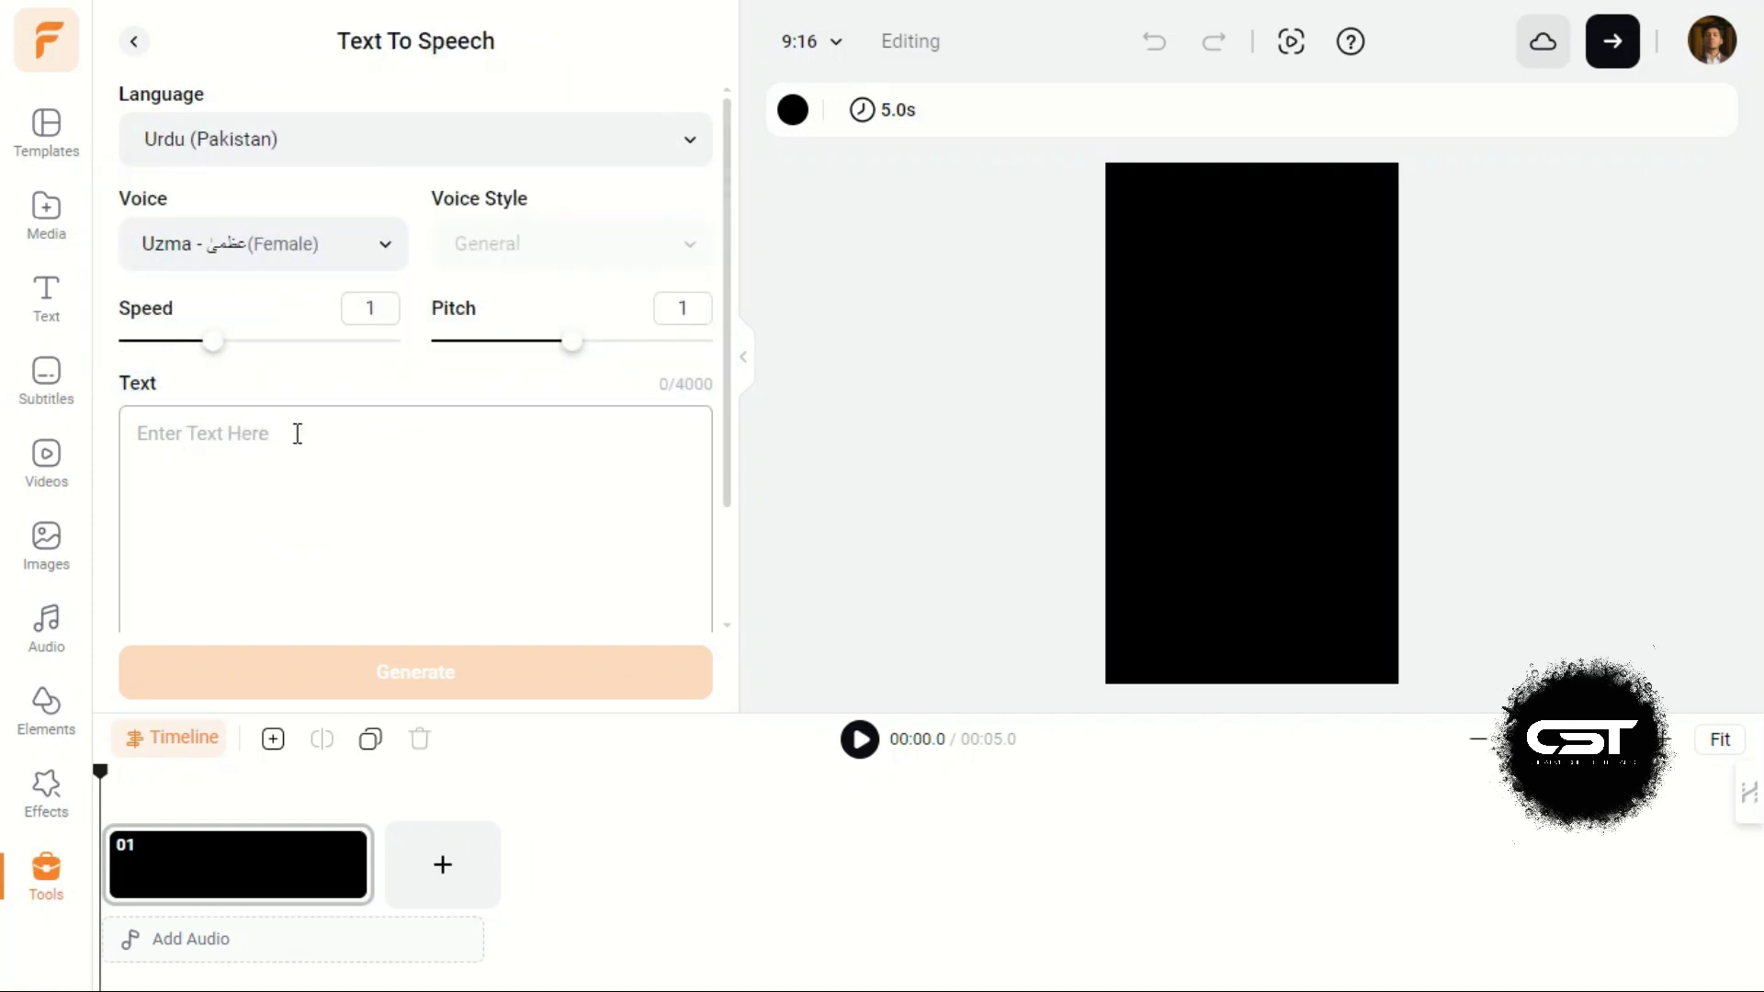
# Step: Search the language list again for German options
pyautogui.click(414, 138)
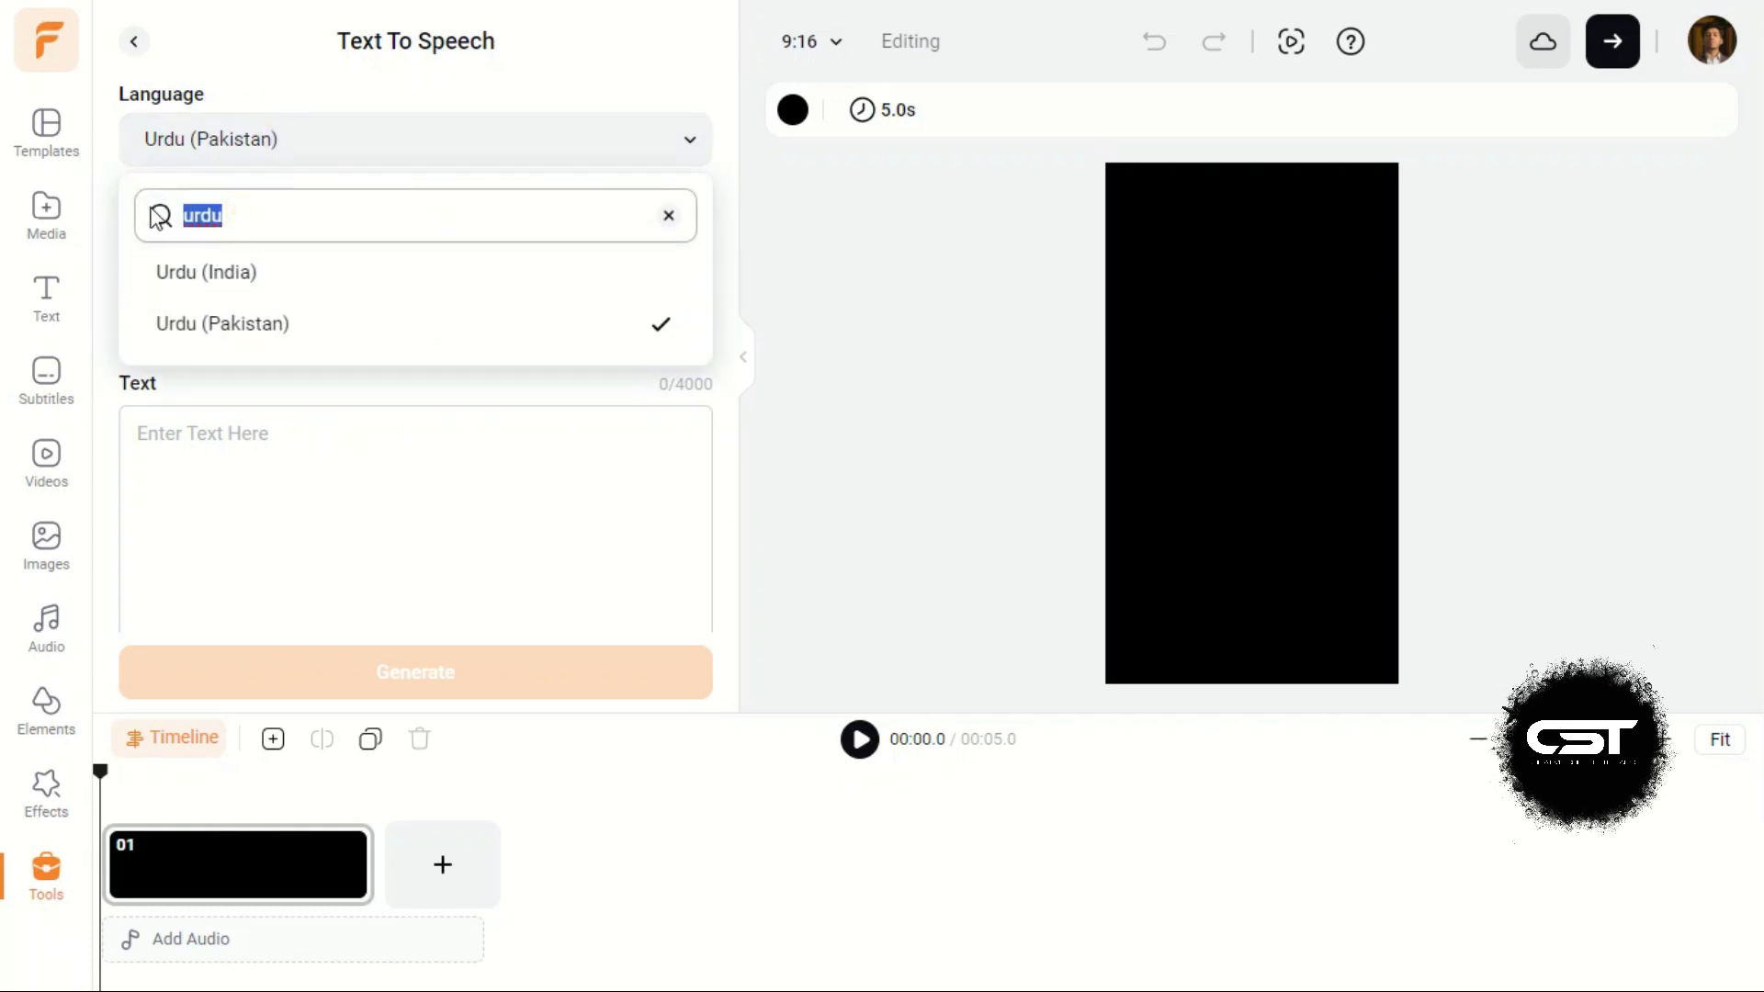
pyautogui.write('german')
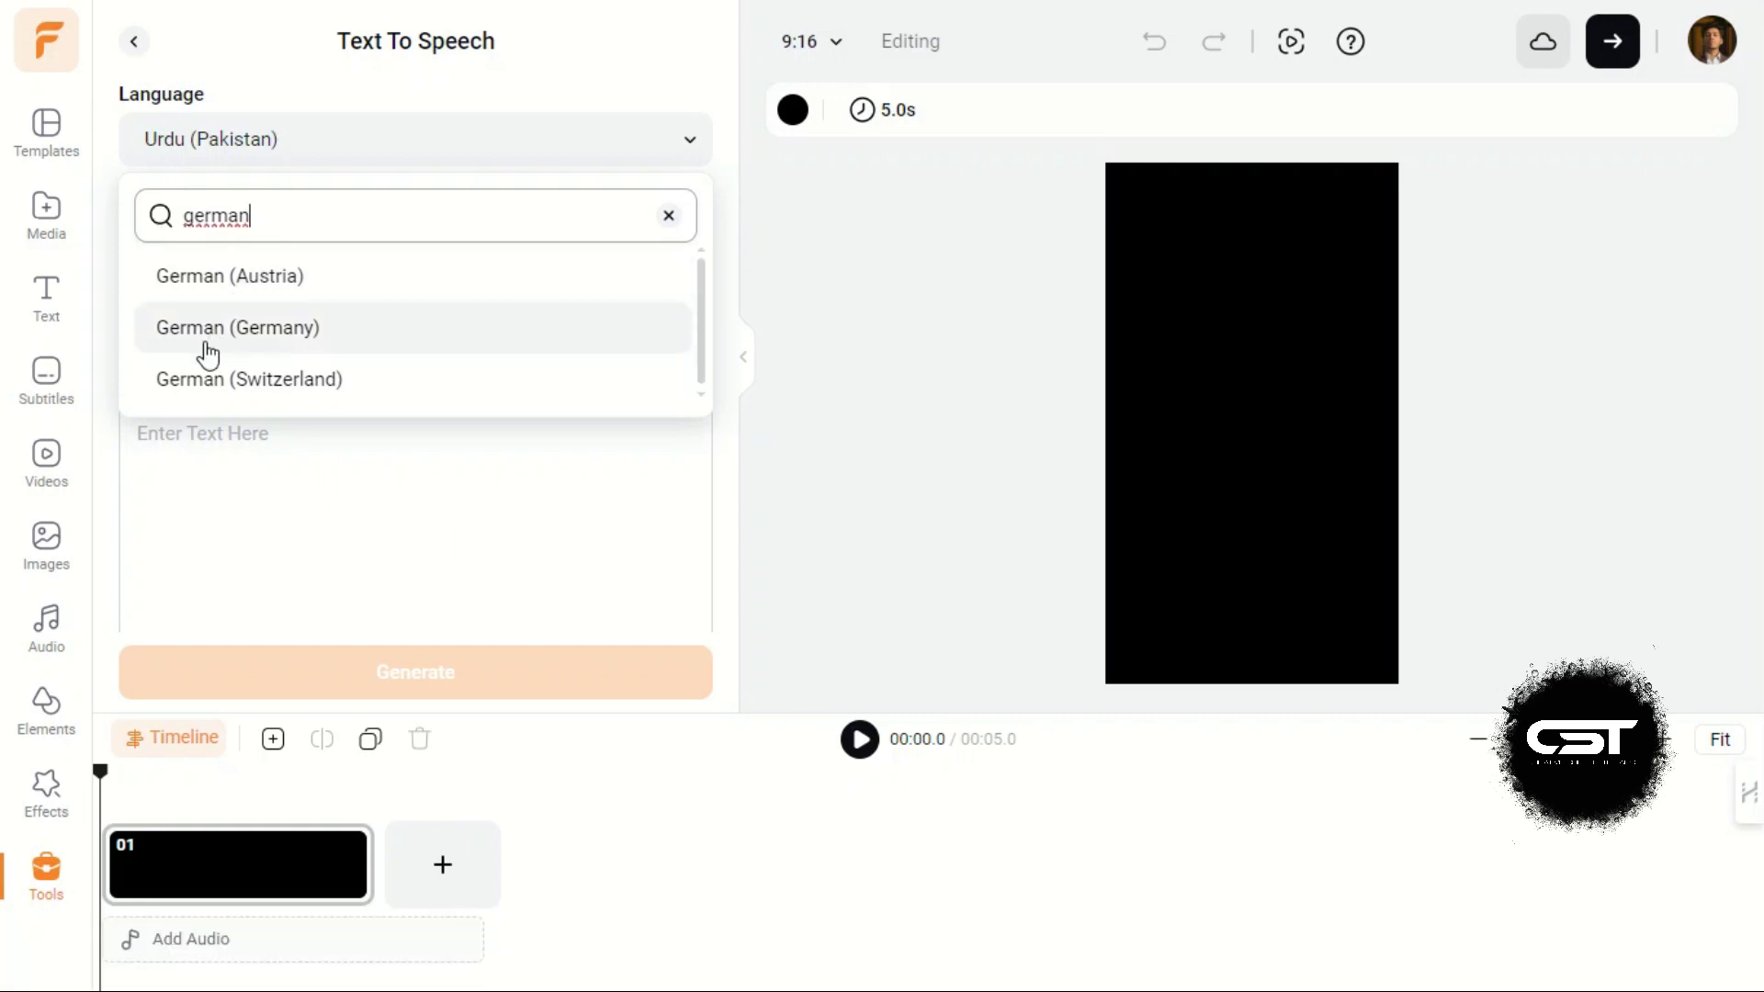
# Step: Set the language to German (Germany), preview the Conrad voice and keep the female voice Katja
pyautogui.click(236, 328)
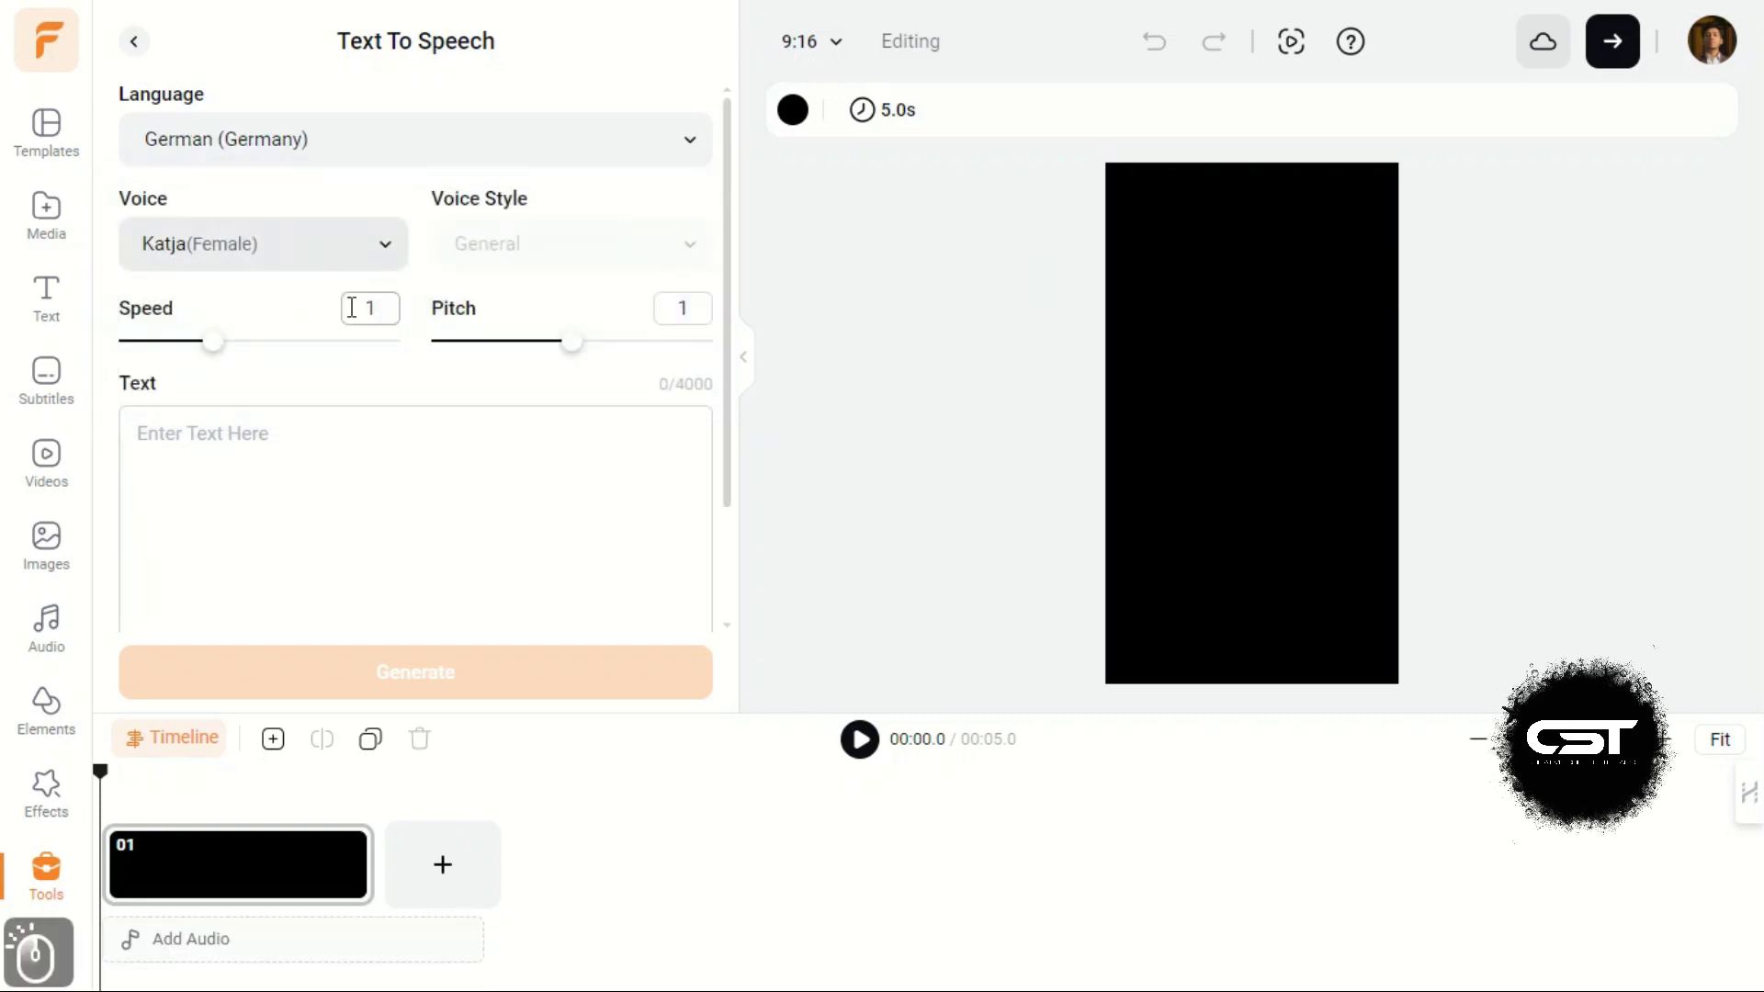
pyautogui.click(264, 244)
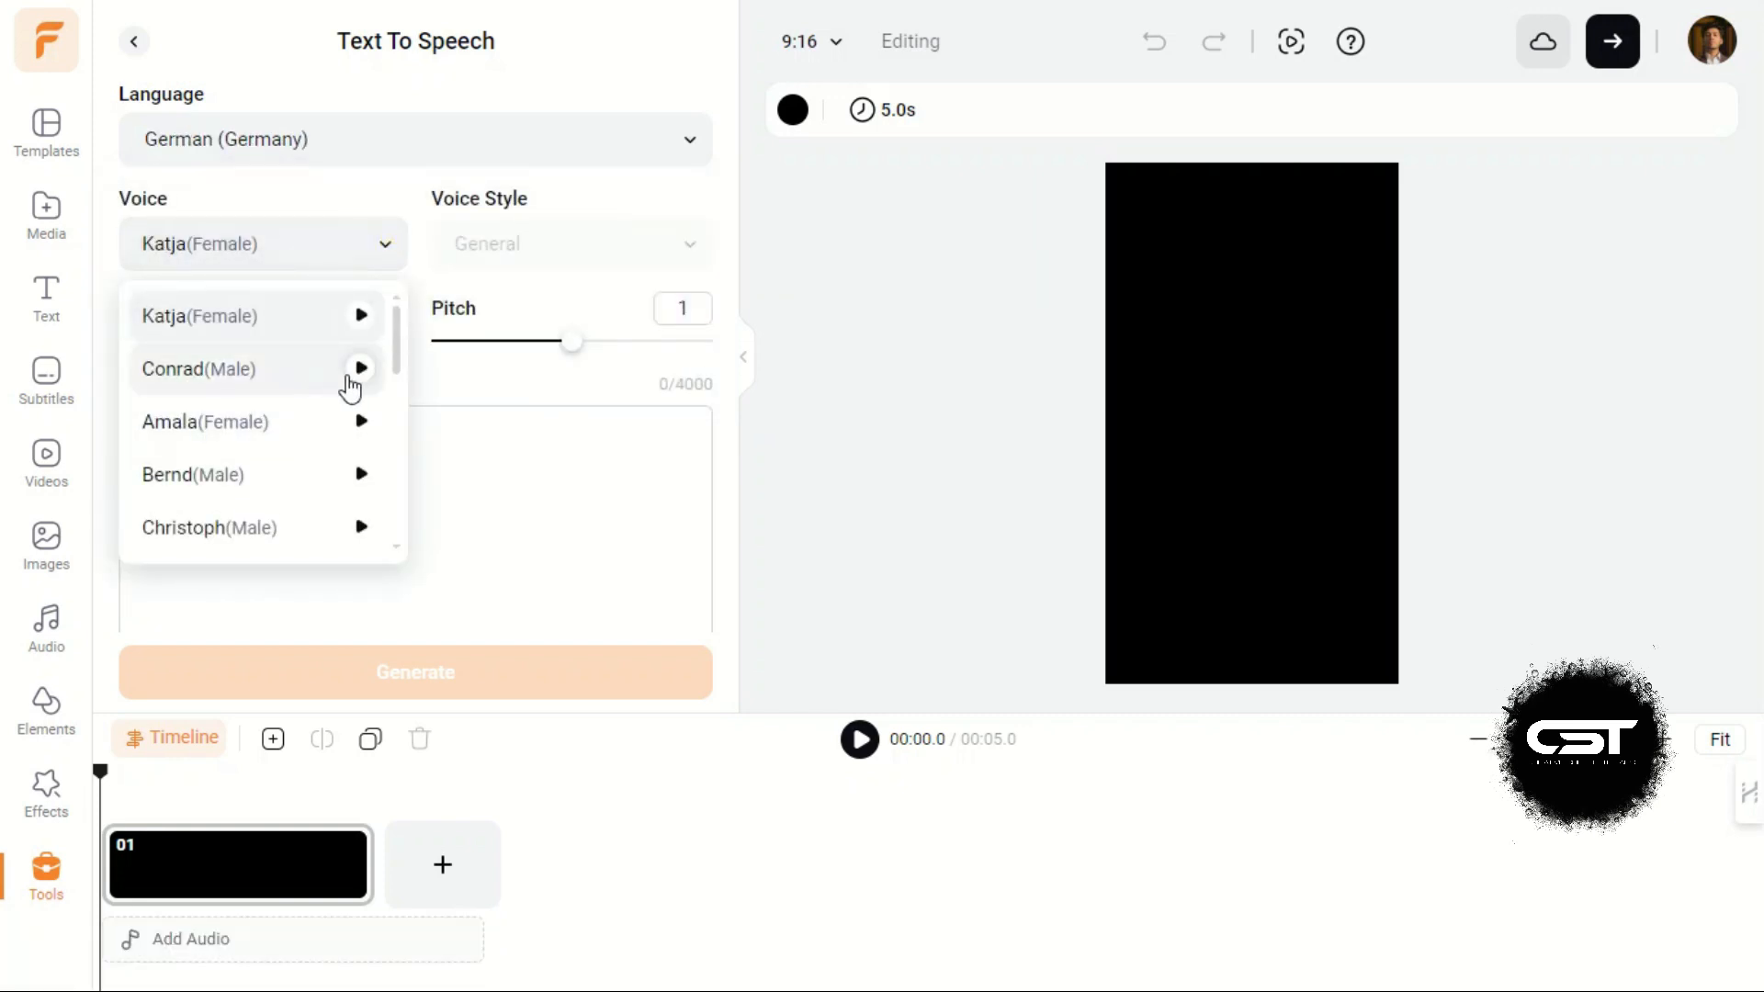
pyautogui.click(360, 368)
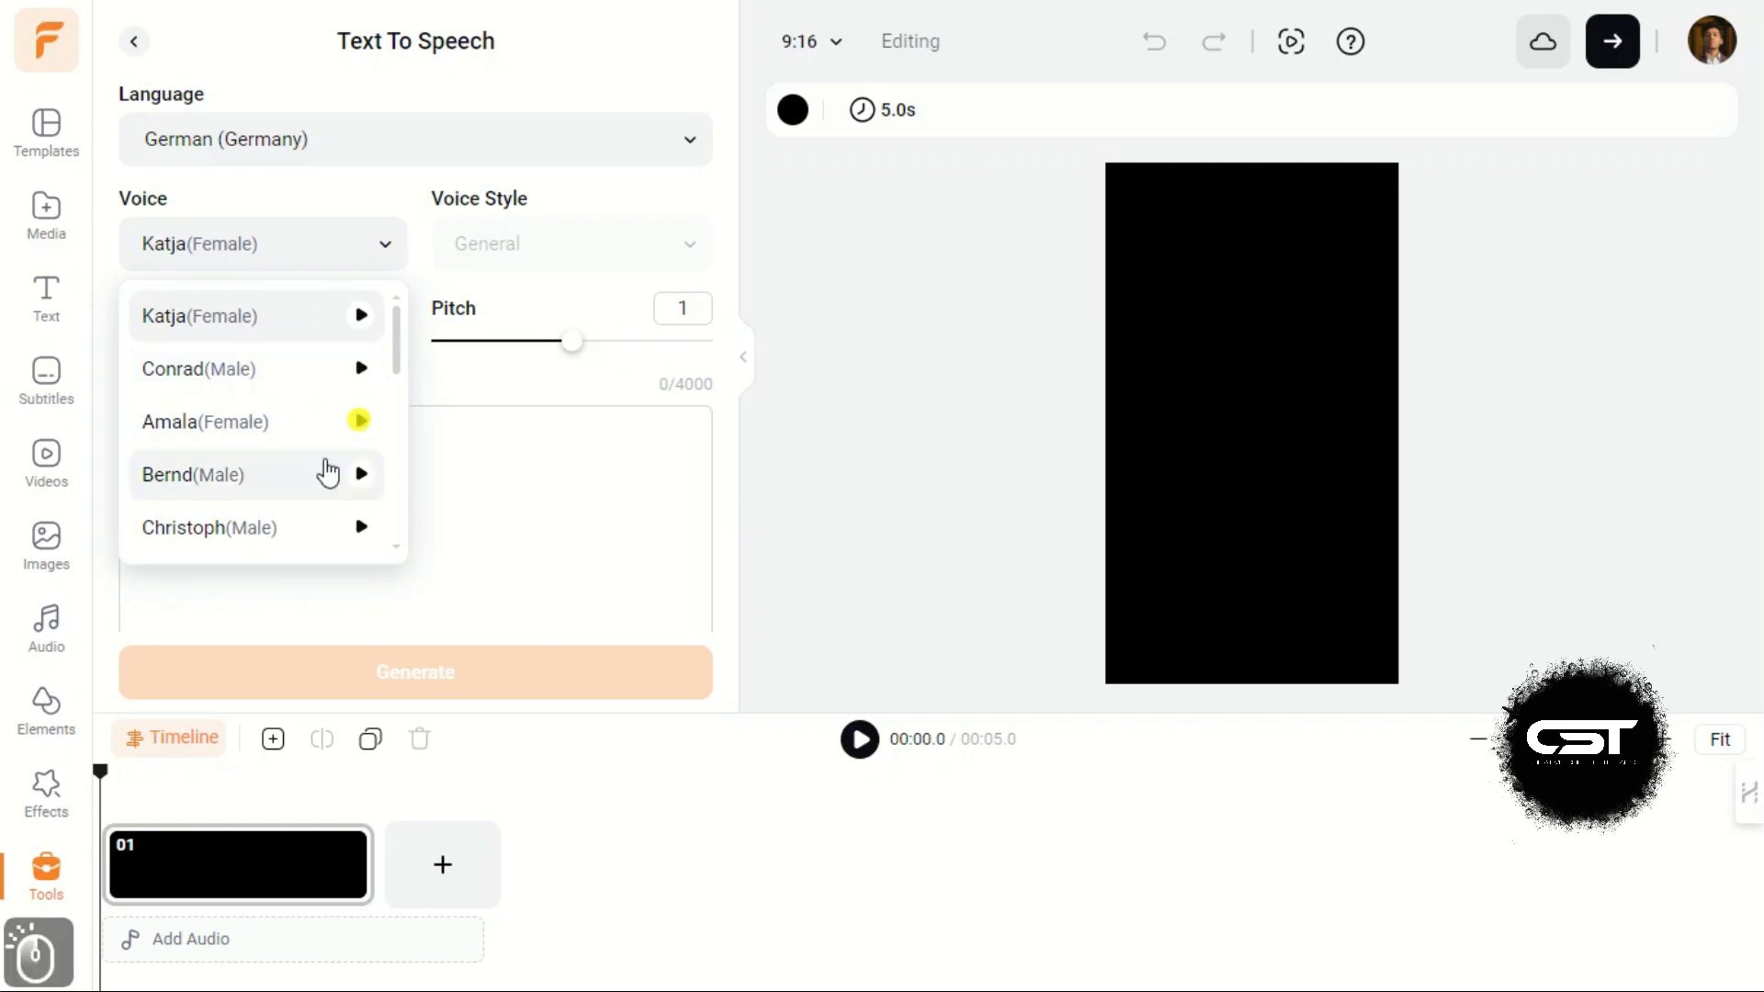
pyautogui.click(361, 421)
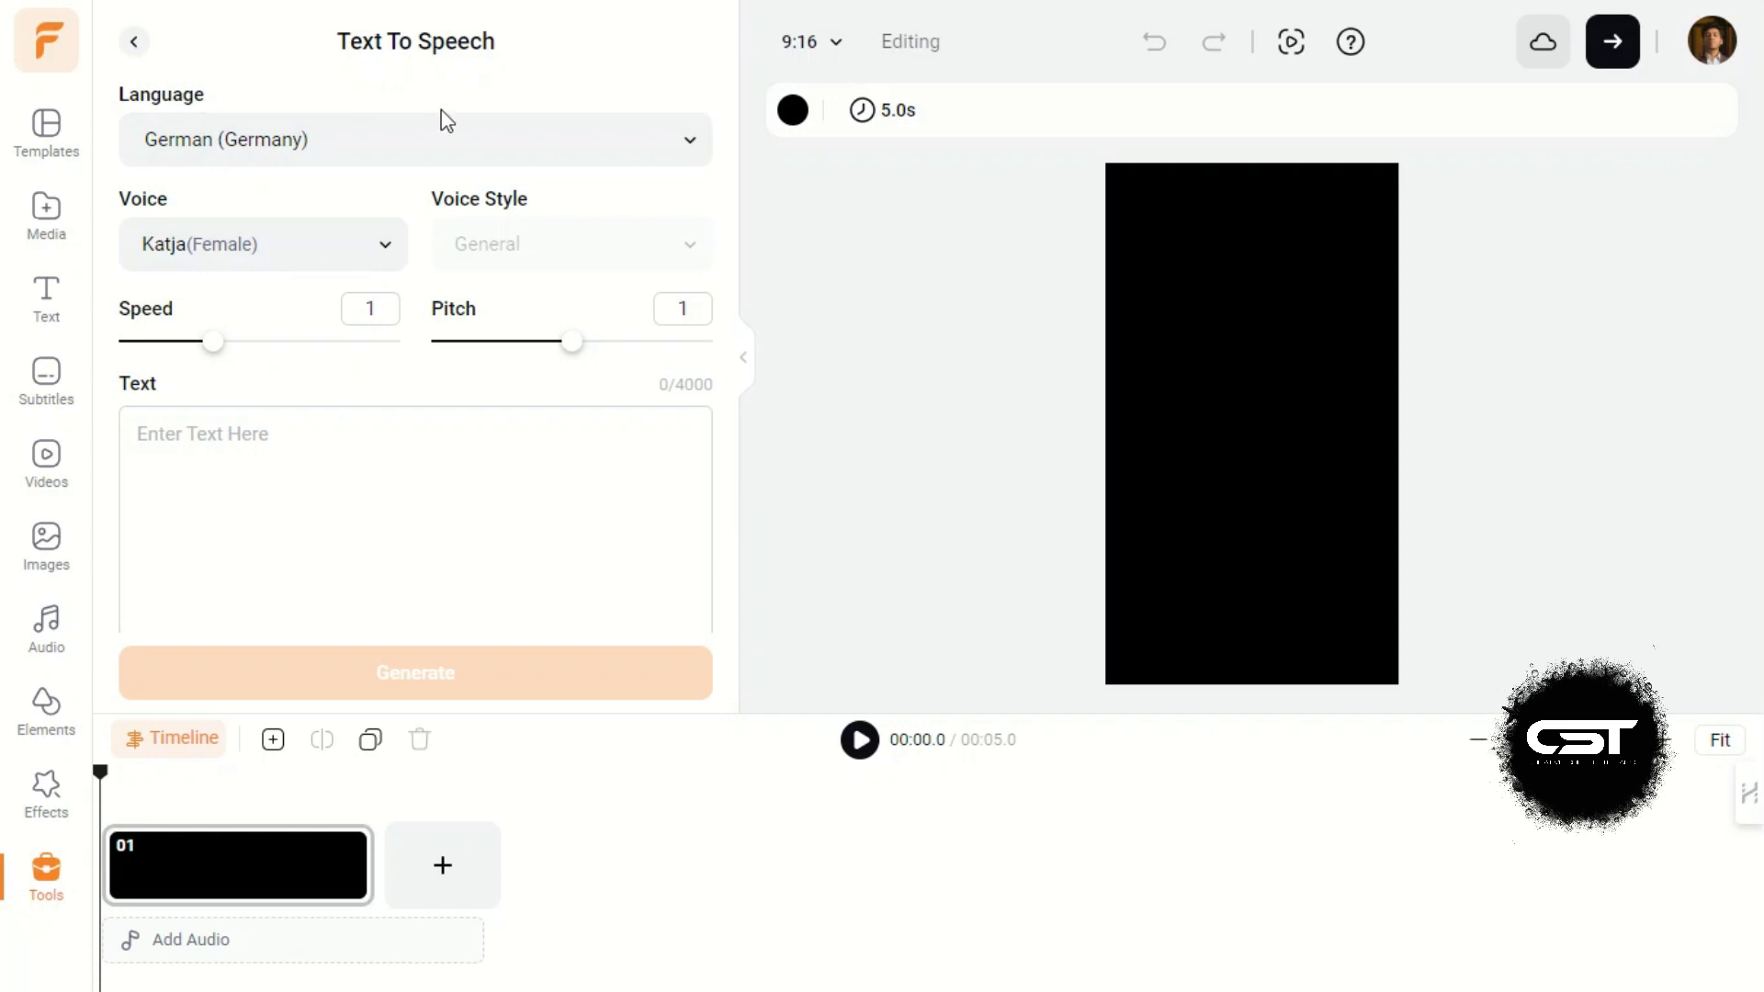
pyautogui.scroll(-3)
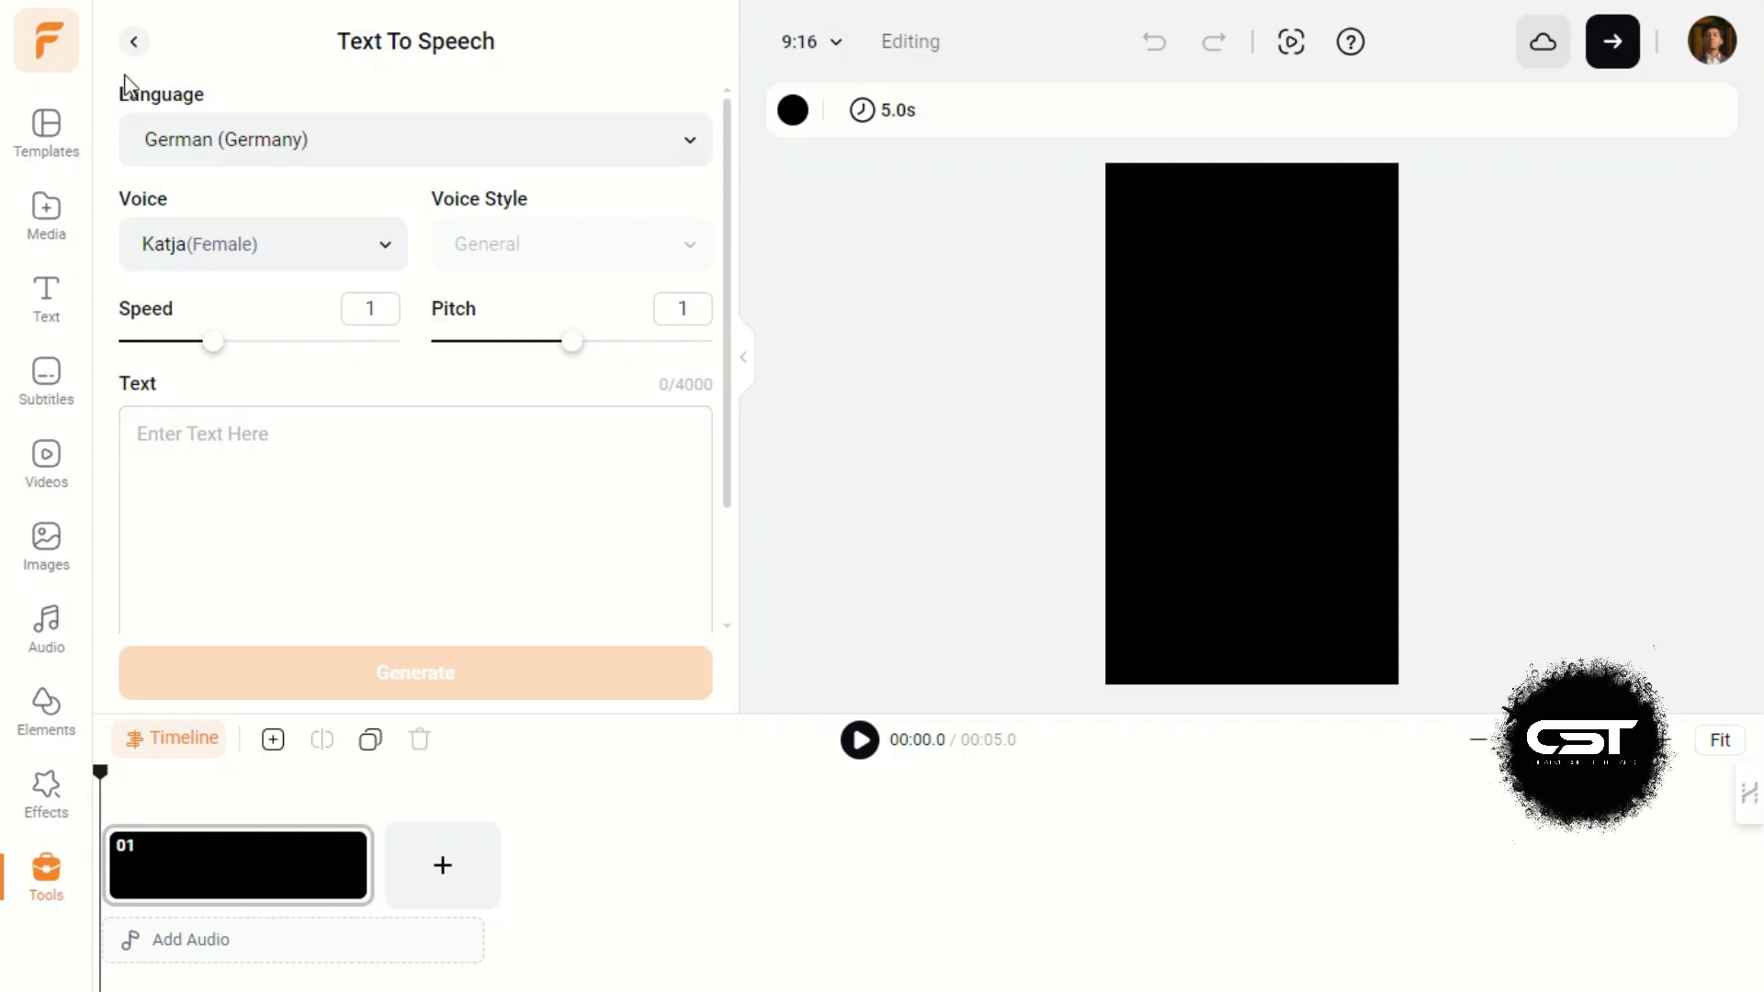
# Step: Leave Text To Speech, look at the AI Video Script prompt with Short duration, and return to Tools
pyautogui.click(135, 42)
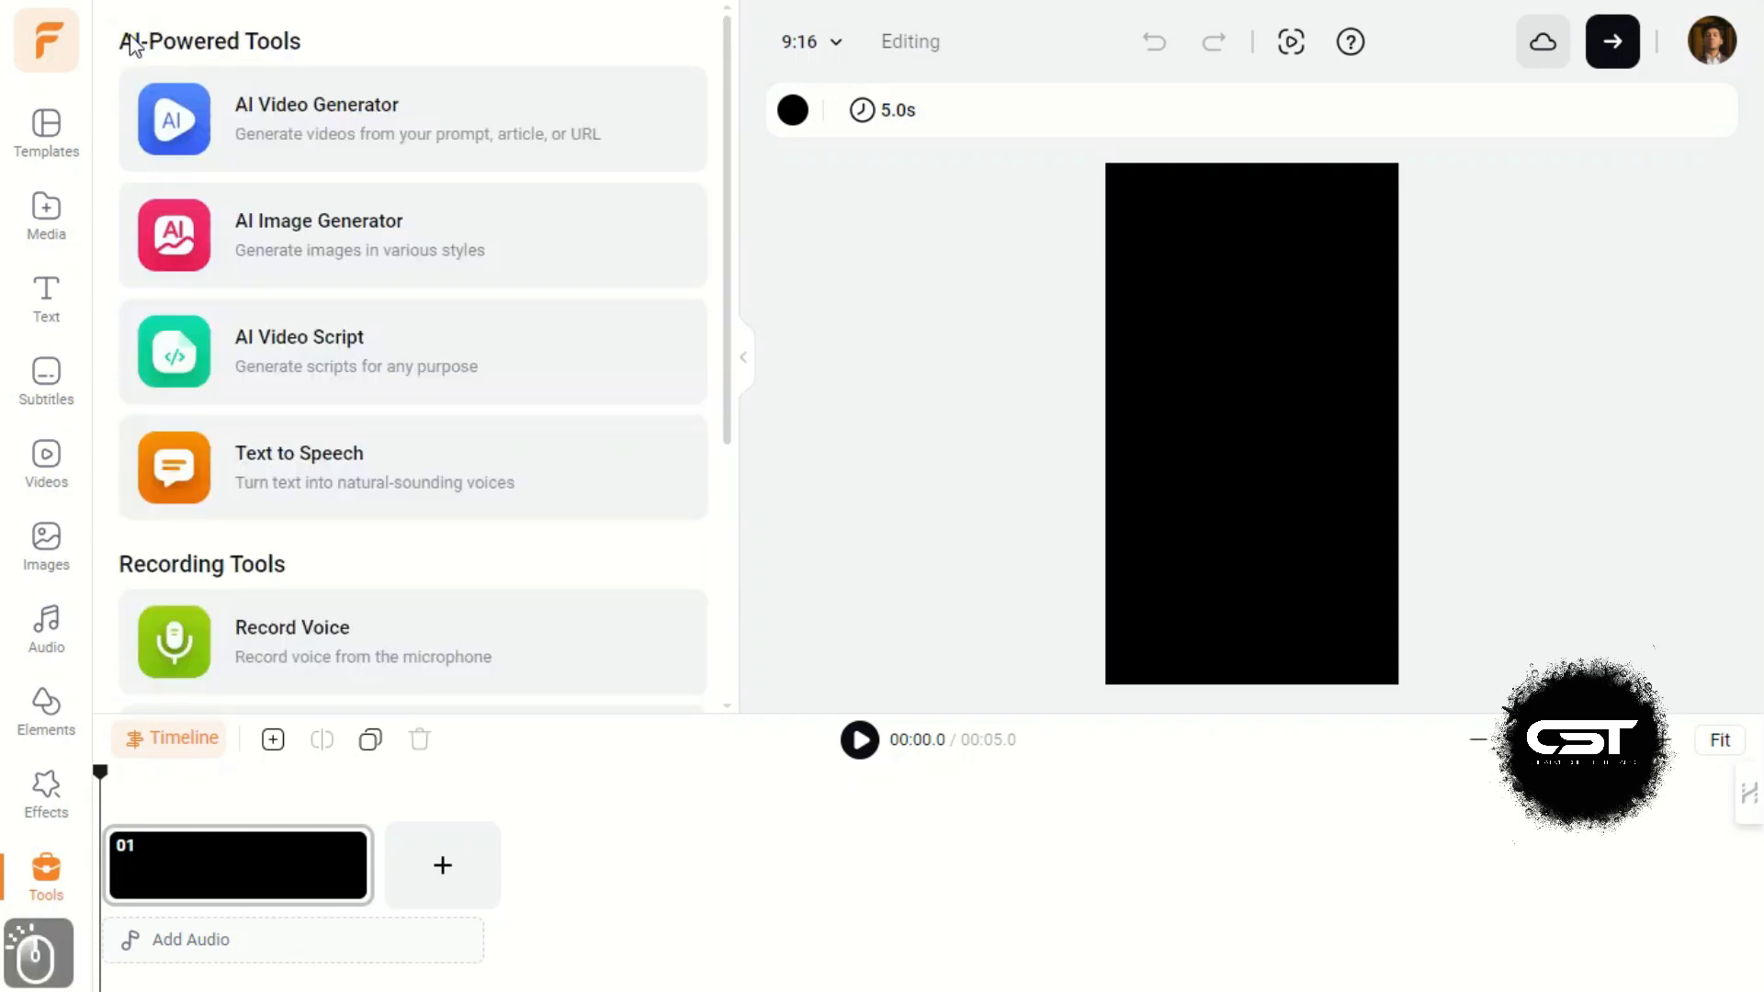
pyautogui.moveTo(424, 502)
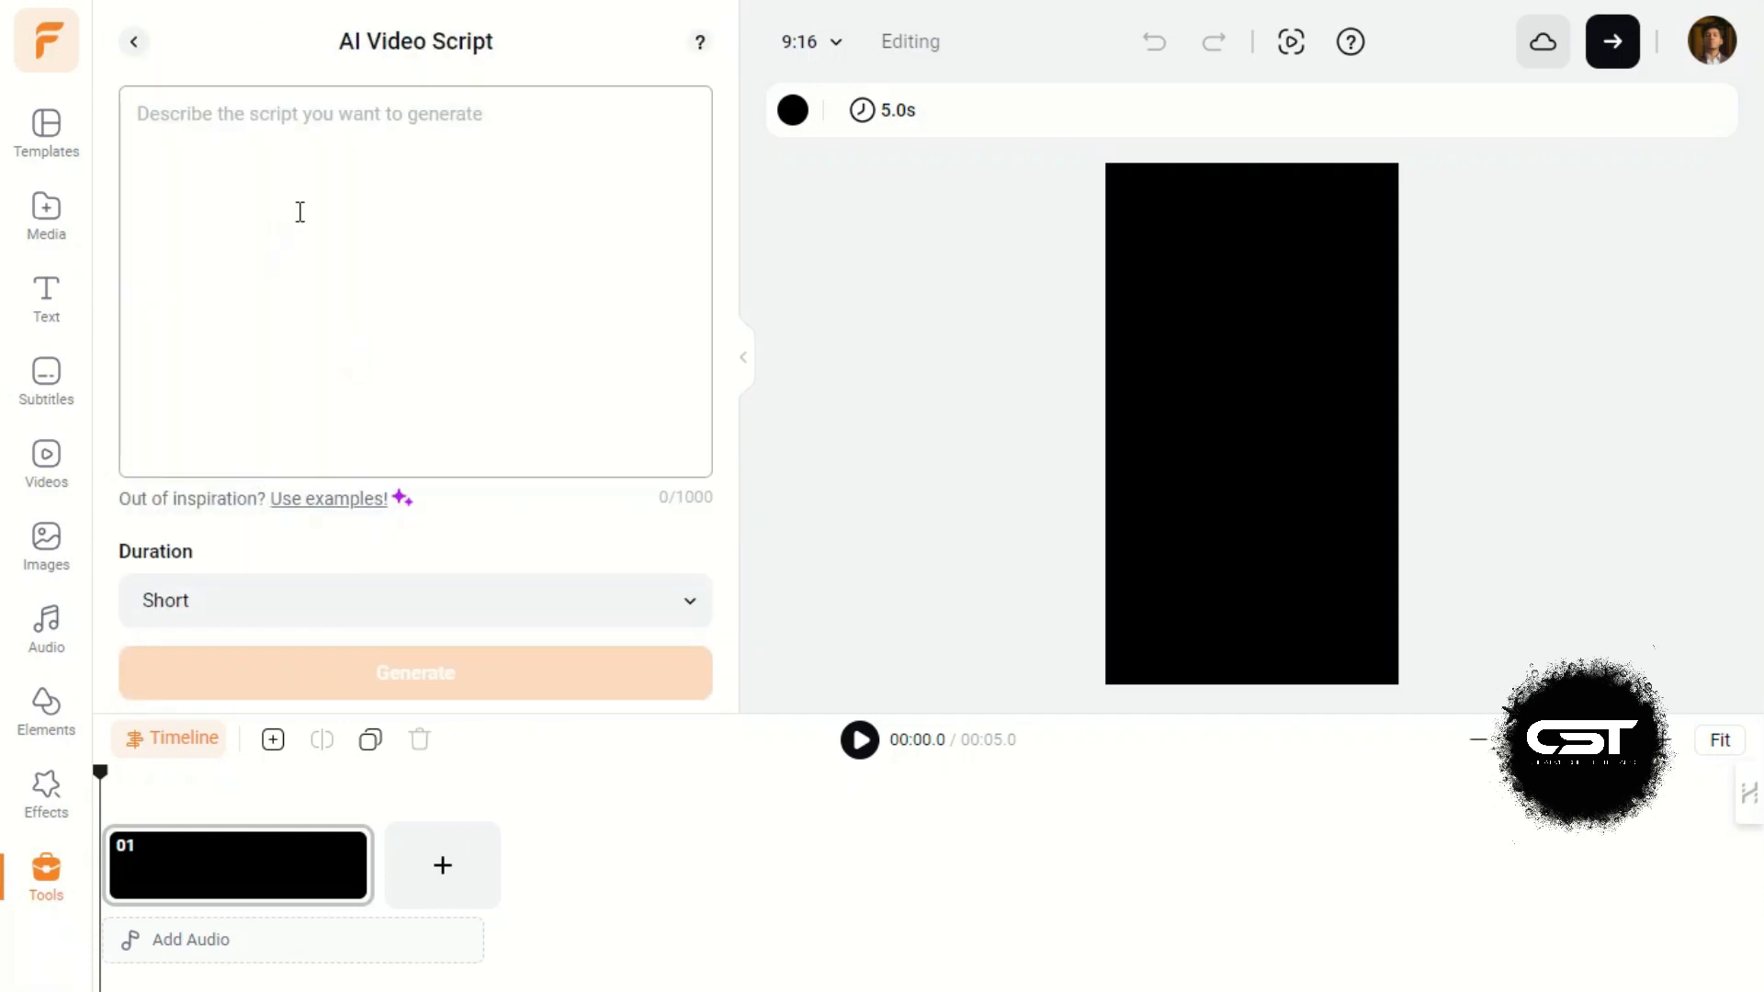
pyautogui.moveTo(413, 312)
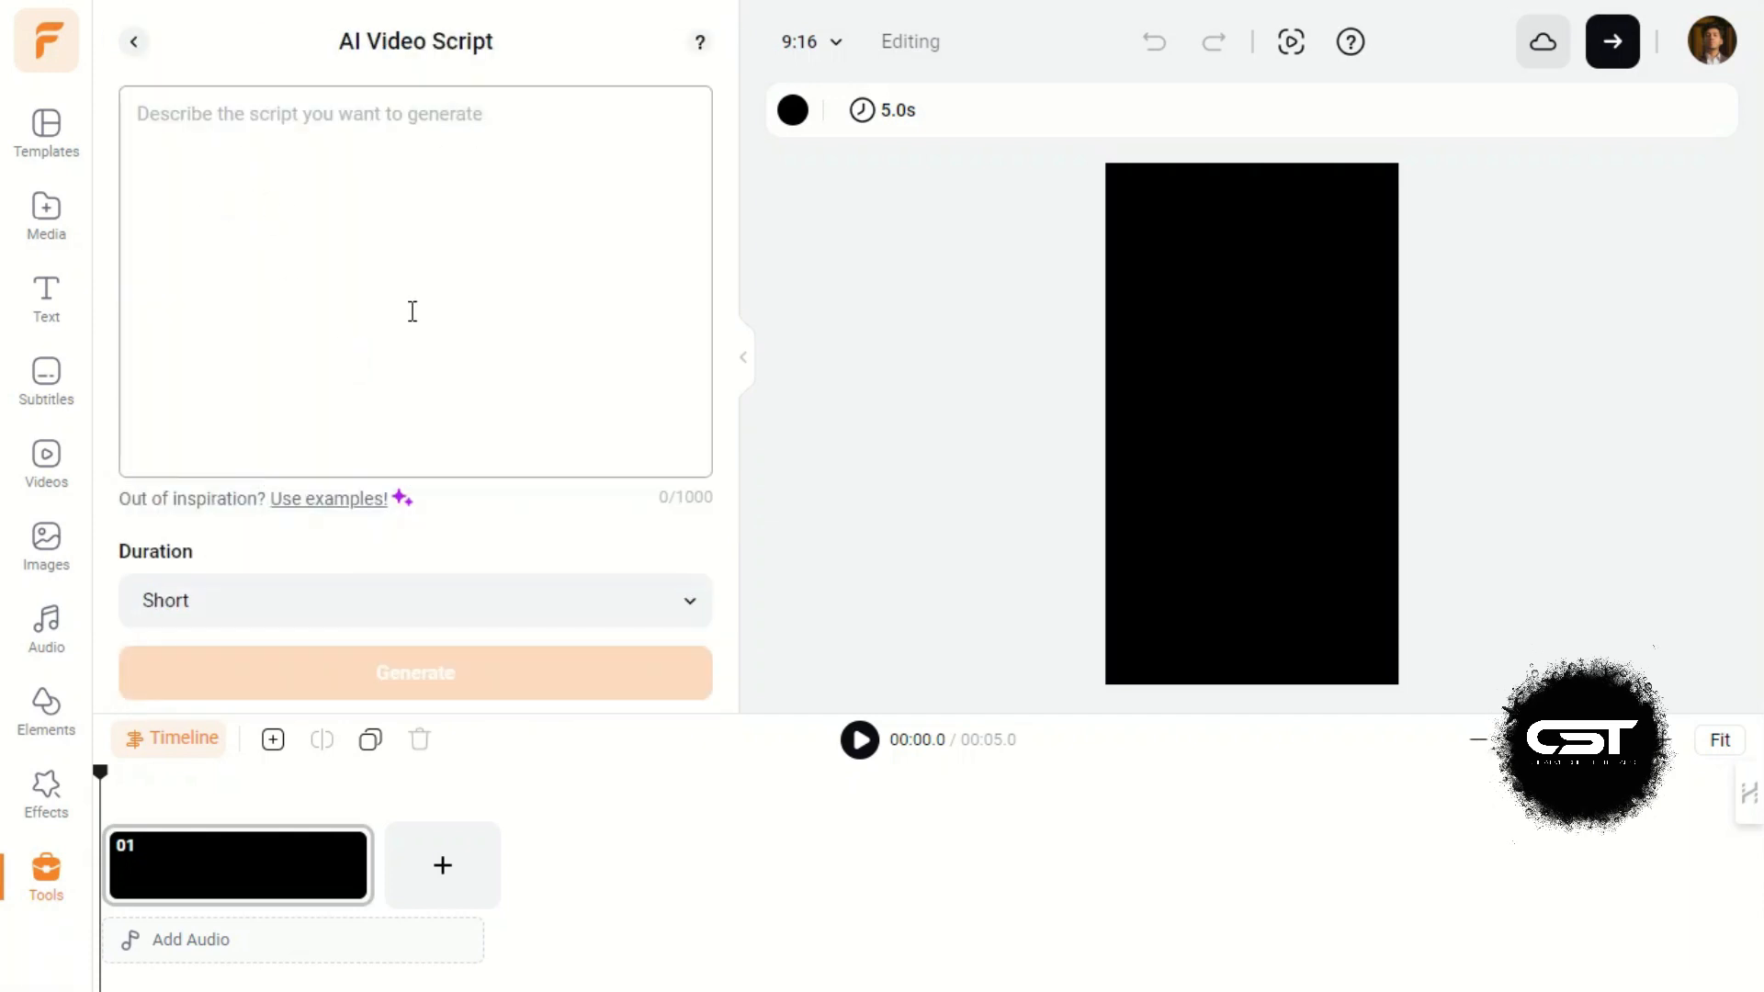
pyautogui.click(415, 600)
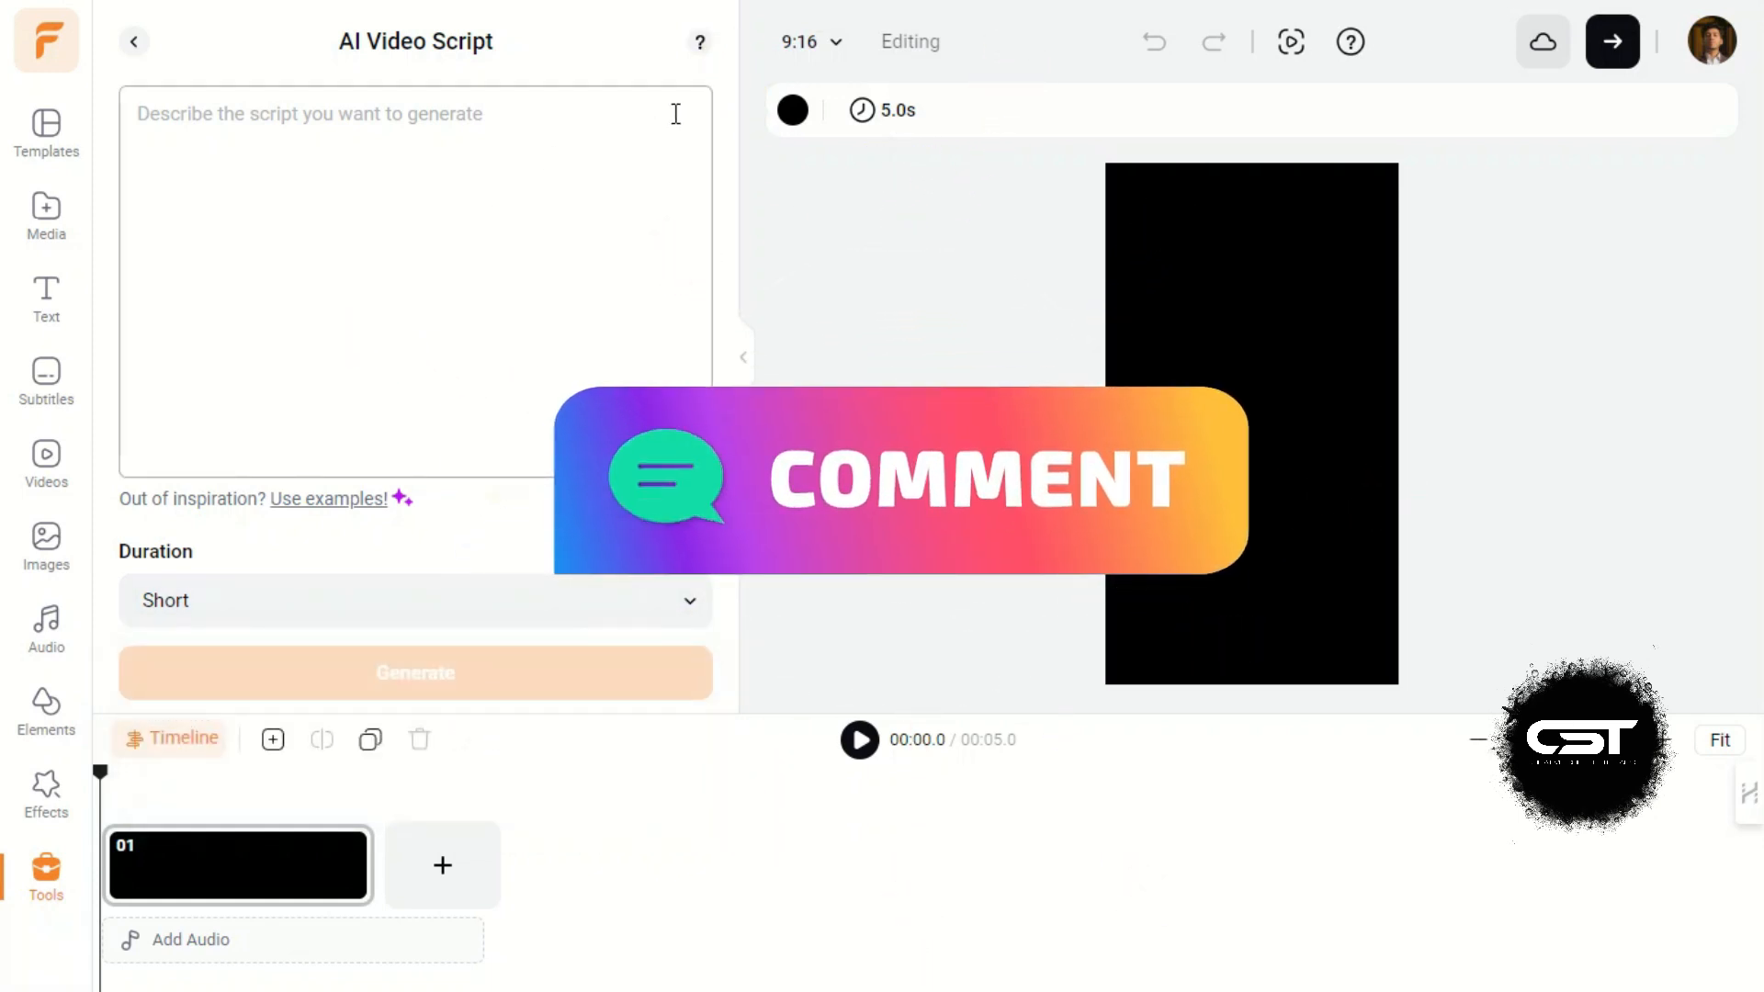
pyautogui.click(134, 41)
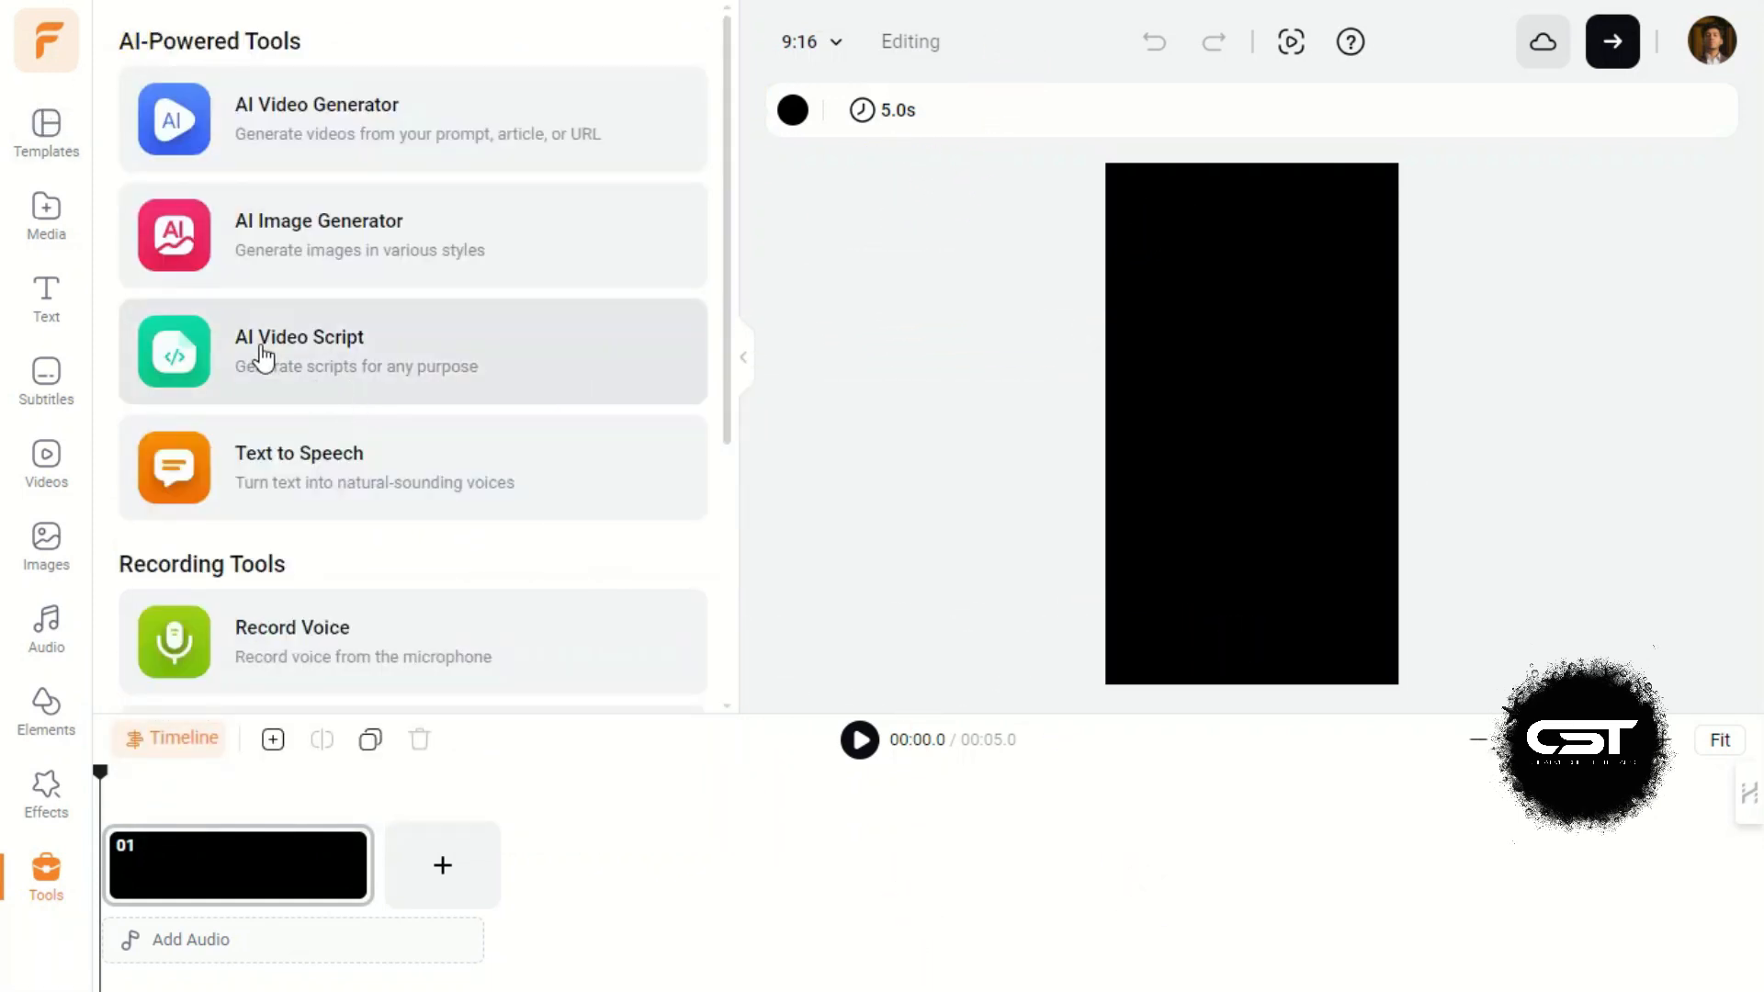
pyautogui.moveTo(237, 202)
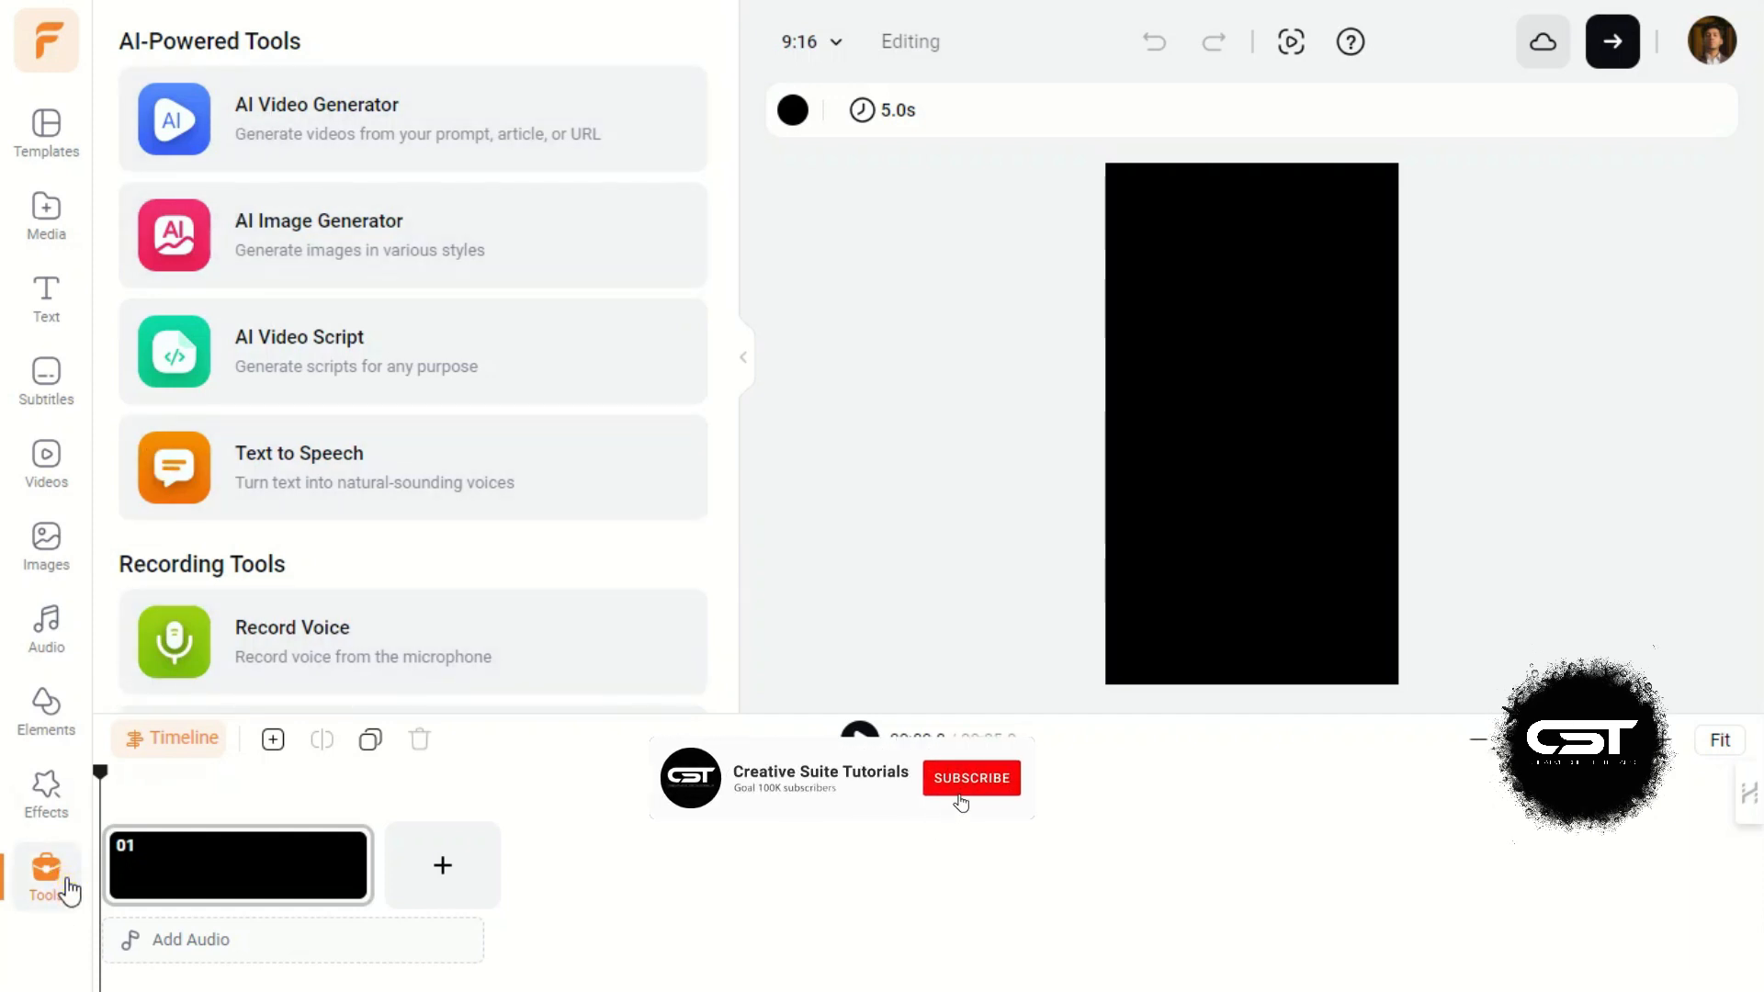
pyautogui.click(971, 778)
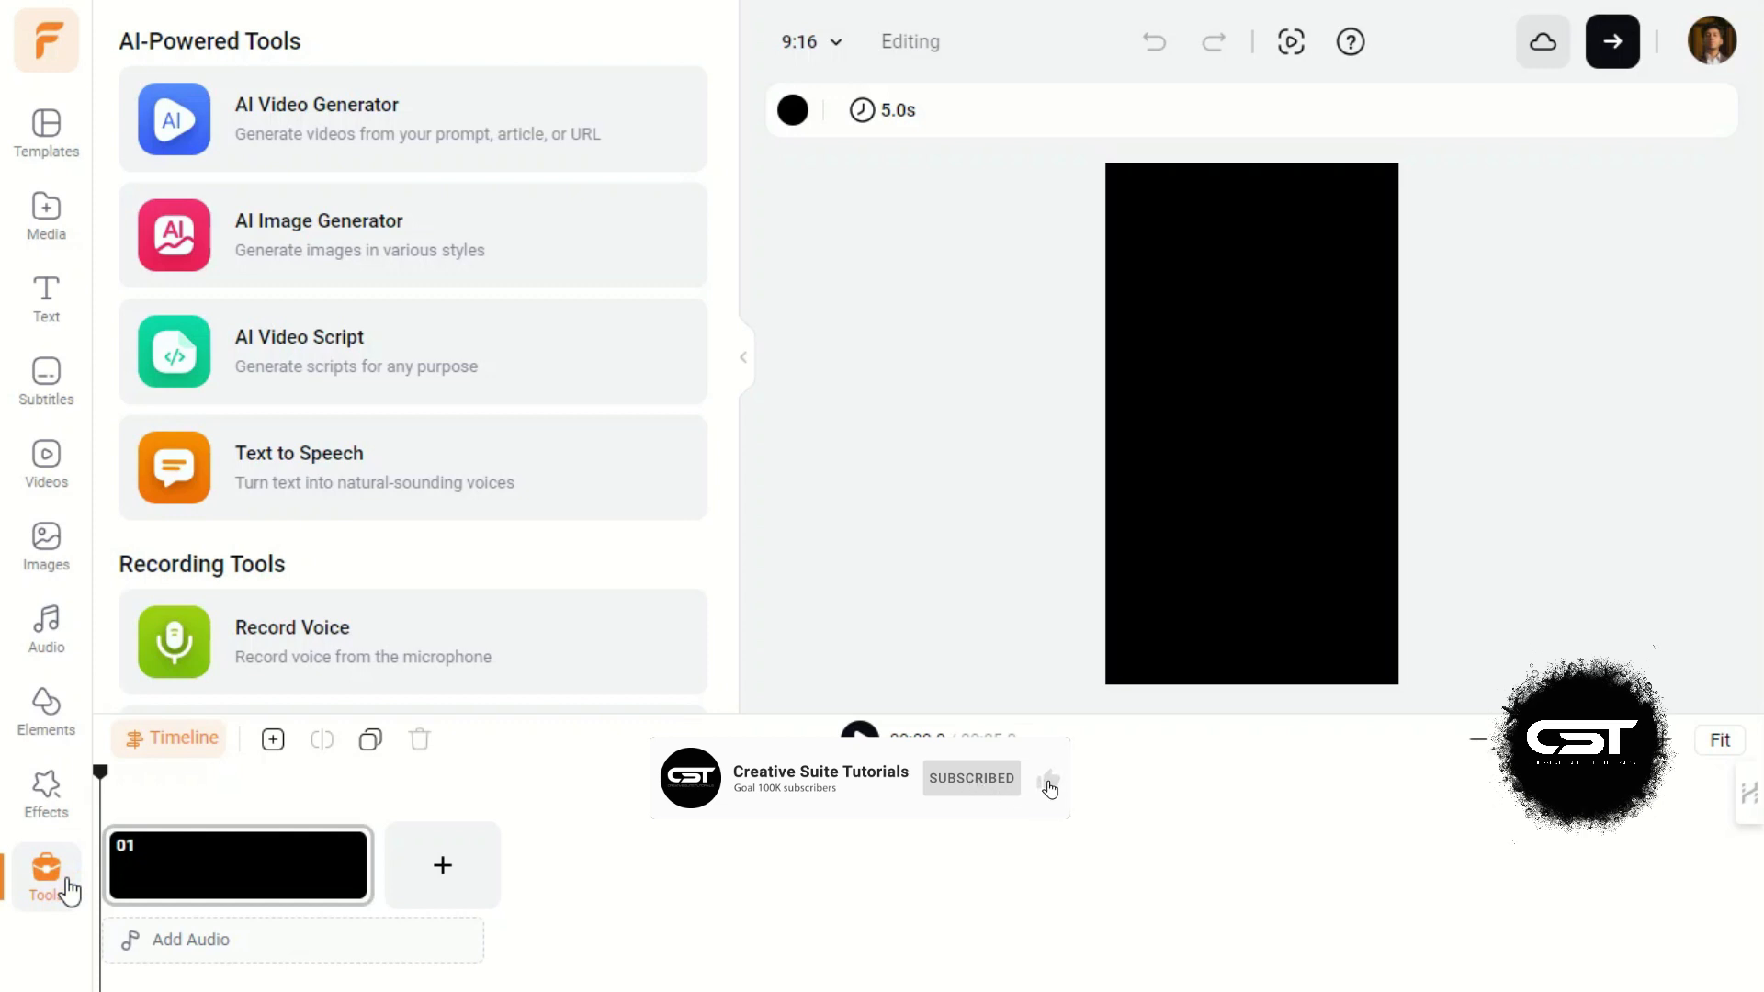